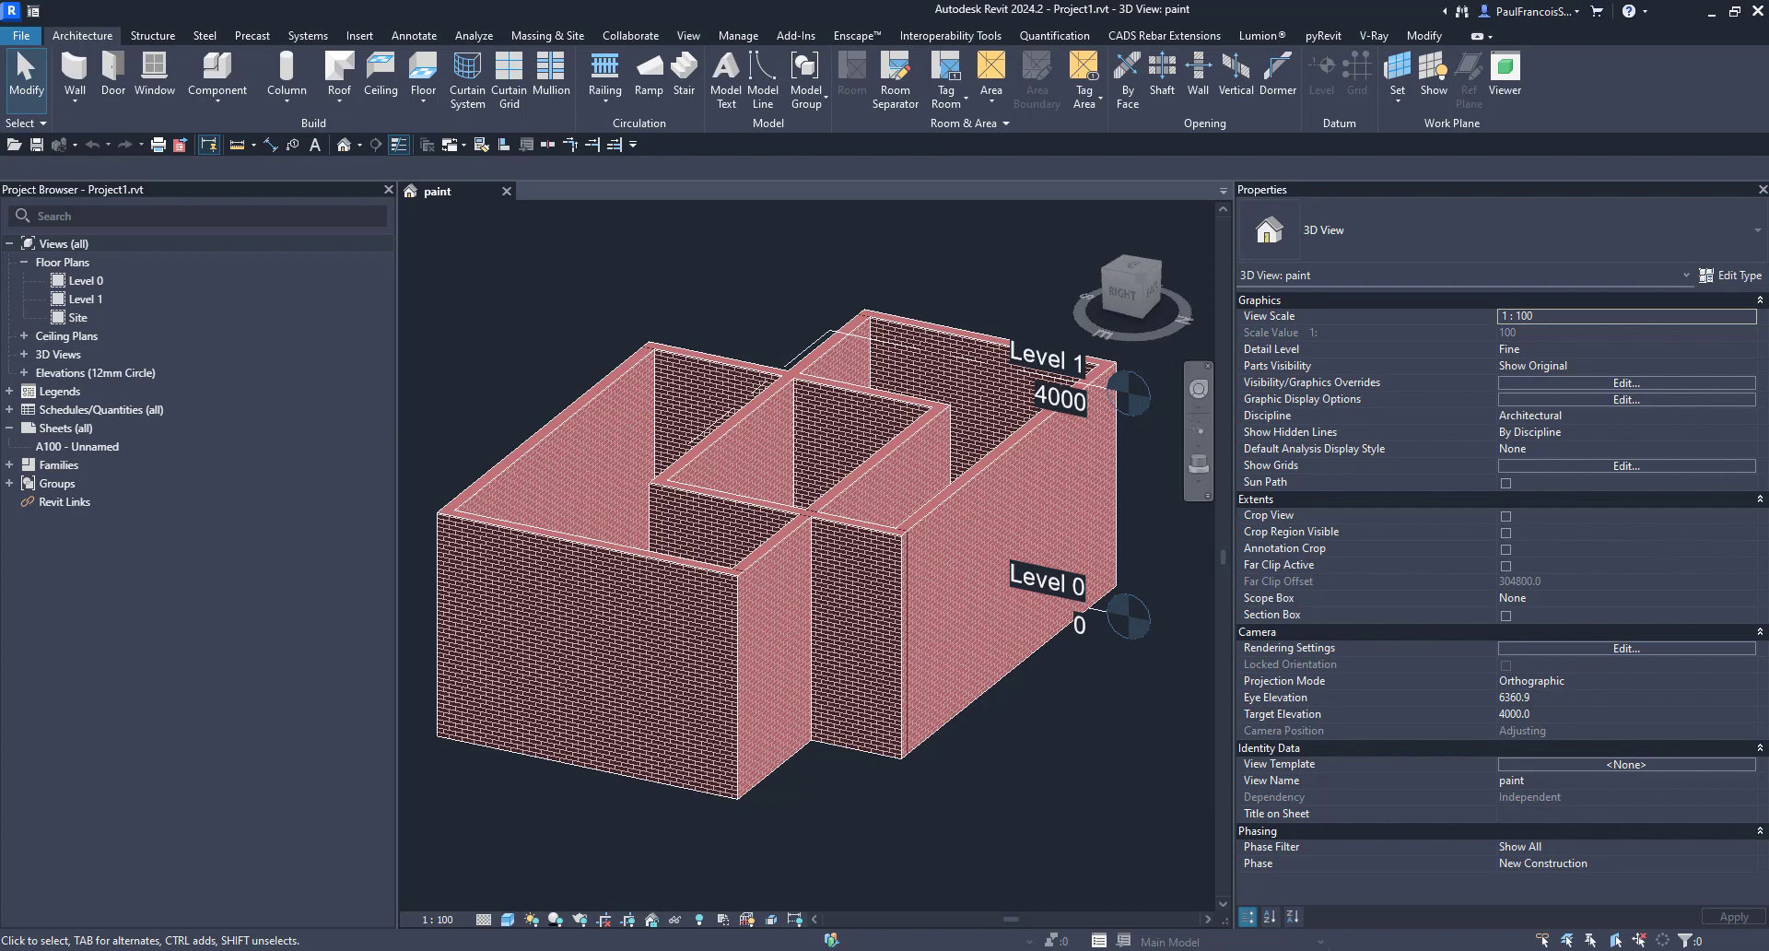
mouse_move(770, 406)
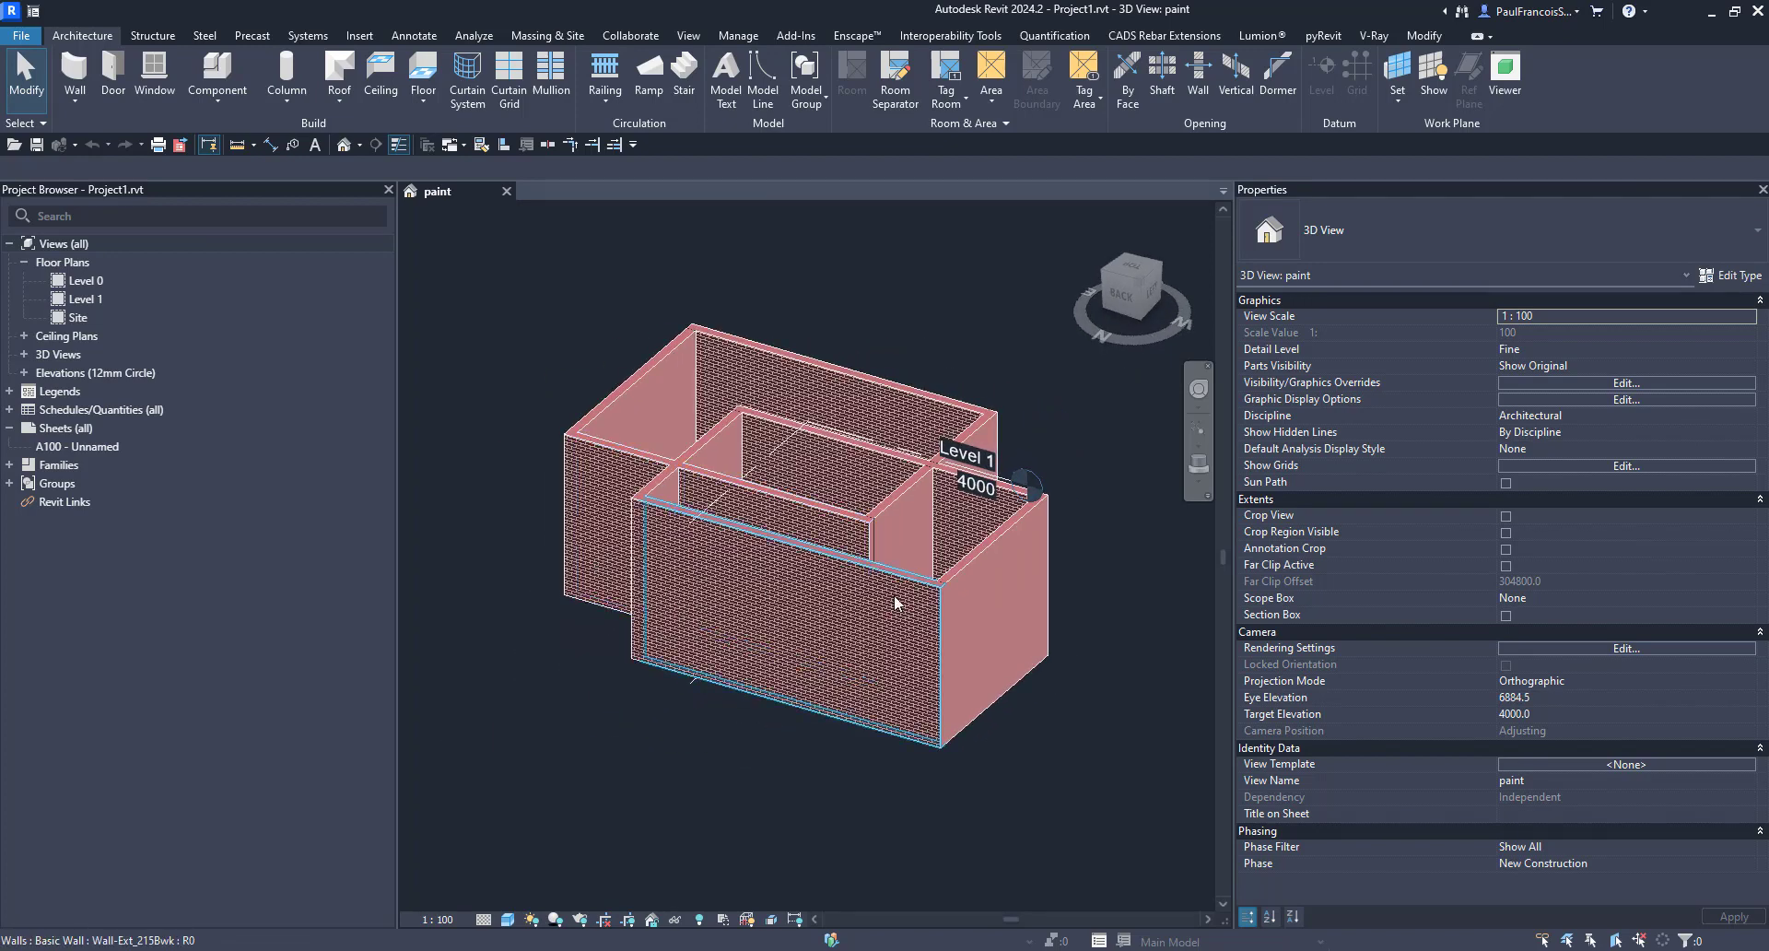
Paint an inner face of the interior dividing wall with Oak Flooring
drag(891, 604, 795, 508)
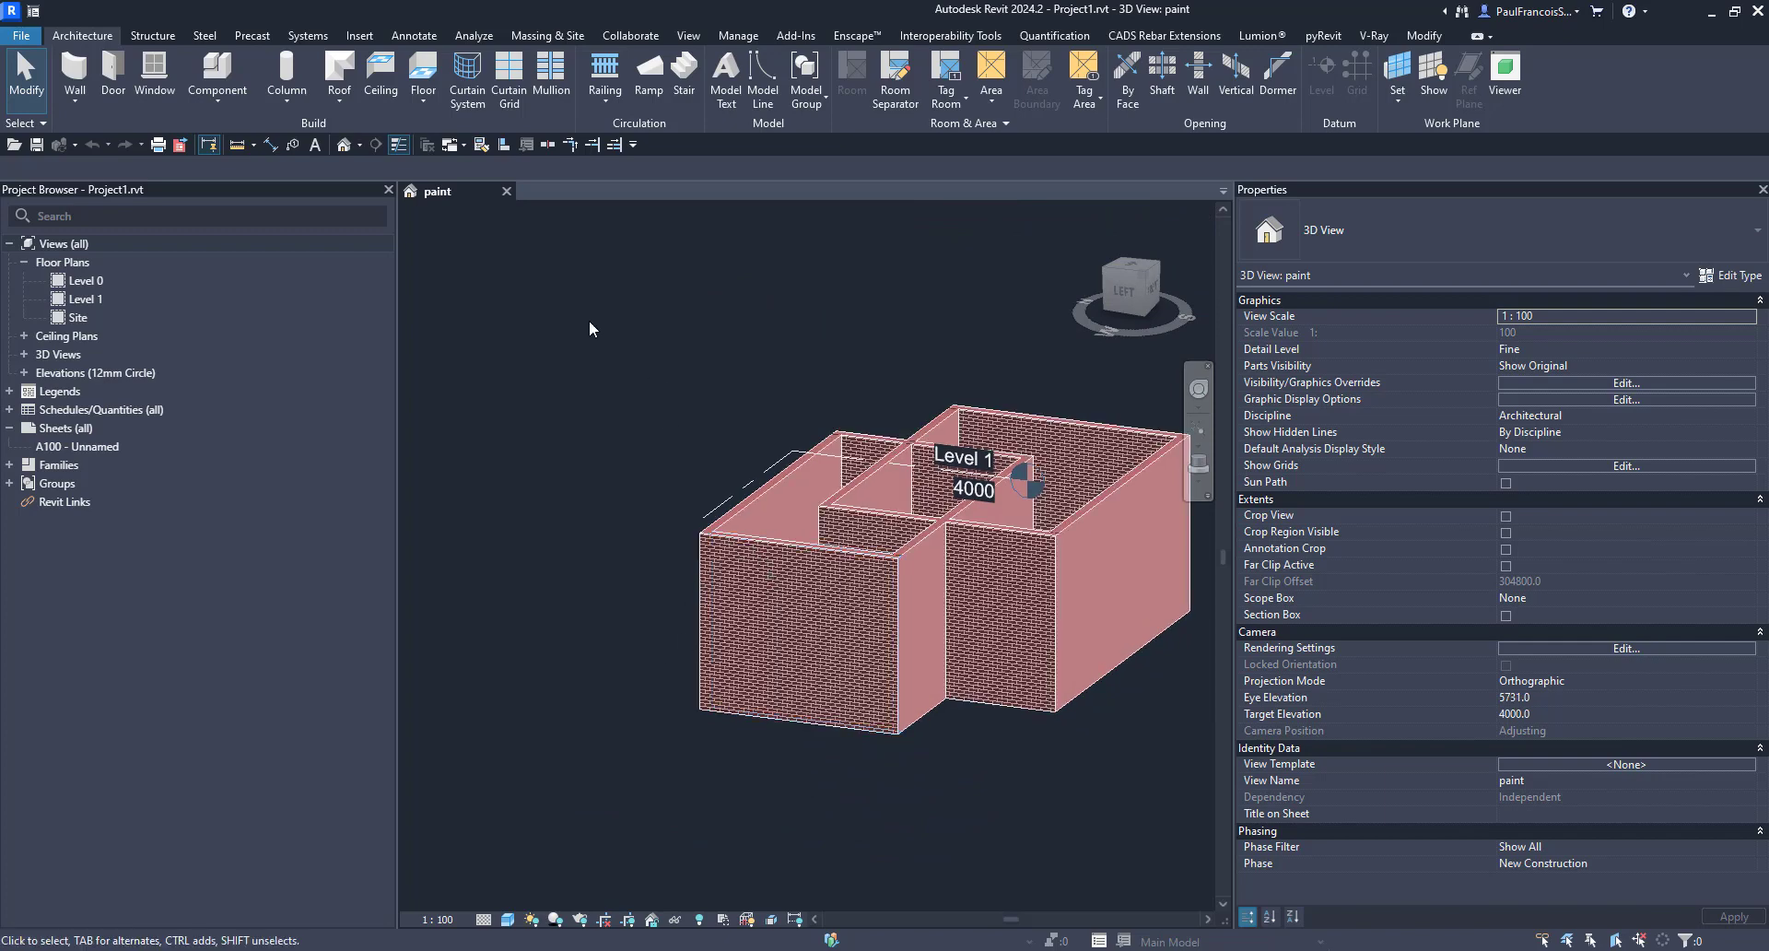
mouse_move(602, 387)
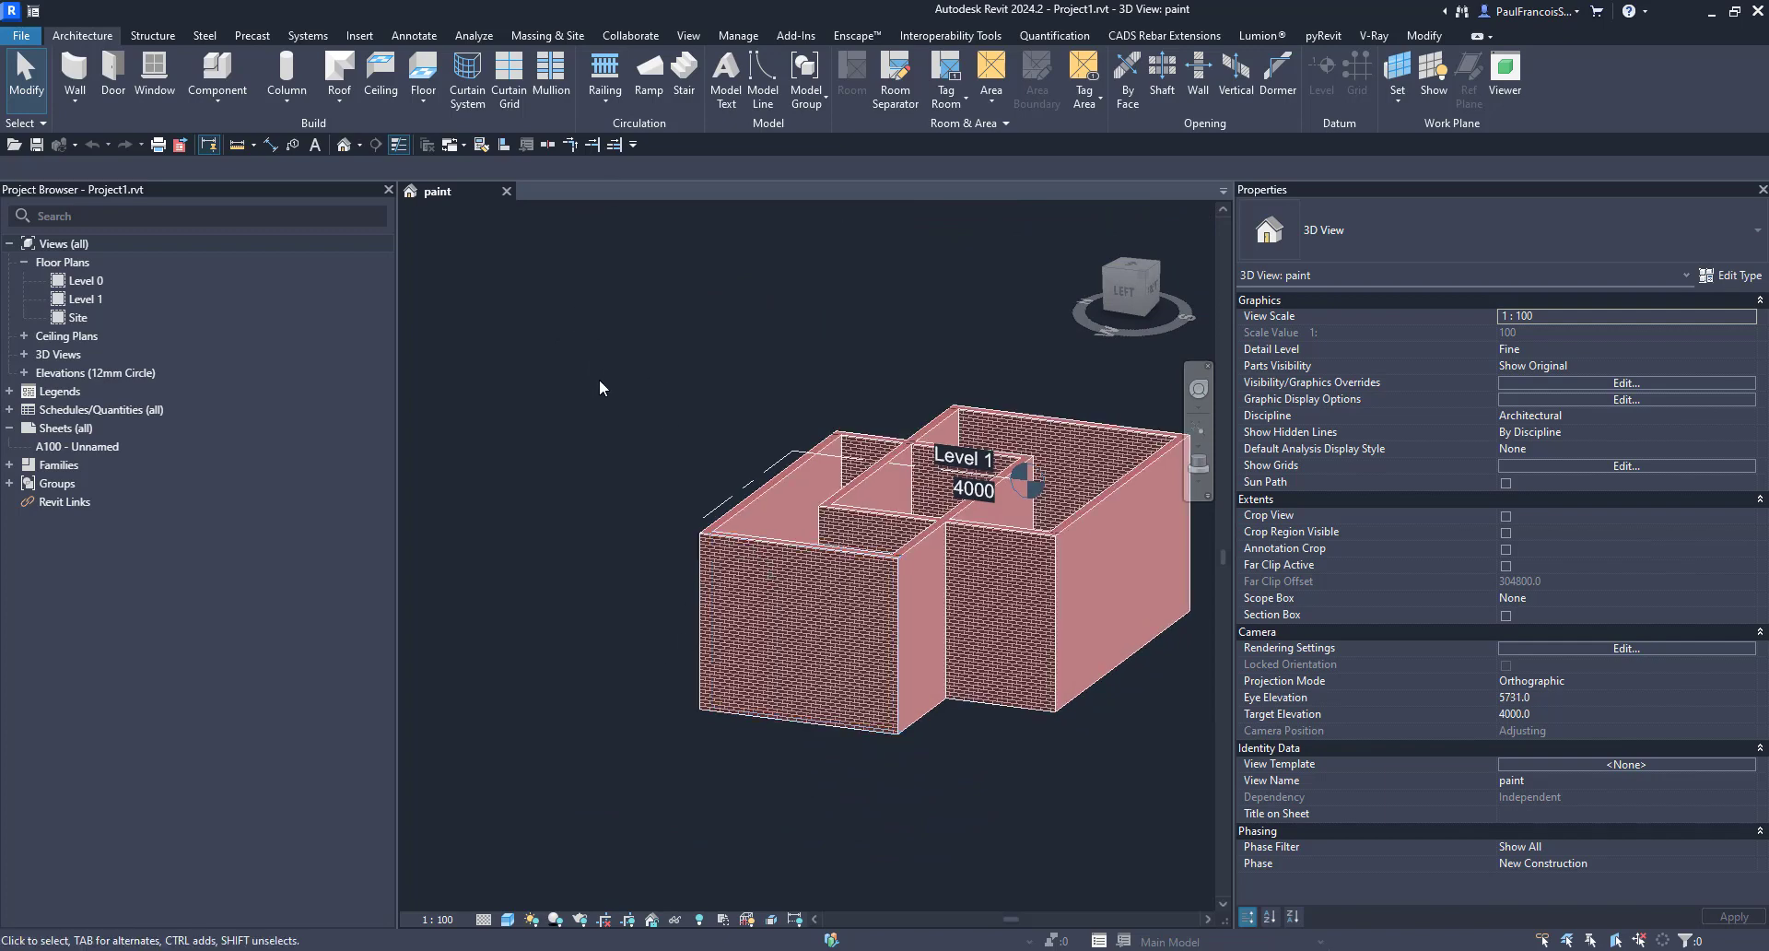
click(911, 483)
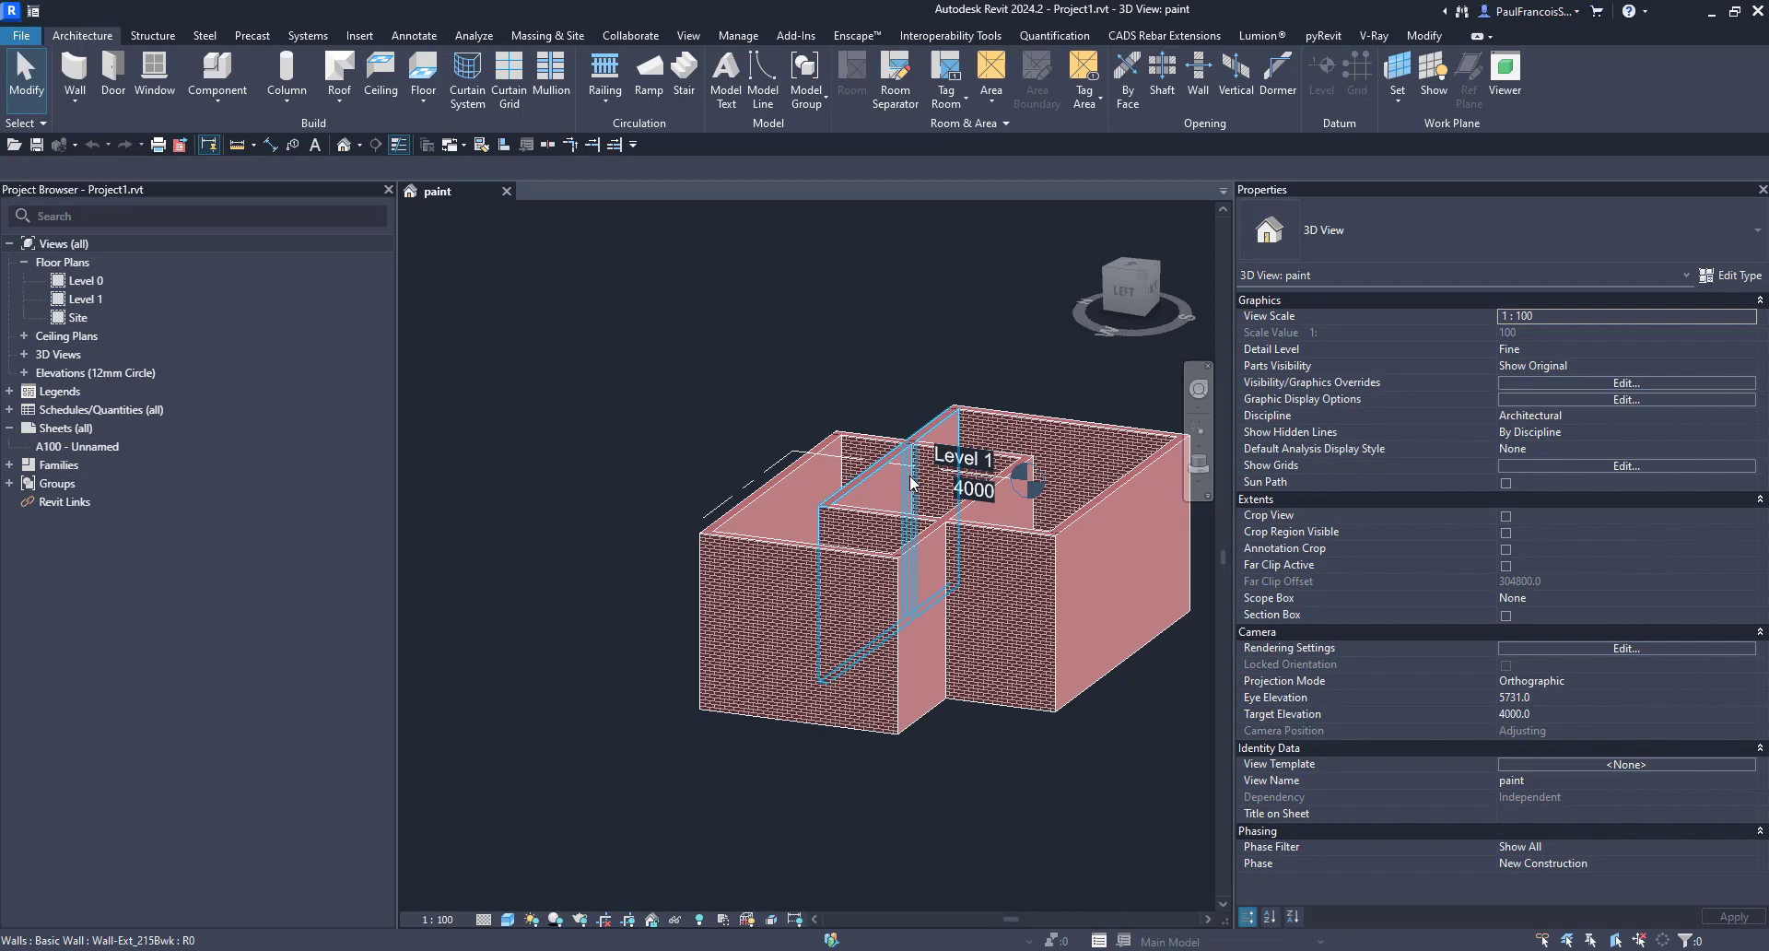
drag(914, 484, 818, 499)
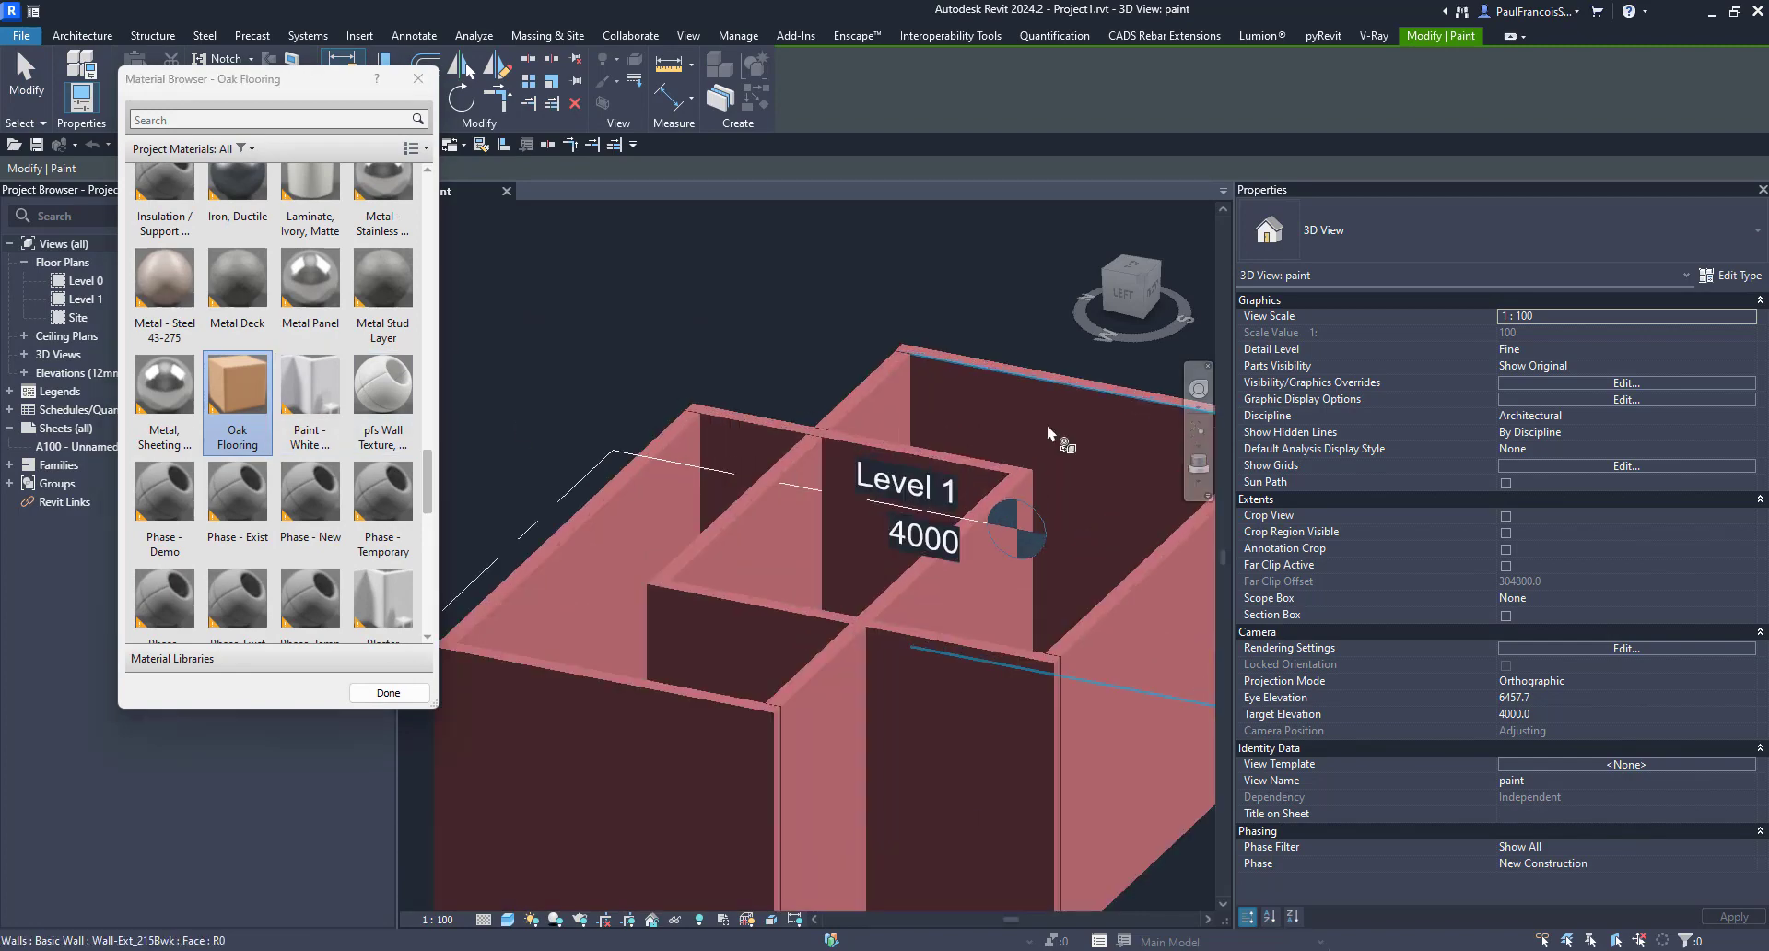
click(858, 452)
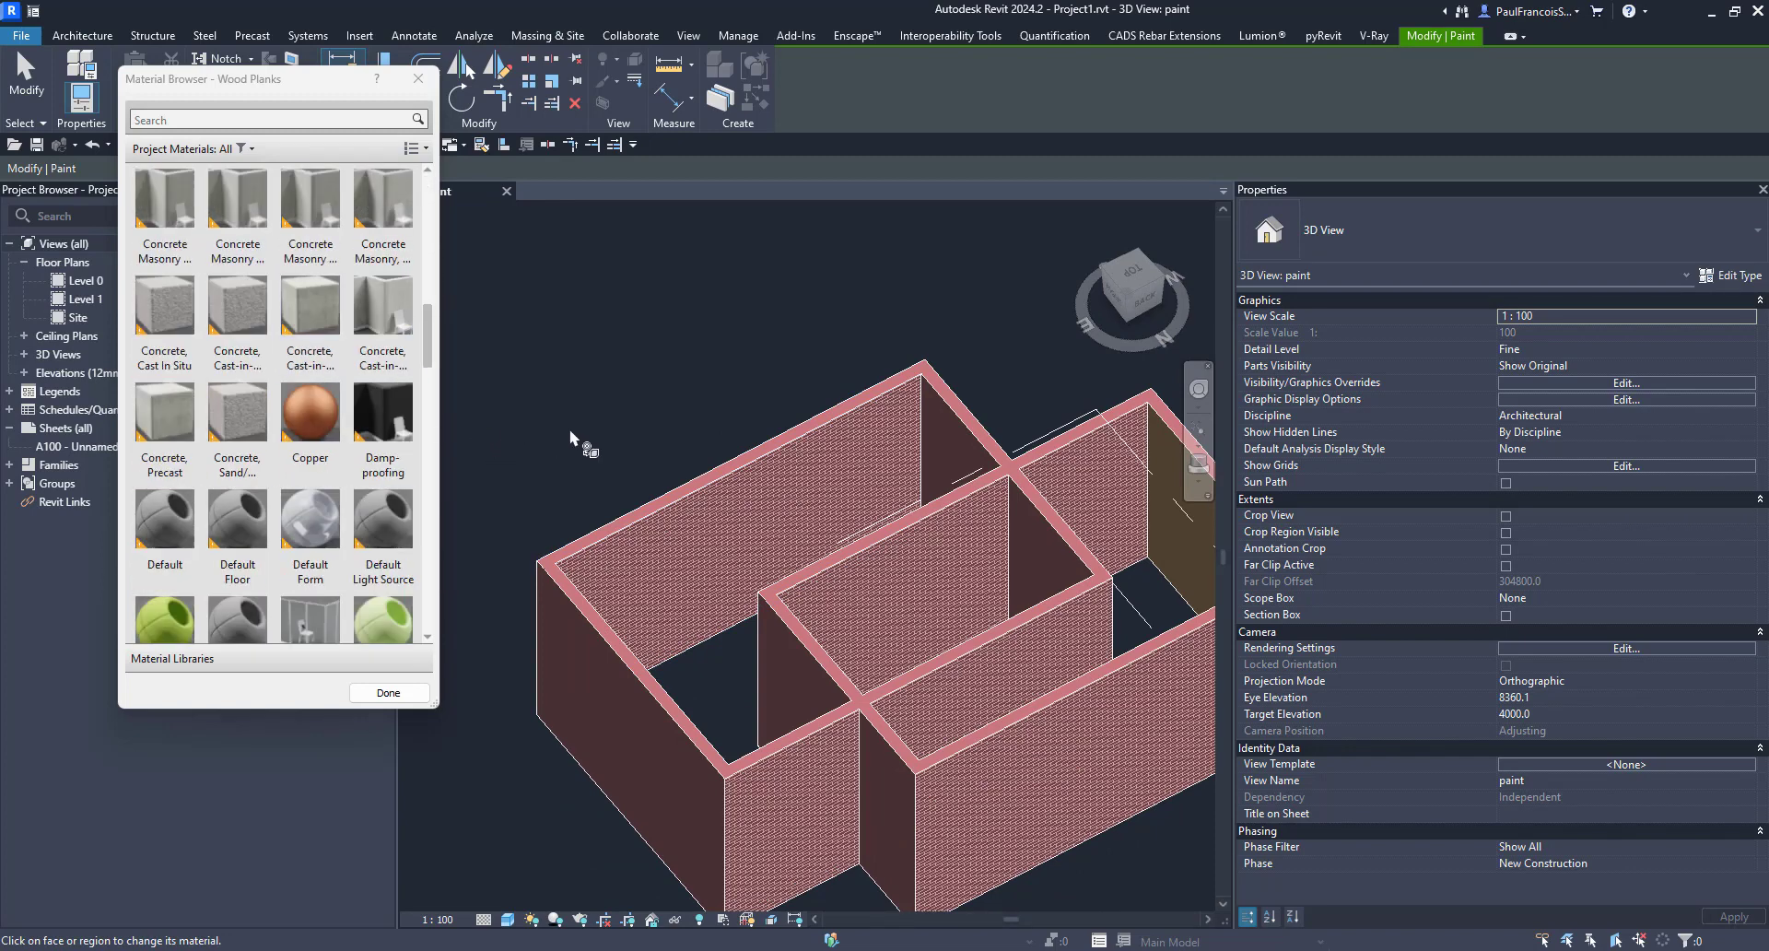
Switch to Copper and pick the rectangular region on the exterior brick wall
click(309, 412)
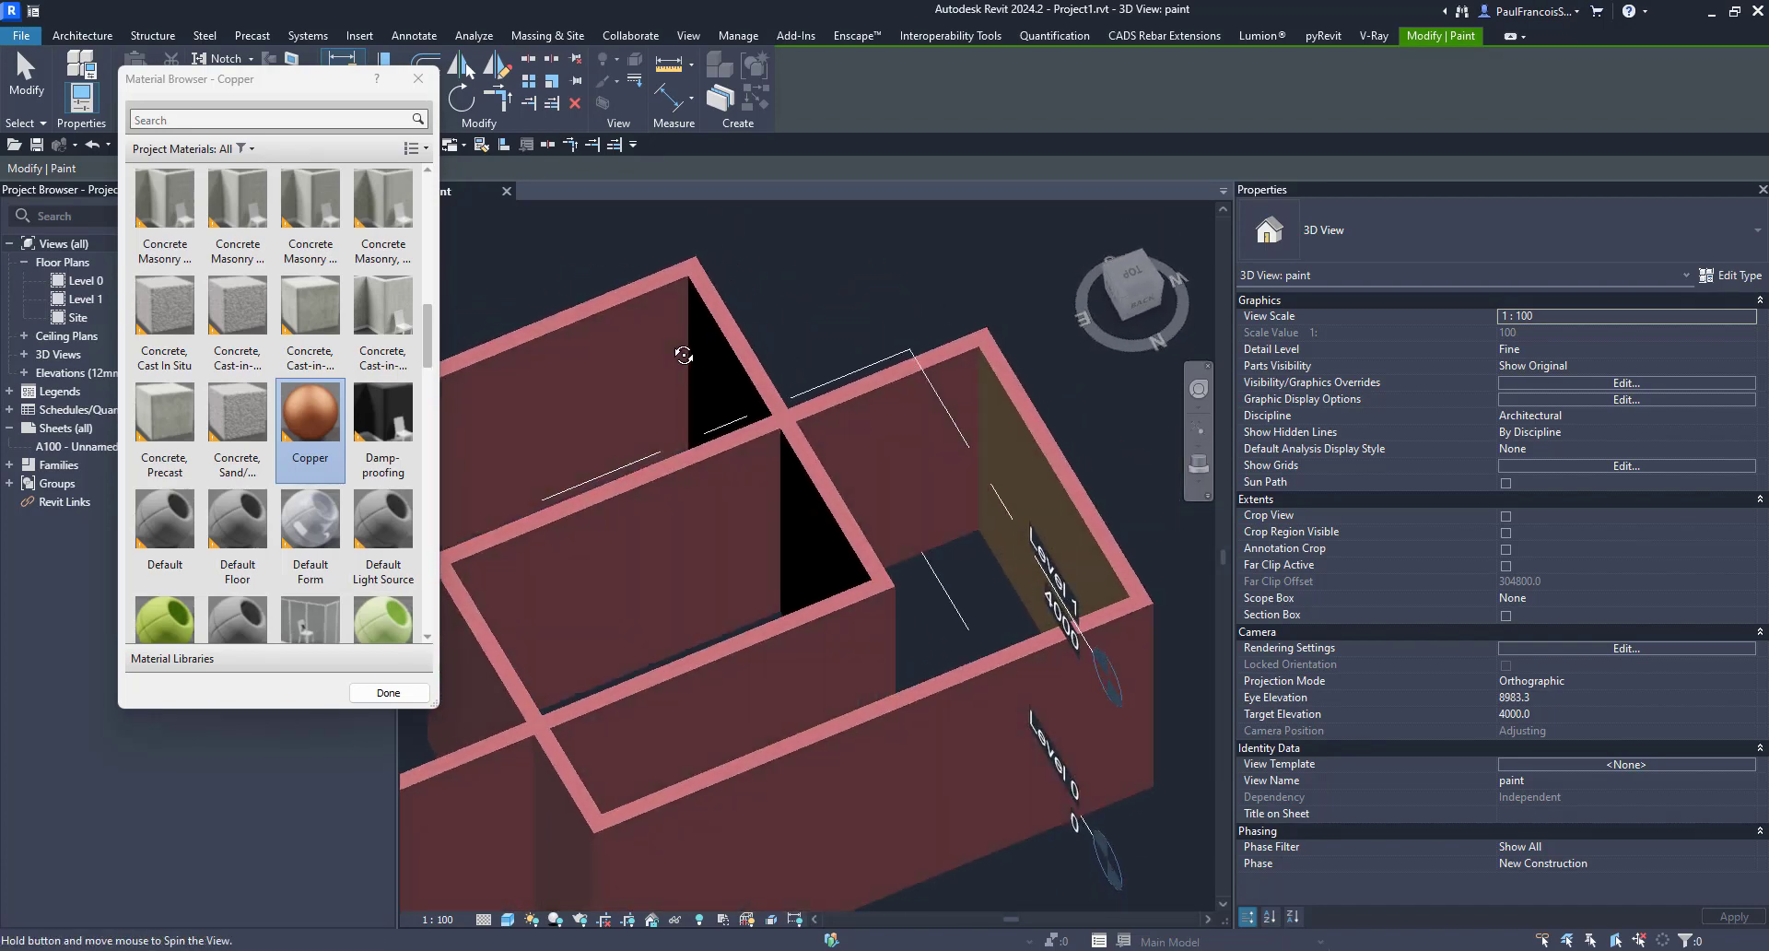
drag(683, 356, 863, 355)
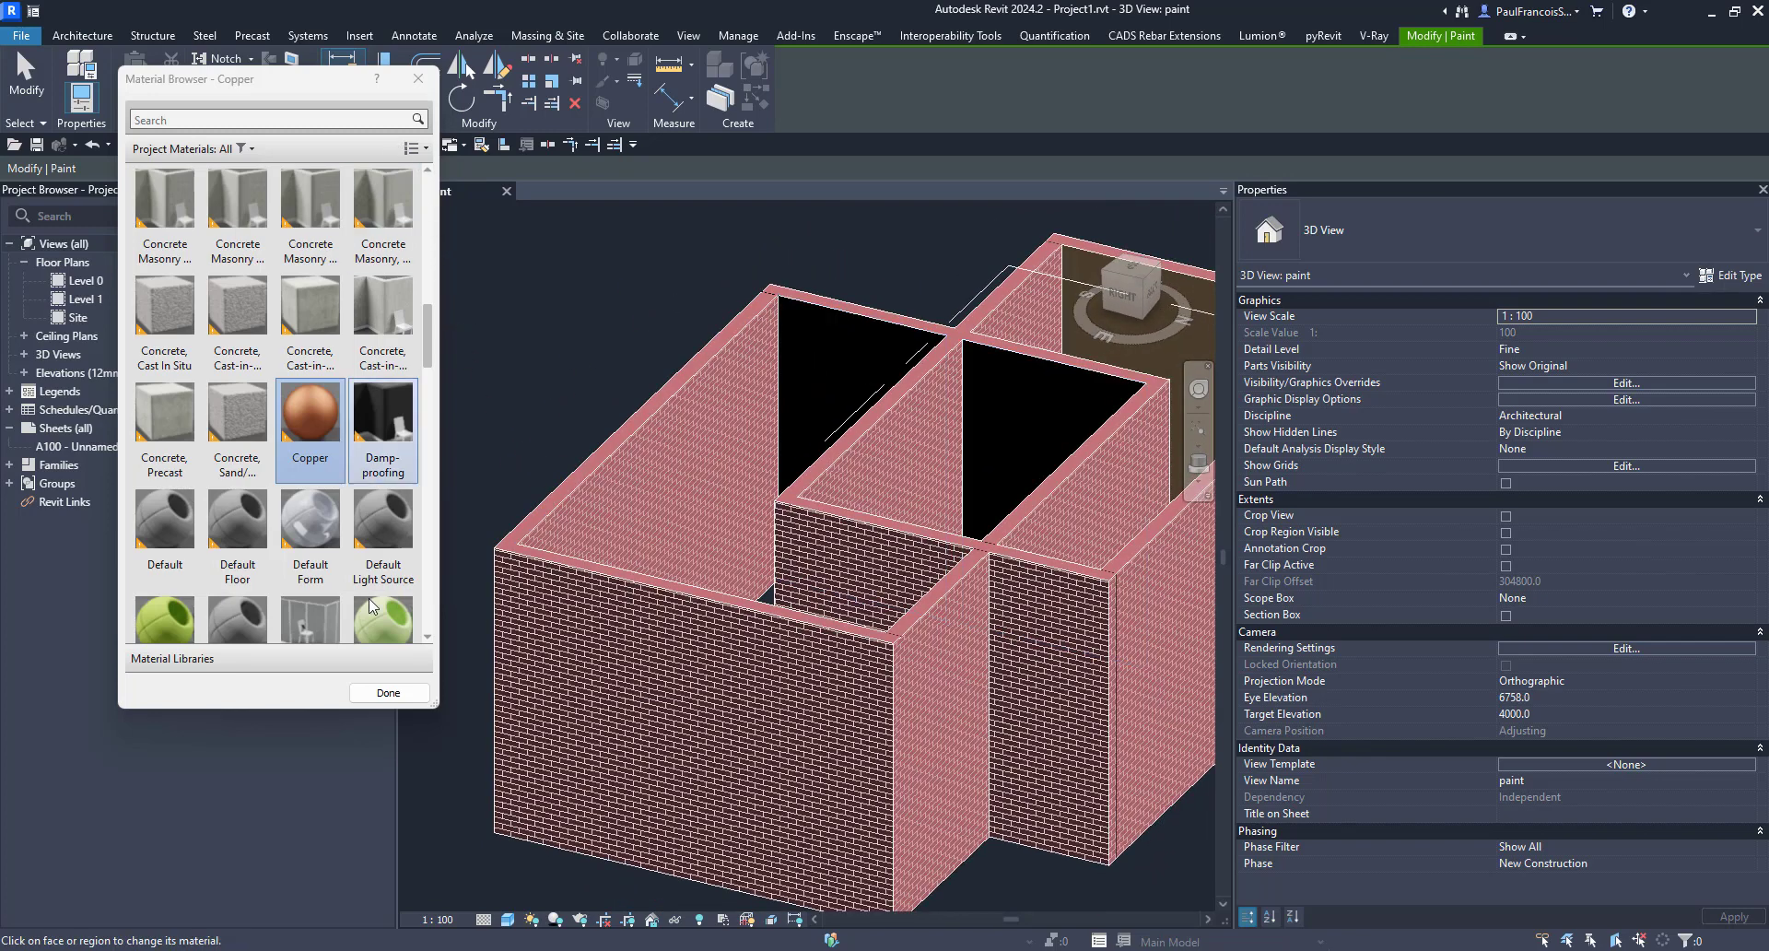
click(388, 693)
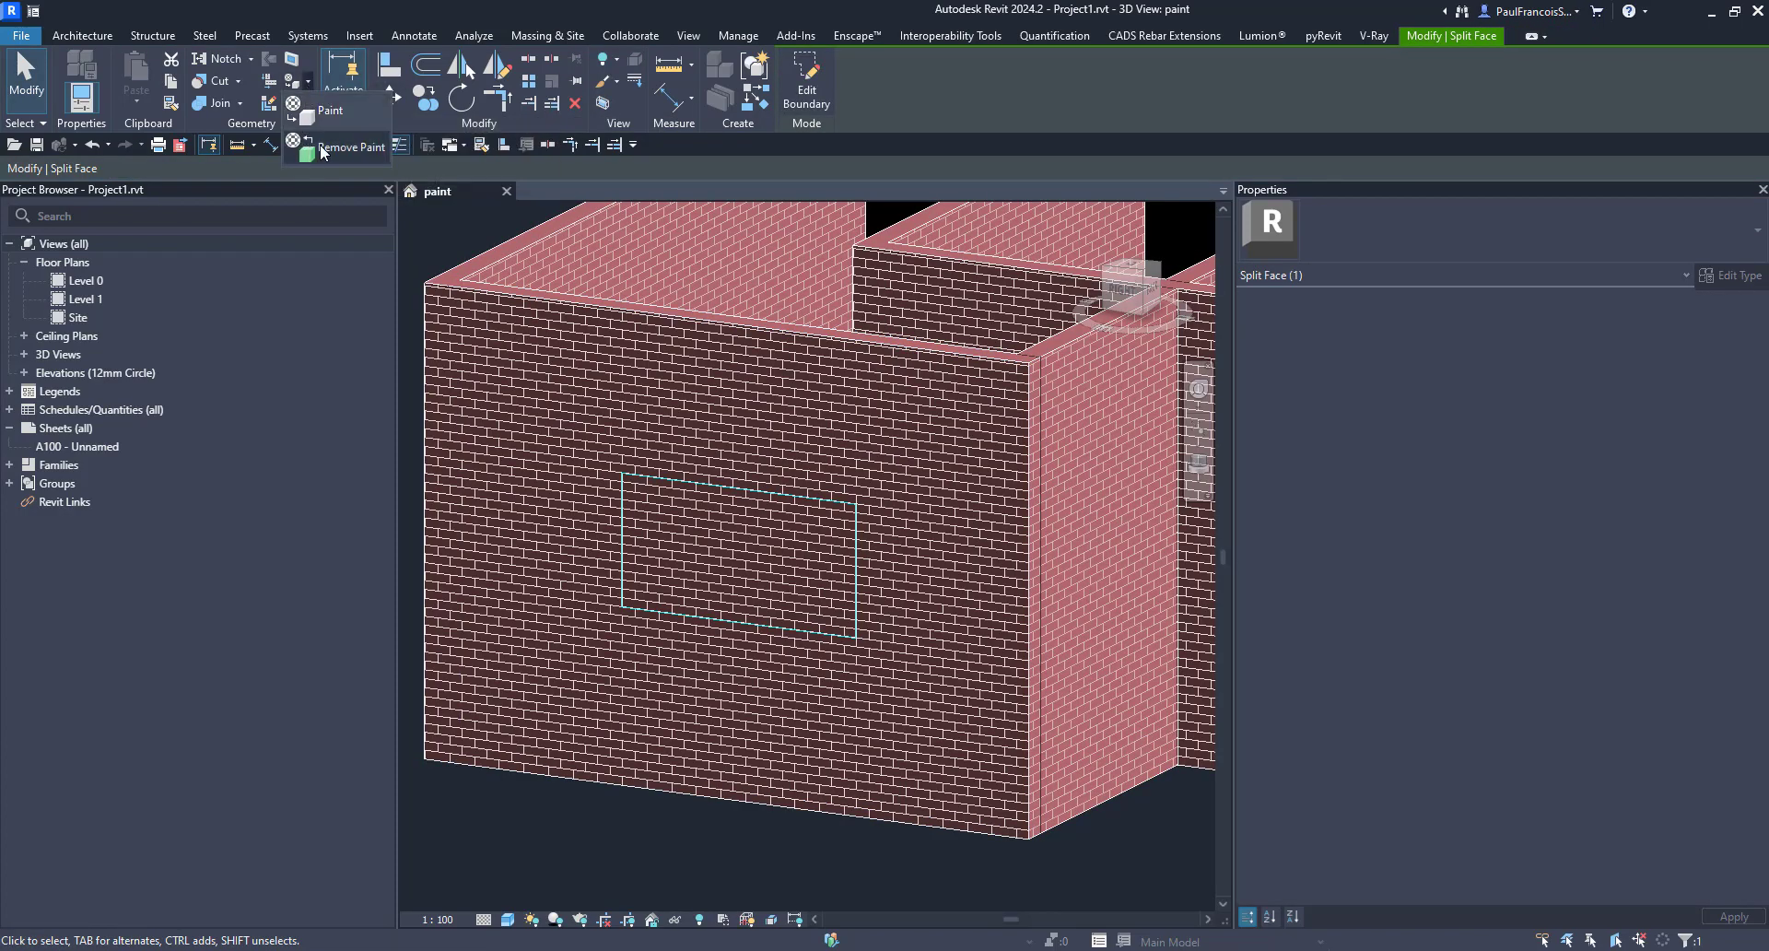
mouse_move(331, 111)
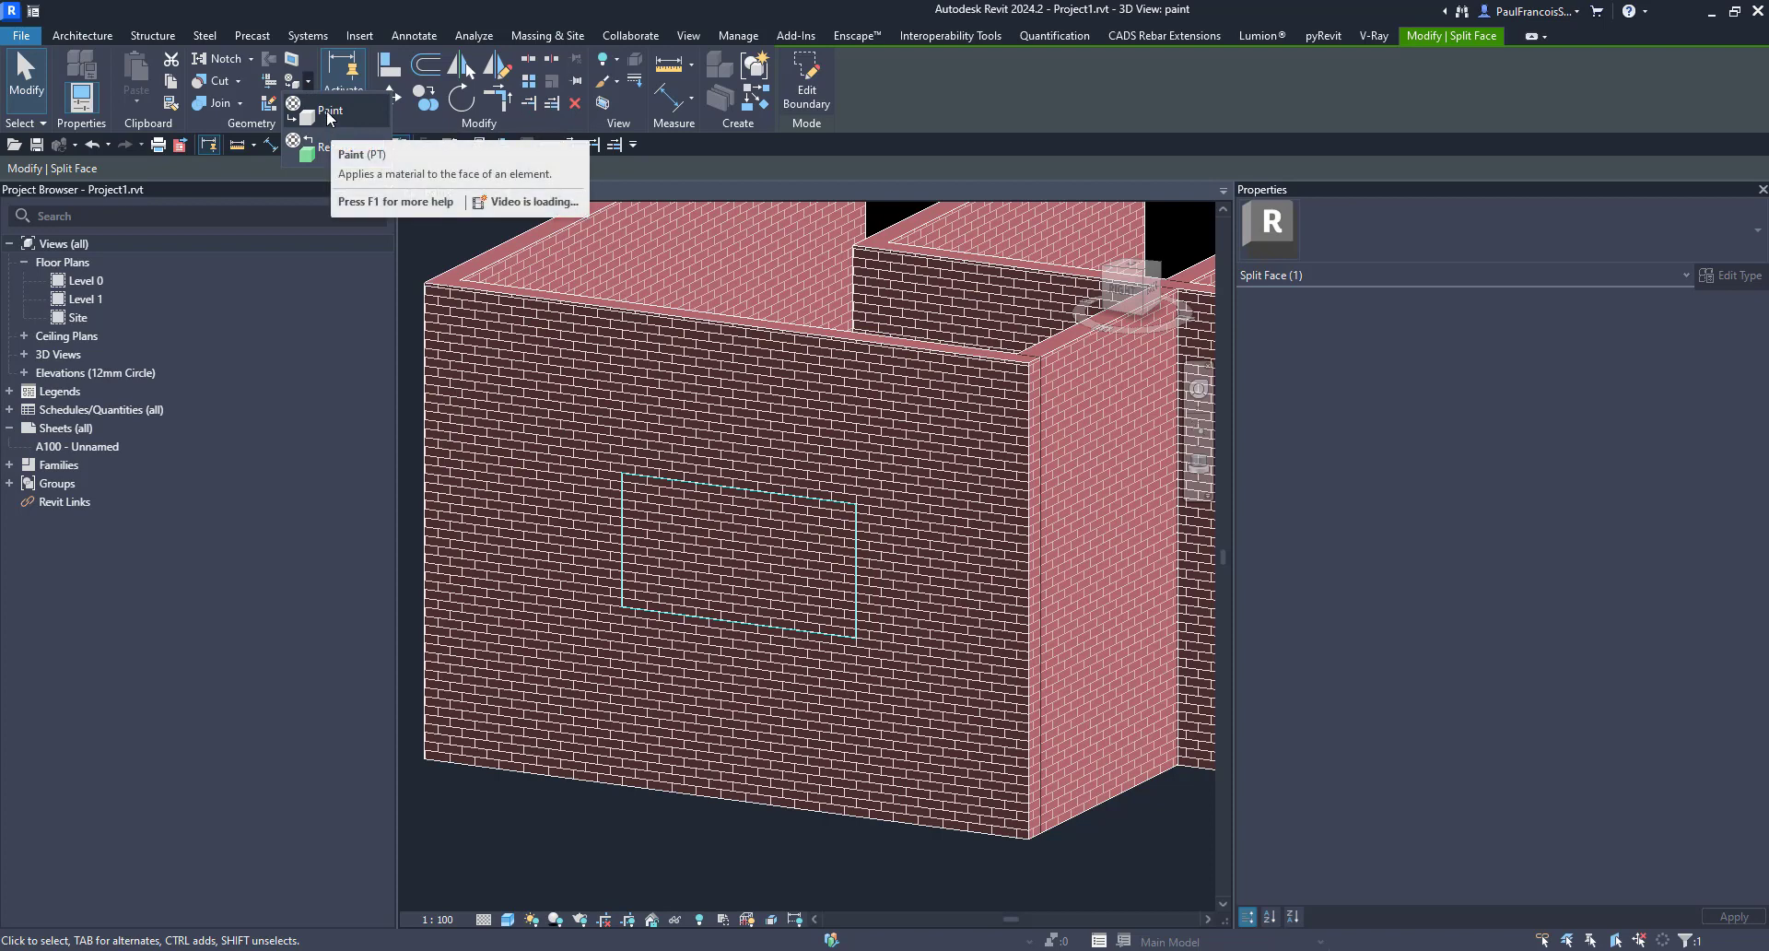
Paint the split-face rectangle on the front brick wall with Copper
click(328, 85)
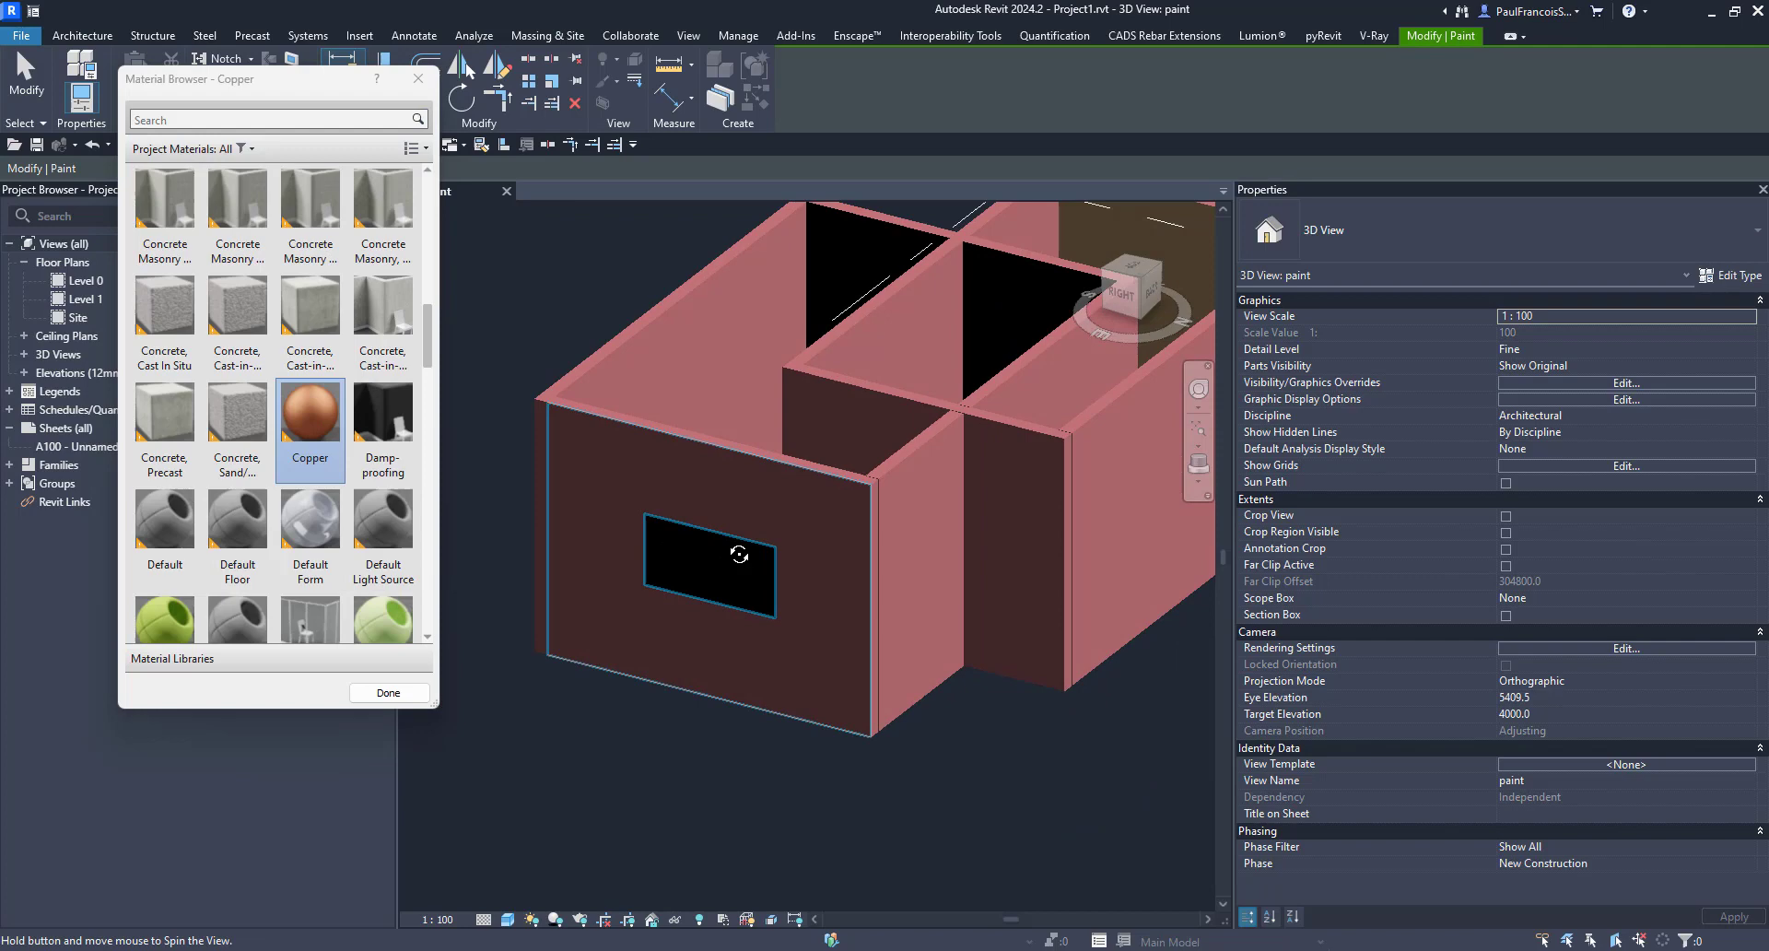
click(388, 693)
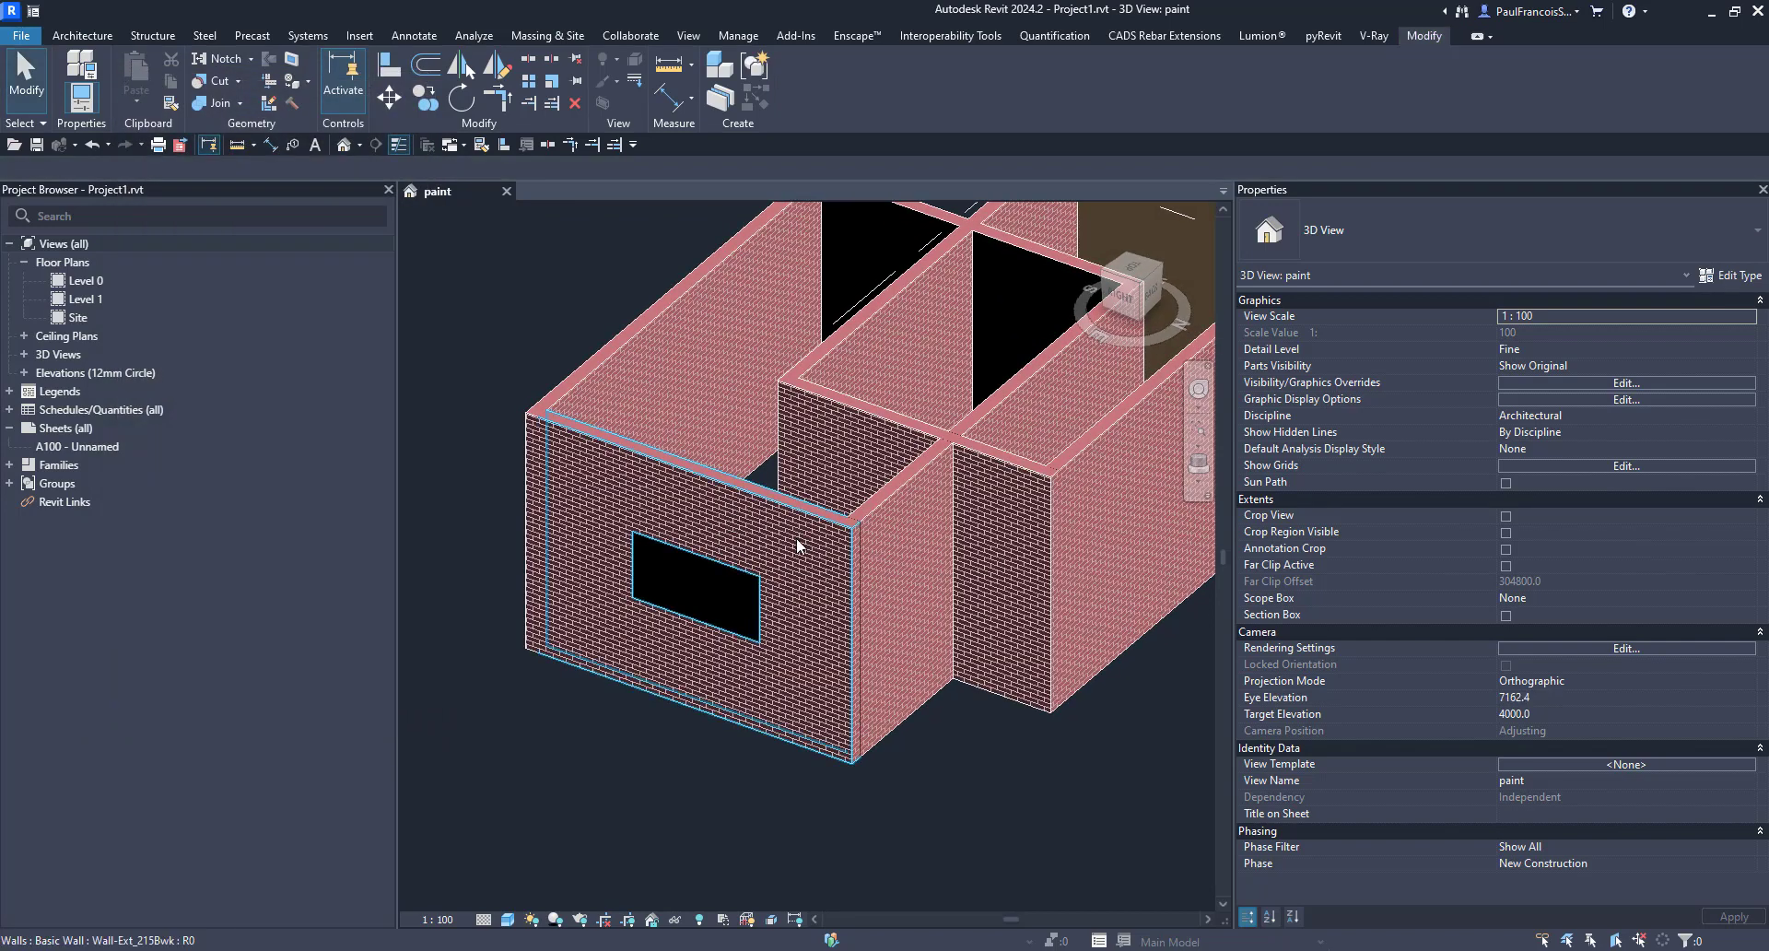
mouse_move(630, 544)
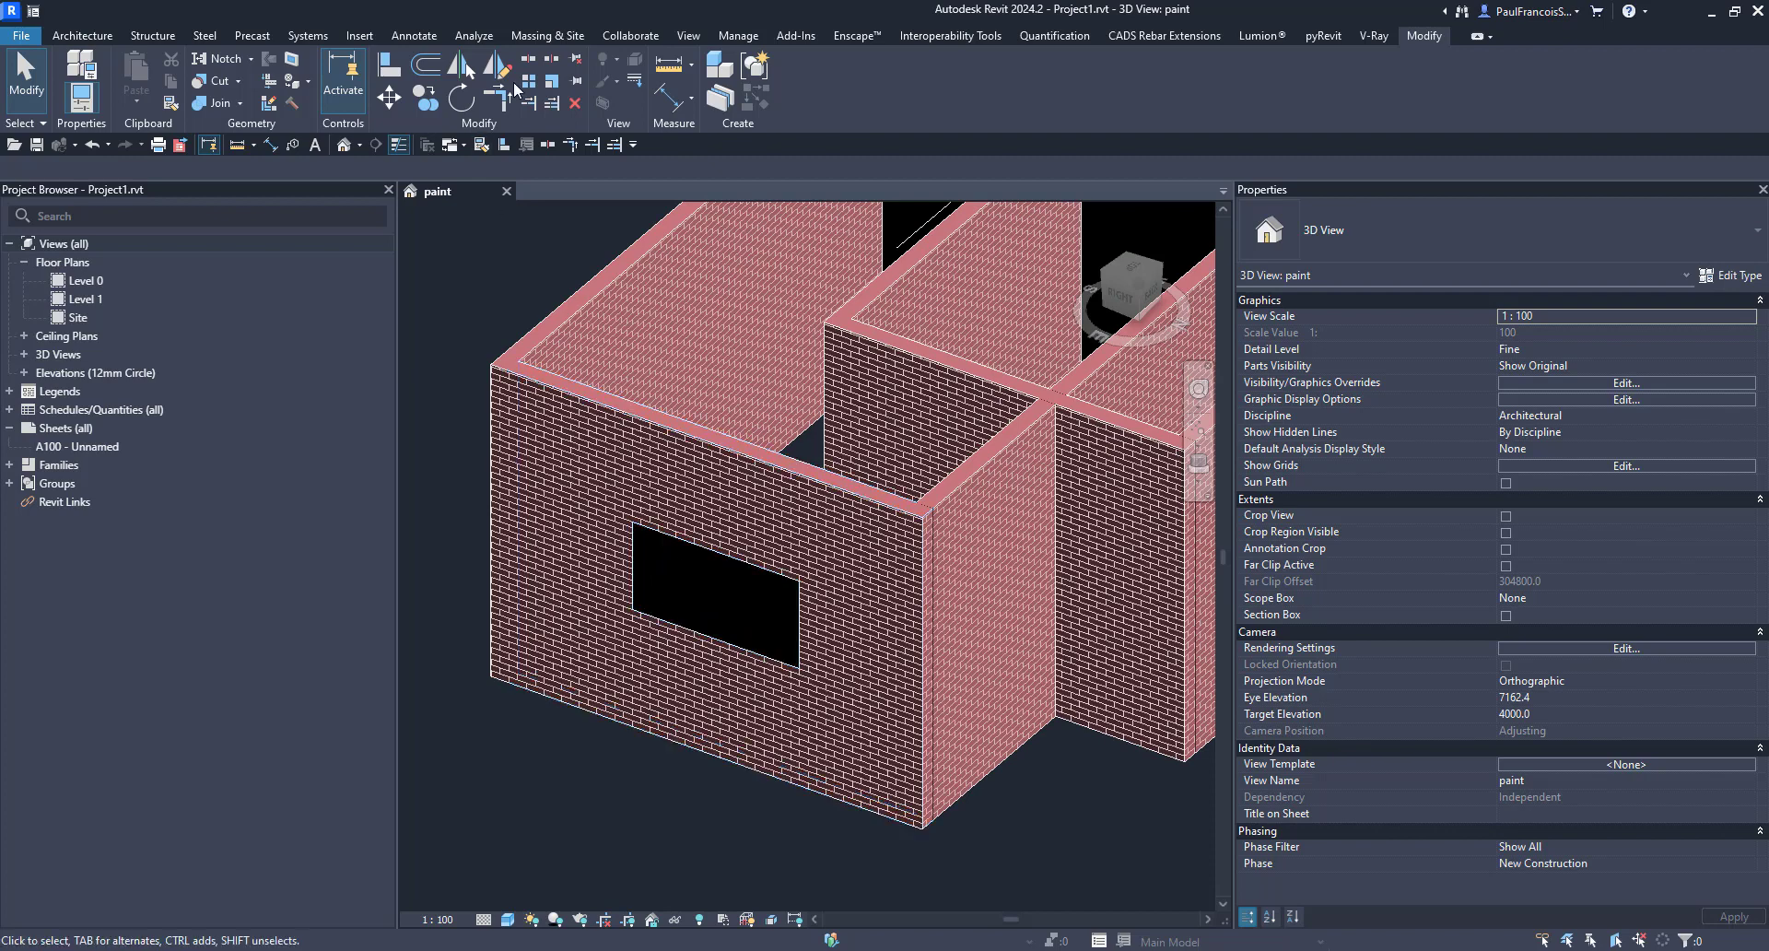
Search project materials for copper and browse keynotes from its Identity data
click(738, 35)
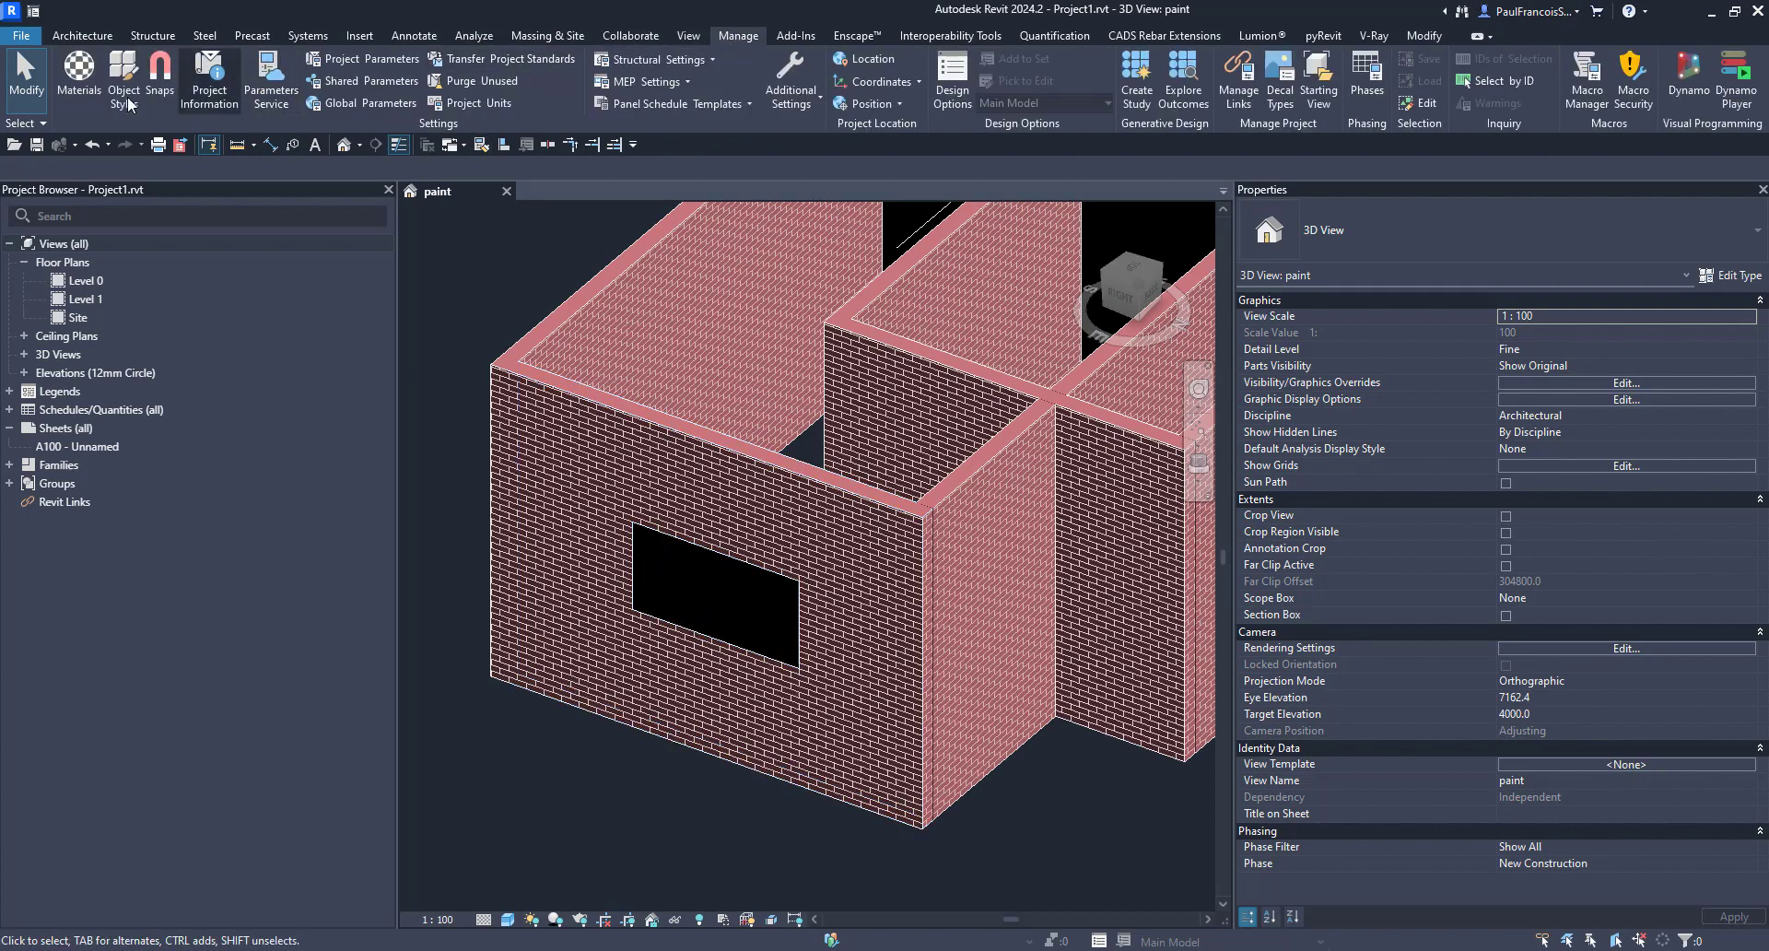
click(77, 80)
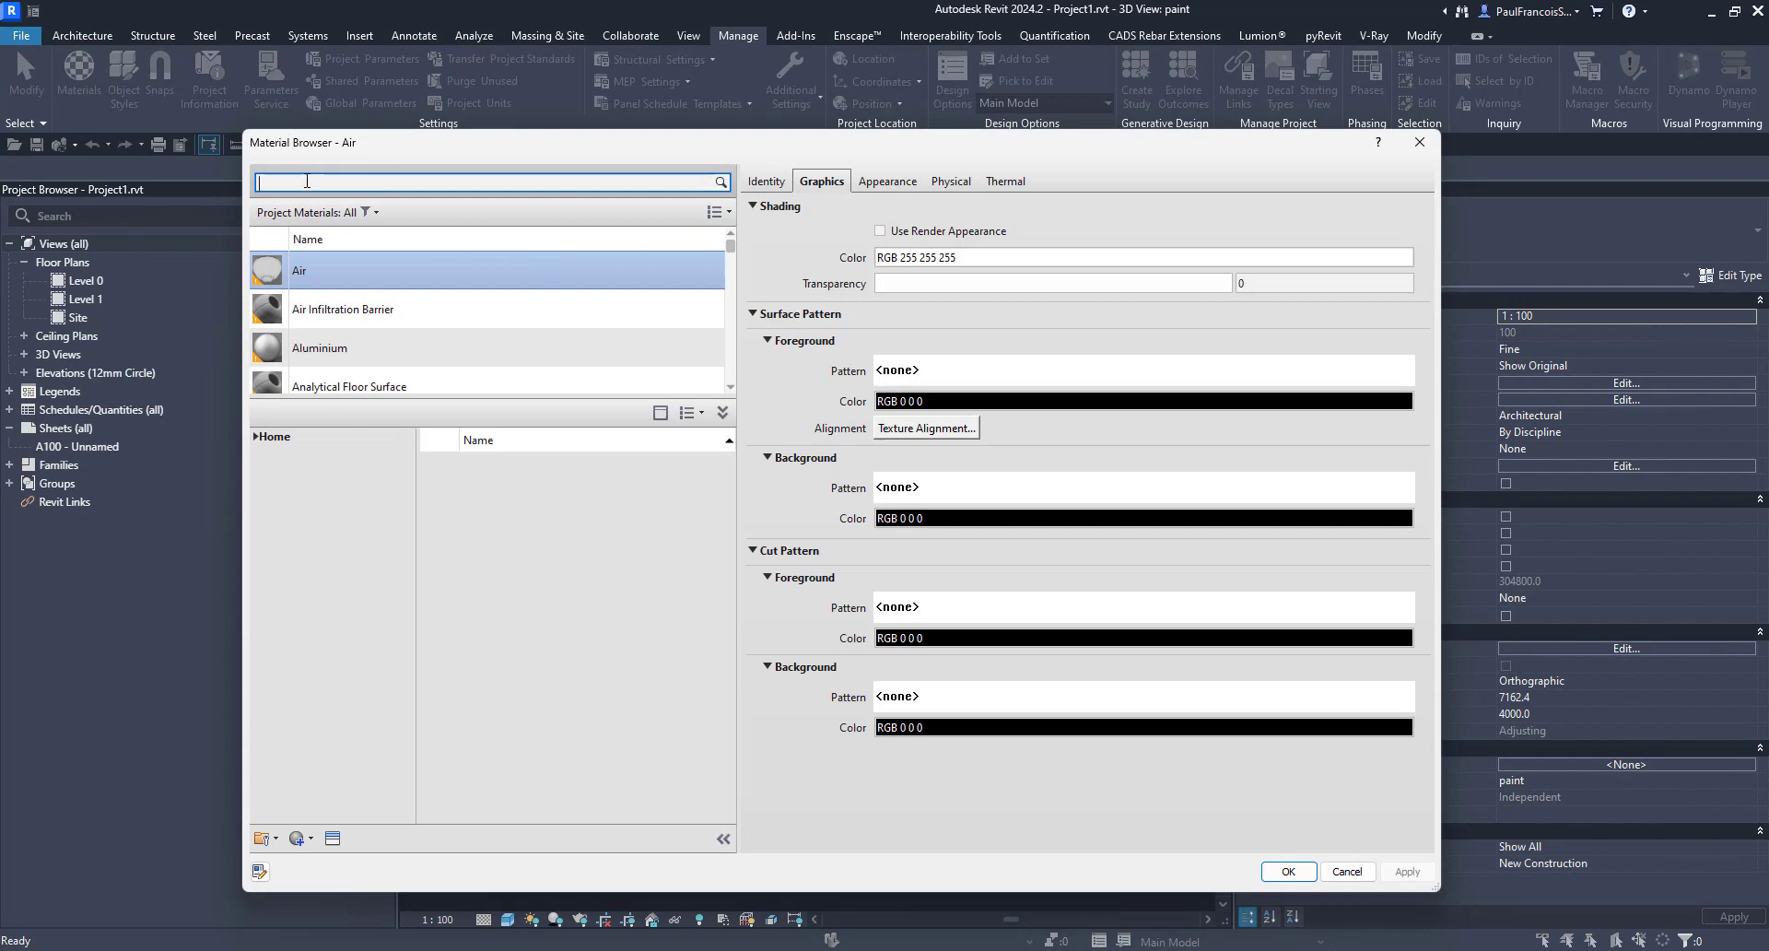
text(copper)
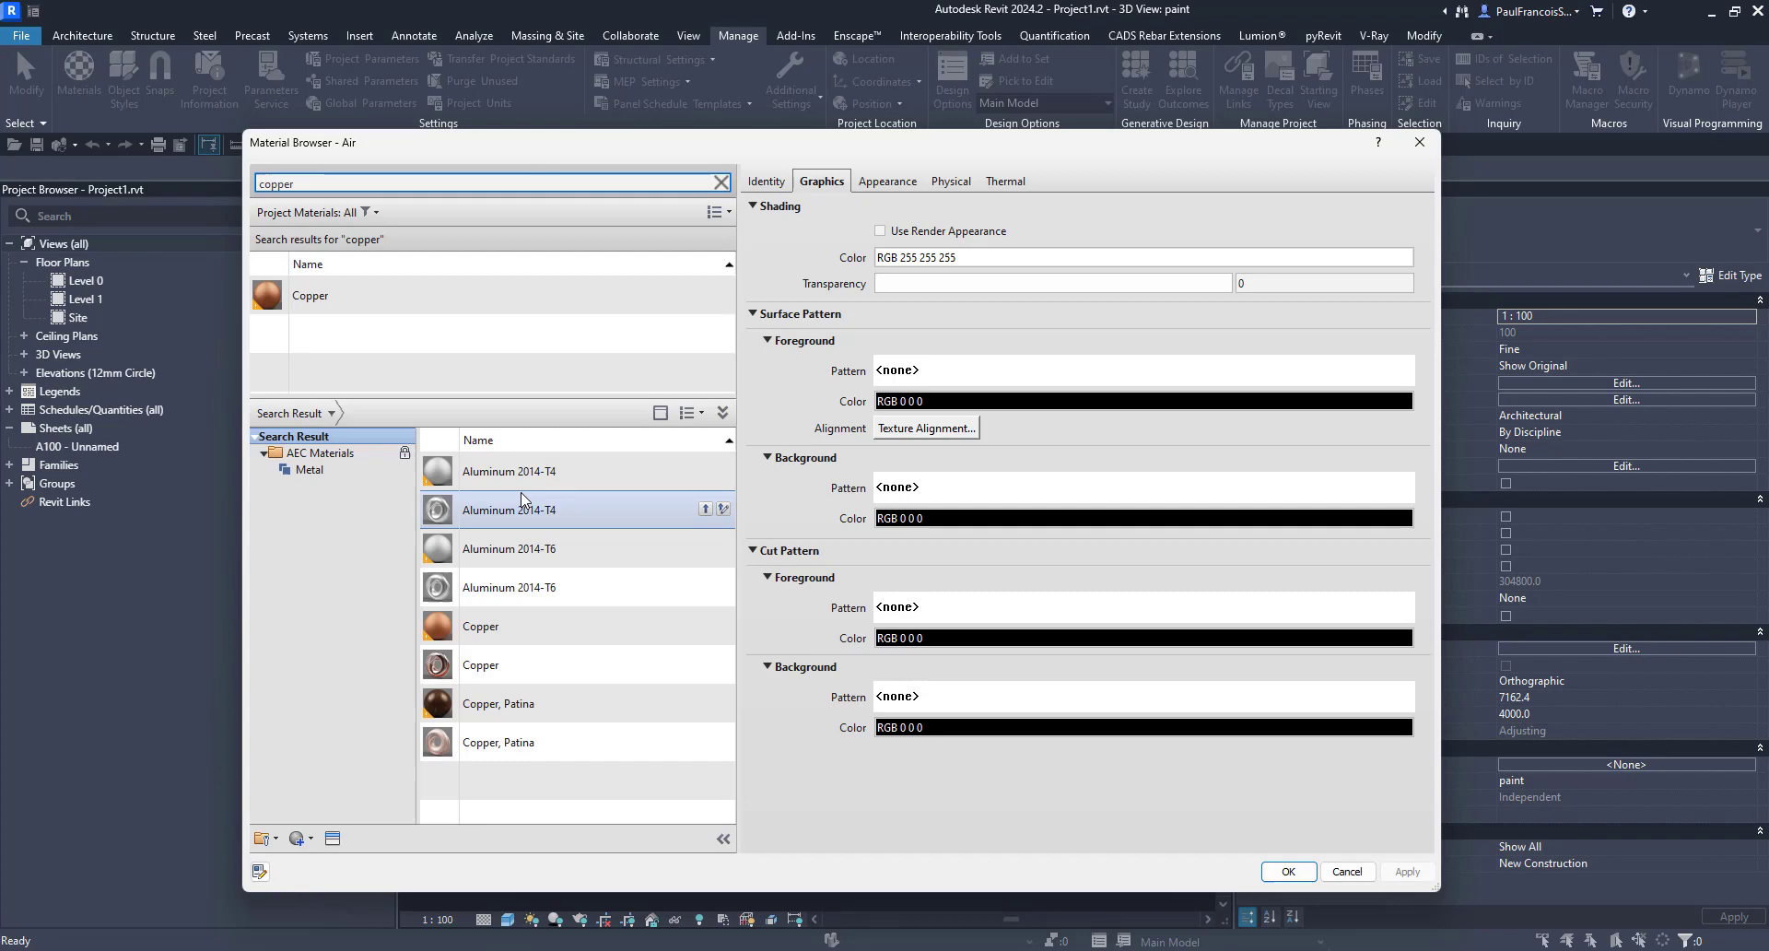
click(766, 181)
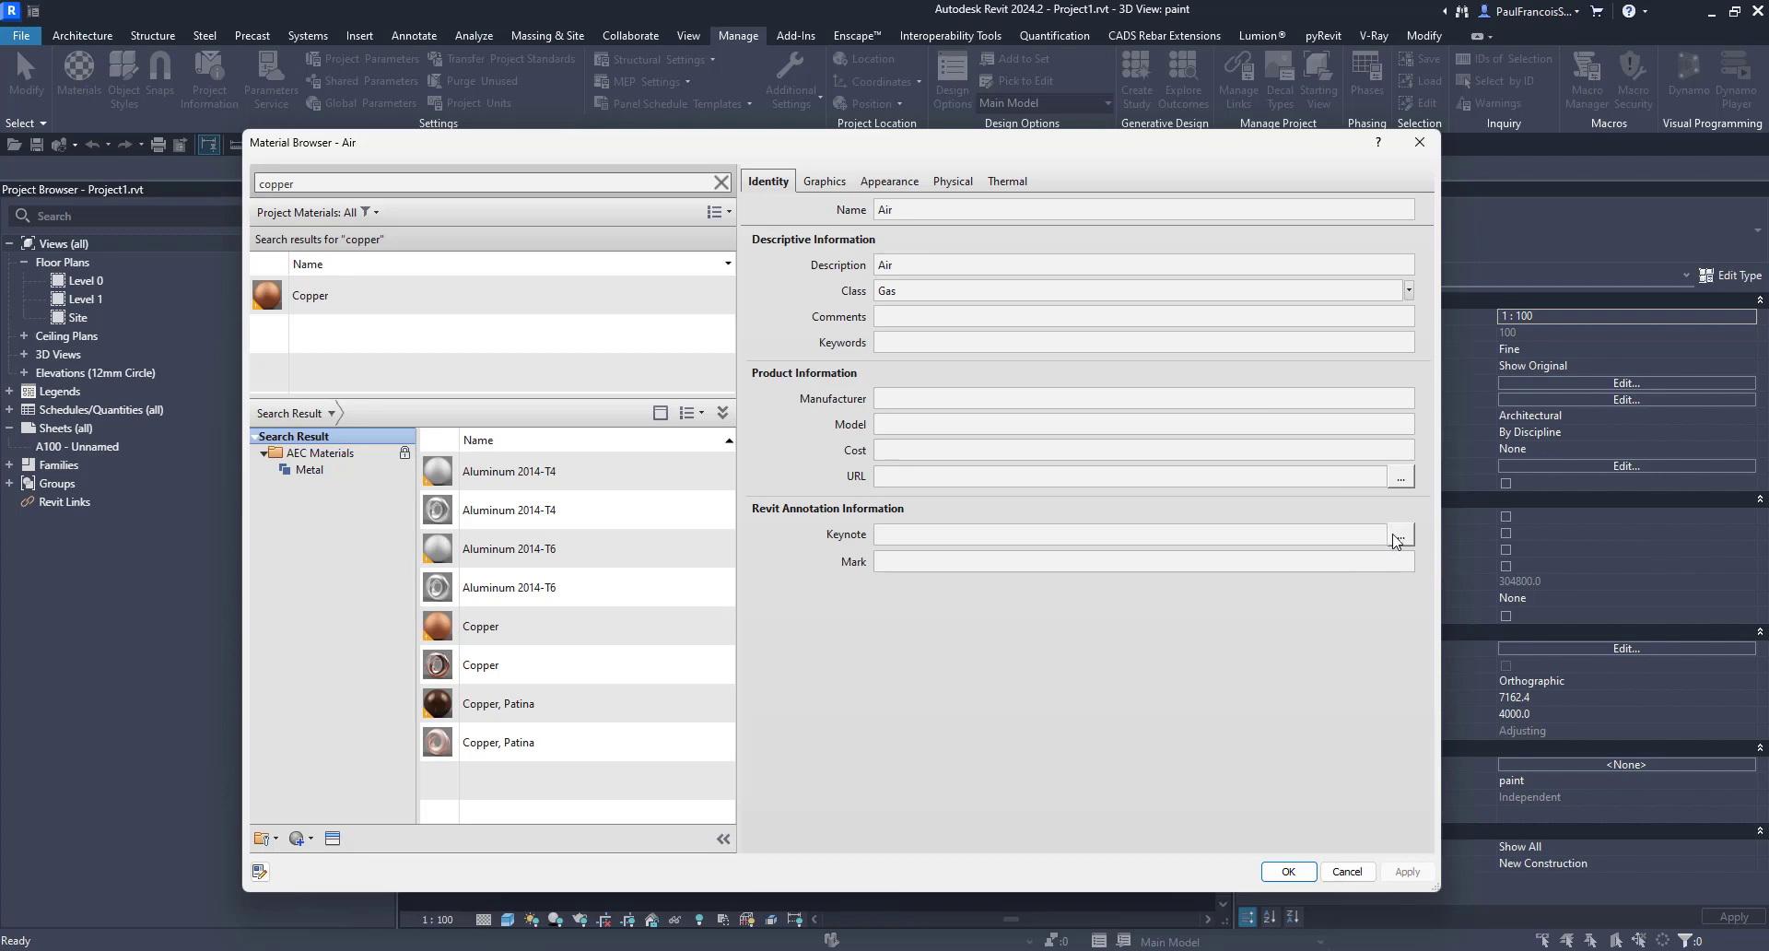
click(1400, 535)
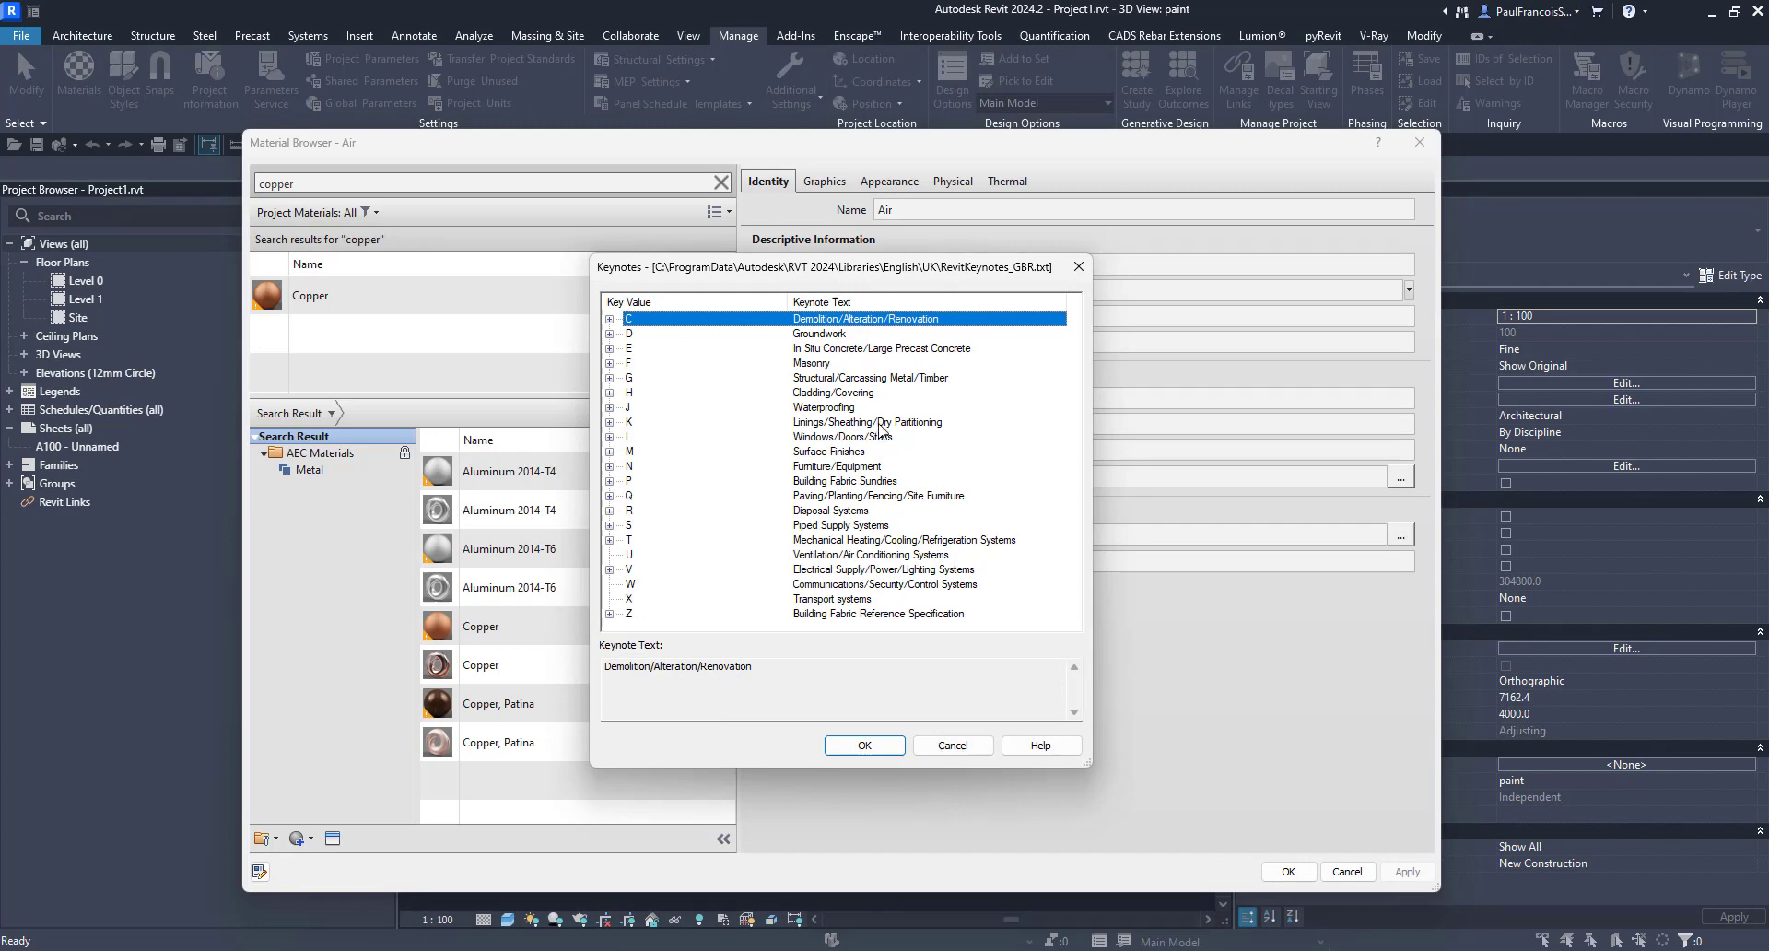
mouse_move(891, 444)
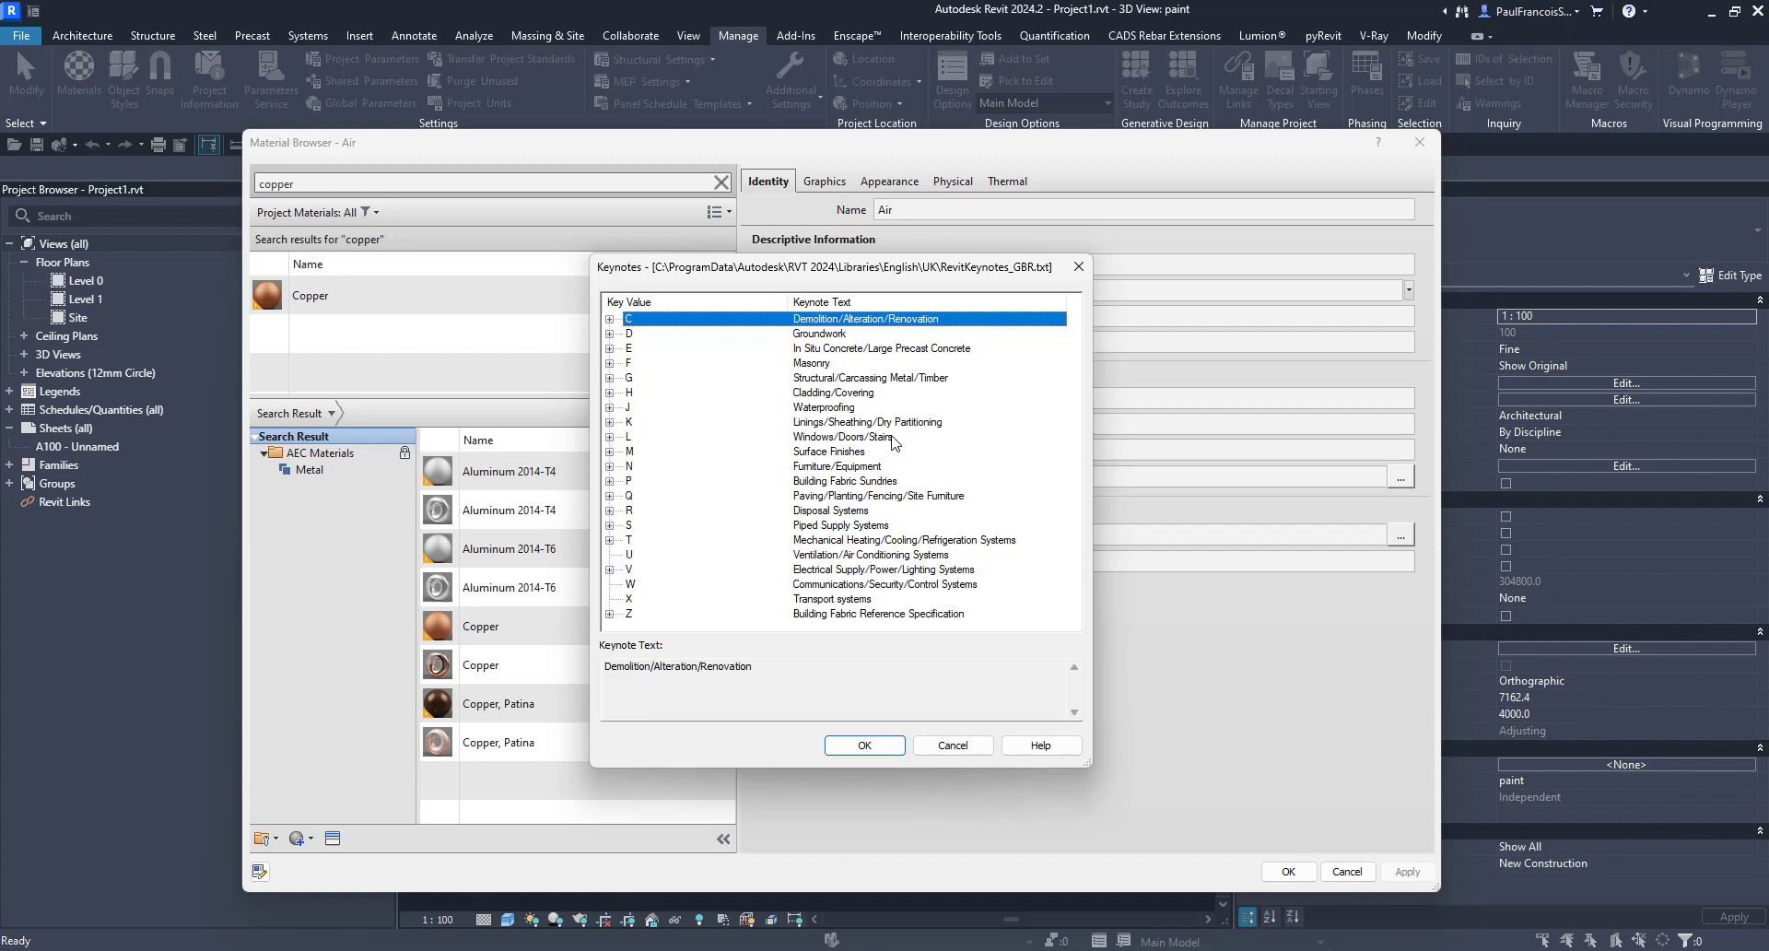
mouse_move(809, 409)
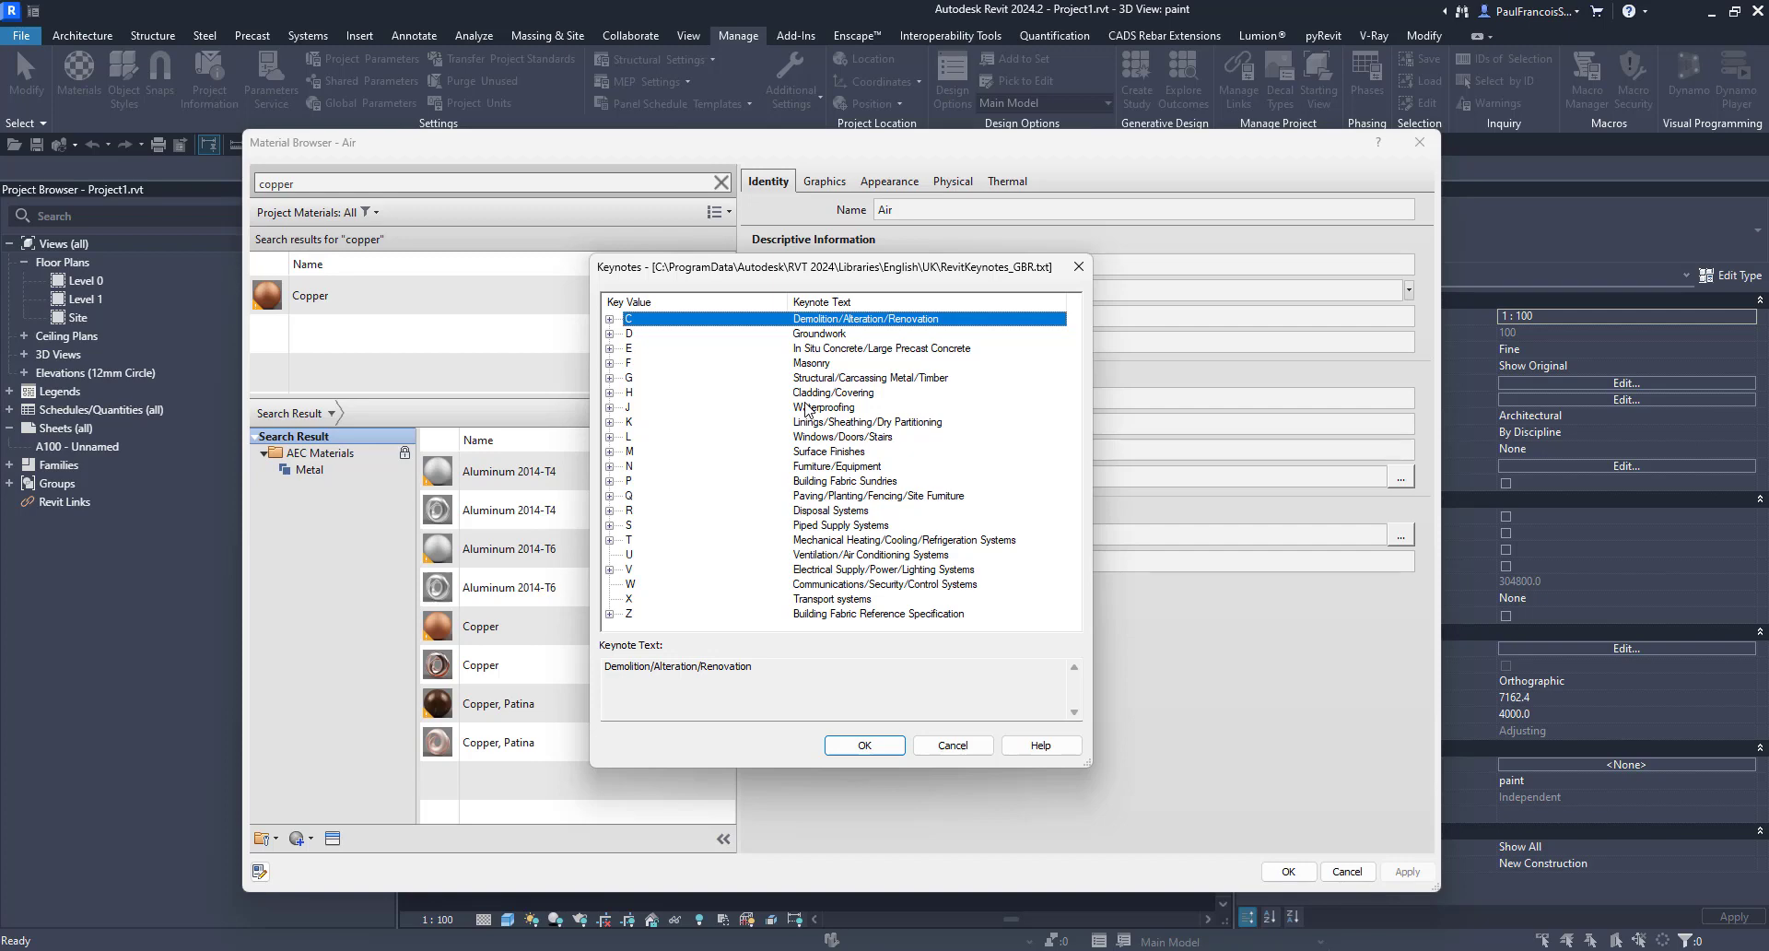
Assign keynote M52/110 Wall paper under M Surface Finishes and close the Material Browser
click(827, 451)
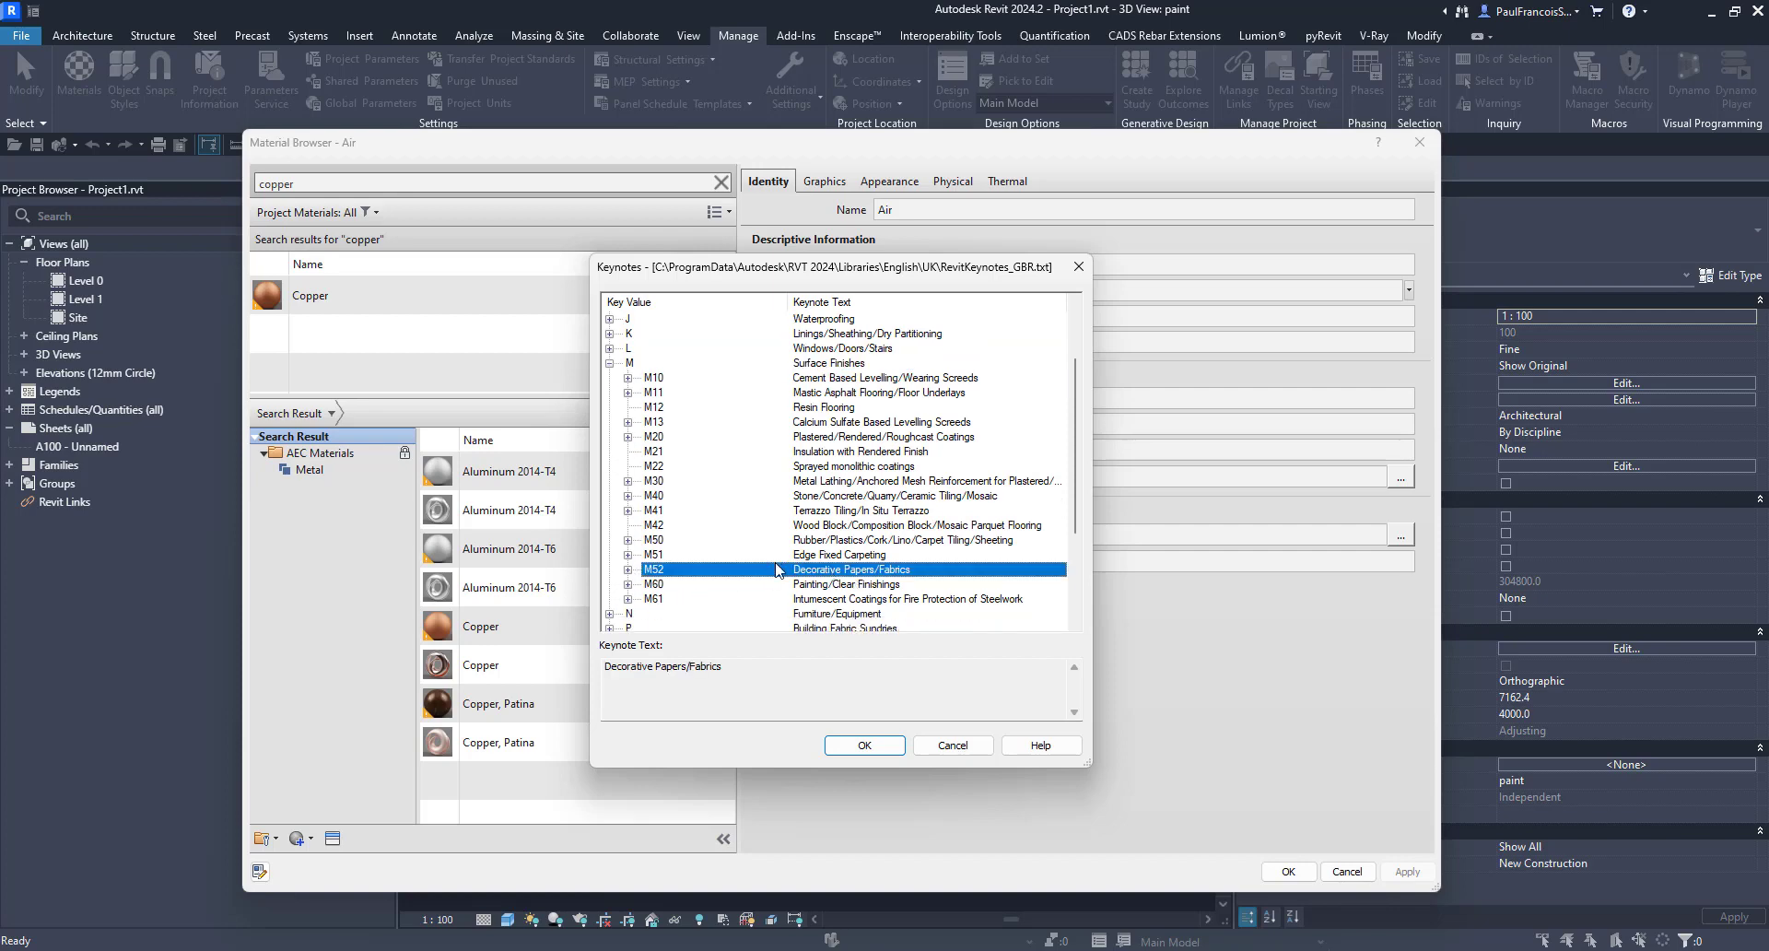
click(627, 569)
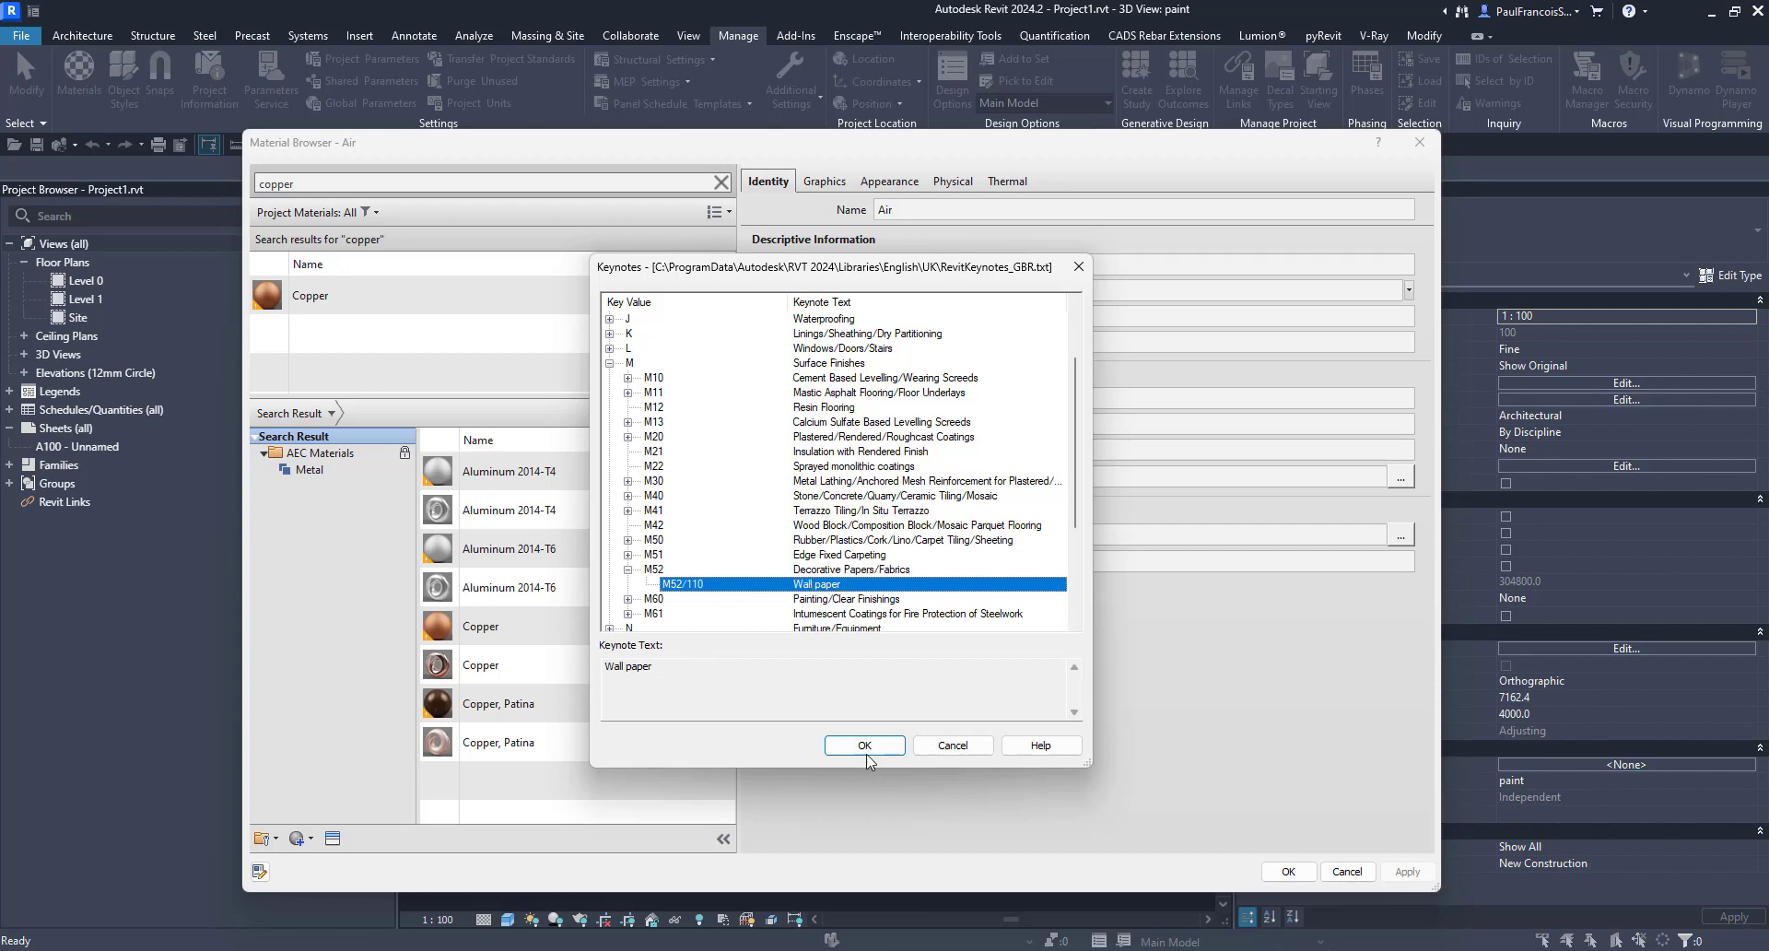
click(865, 745)
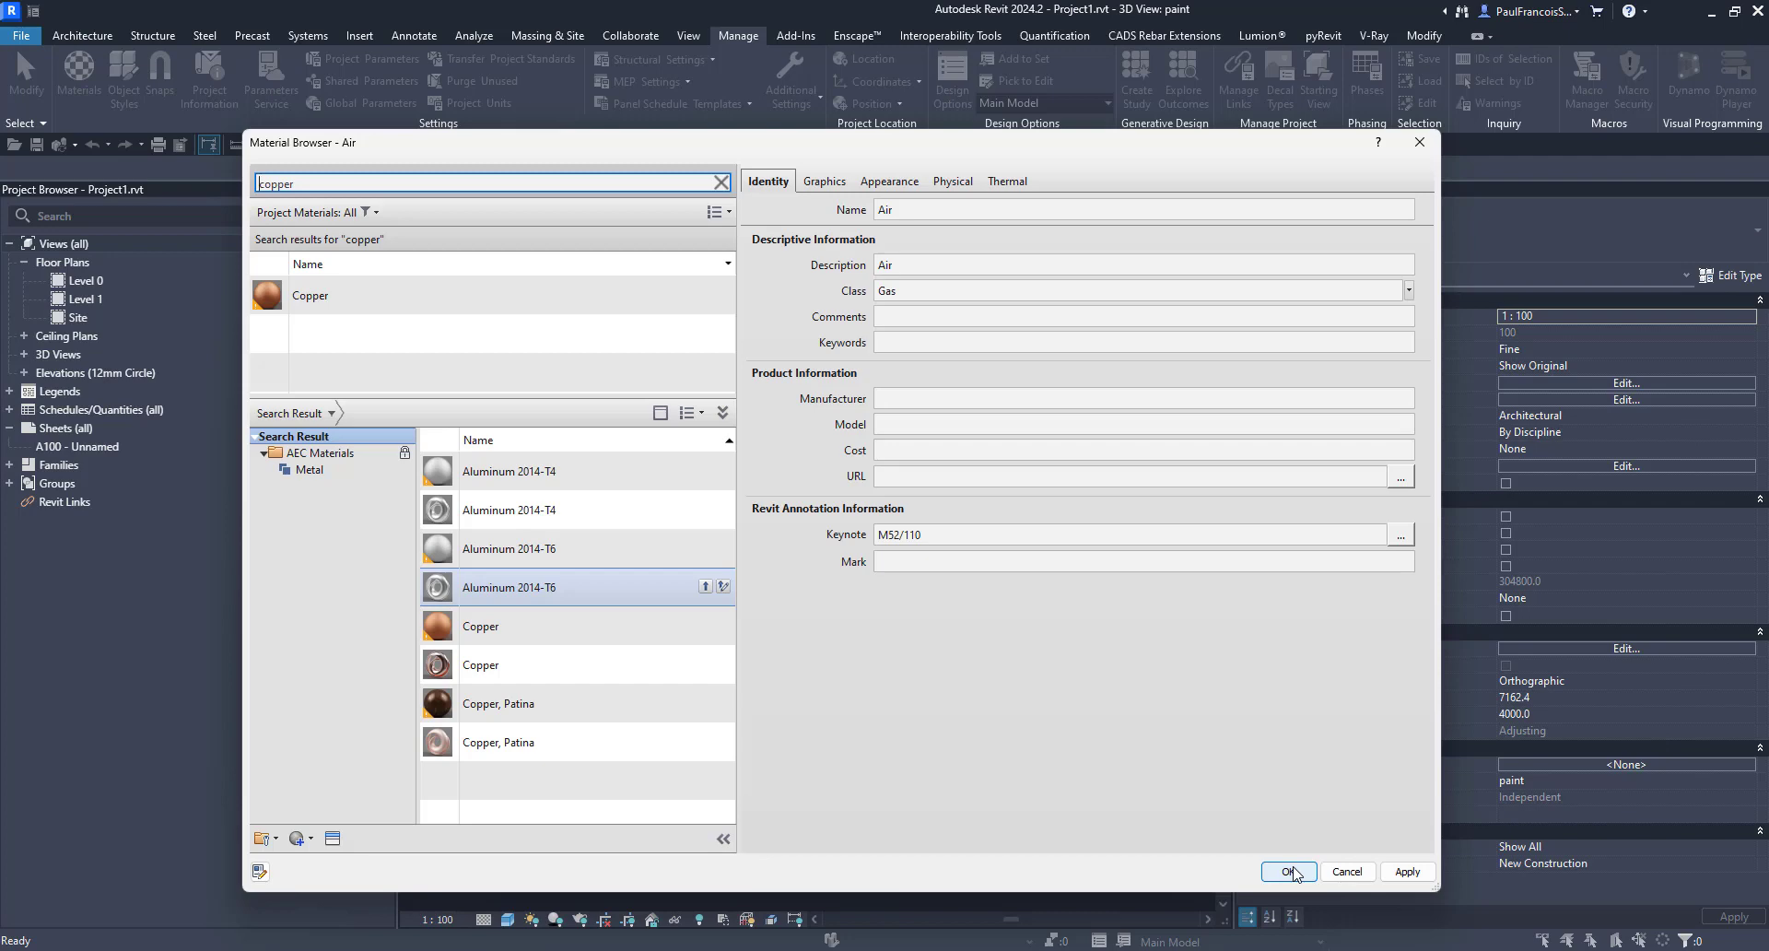
click(1288, 871)
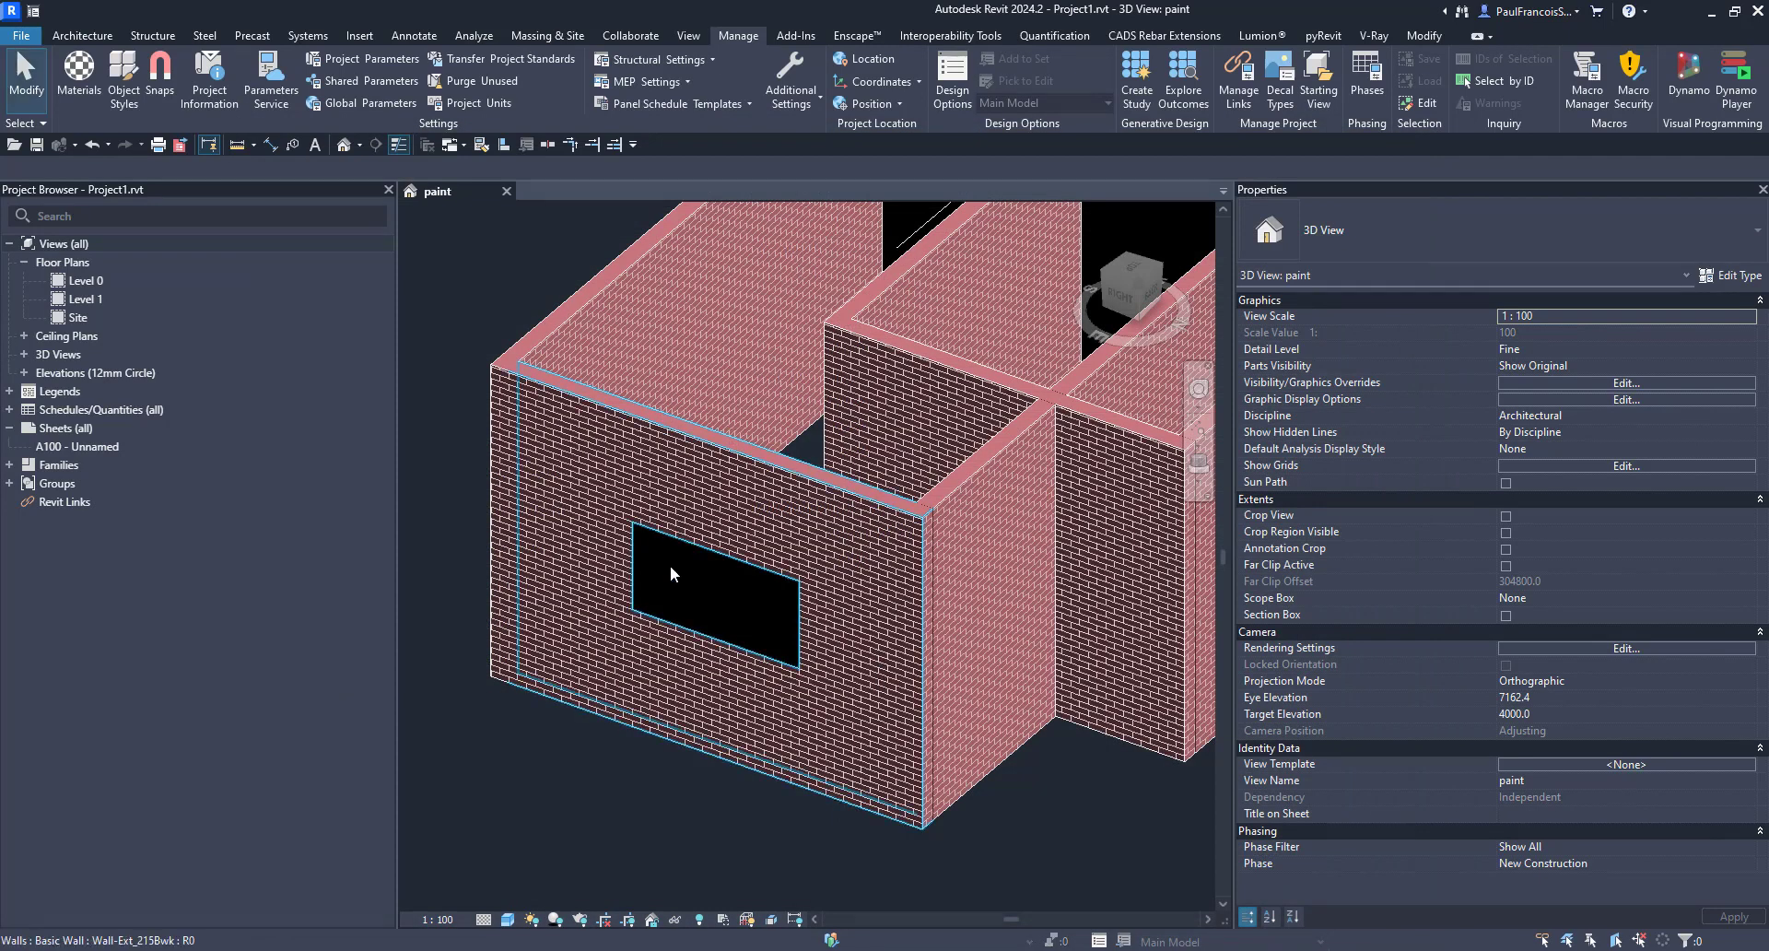
mouse_move(734, 537)
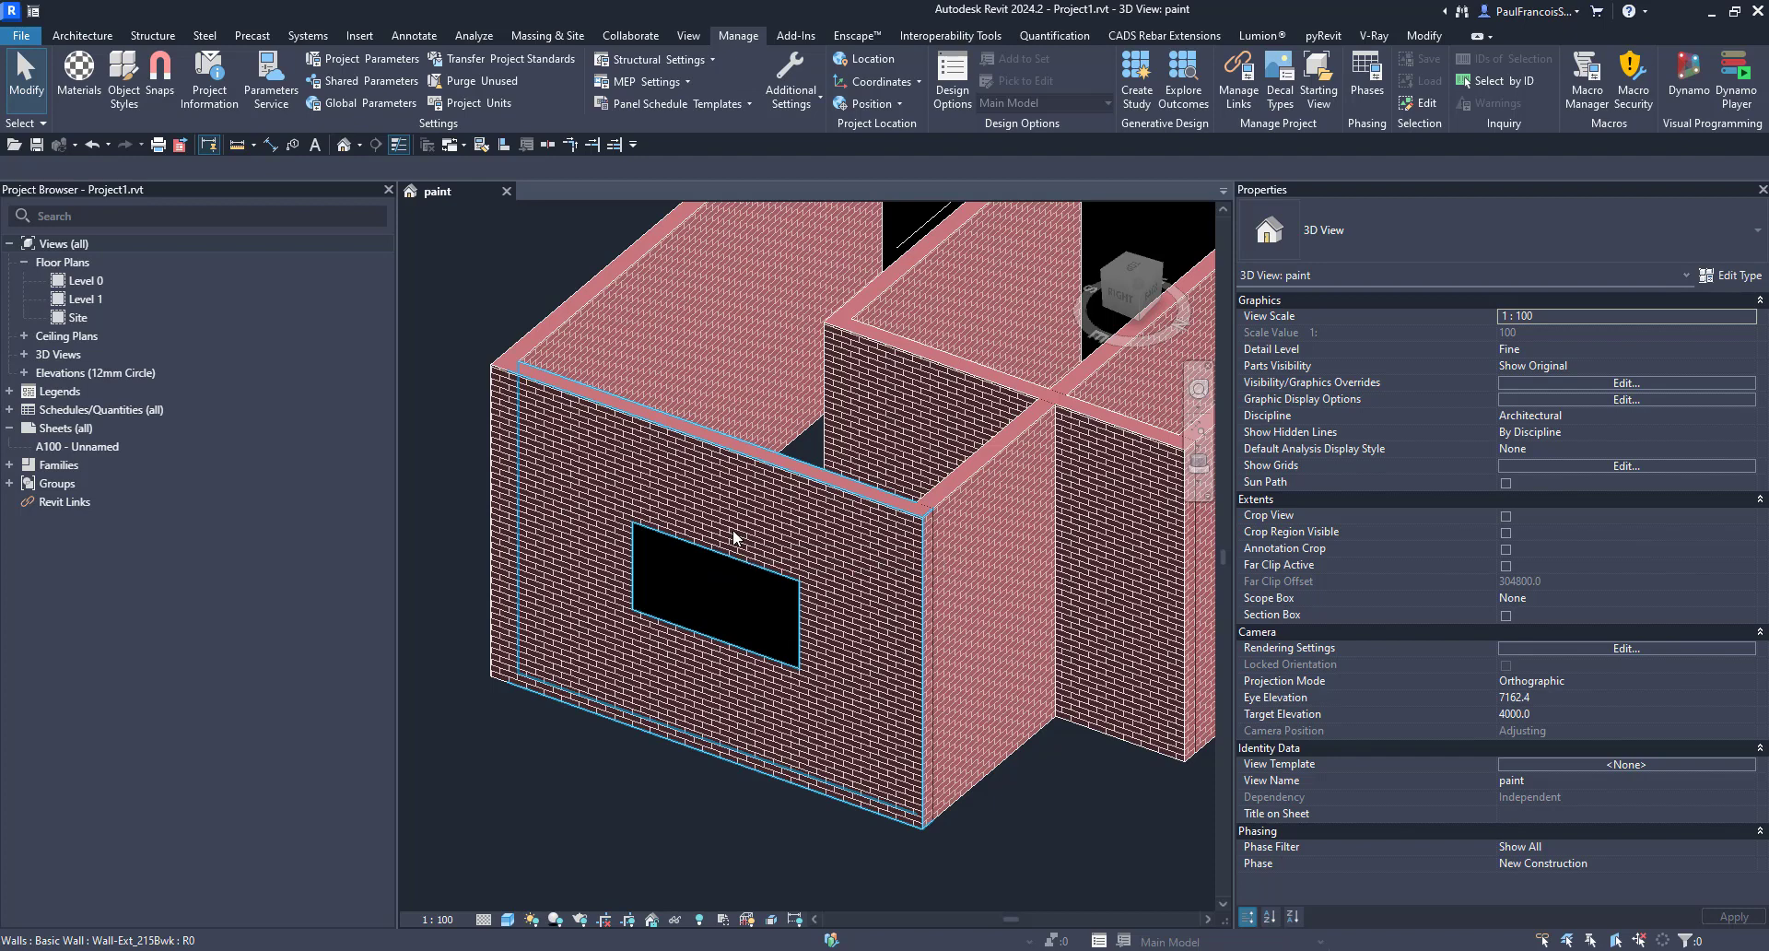
drag(734, 530, 790, 728)
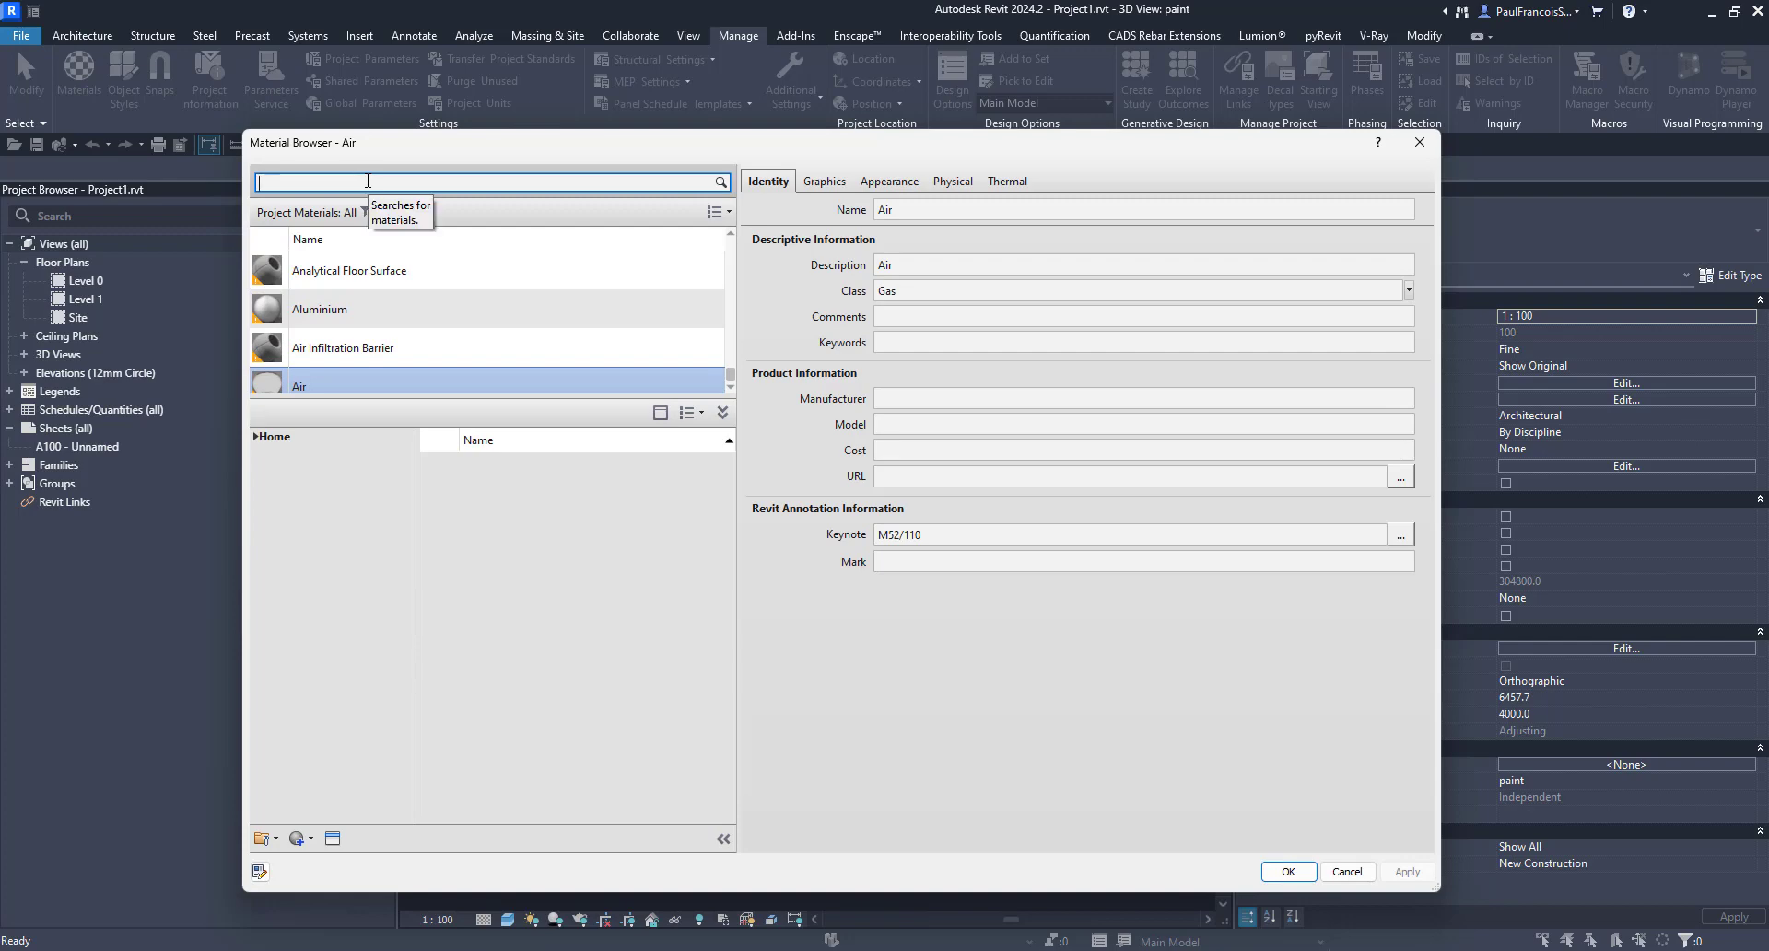
text(copper)
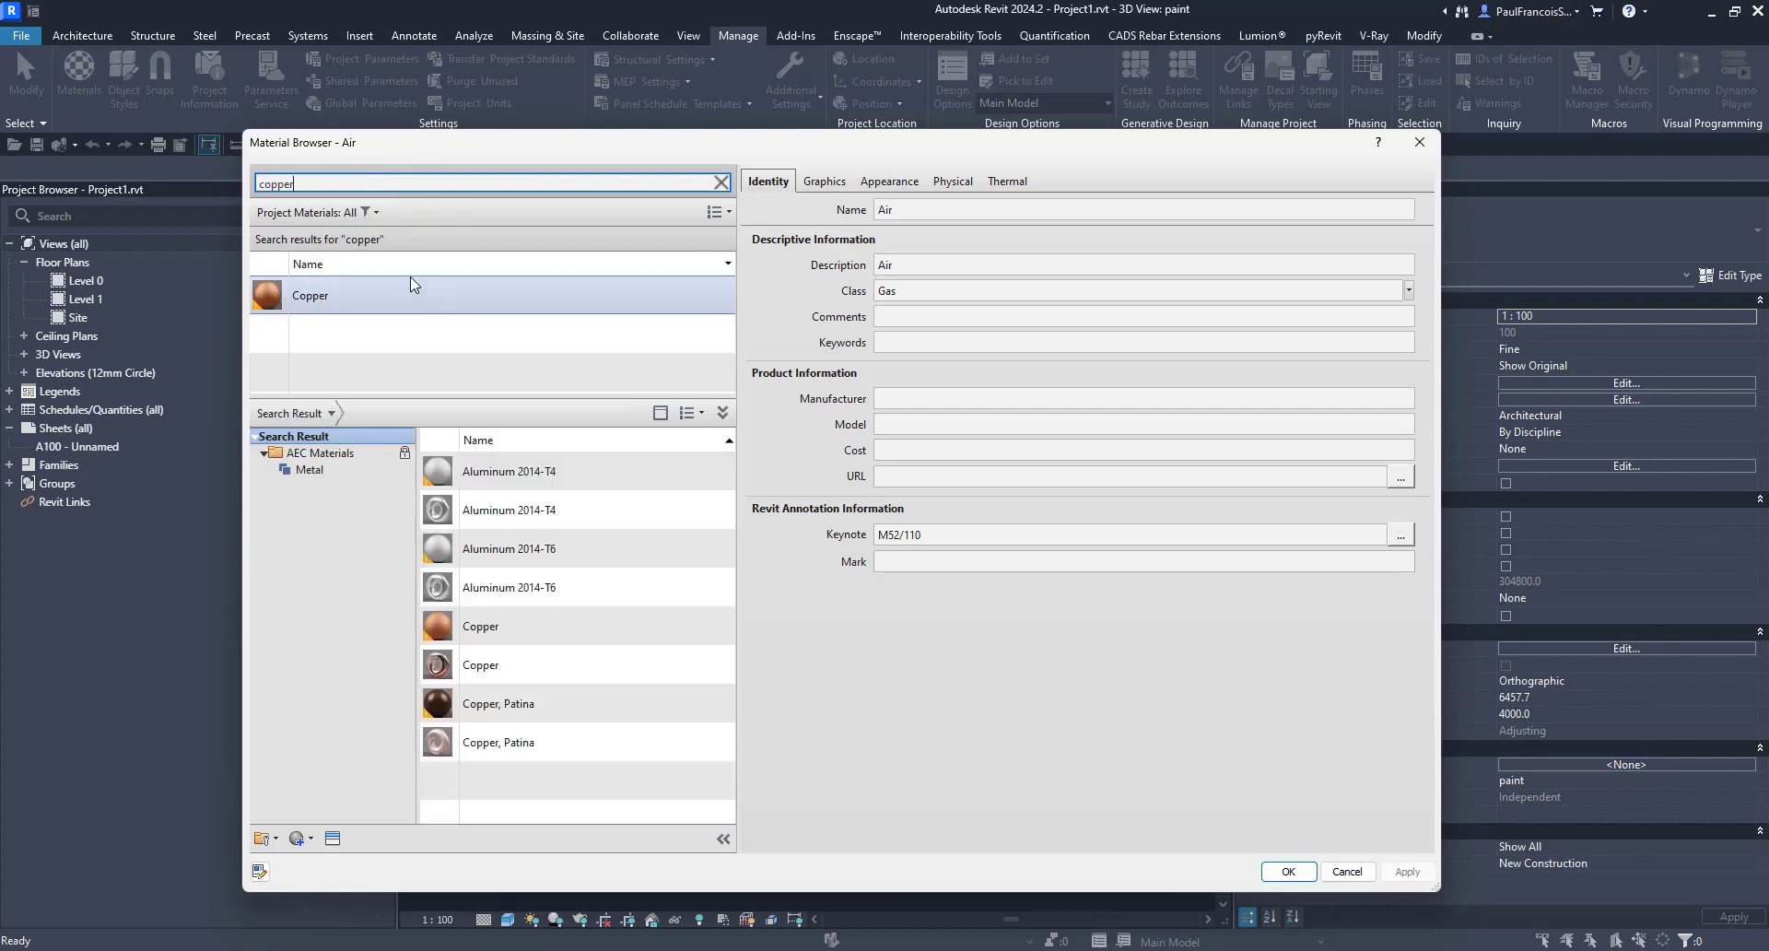
click(339, 296)
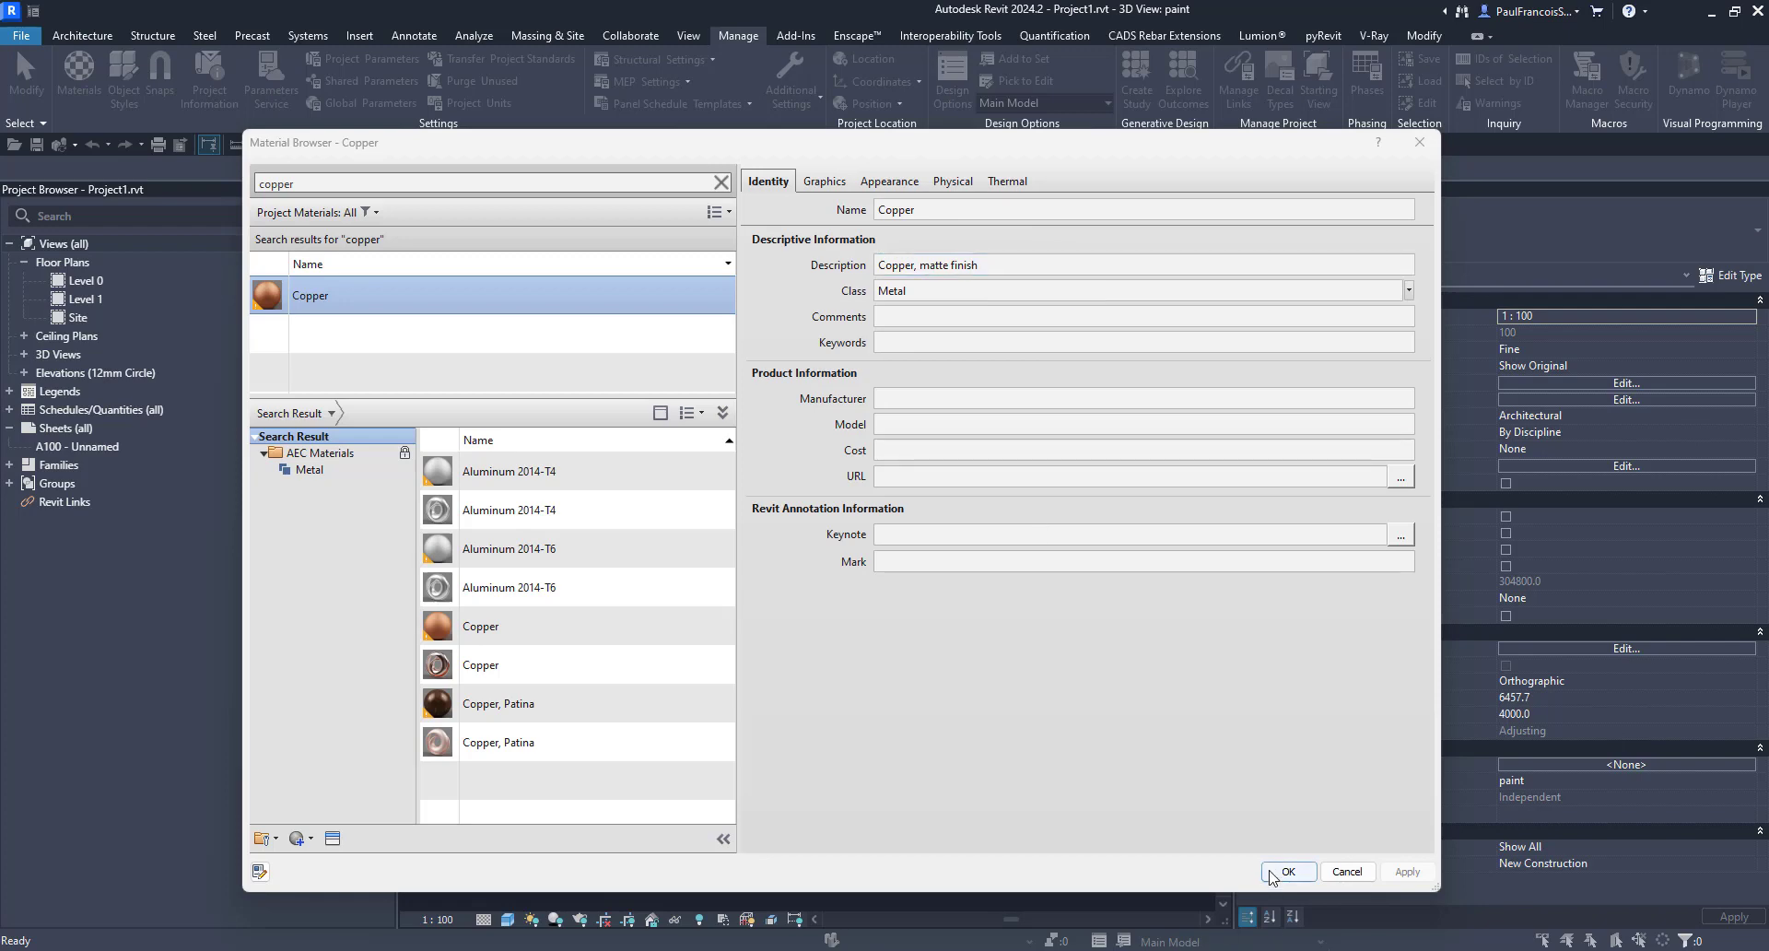
click(1286, 871)
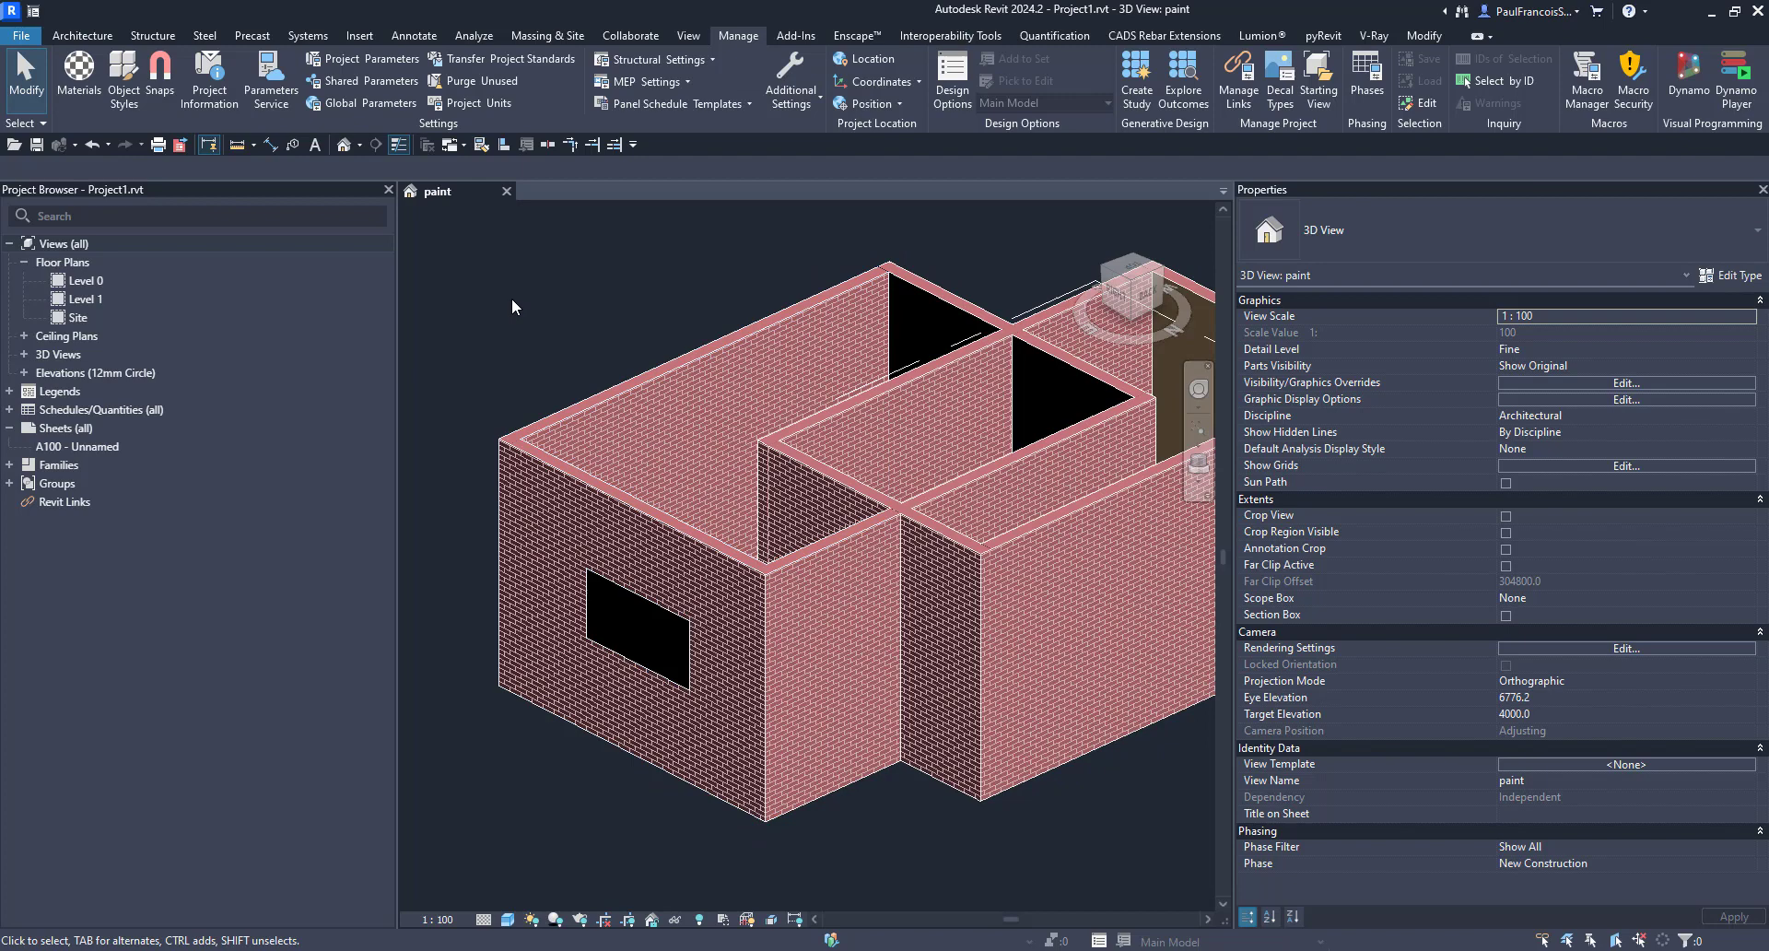
mouse_move(524, 260)
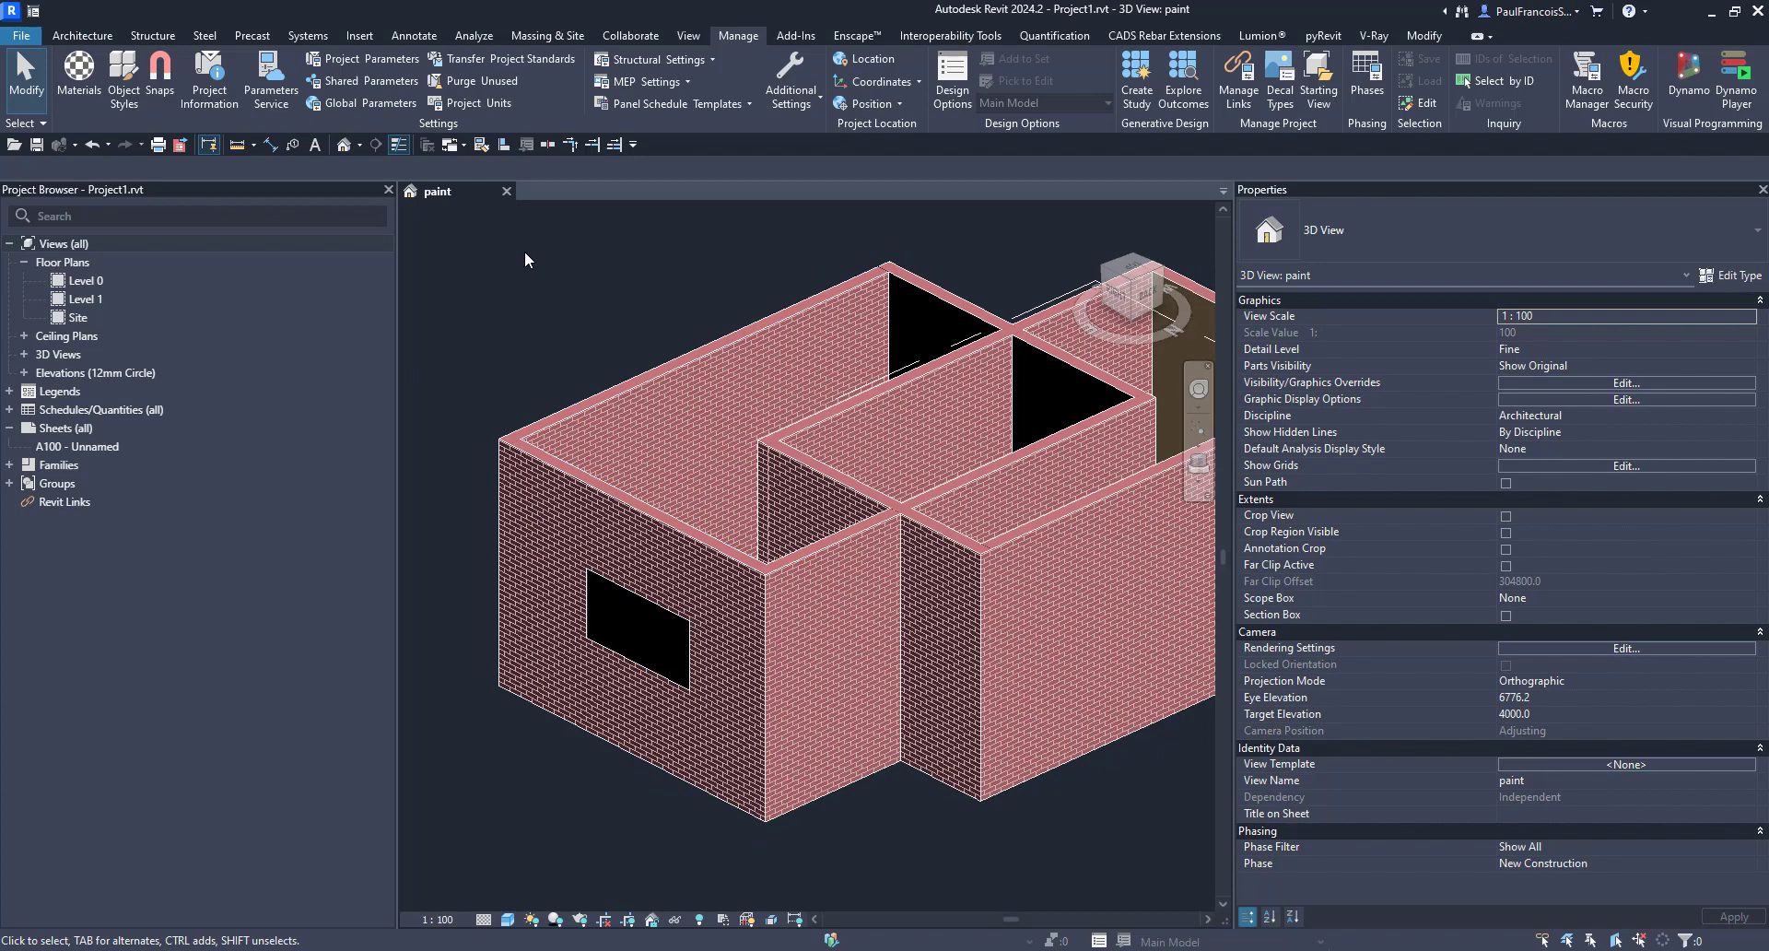
mouse_move(614, 281)
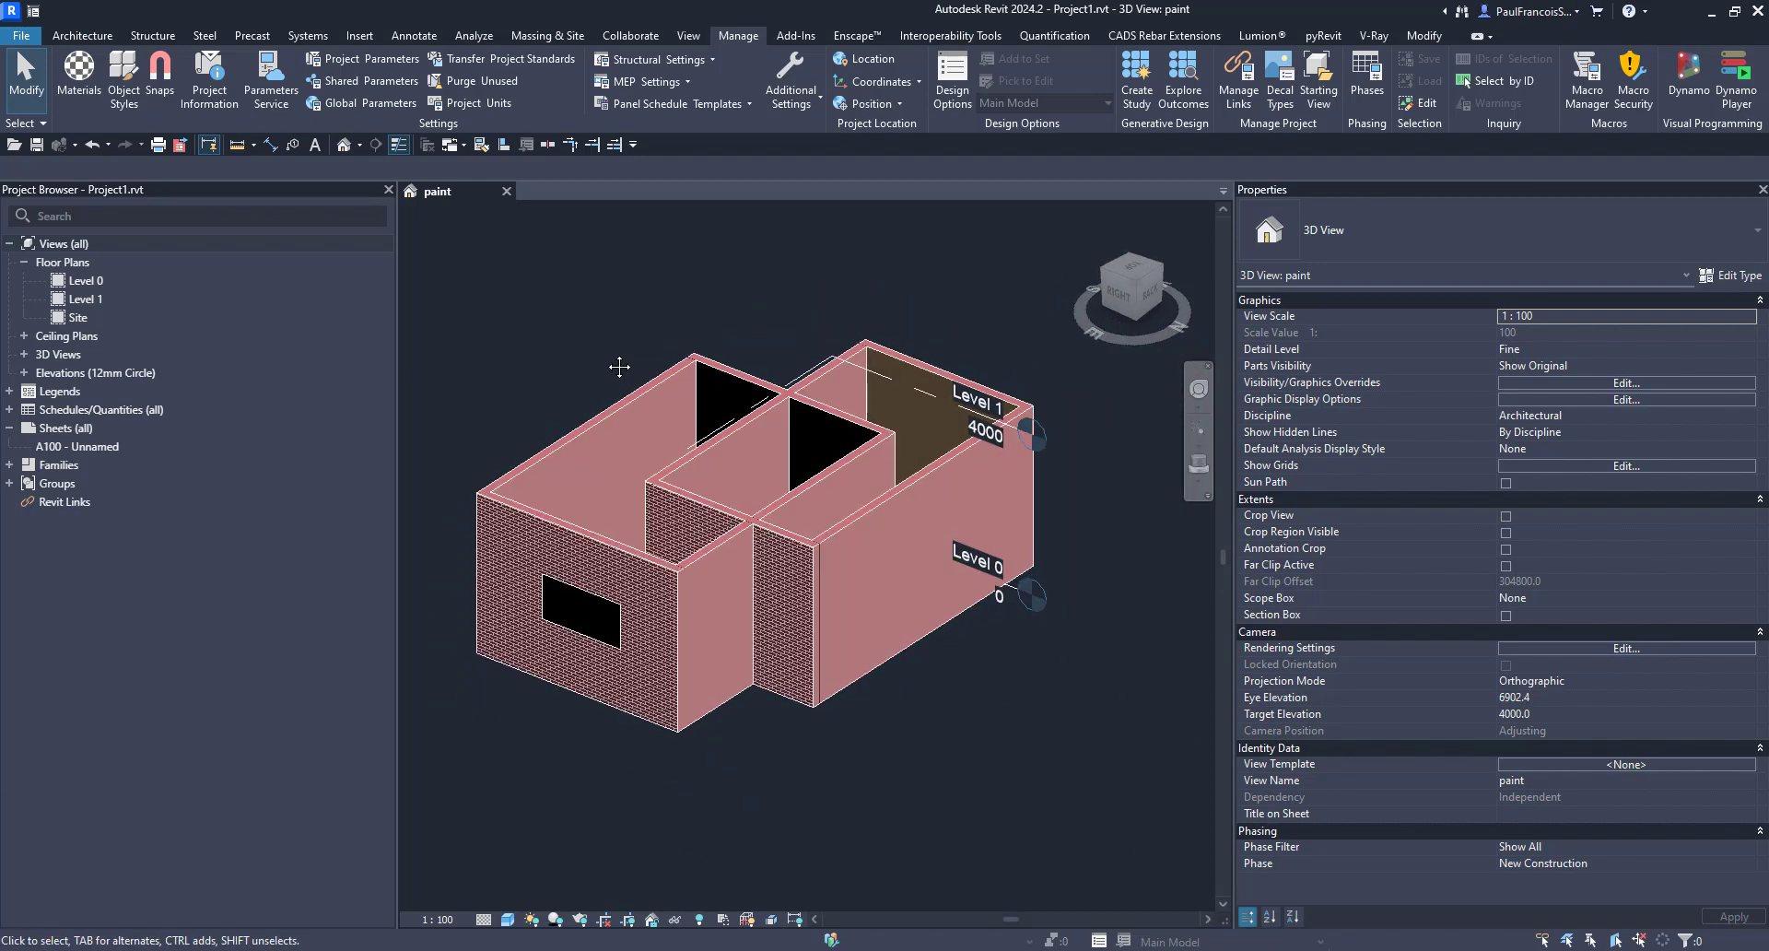
mouse_move(526, 321)
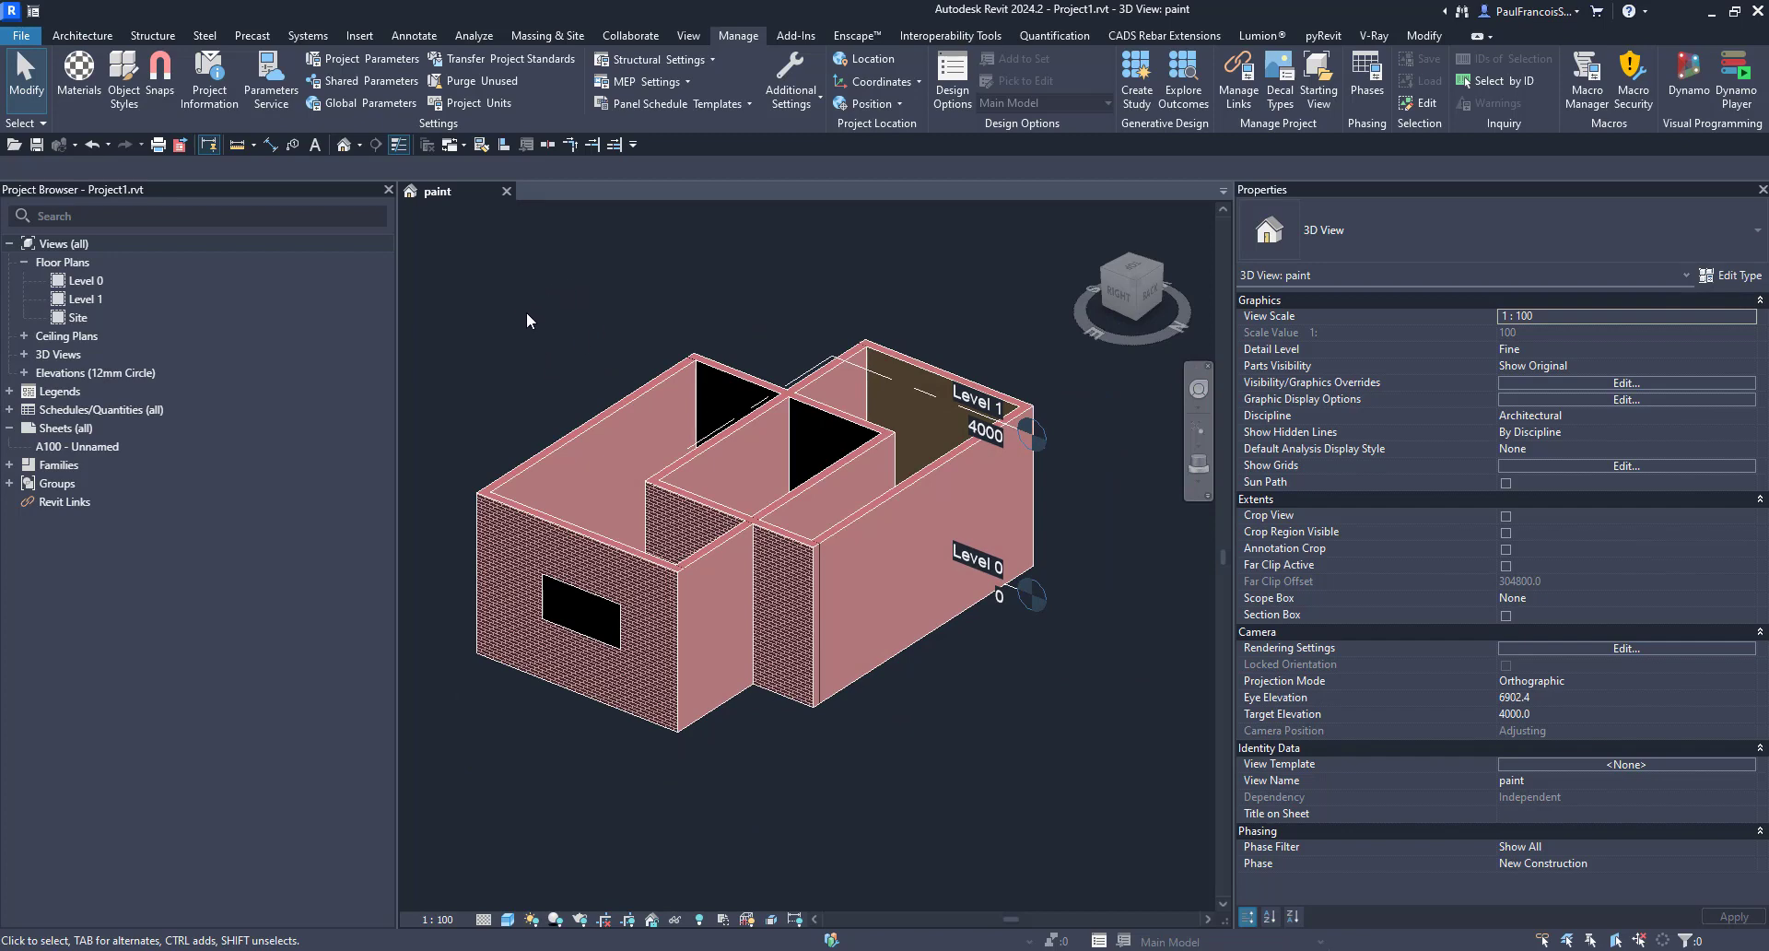
Save the 3D view orientation and lock it so tagging is allowed
click(81, 36)
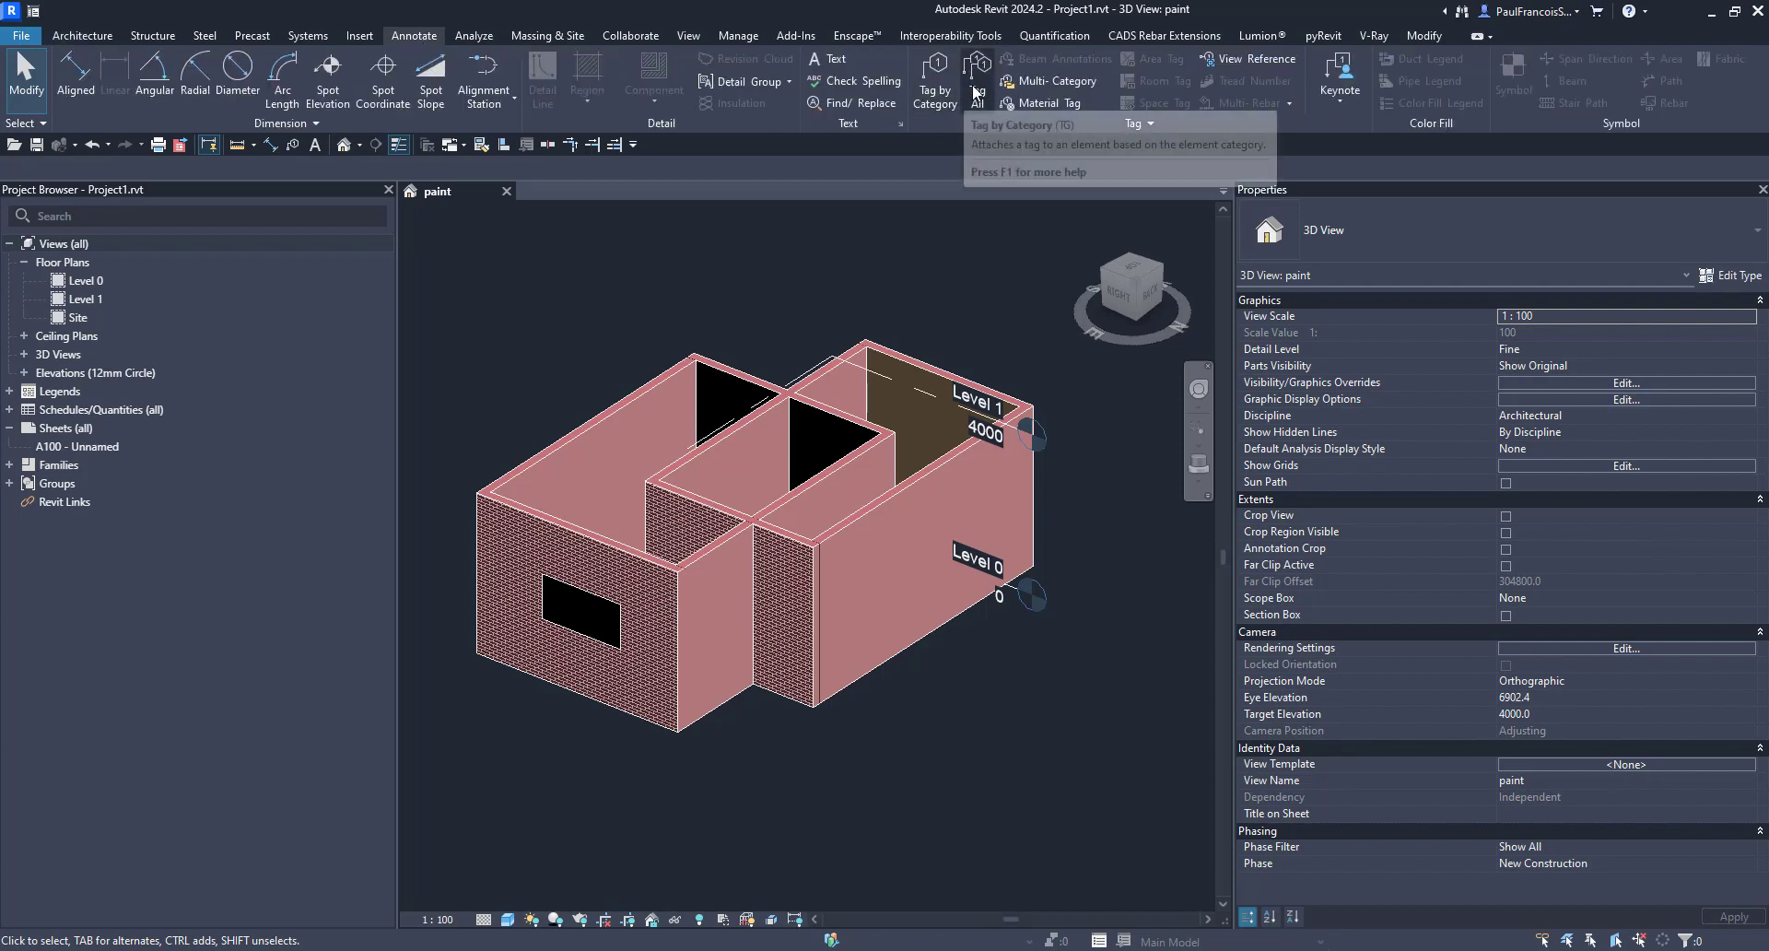
click(934, 74)
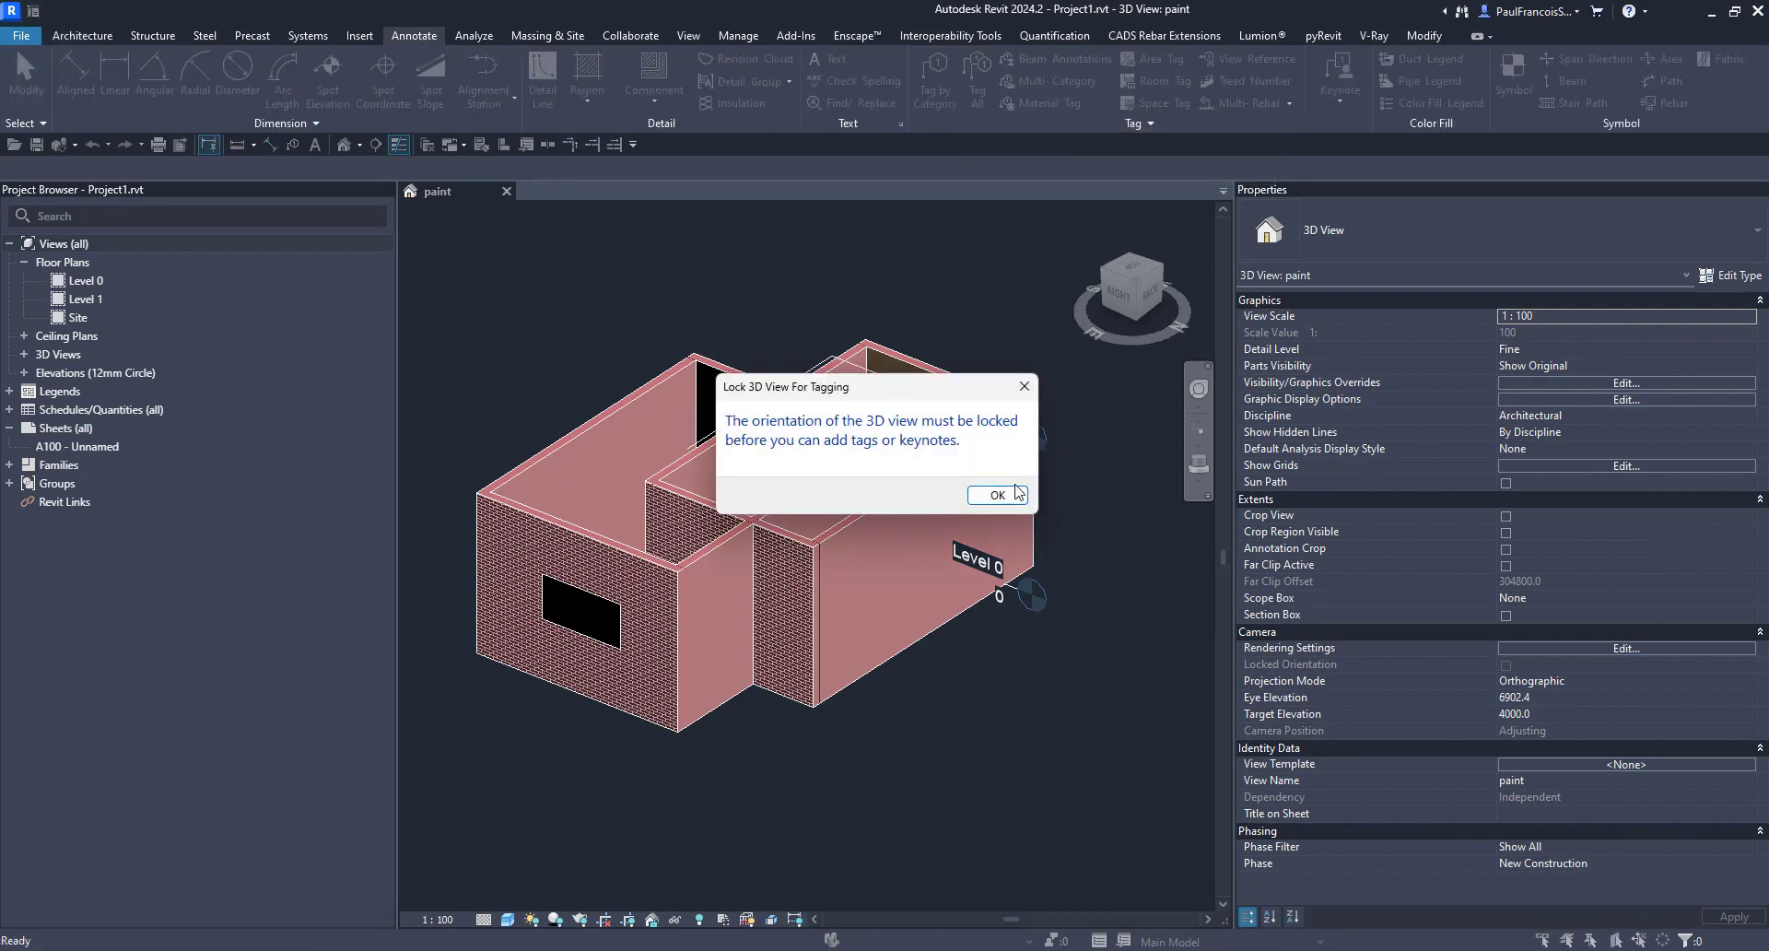
click(995, 494)
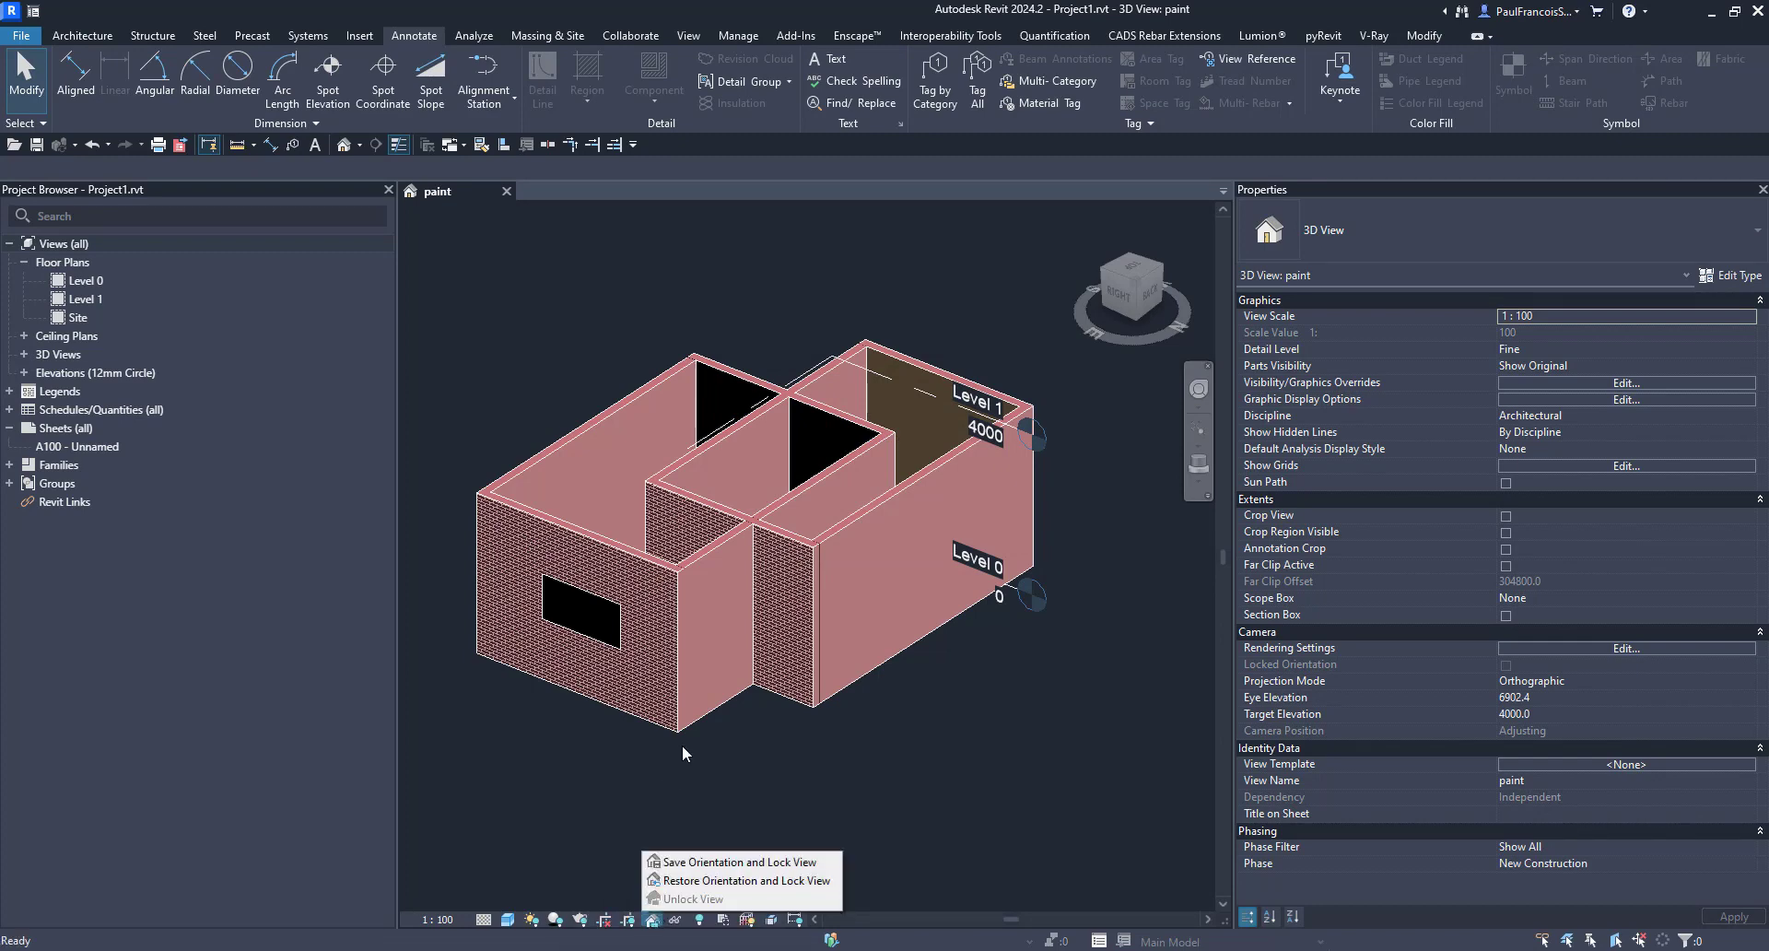
click(711, 861)
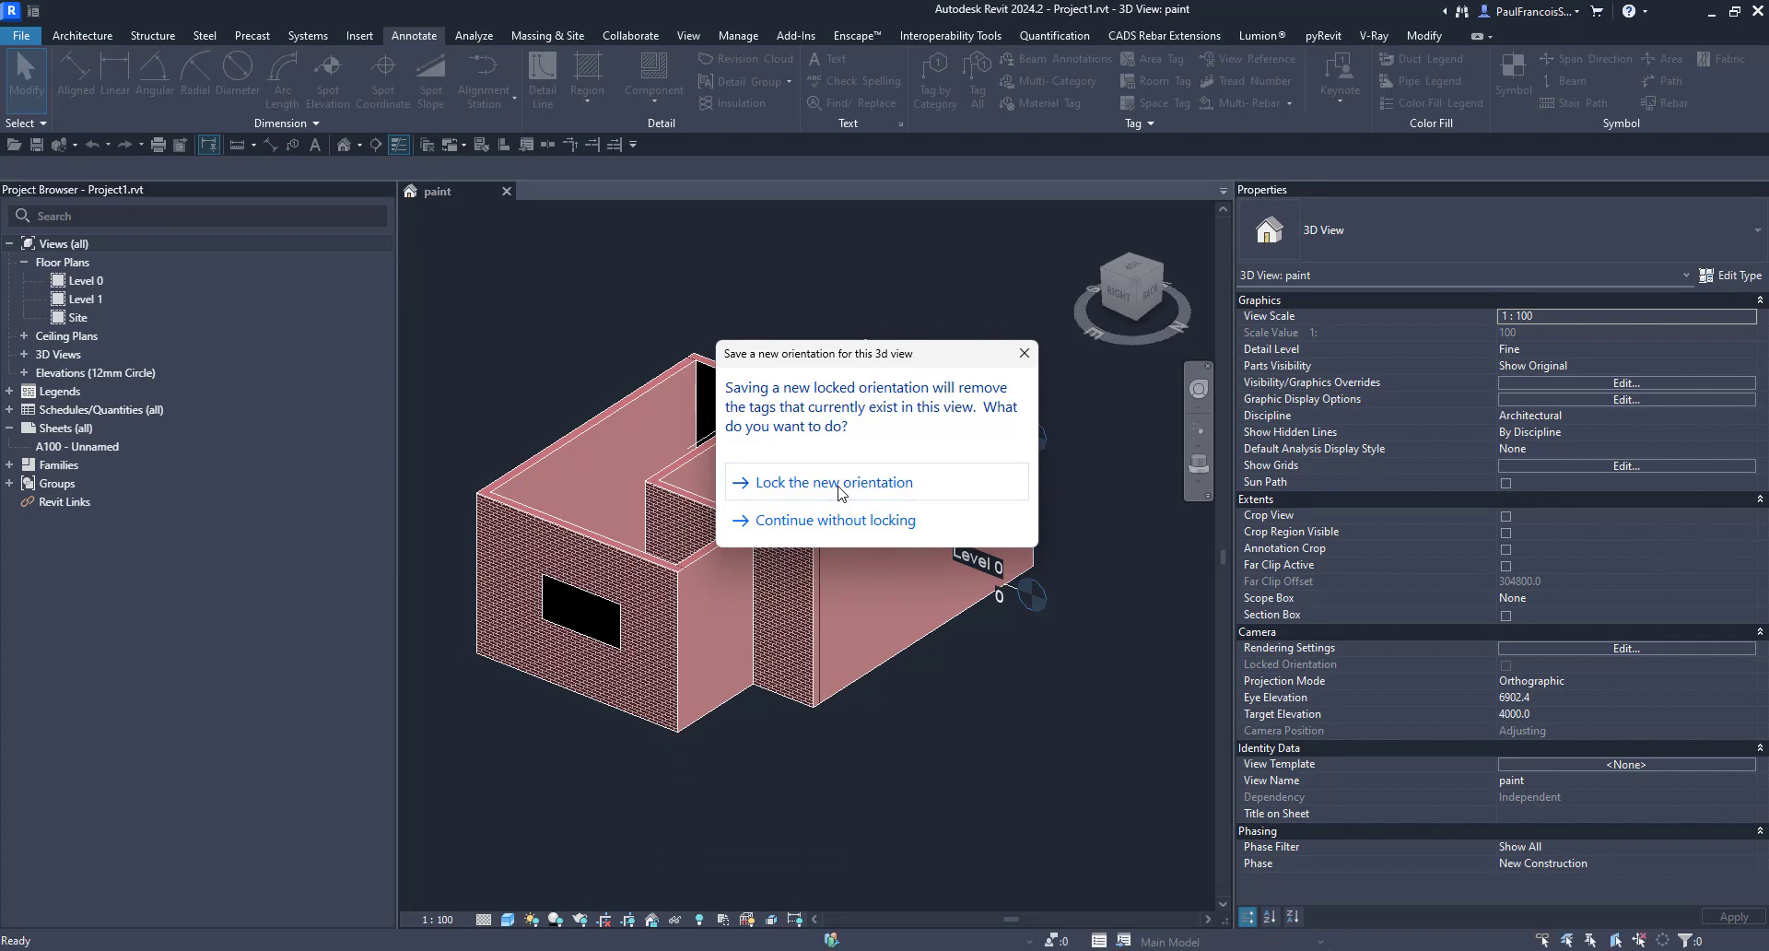
click(835, 482)
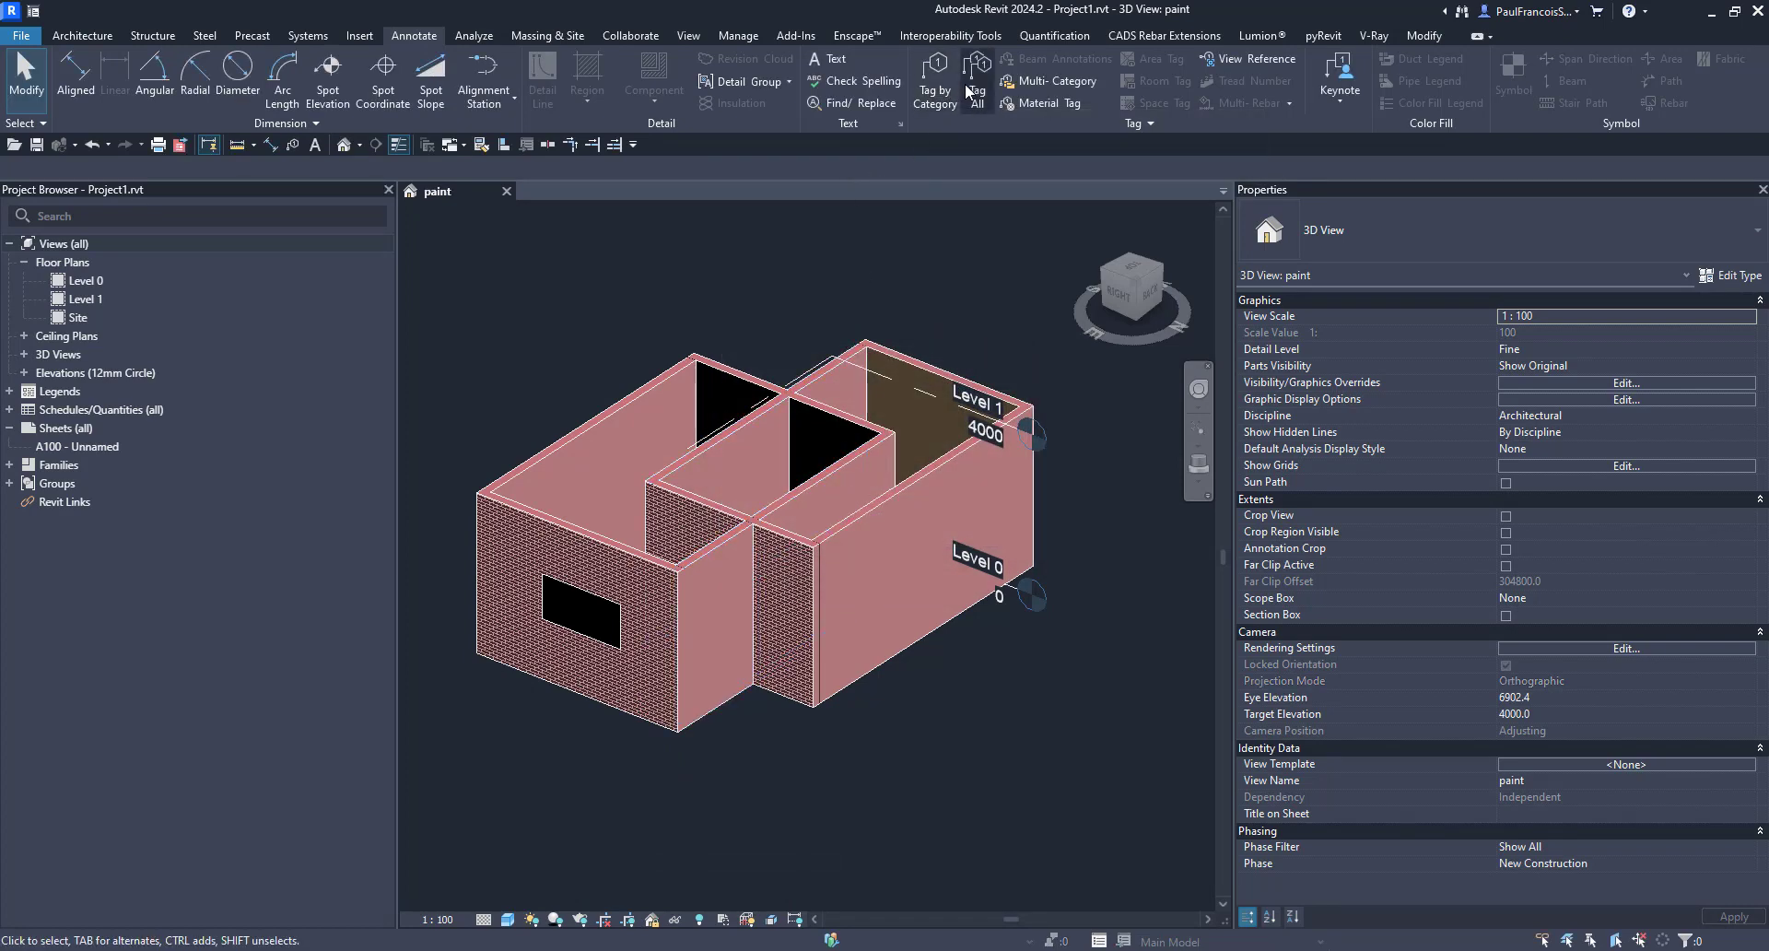
Place a wall tag with a leader on the brick wall by category
click(537, 579)
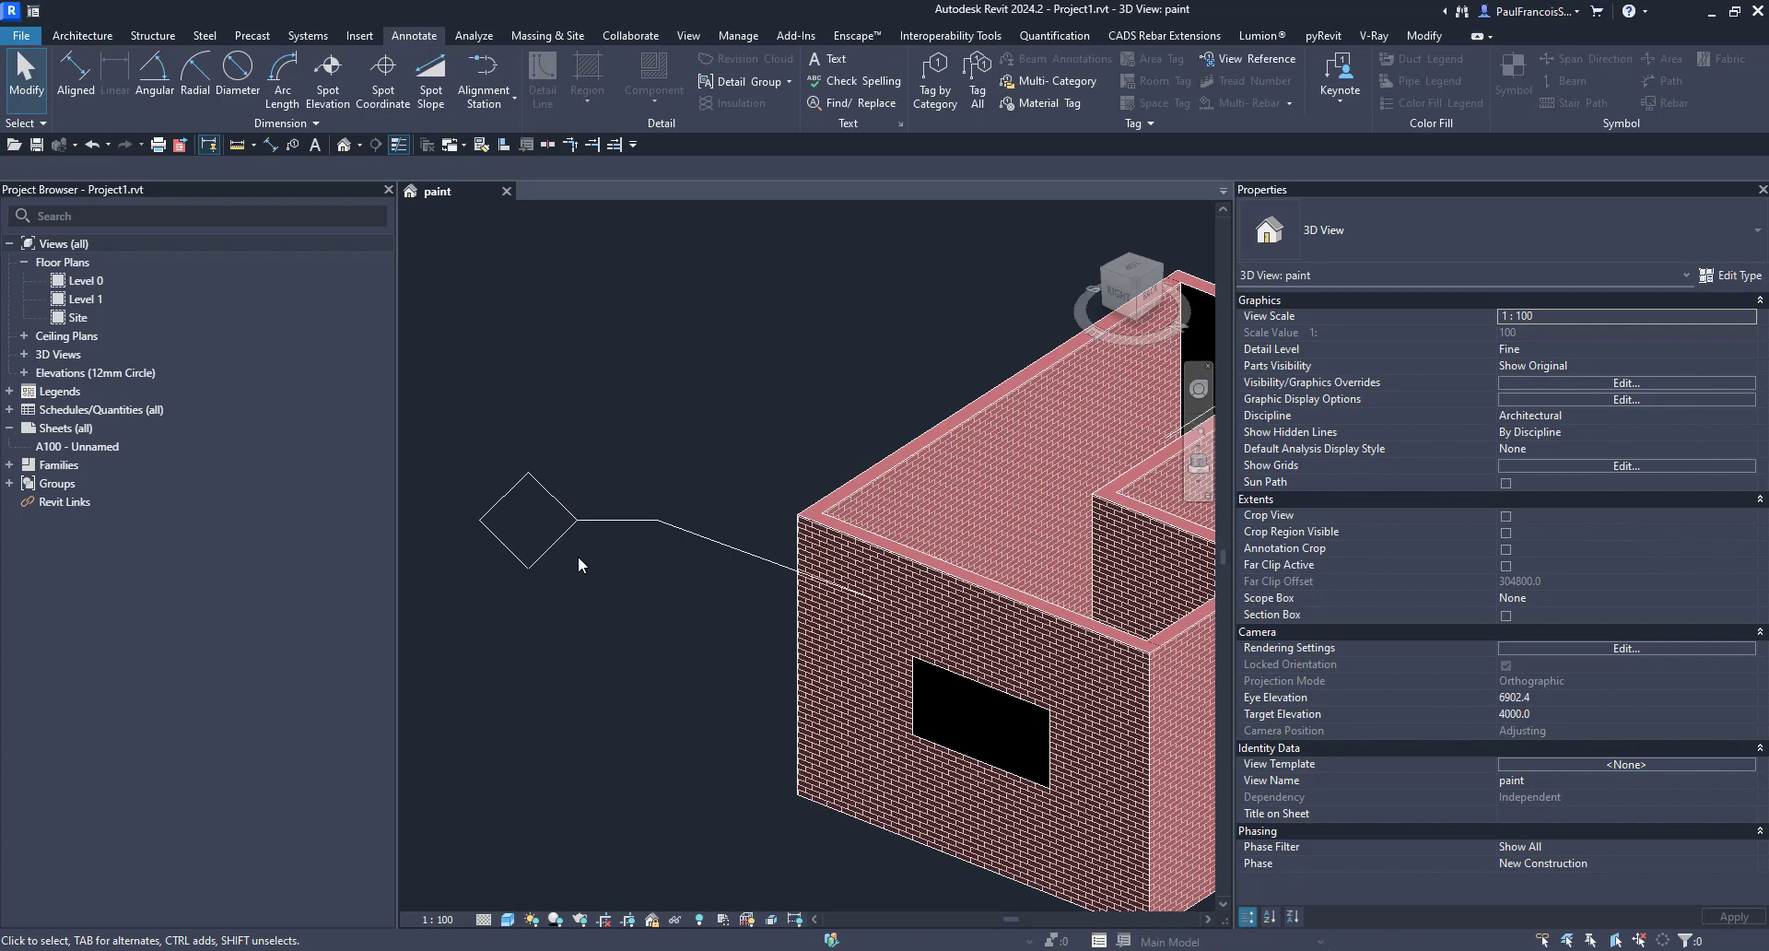
click(527, 519)
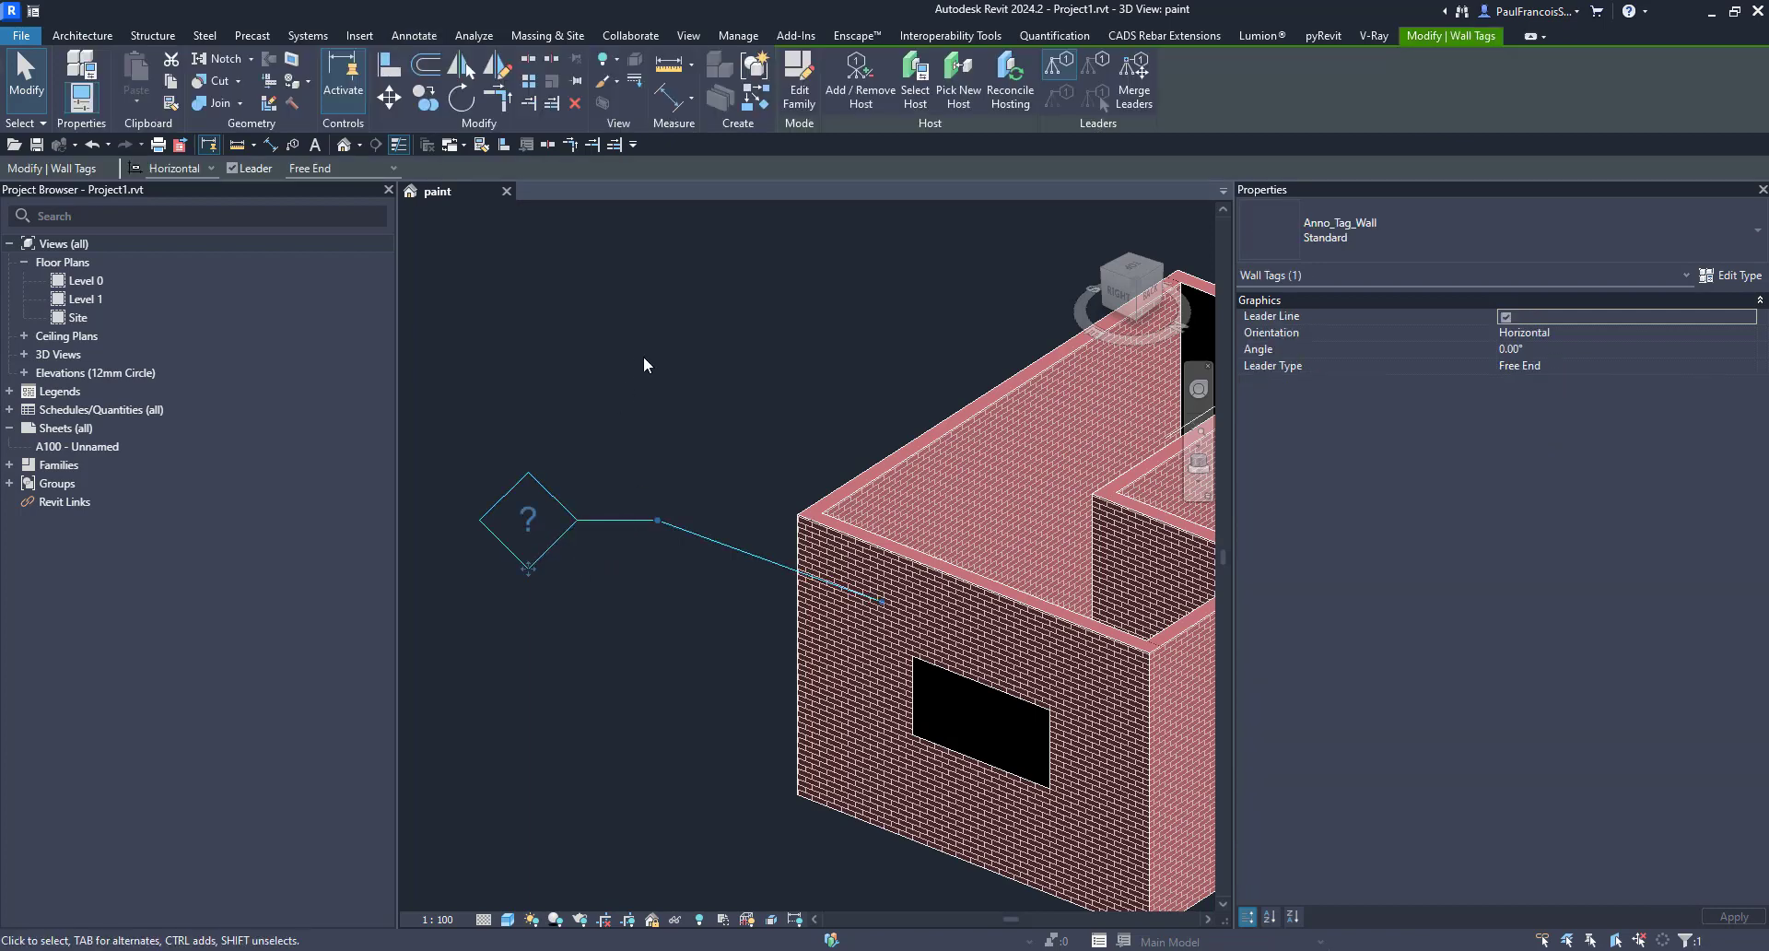
mouse_move(536, 654)
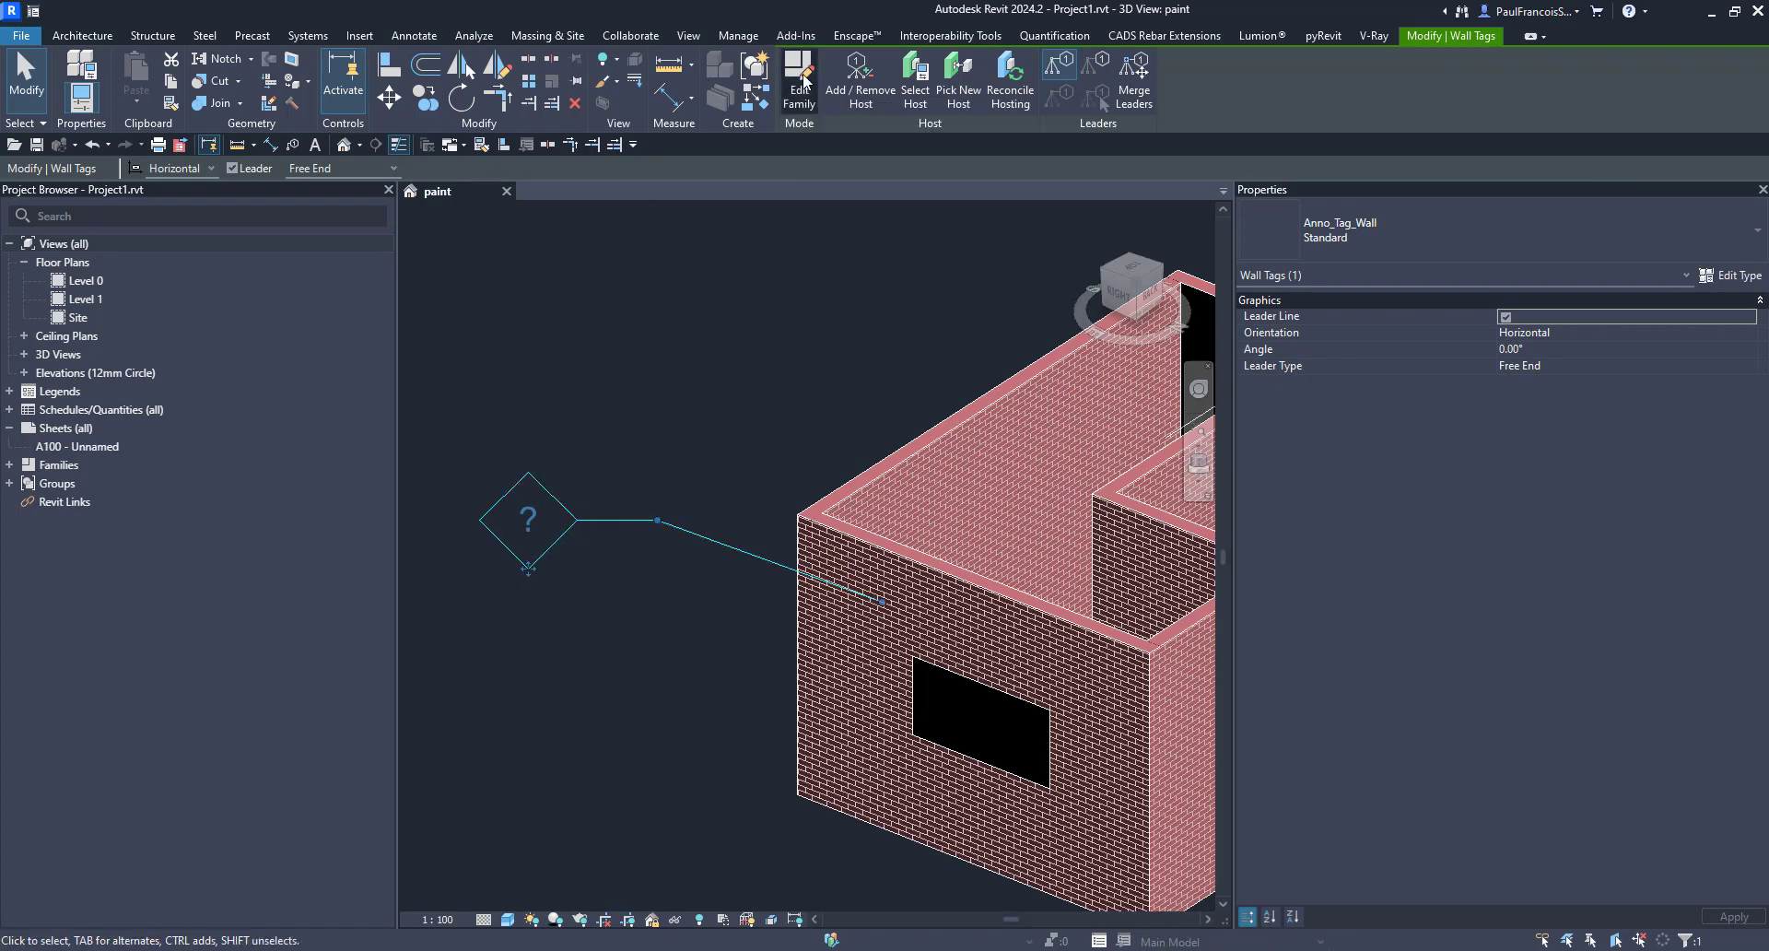
Edit the wall tag family, remove its diamond outline, and recategorize it as Material Tags
click(413, 35)
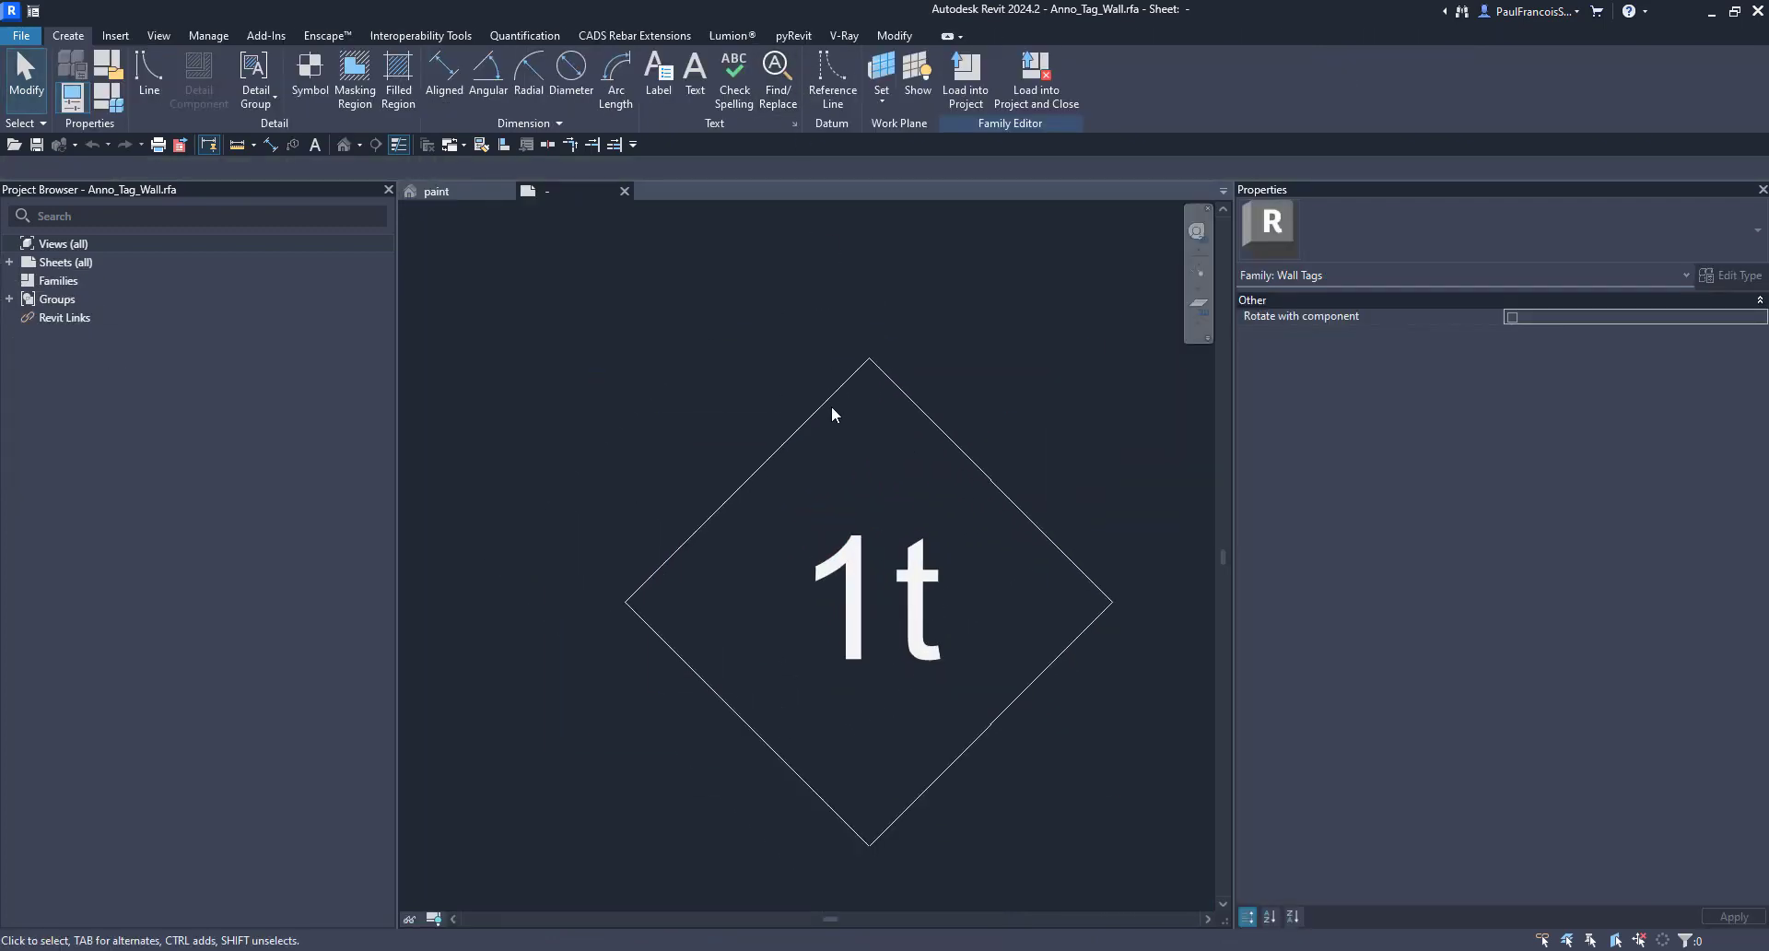
mouse_move(869, 429)
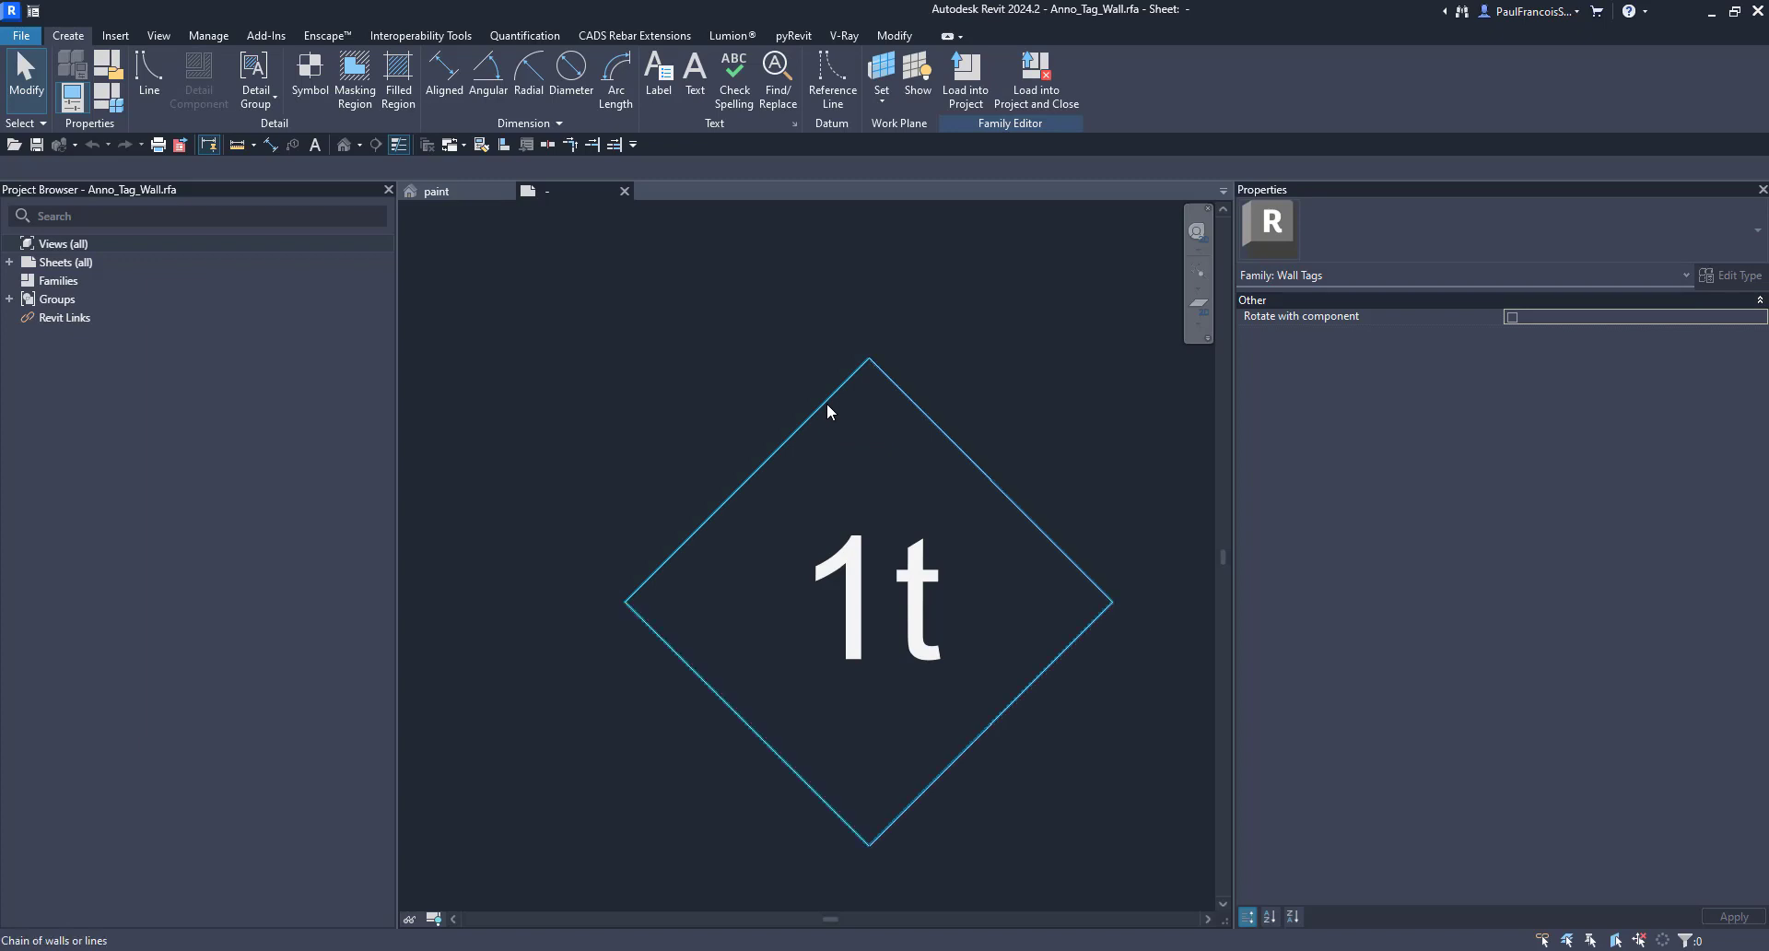
click(869, 361)
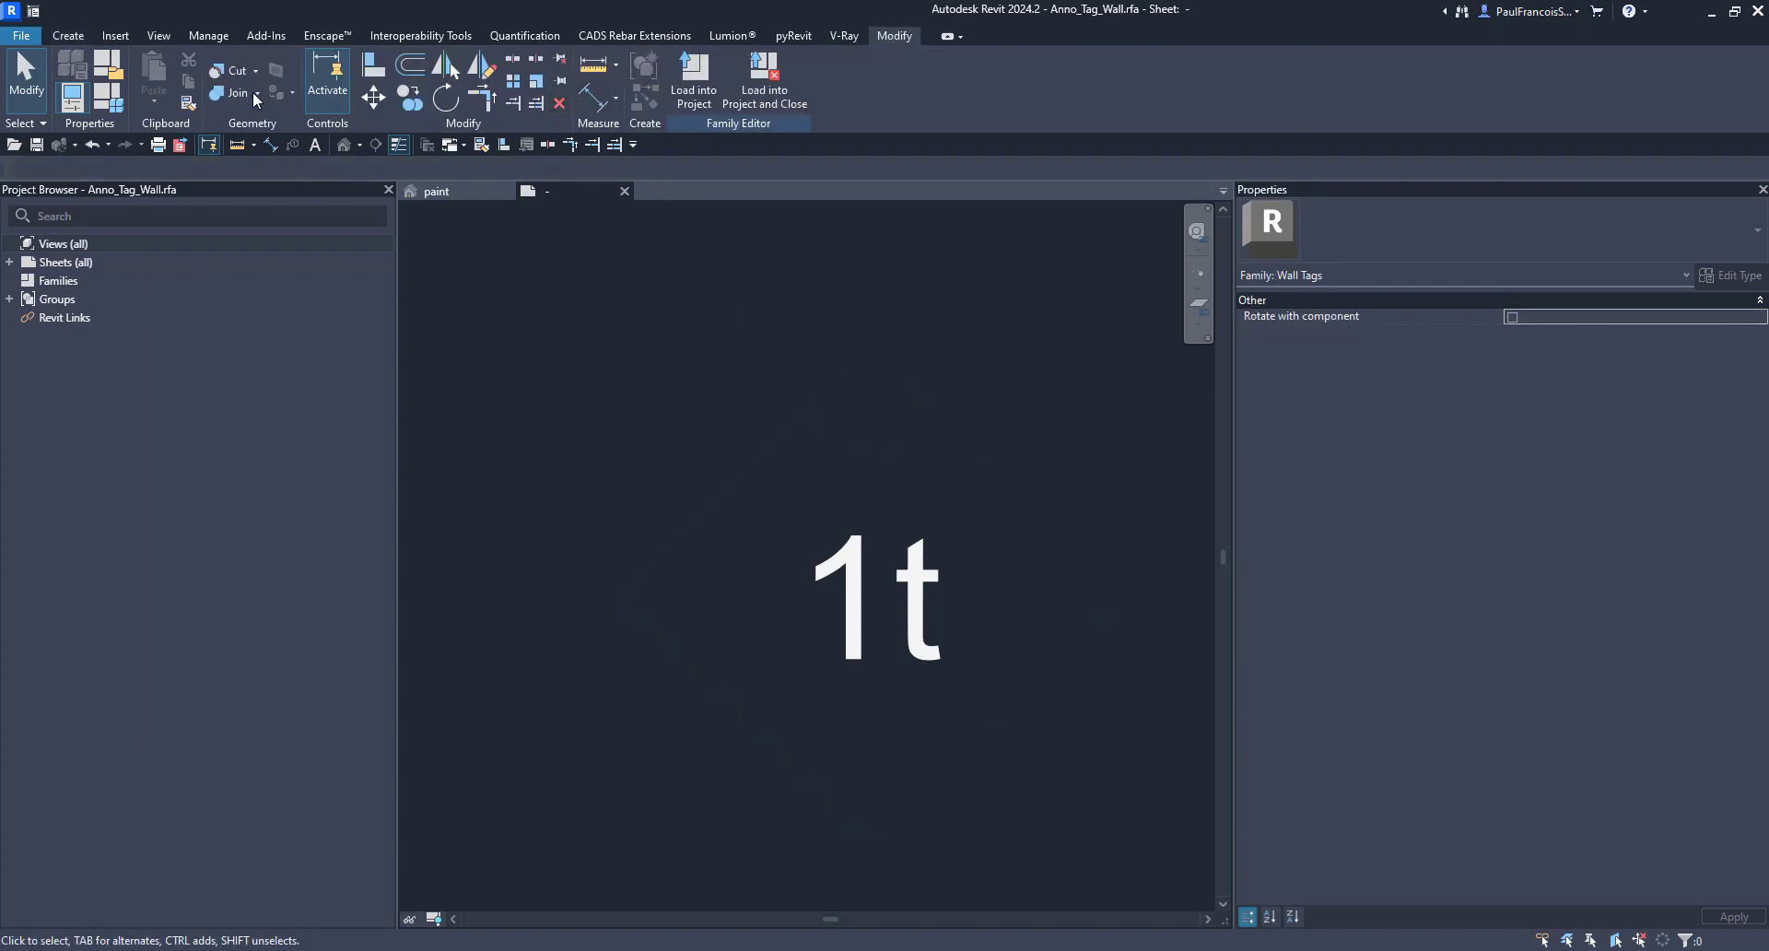
click(107, 70)
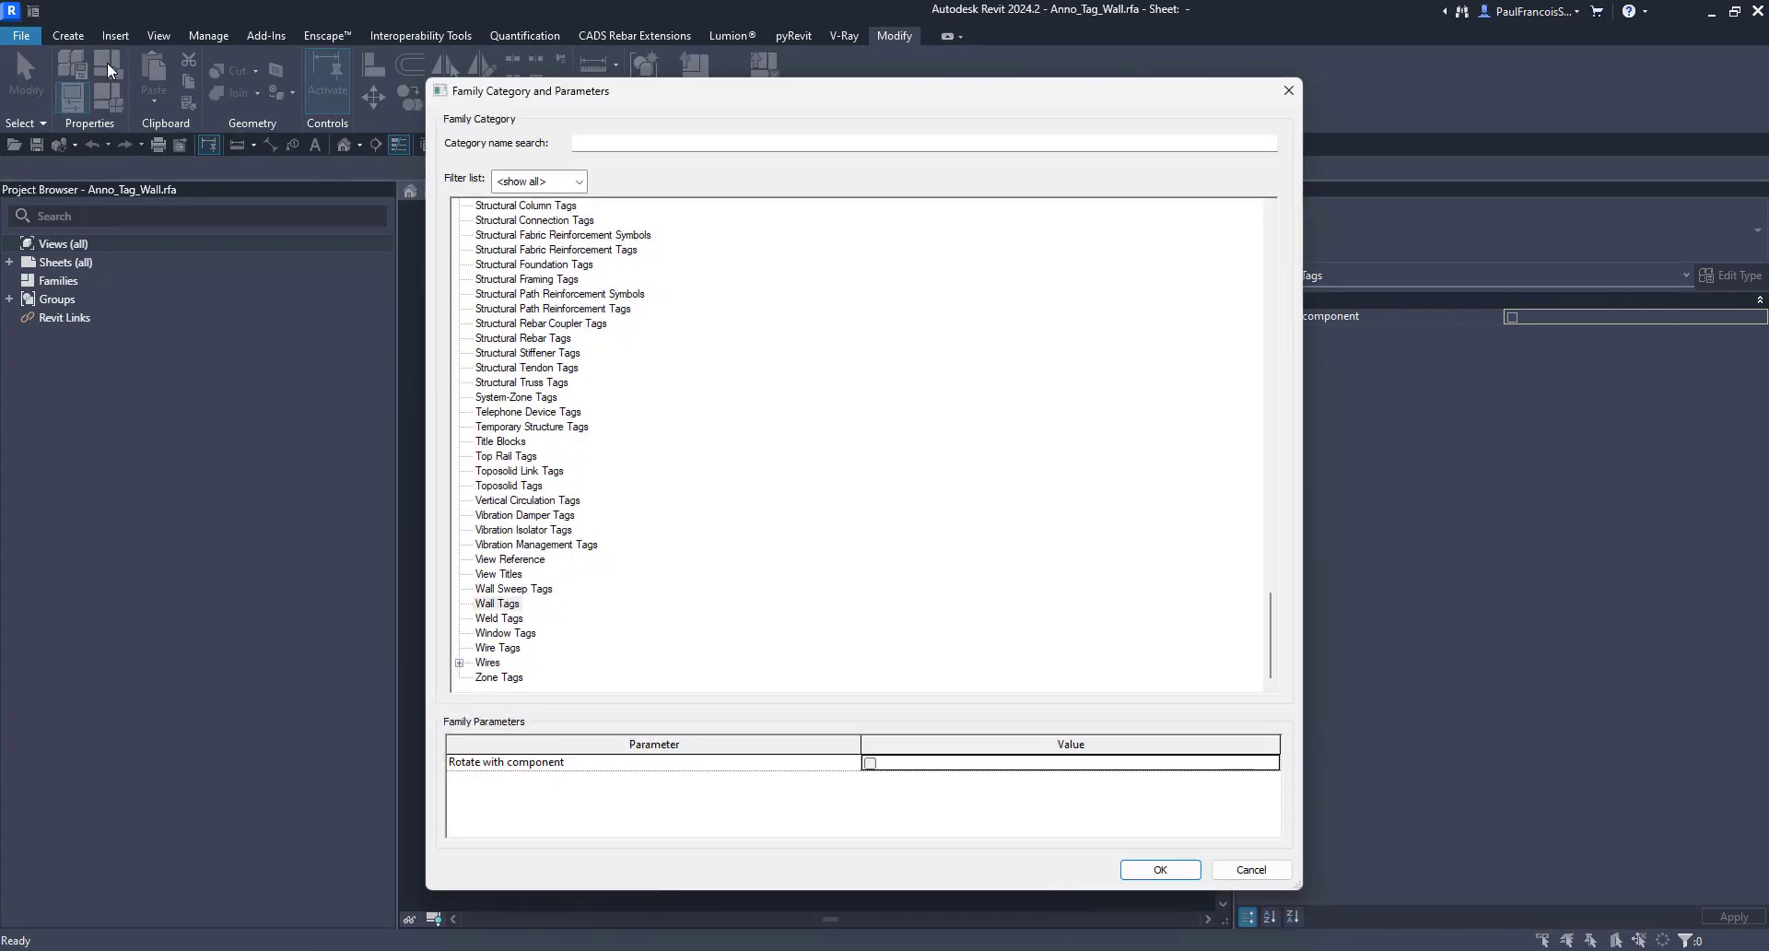
mouse_move(733, 268)
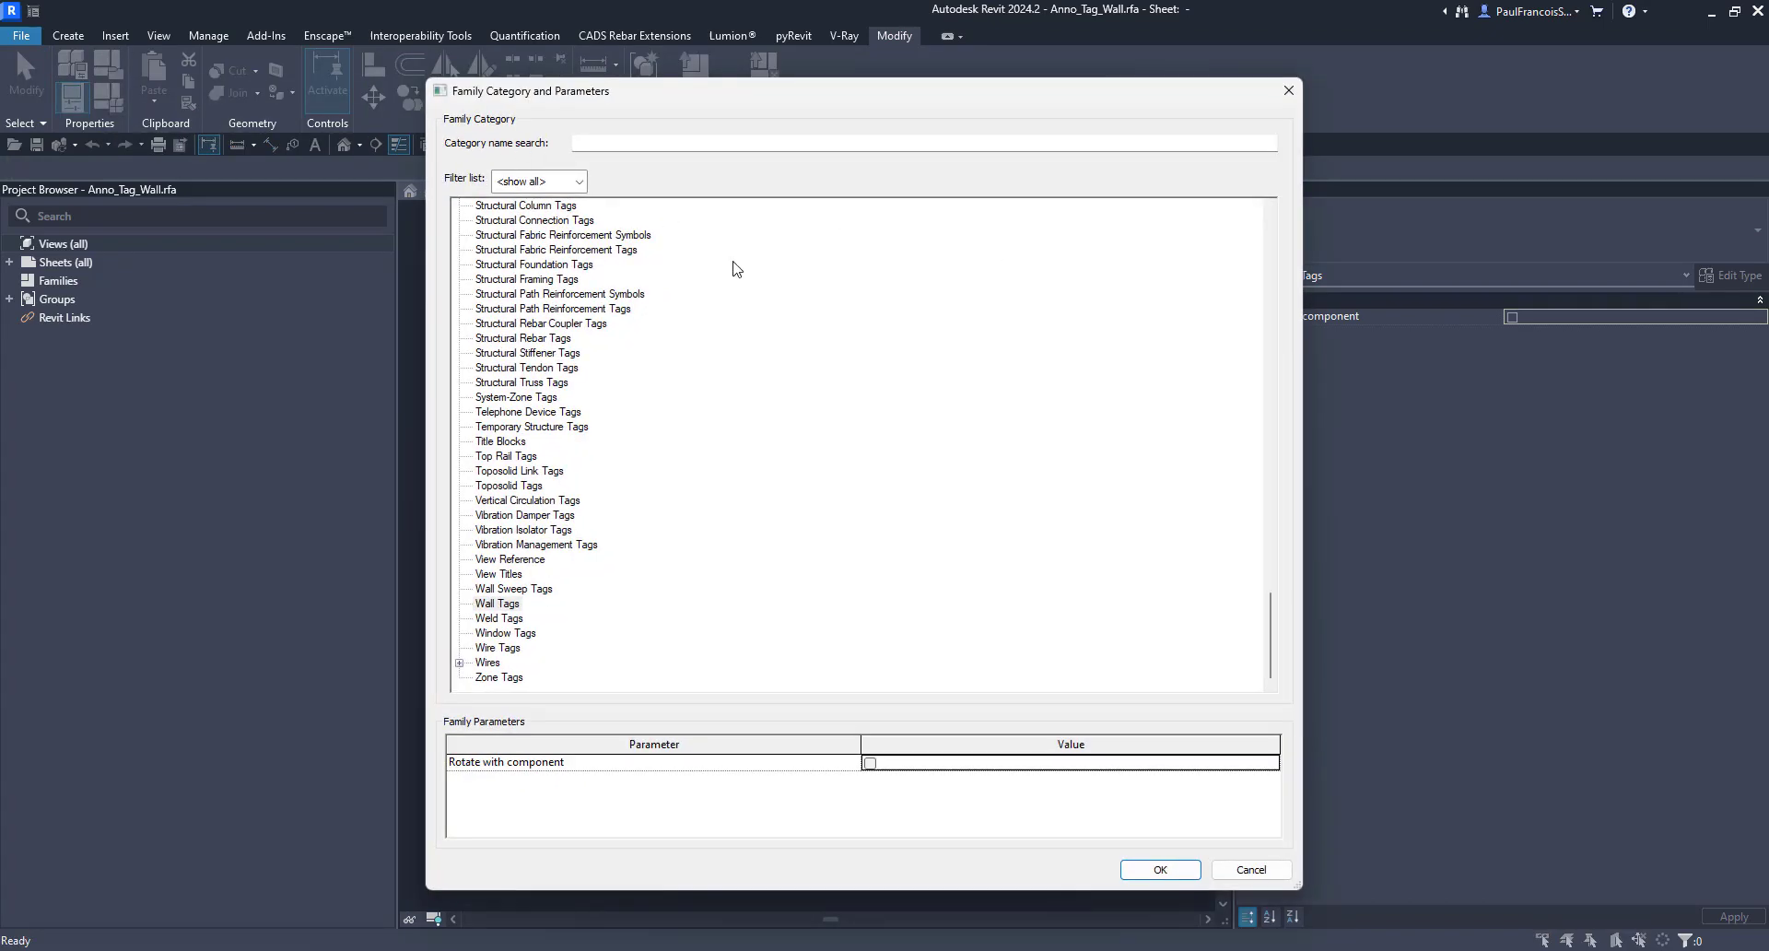
mouse_move(625, 337)
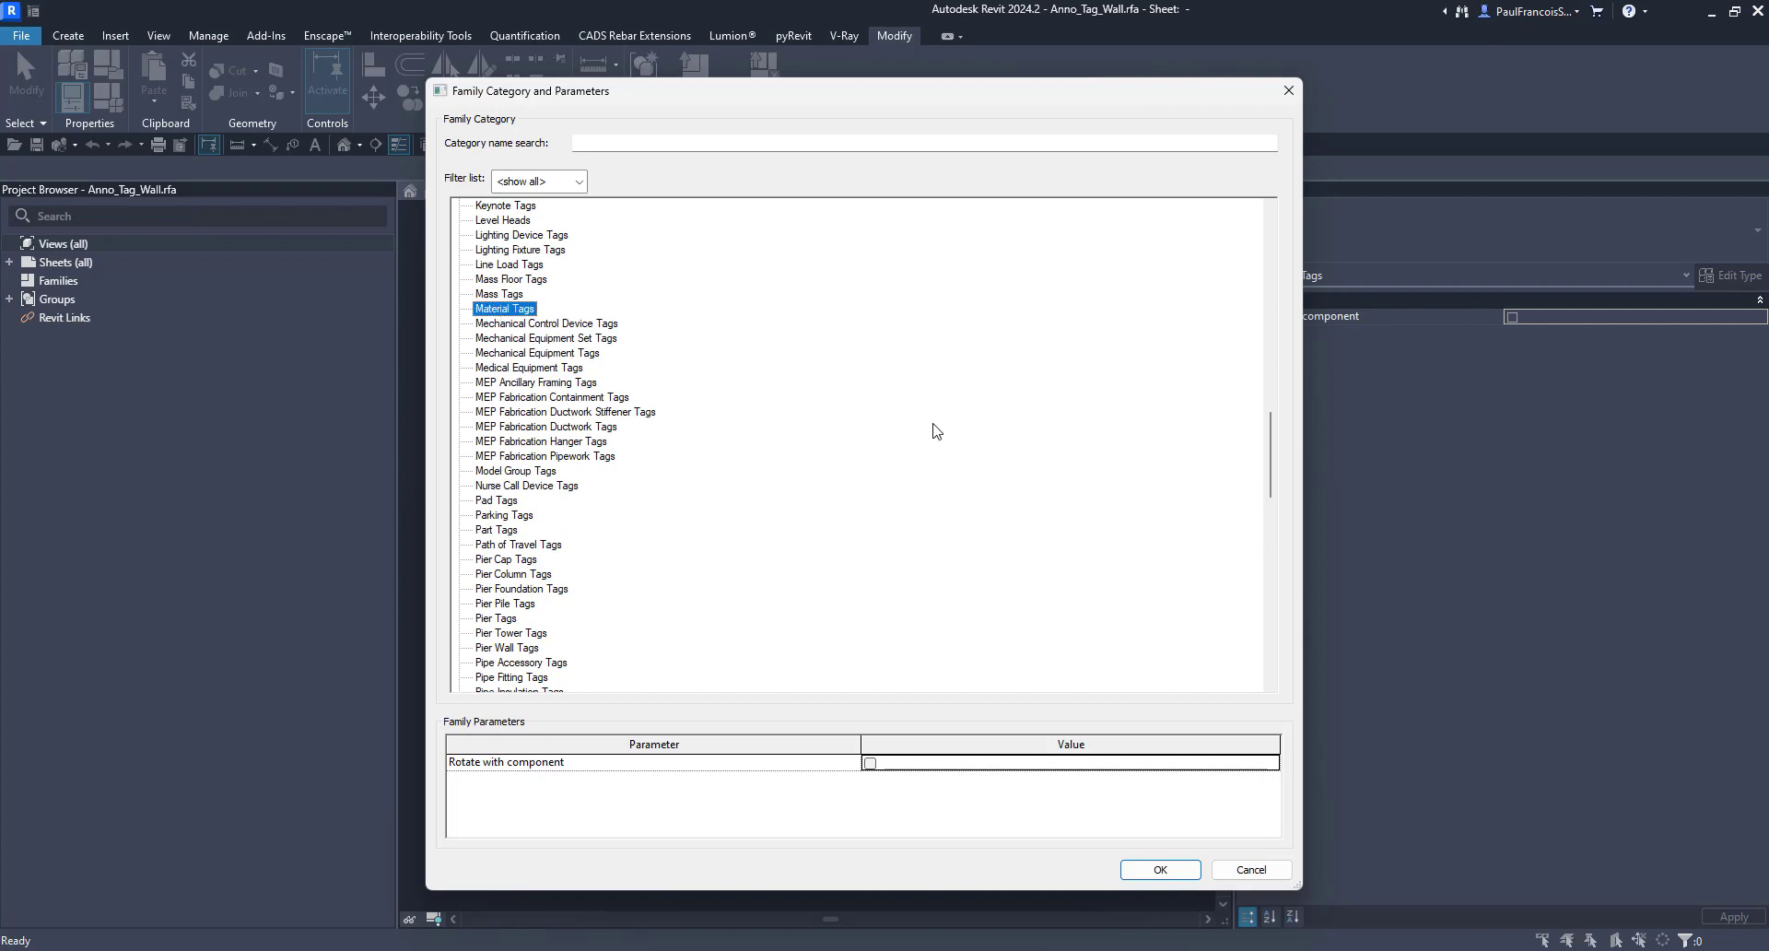
mouse_move(919, 413)
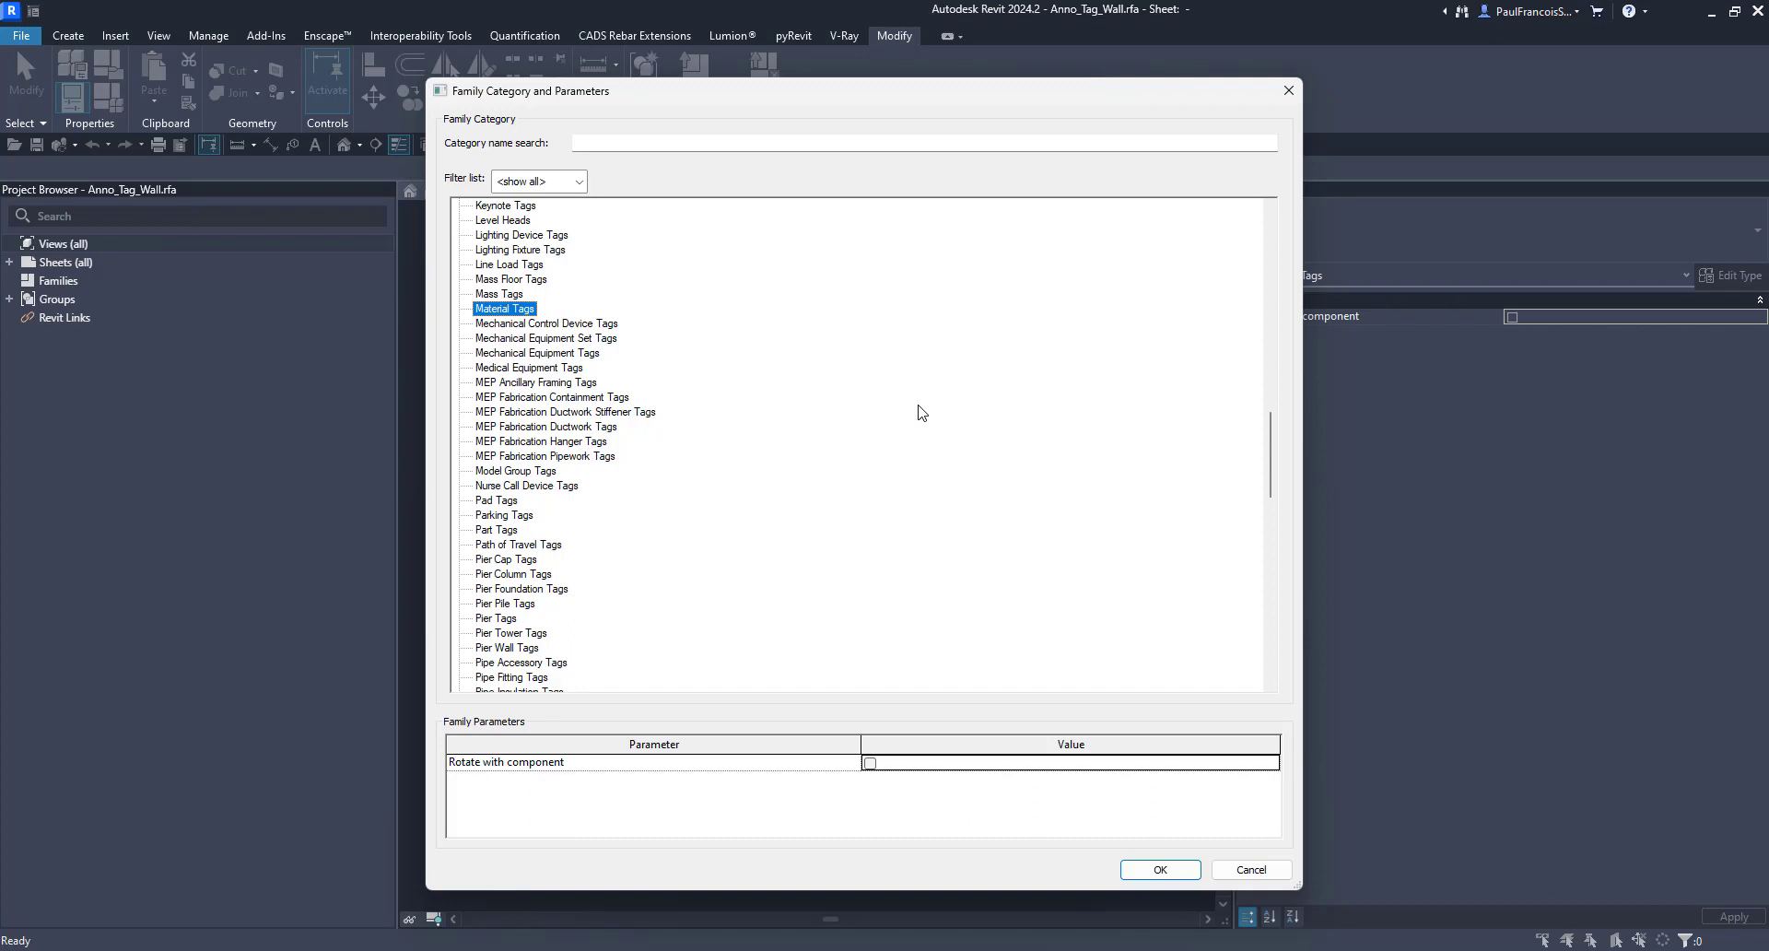
mouse_move(820, 218)
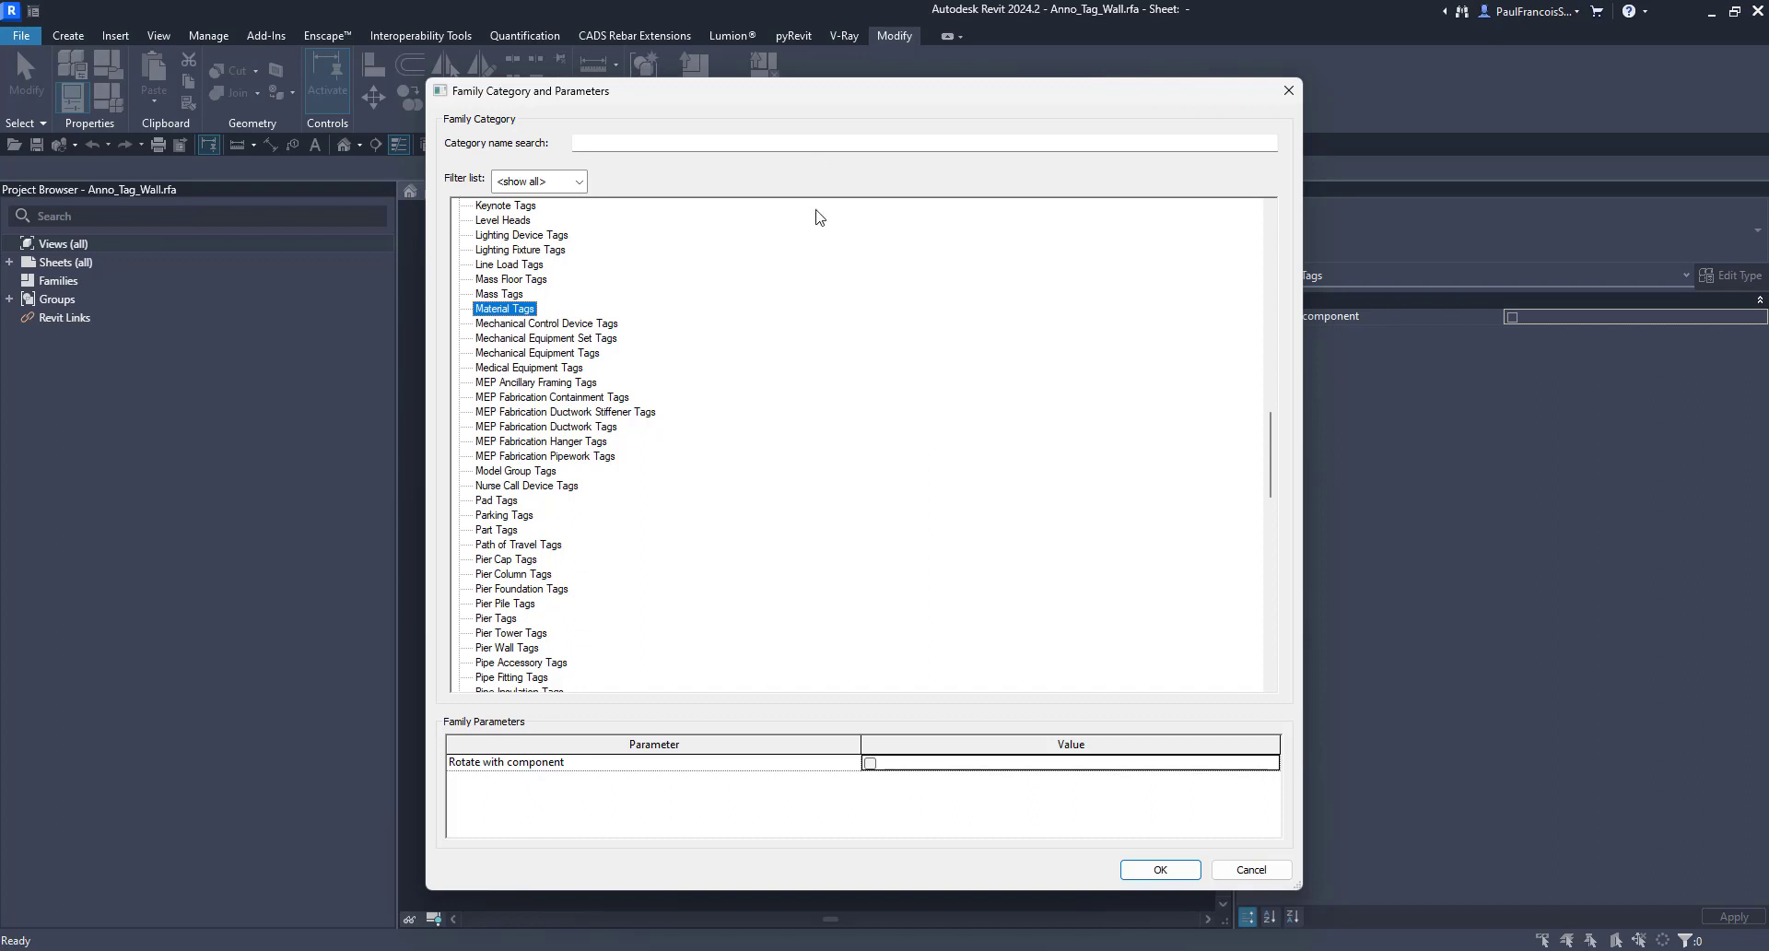
mouse_move(1188, 851)
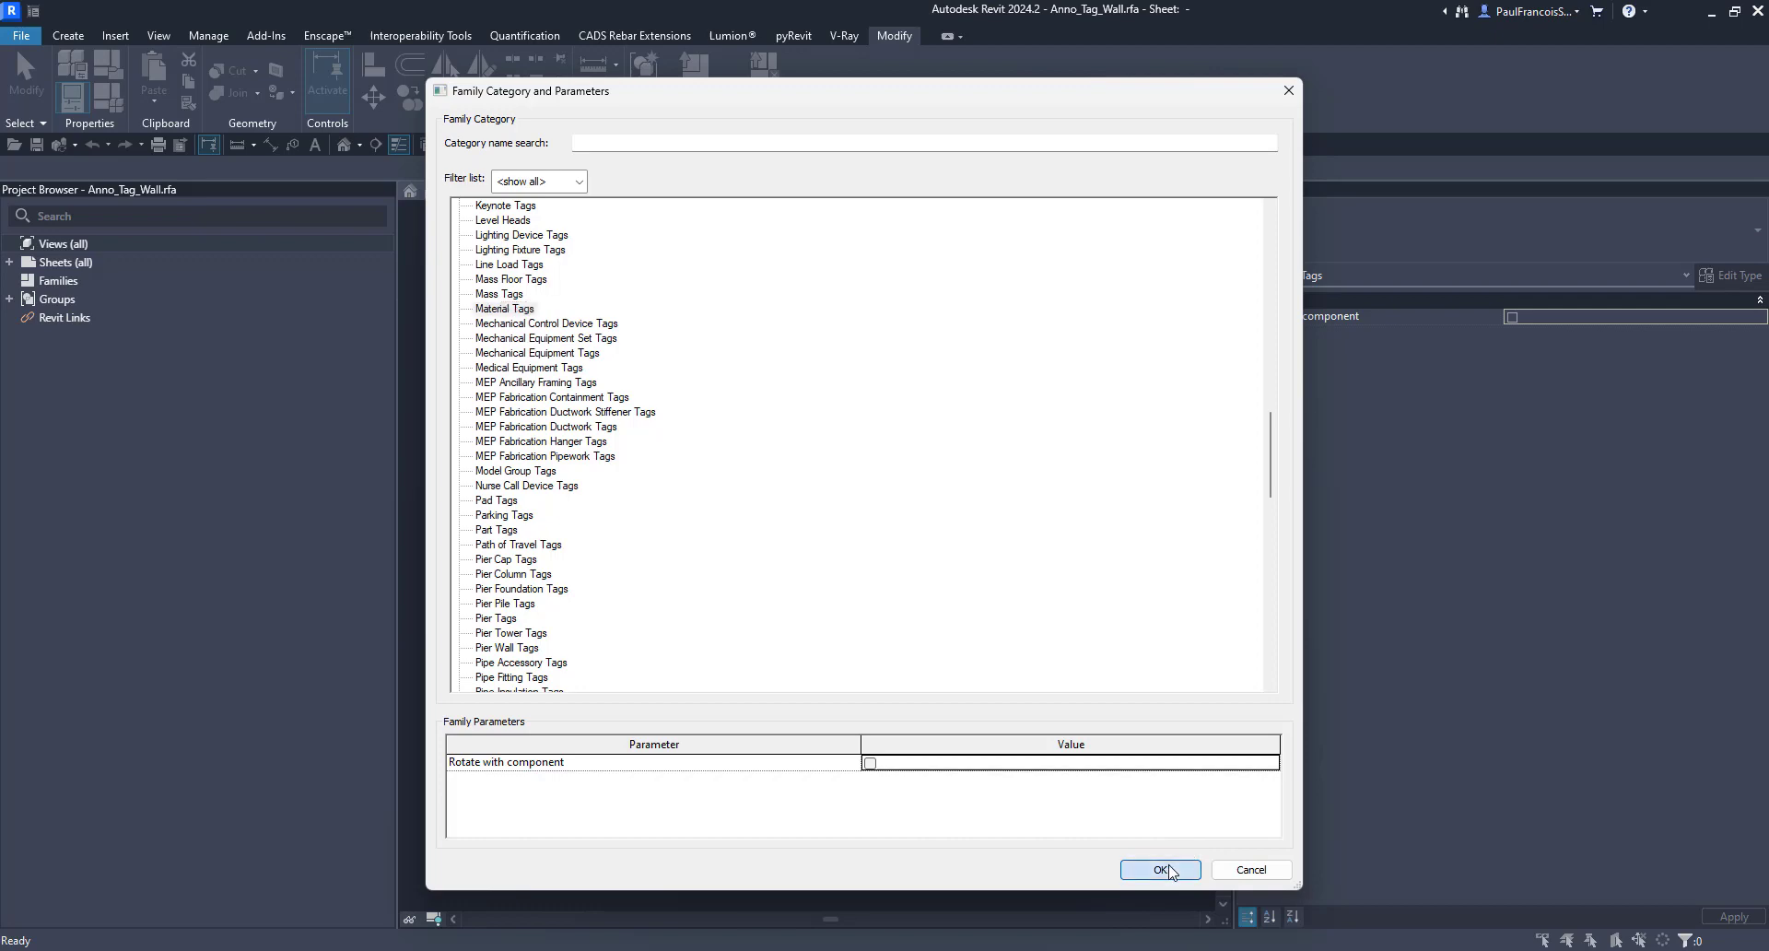
click(1160, 870)
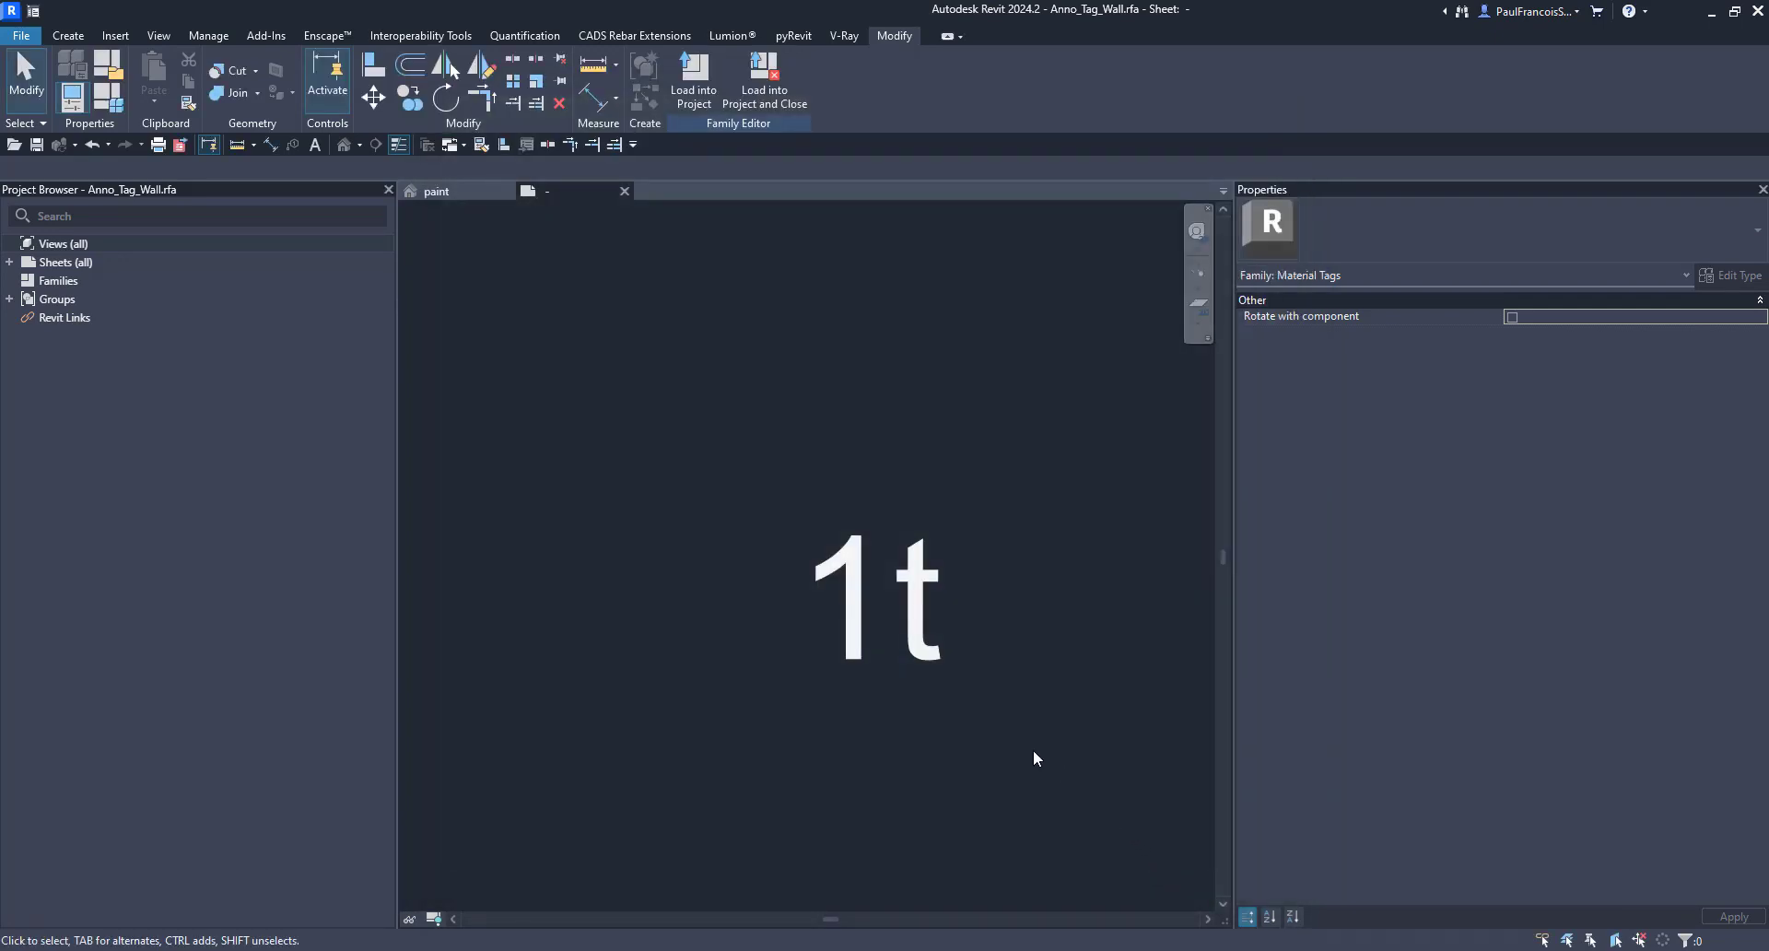
mouse_move(92, 57)
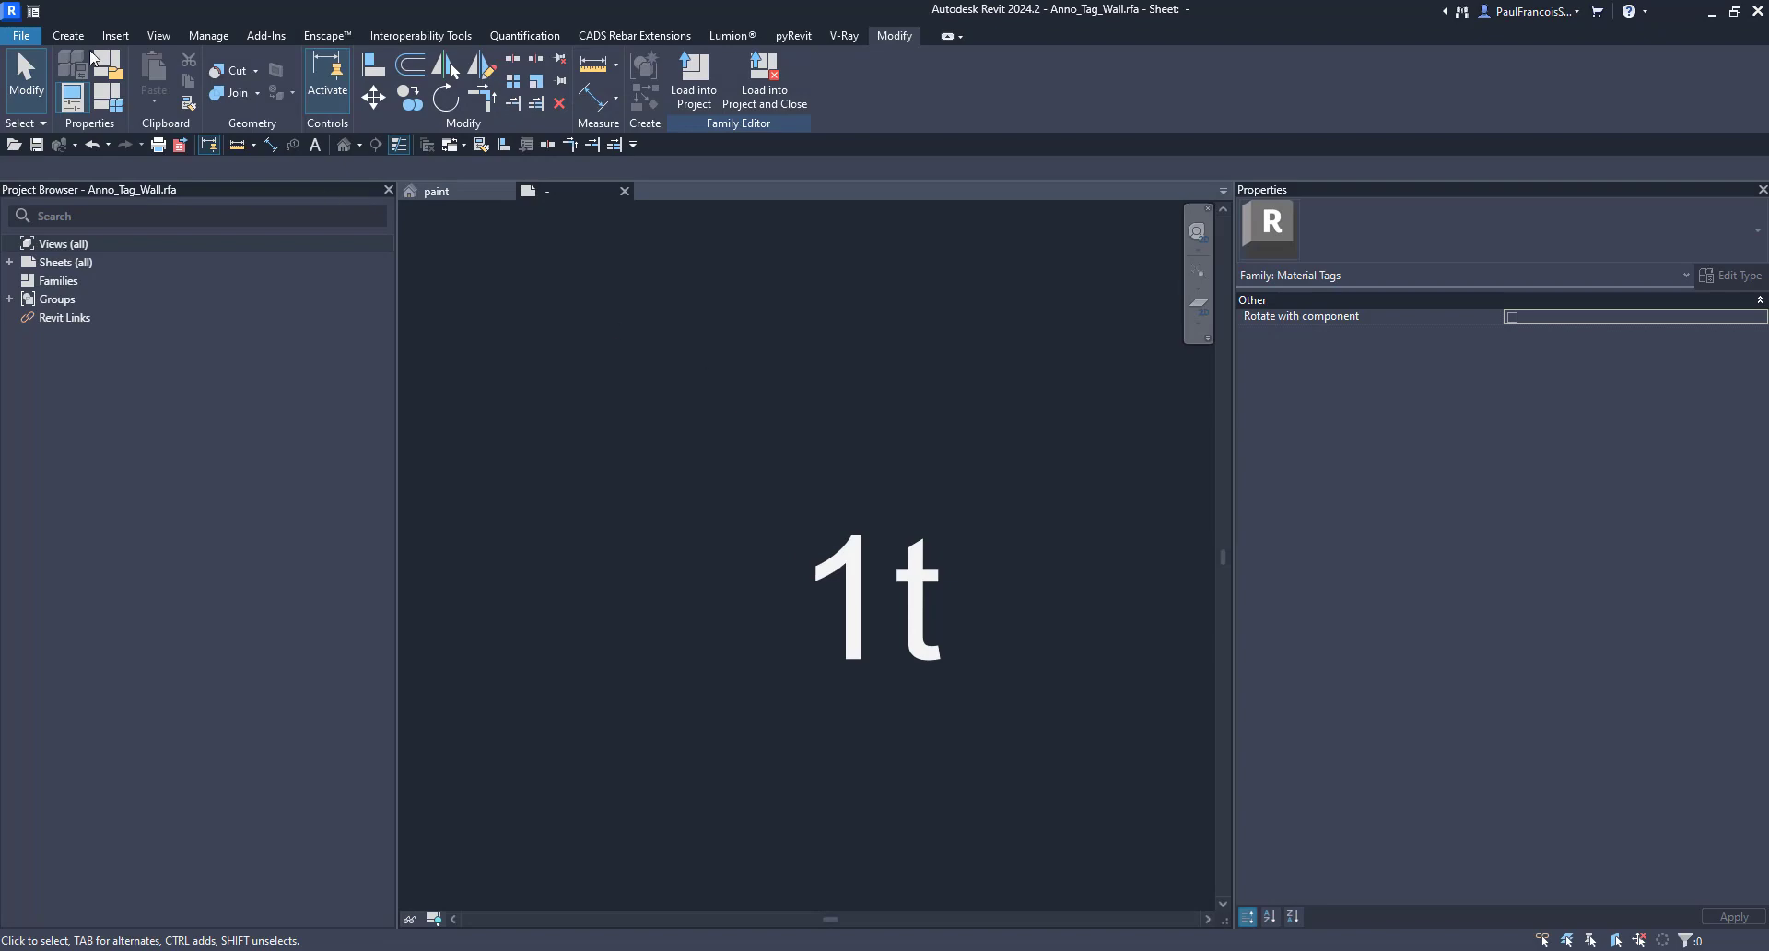
Edit the label to drop Exchange Entity ID and add the material Name field
click(106, 62)
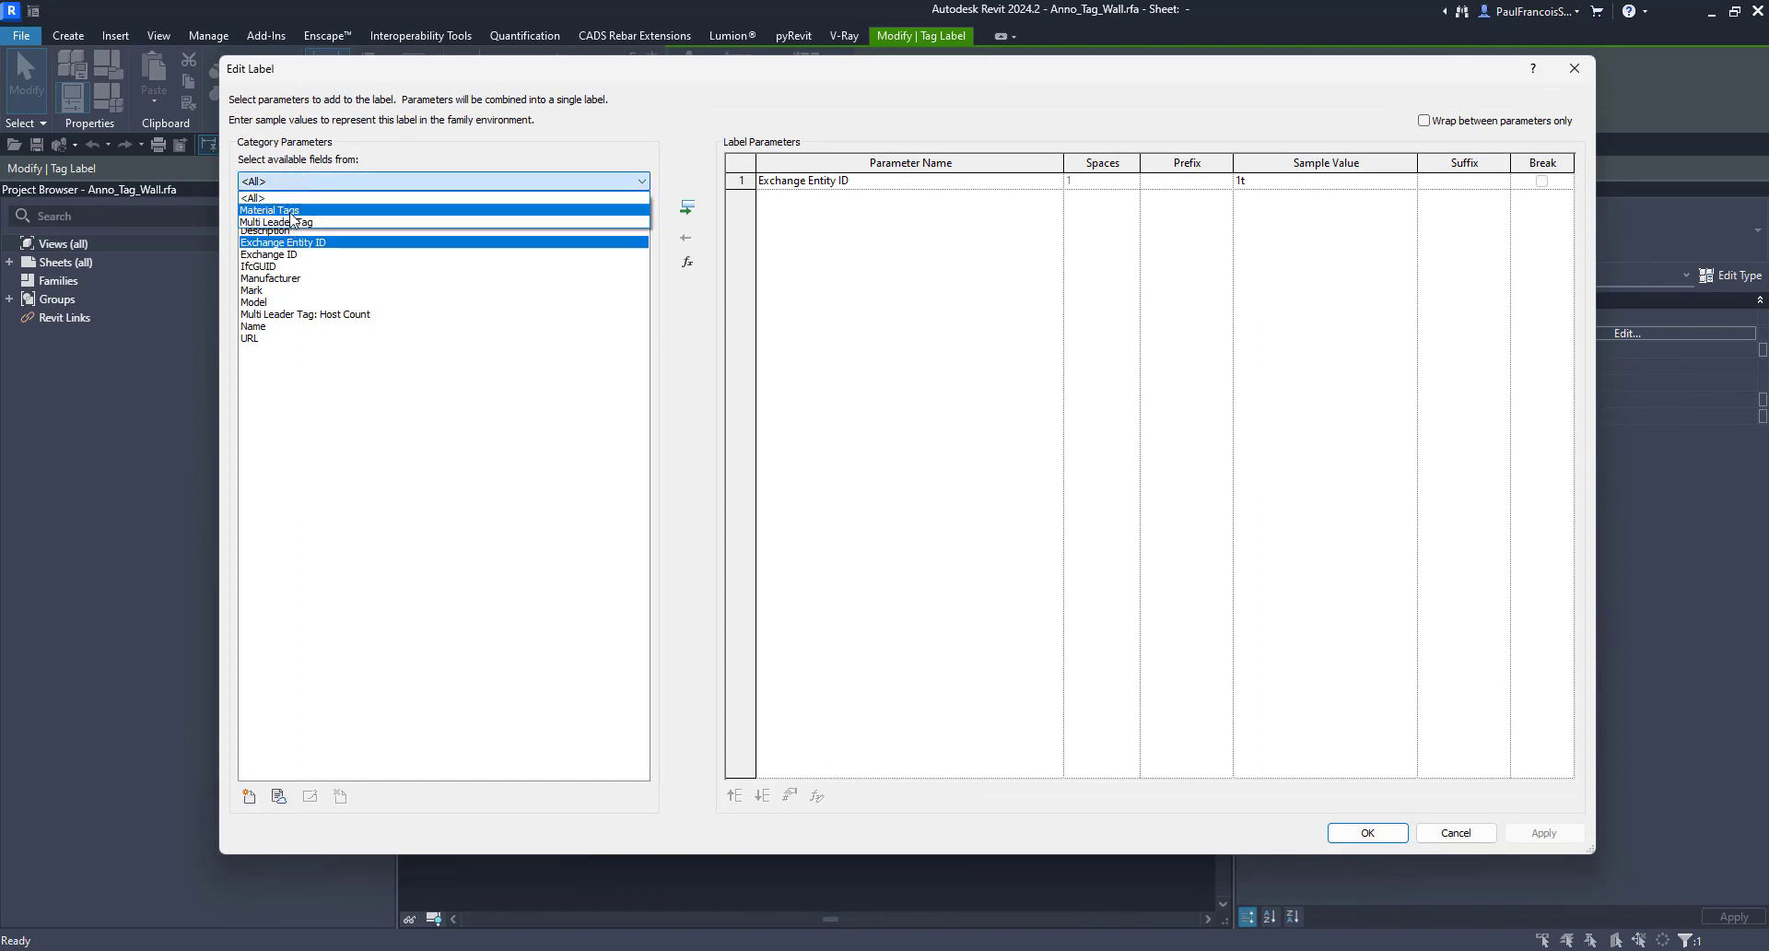
click(268, 210)
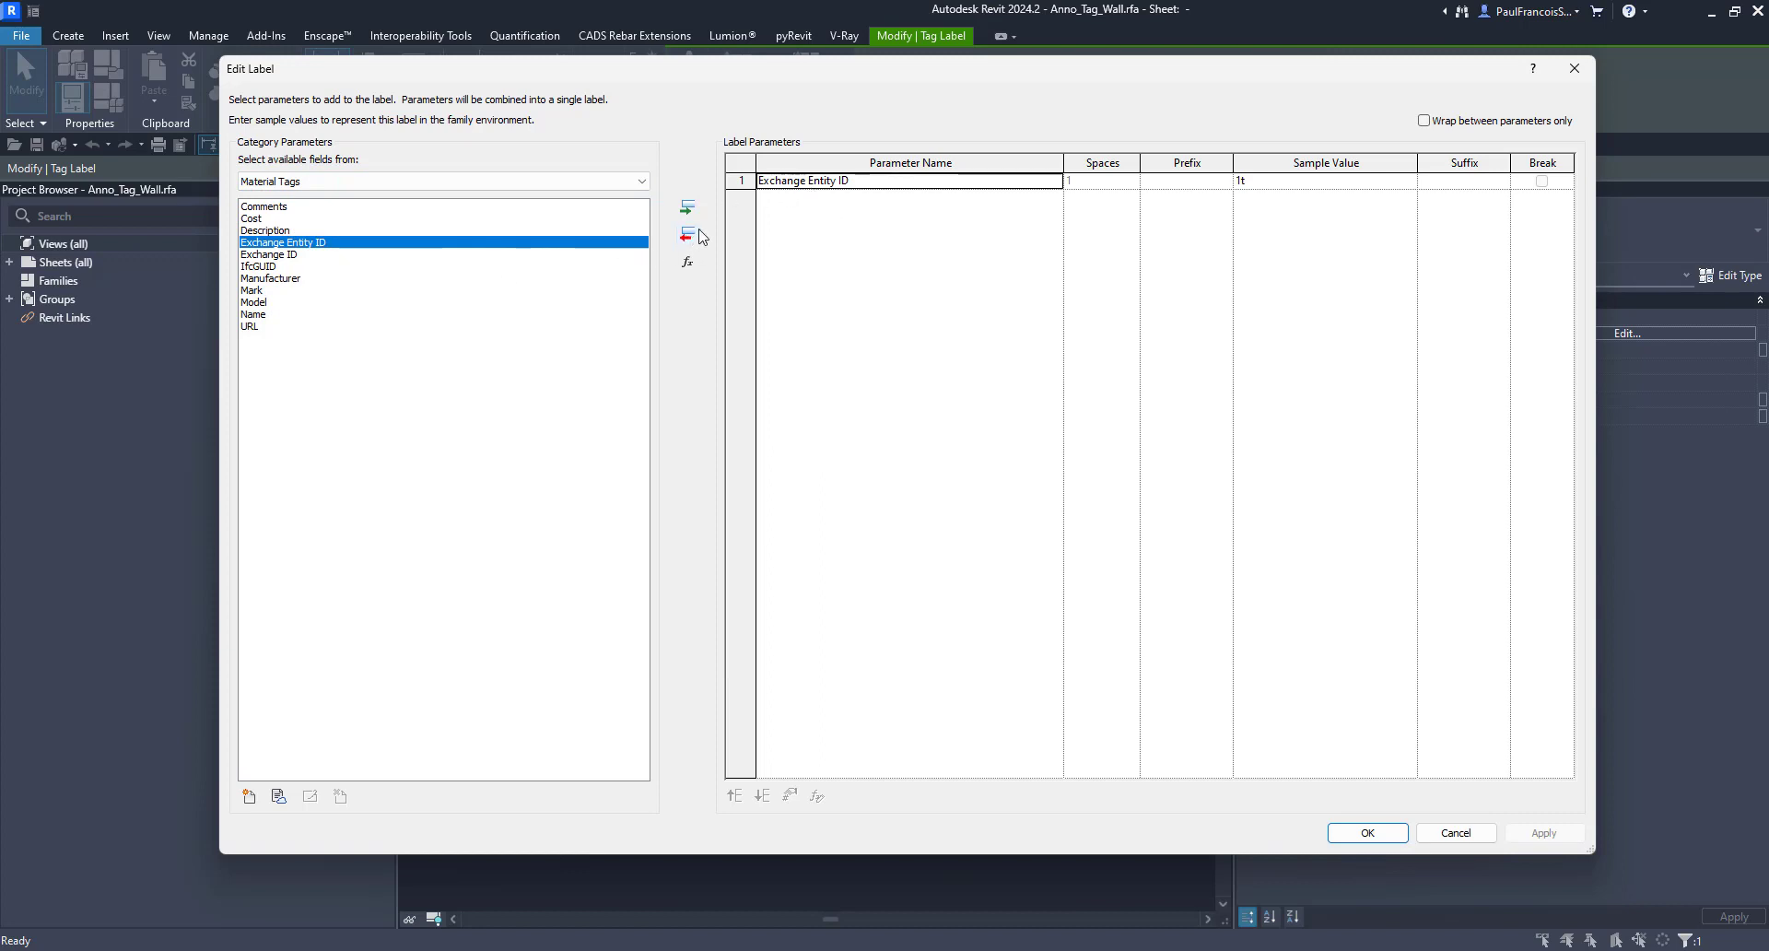
click(686, 233)
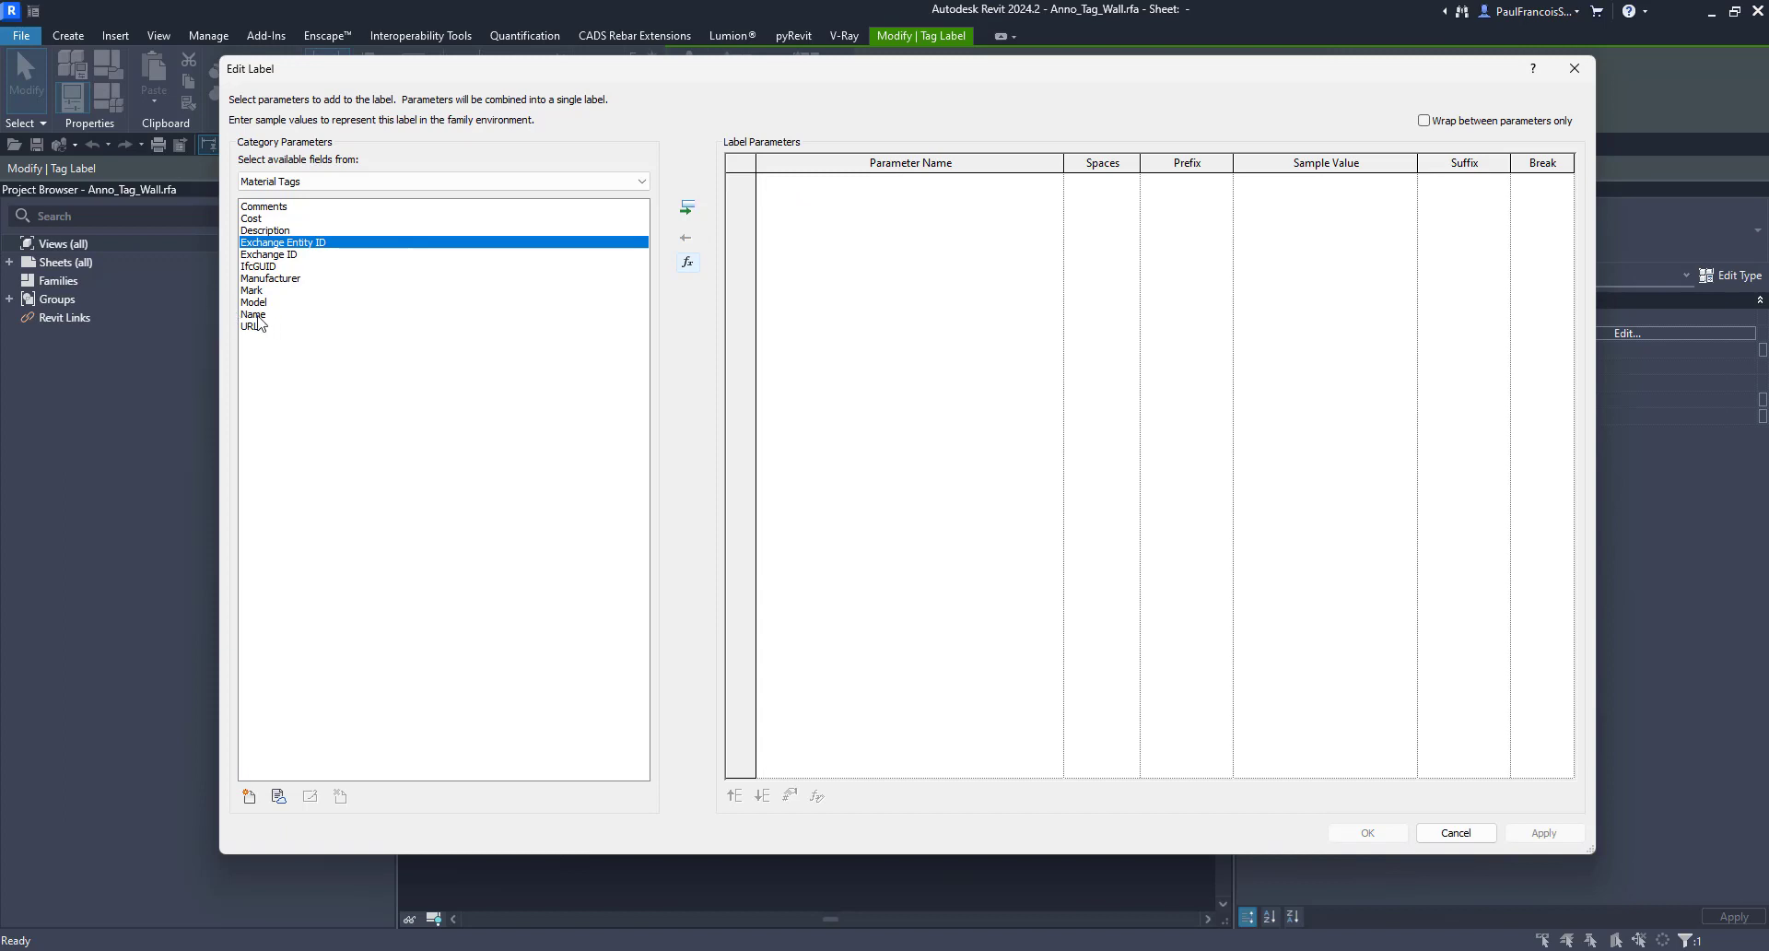
click(255, 314)
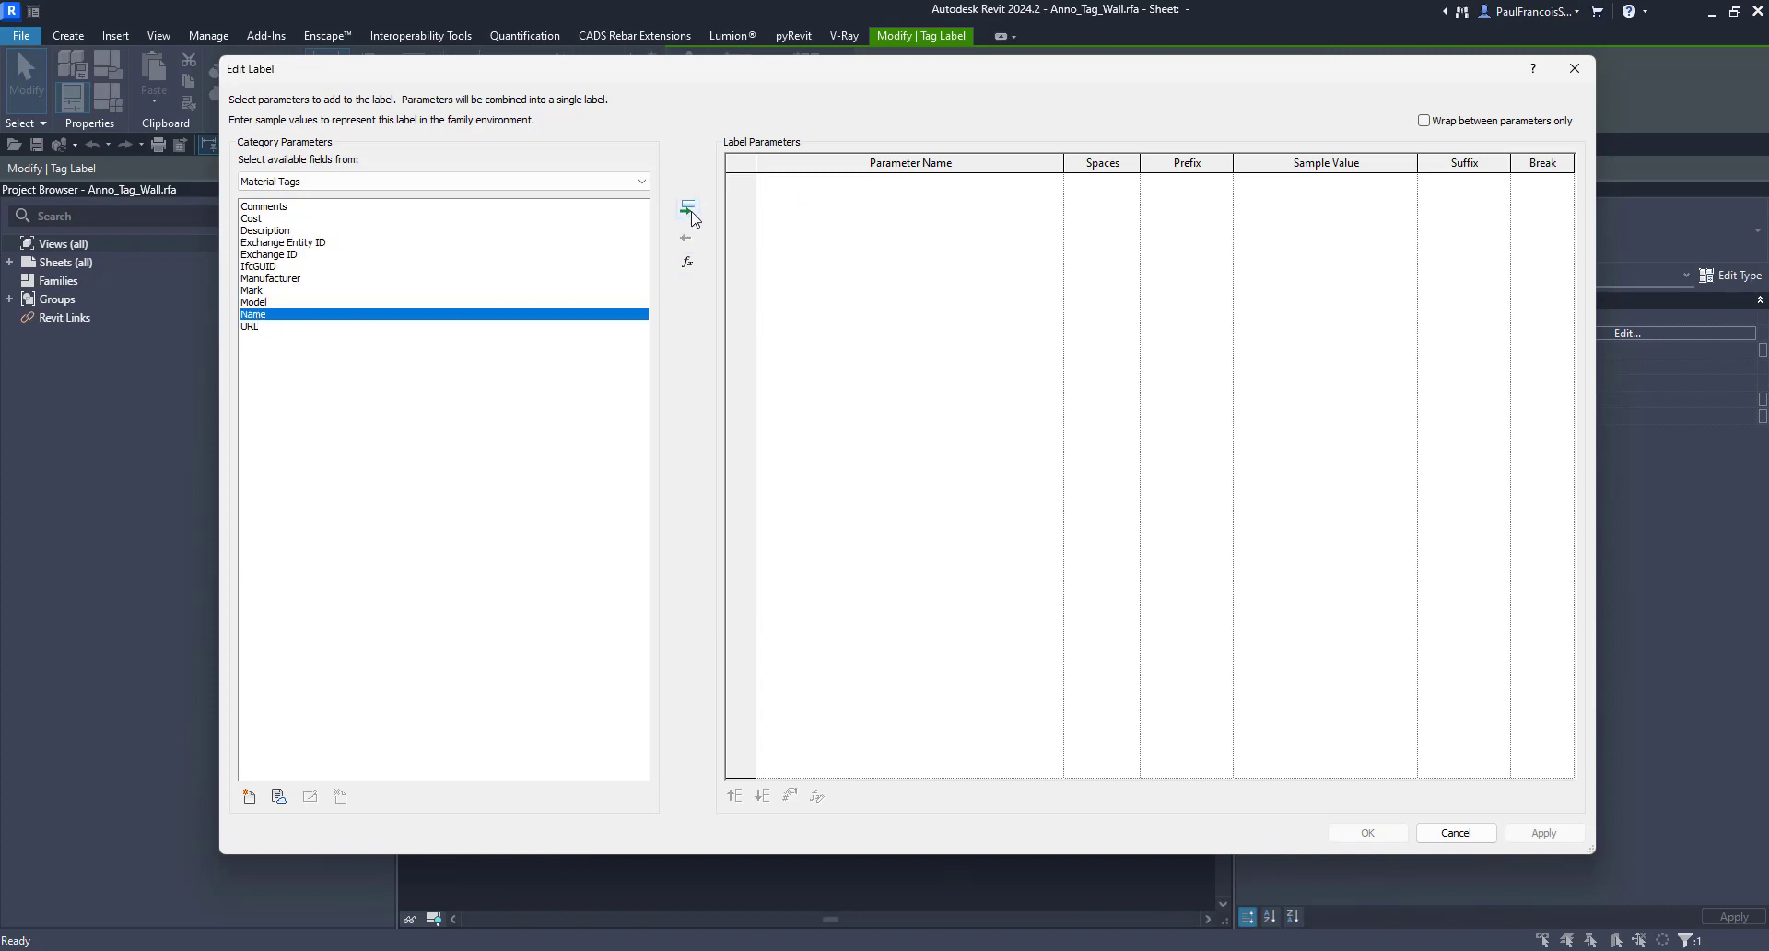
click(688, 206)
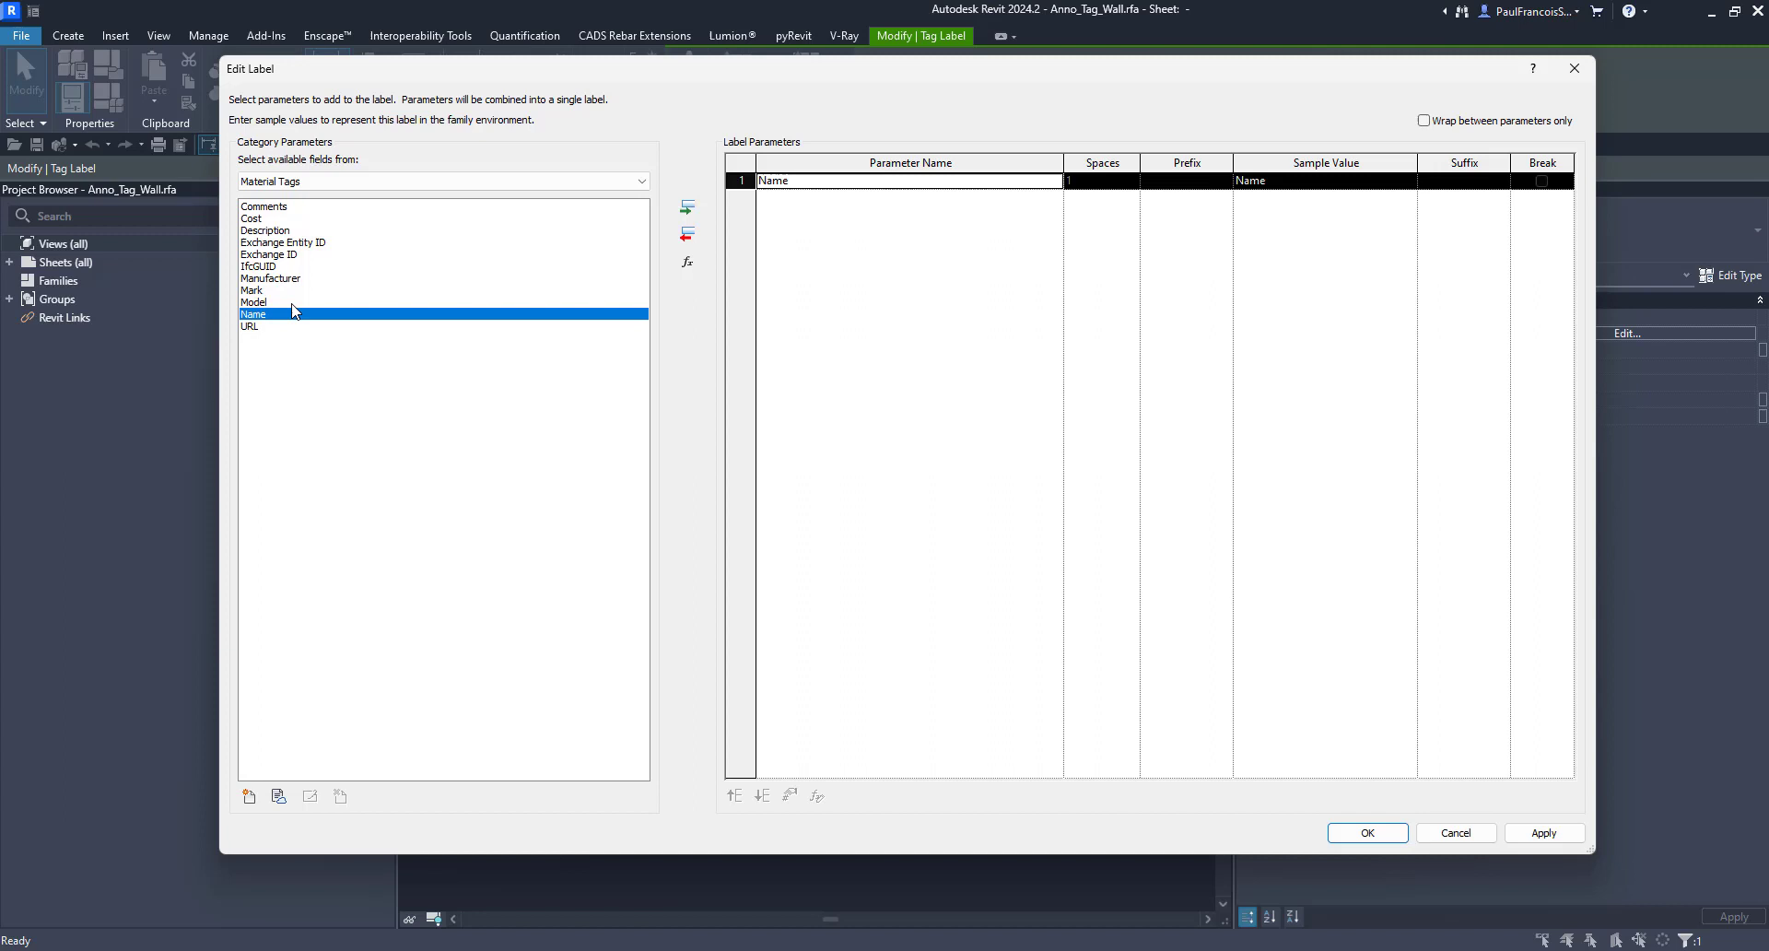
Add Description below Name with a line break and confirm the label
click(264, 230)
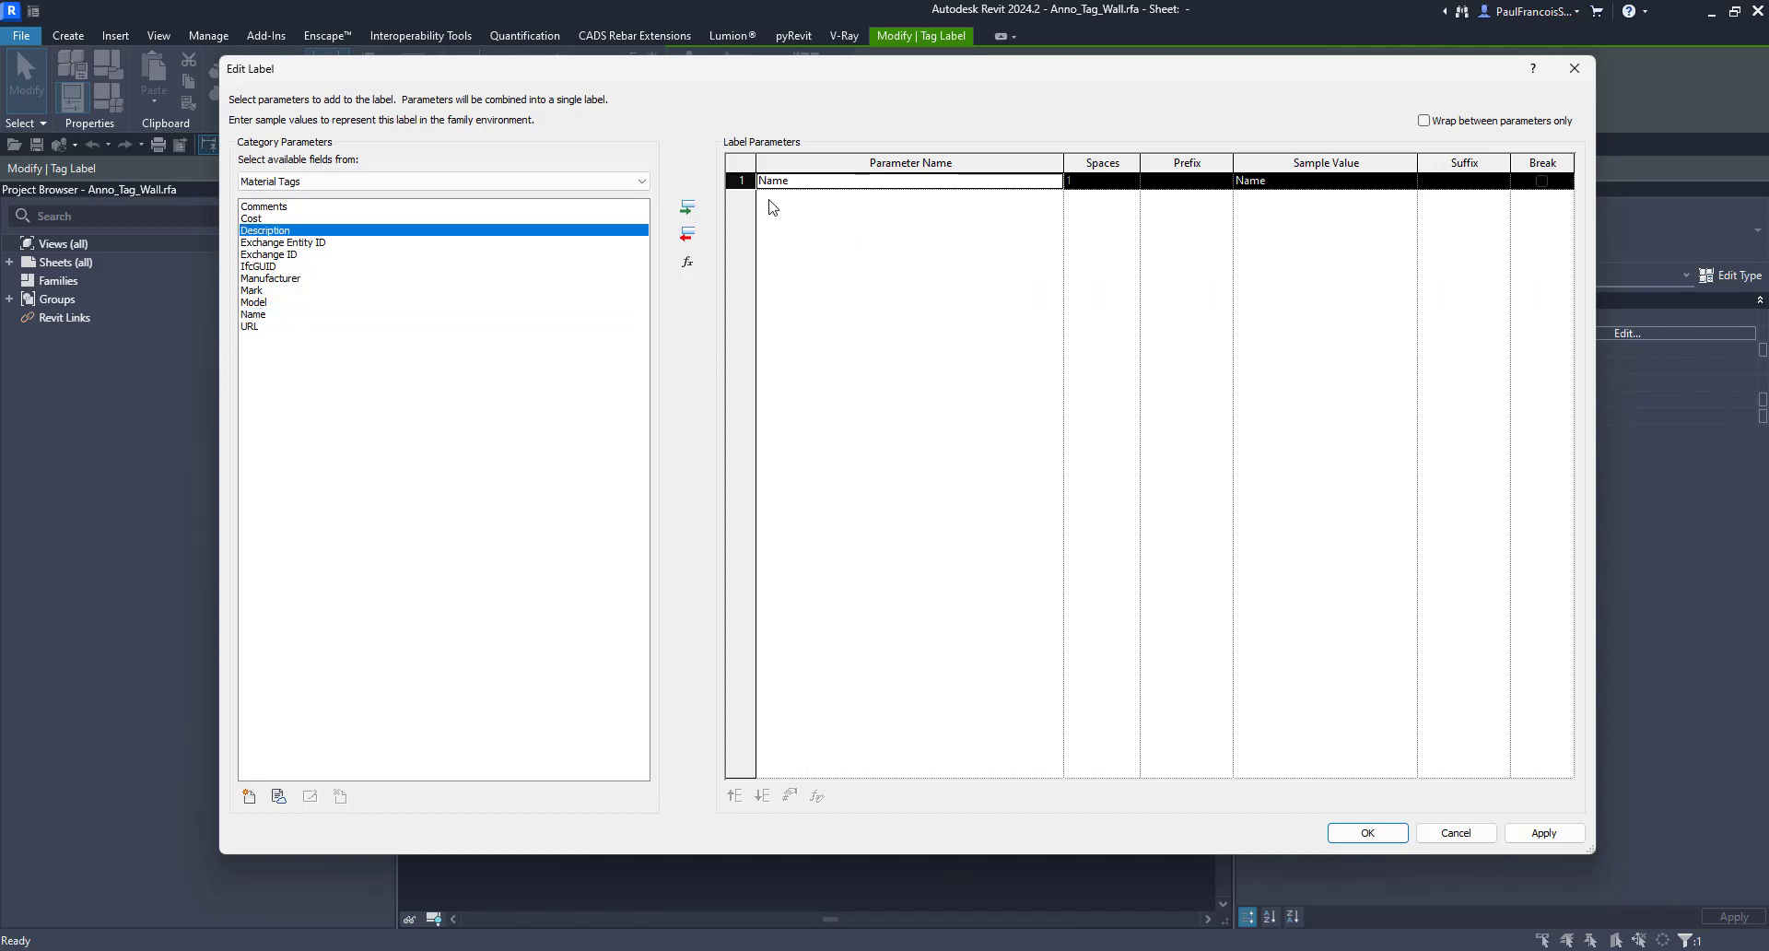
click(686, 207)
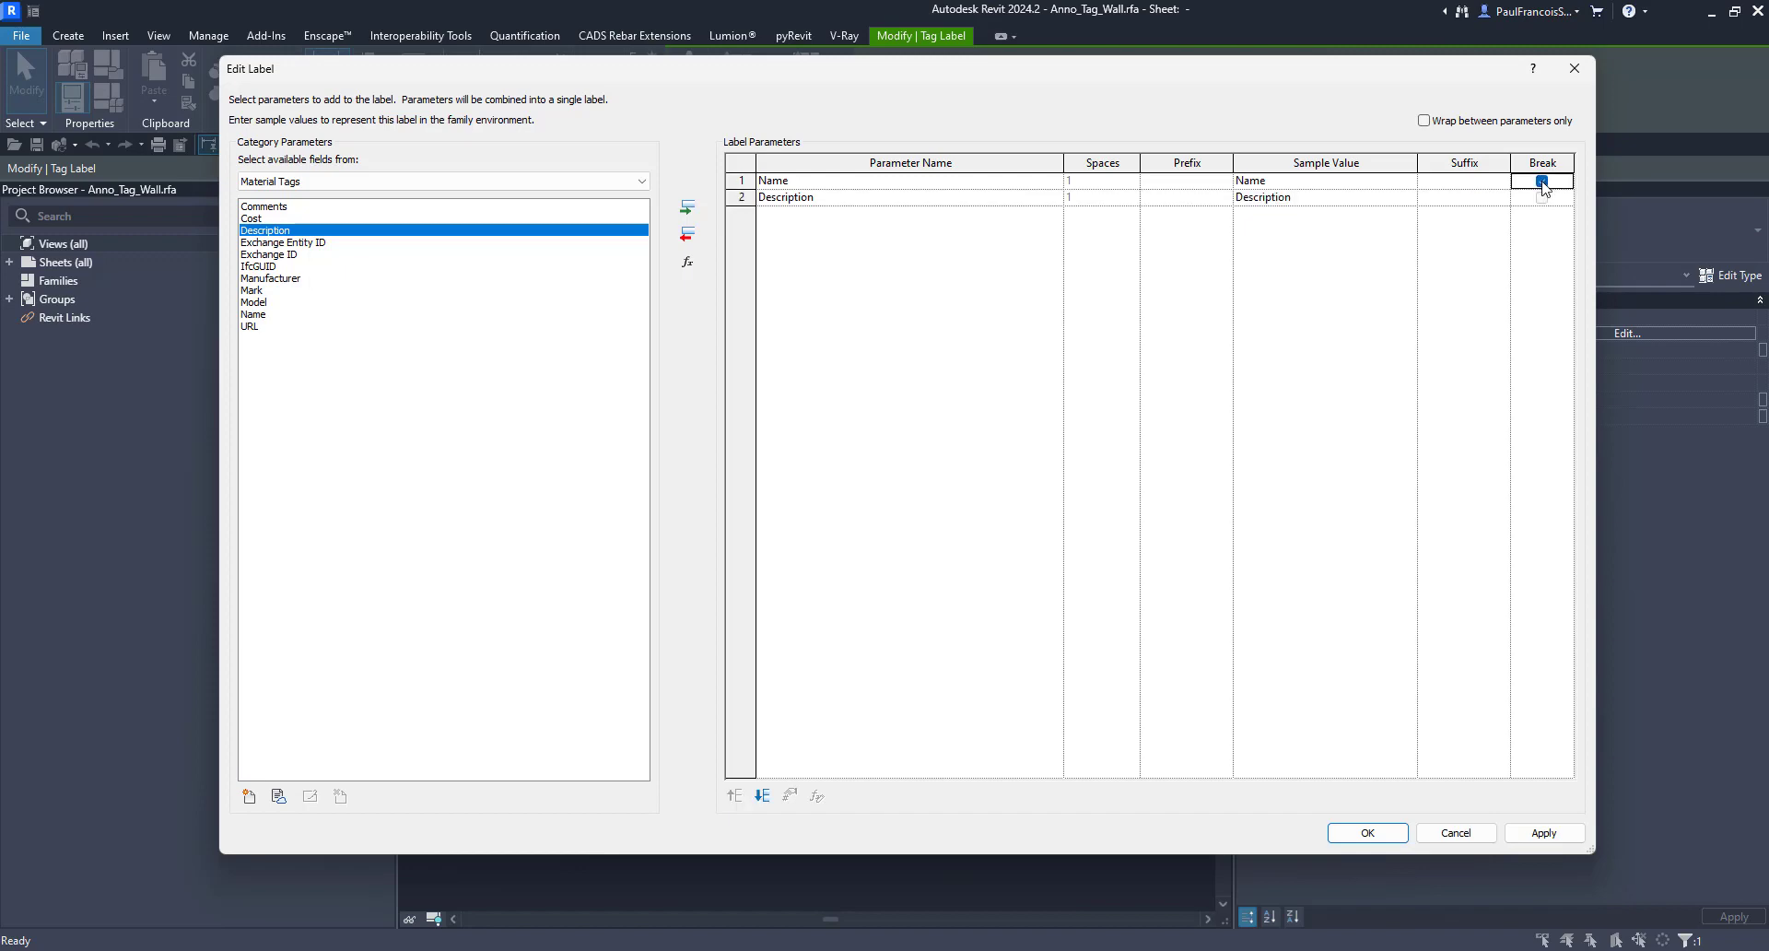
click(1542, 180)
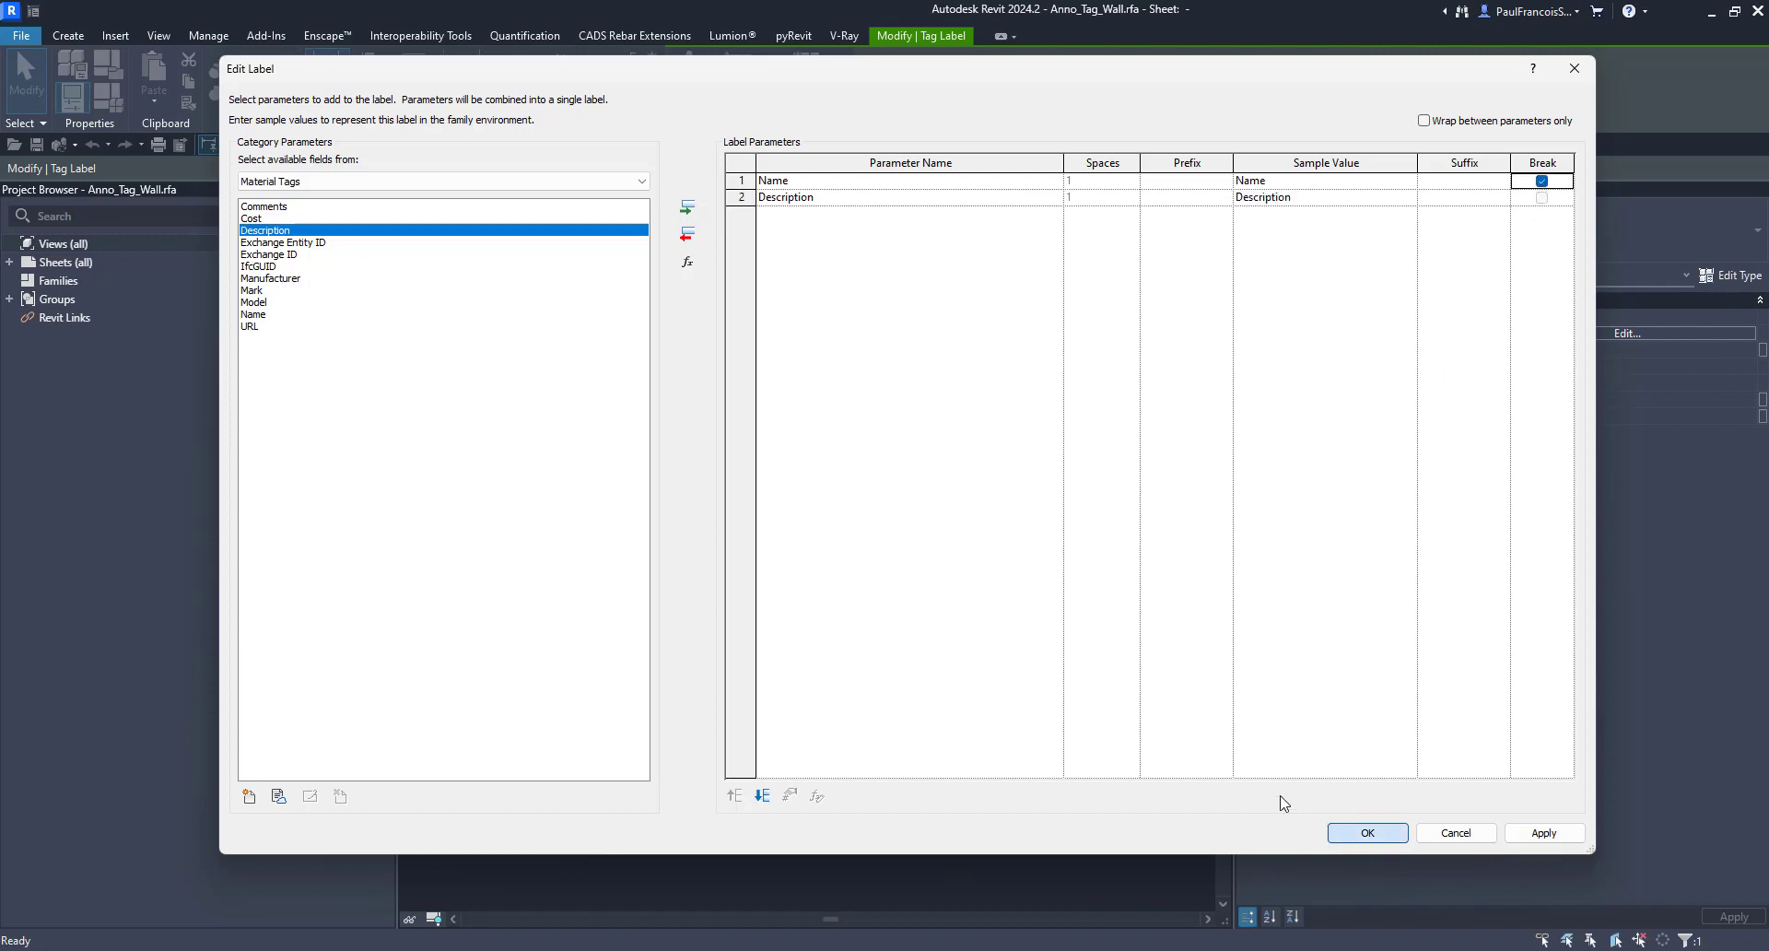
click(1366, 833)
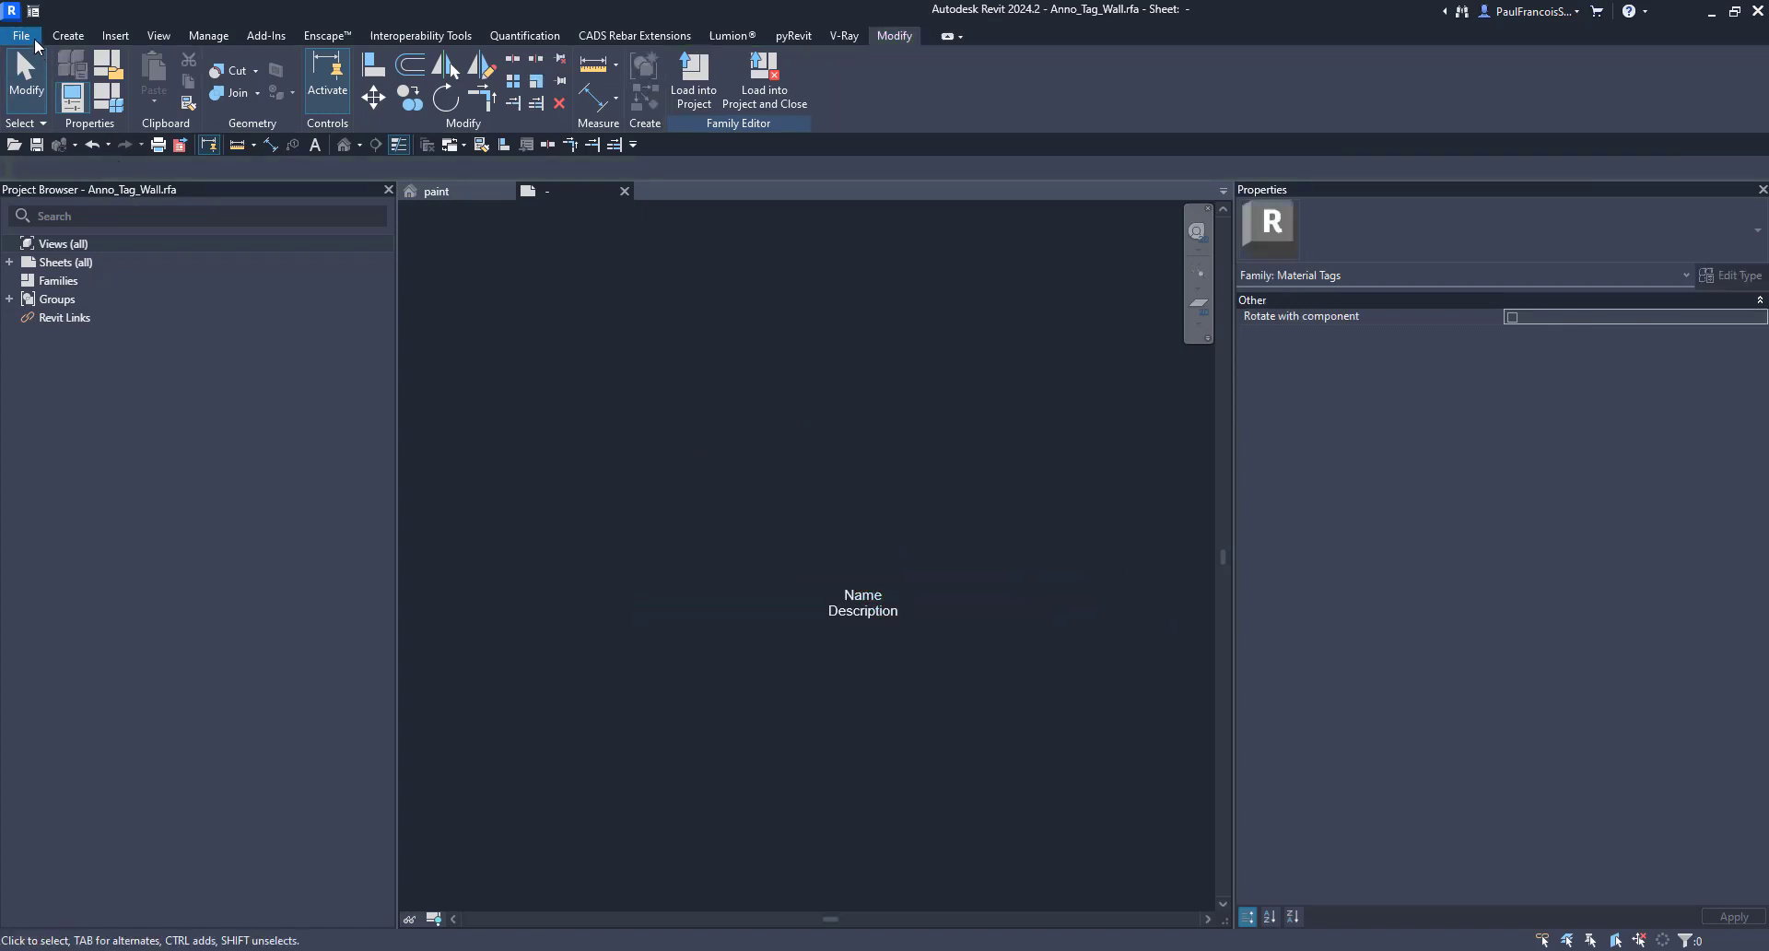
Save the family as a new file named pfsMaterialTag_R2
click(21, 35)
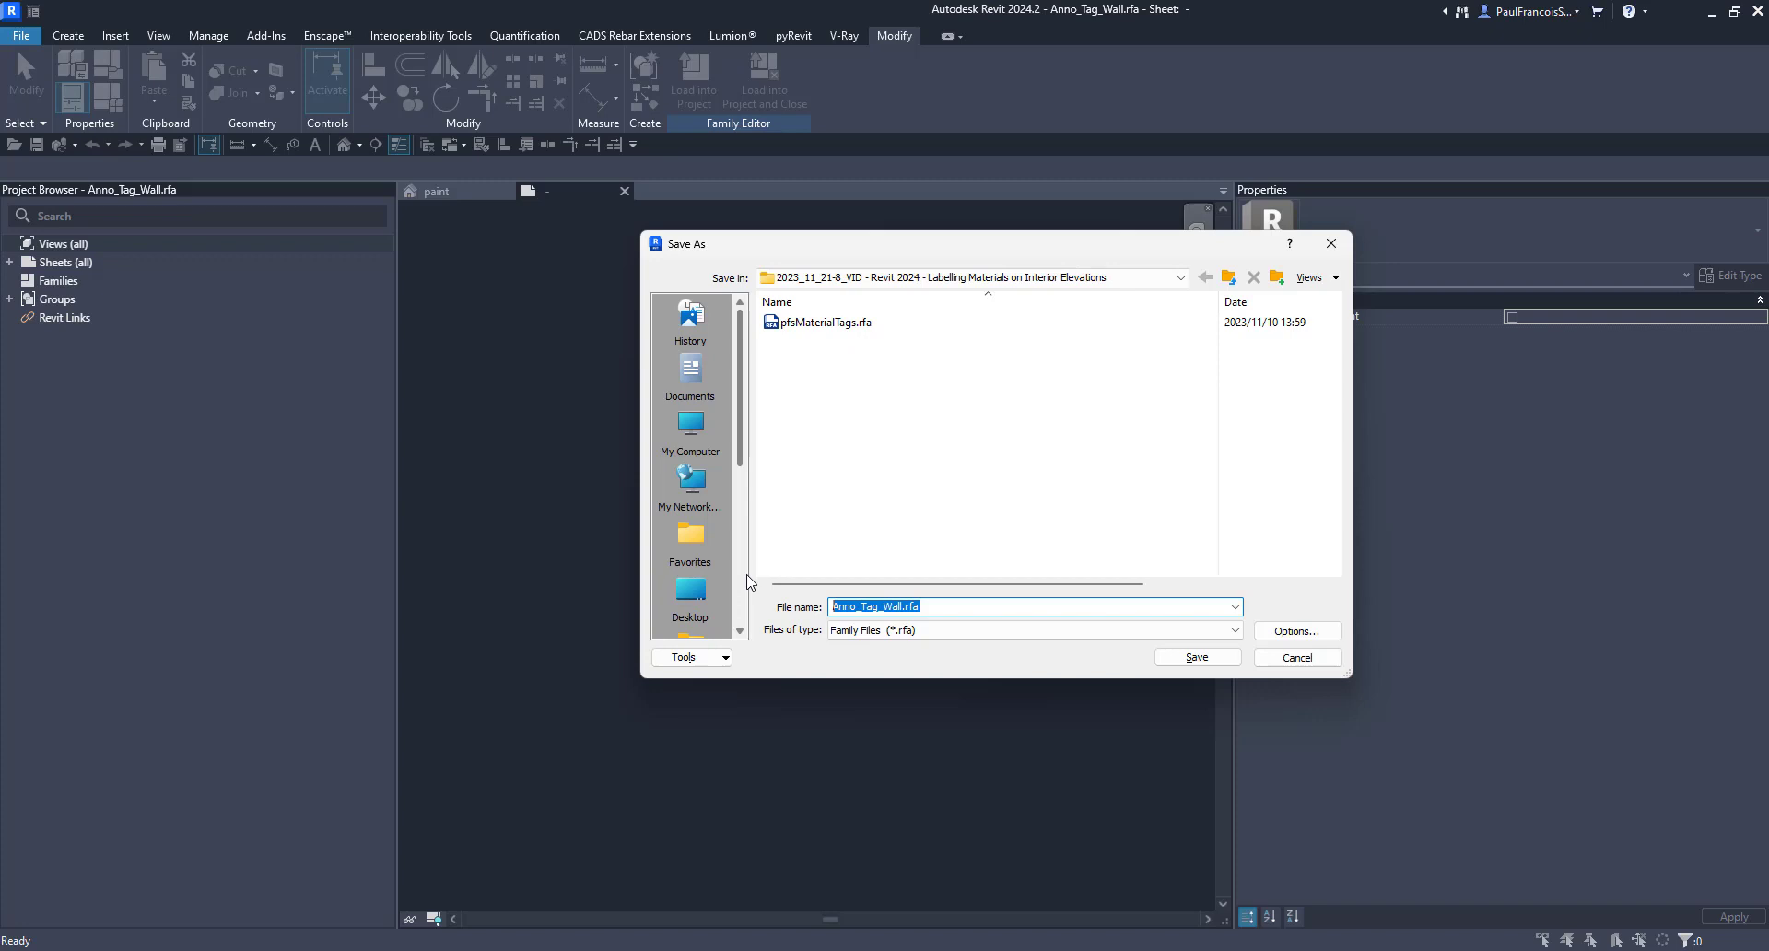
text(pfspfs)
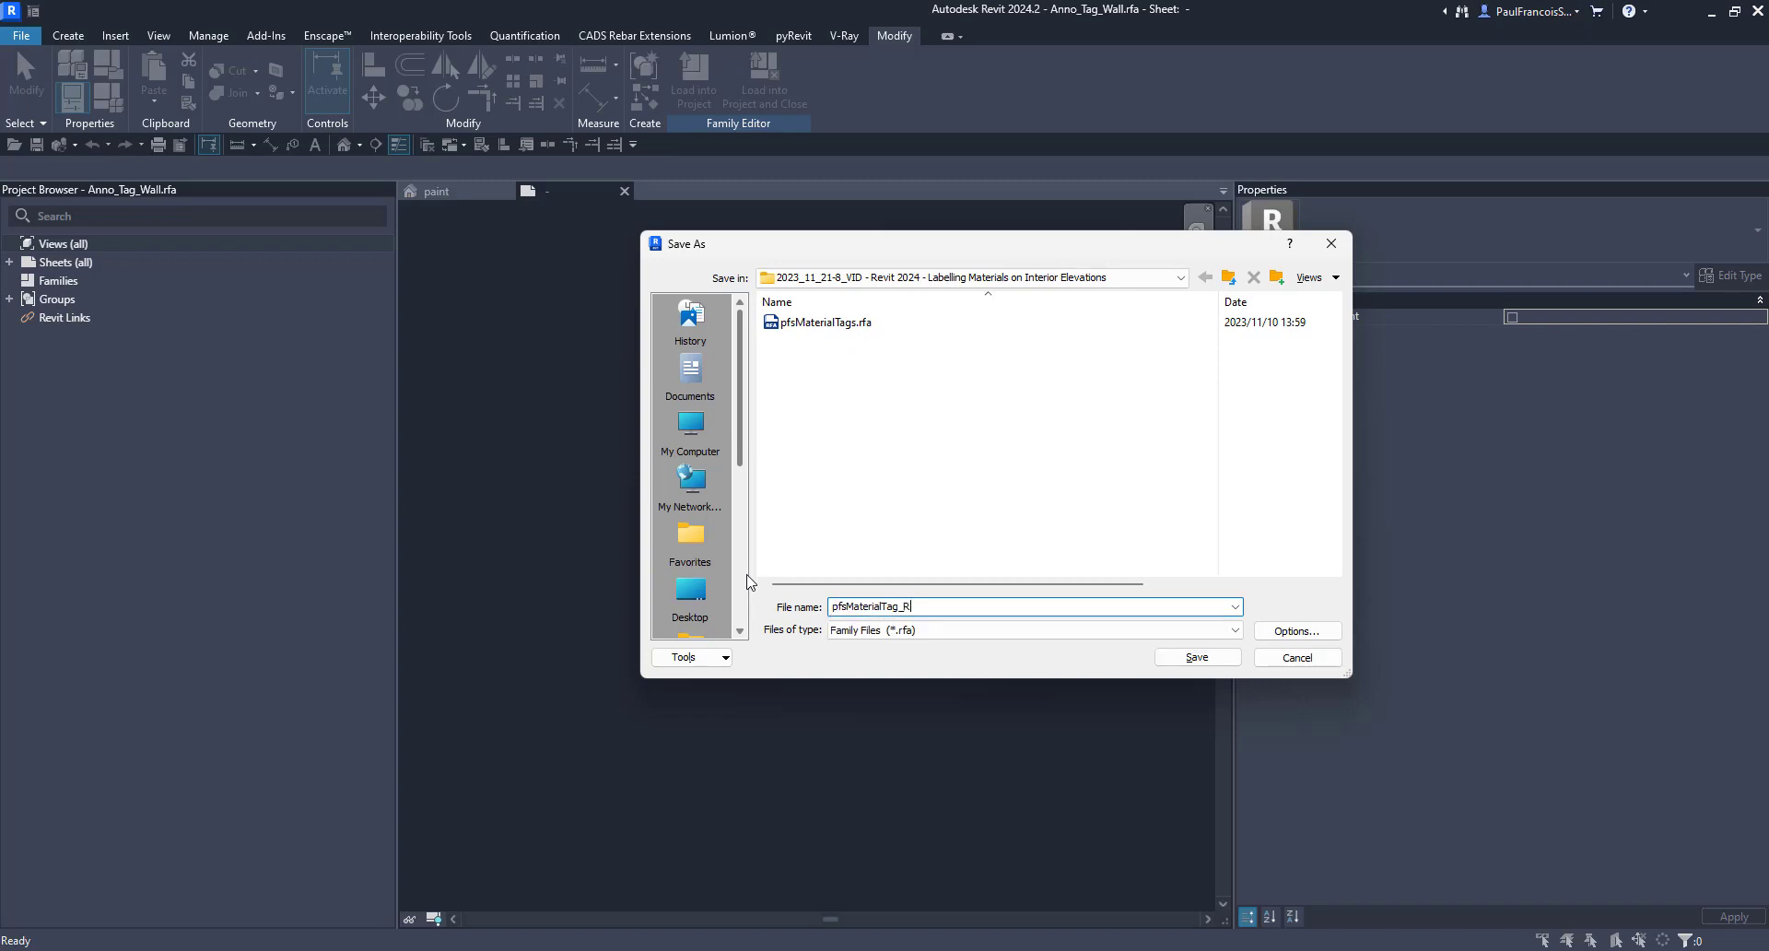
text(2)
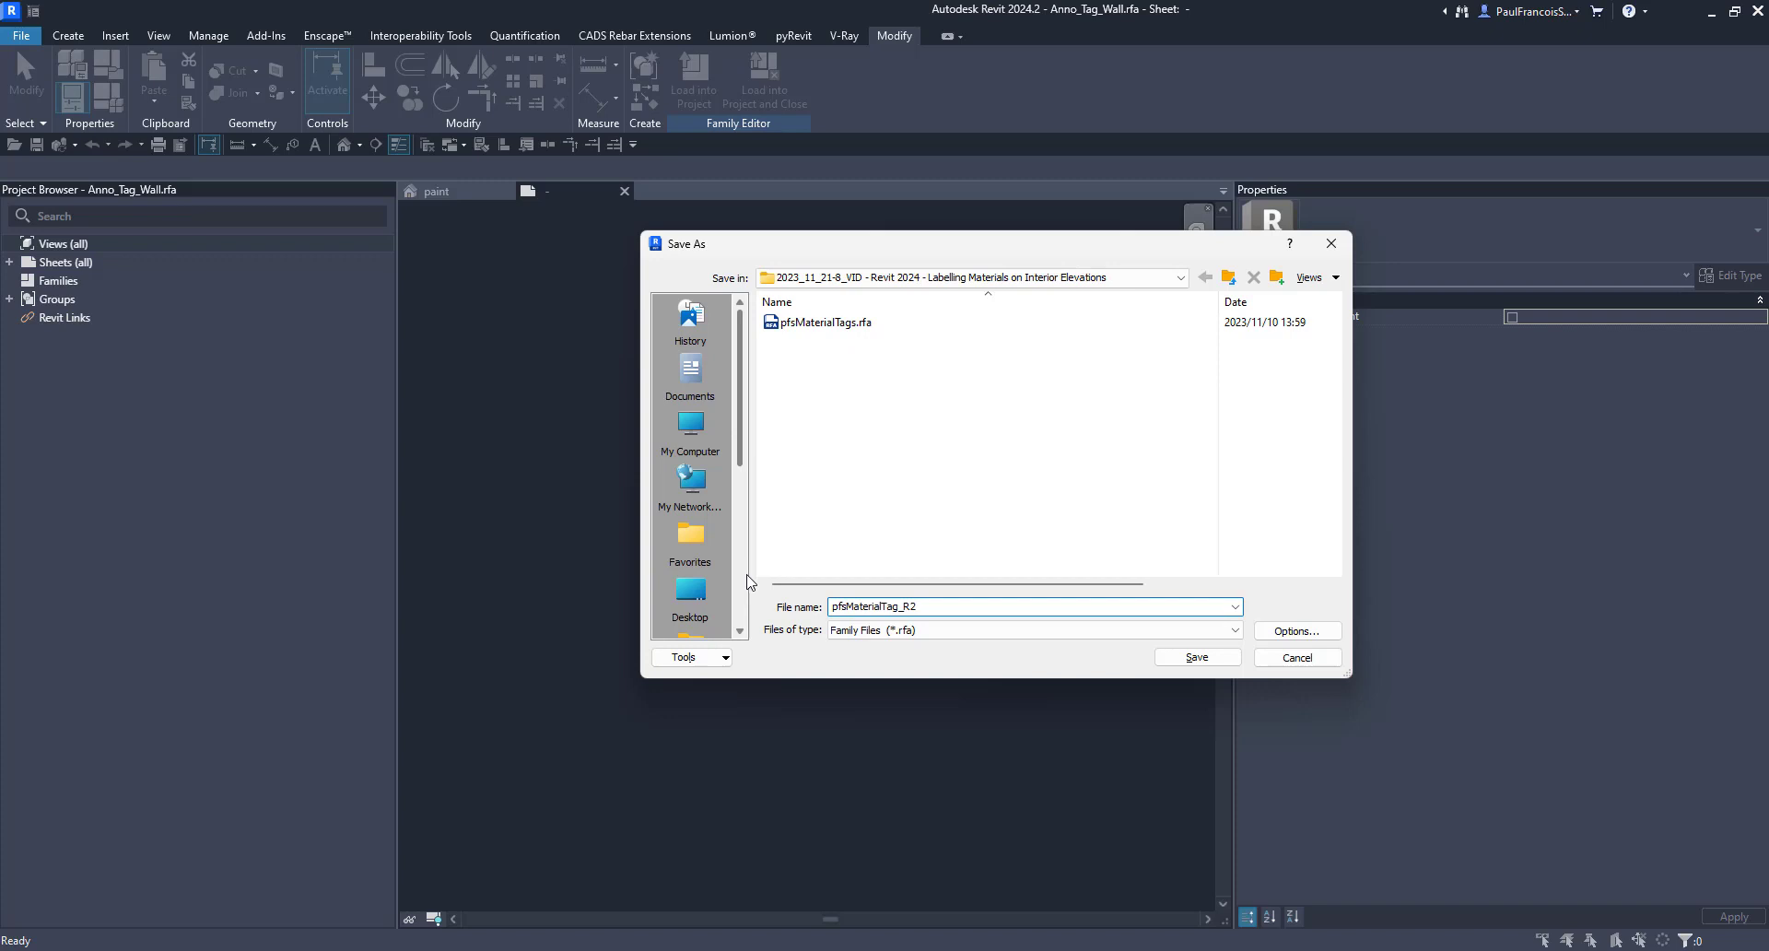
click(1195, 658)
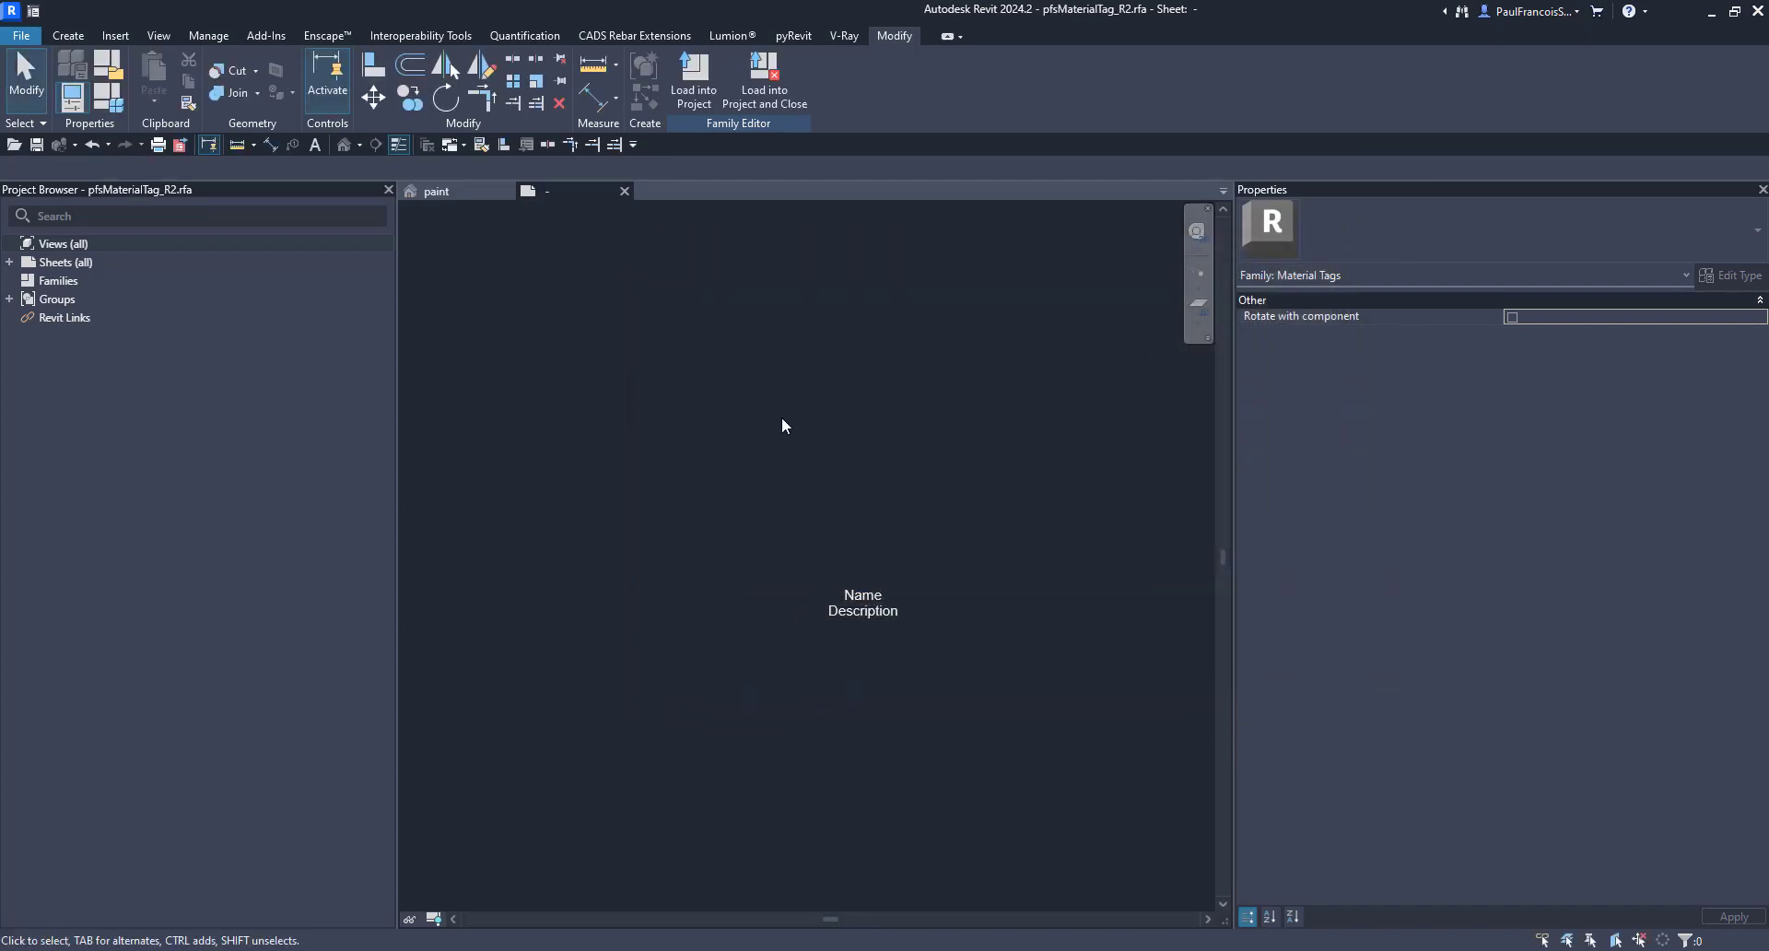
Load pfsMaterialTag_R2 into the project and review Loaded Tags and Symbols
click(765, 82)
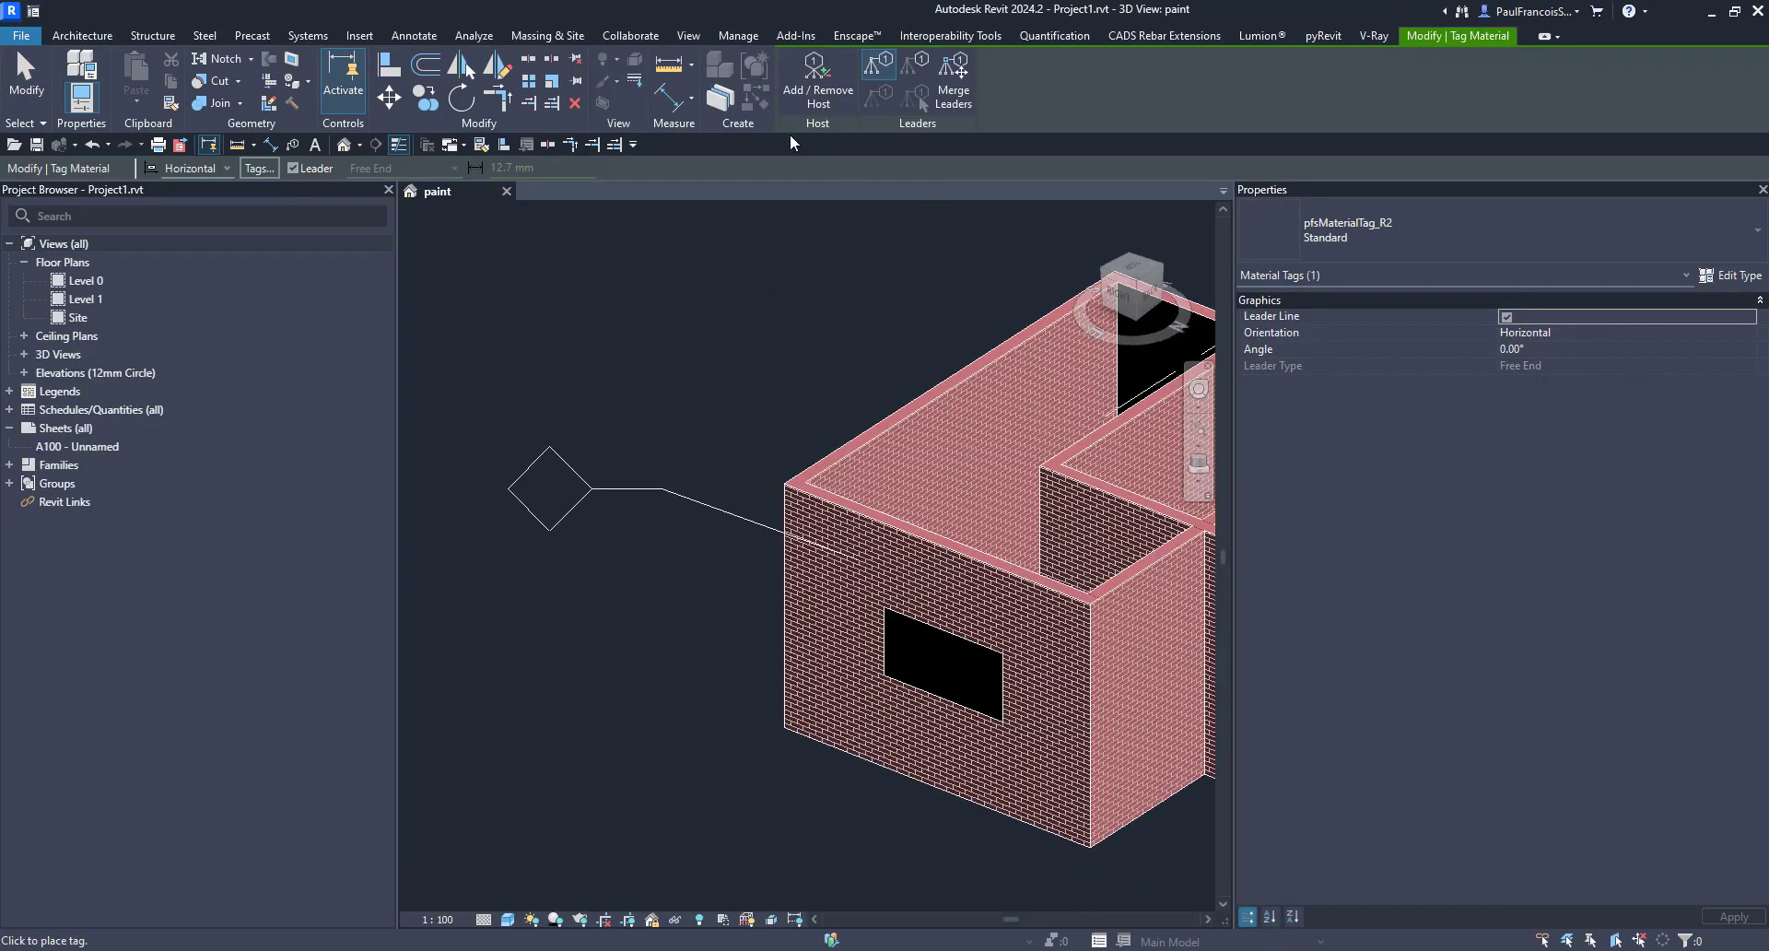
mouse_move(547, 35)
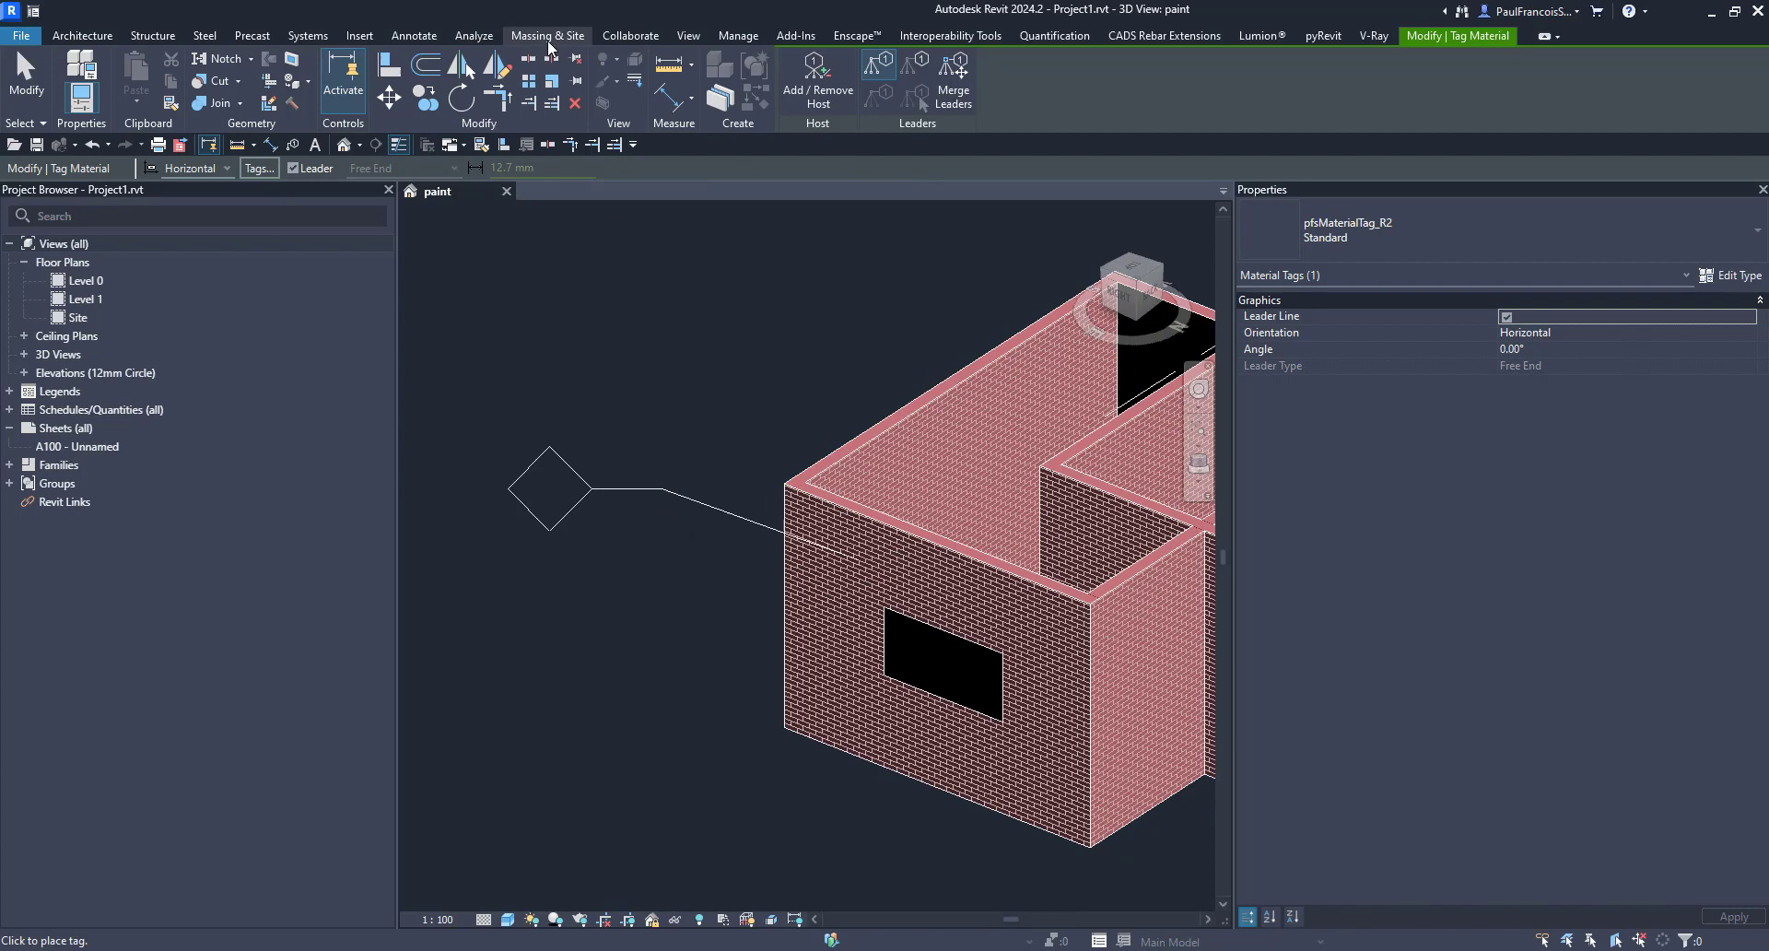
click(413, 35)
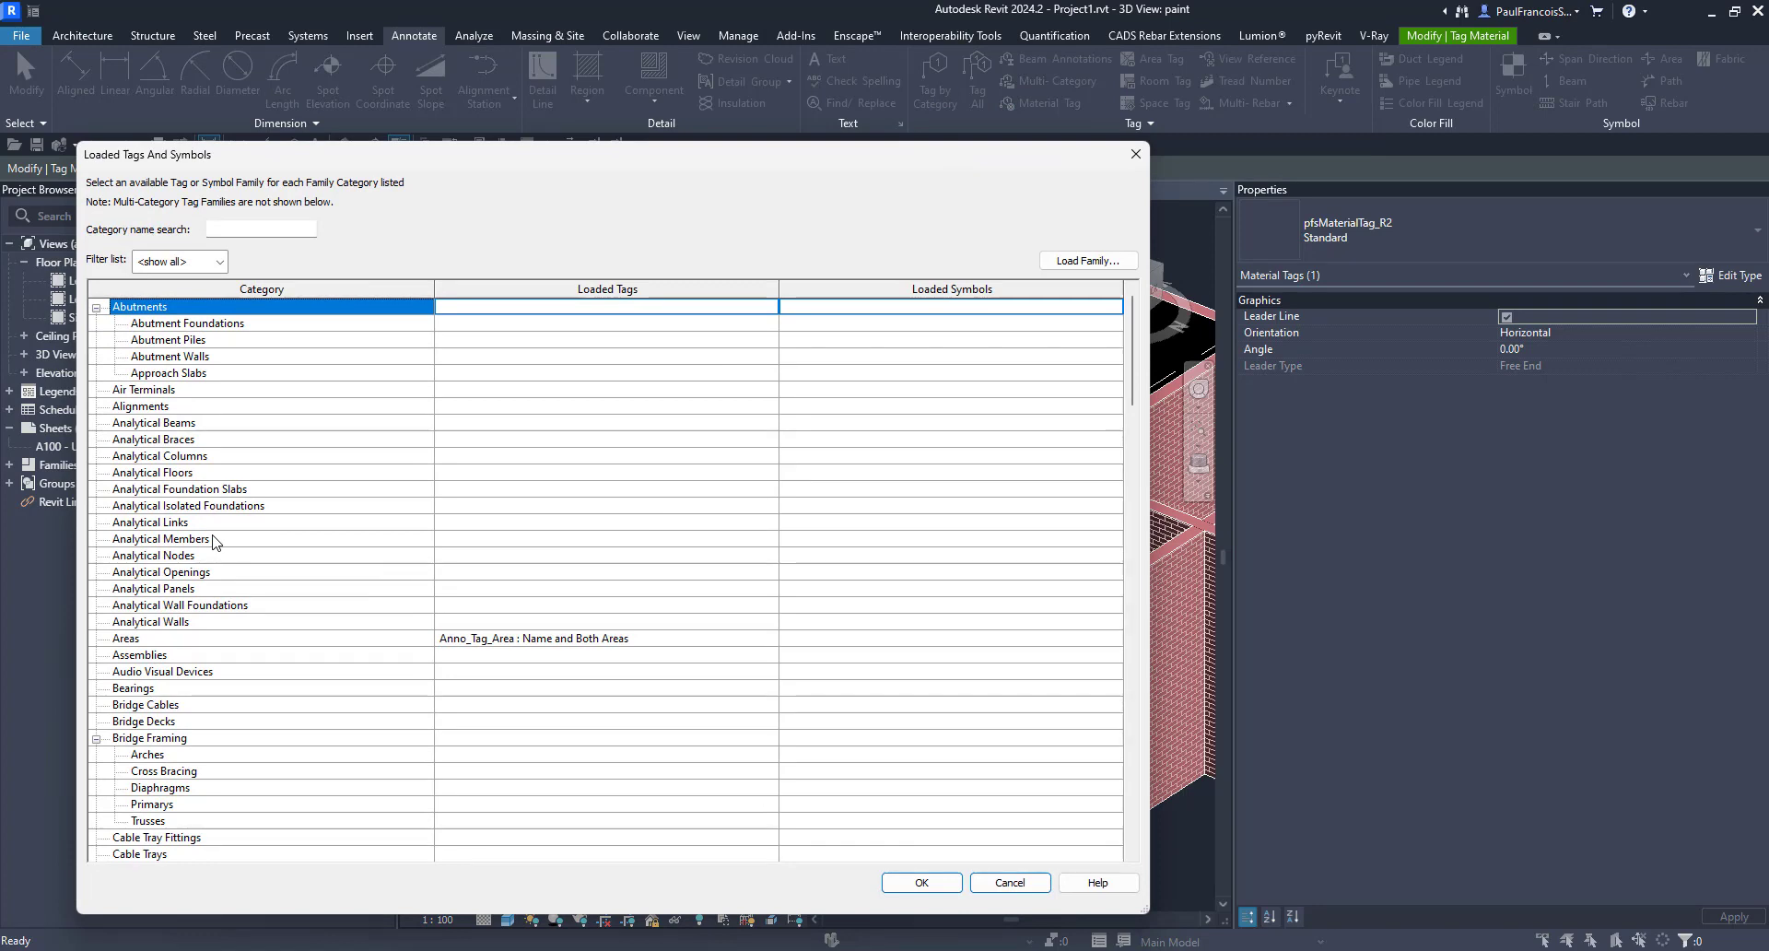
scroll(down, 3)
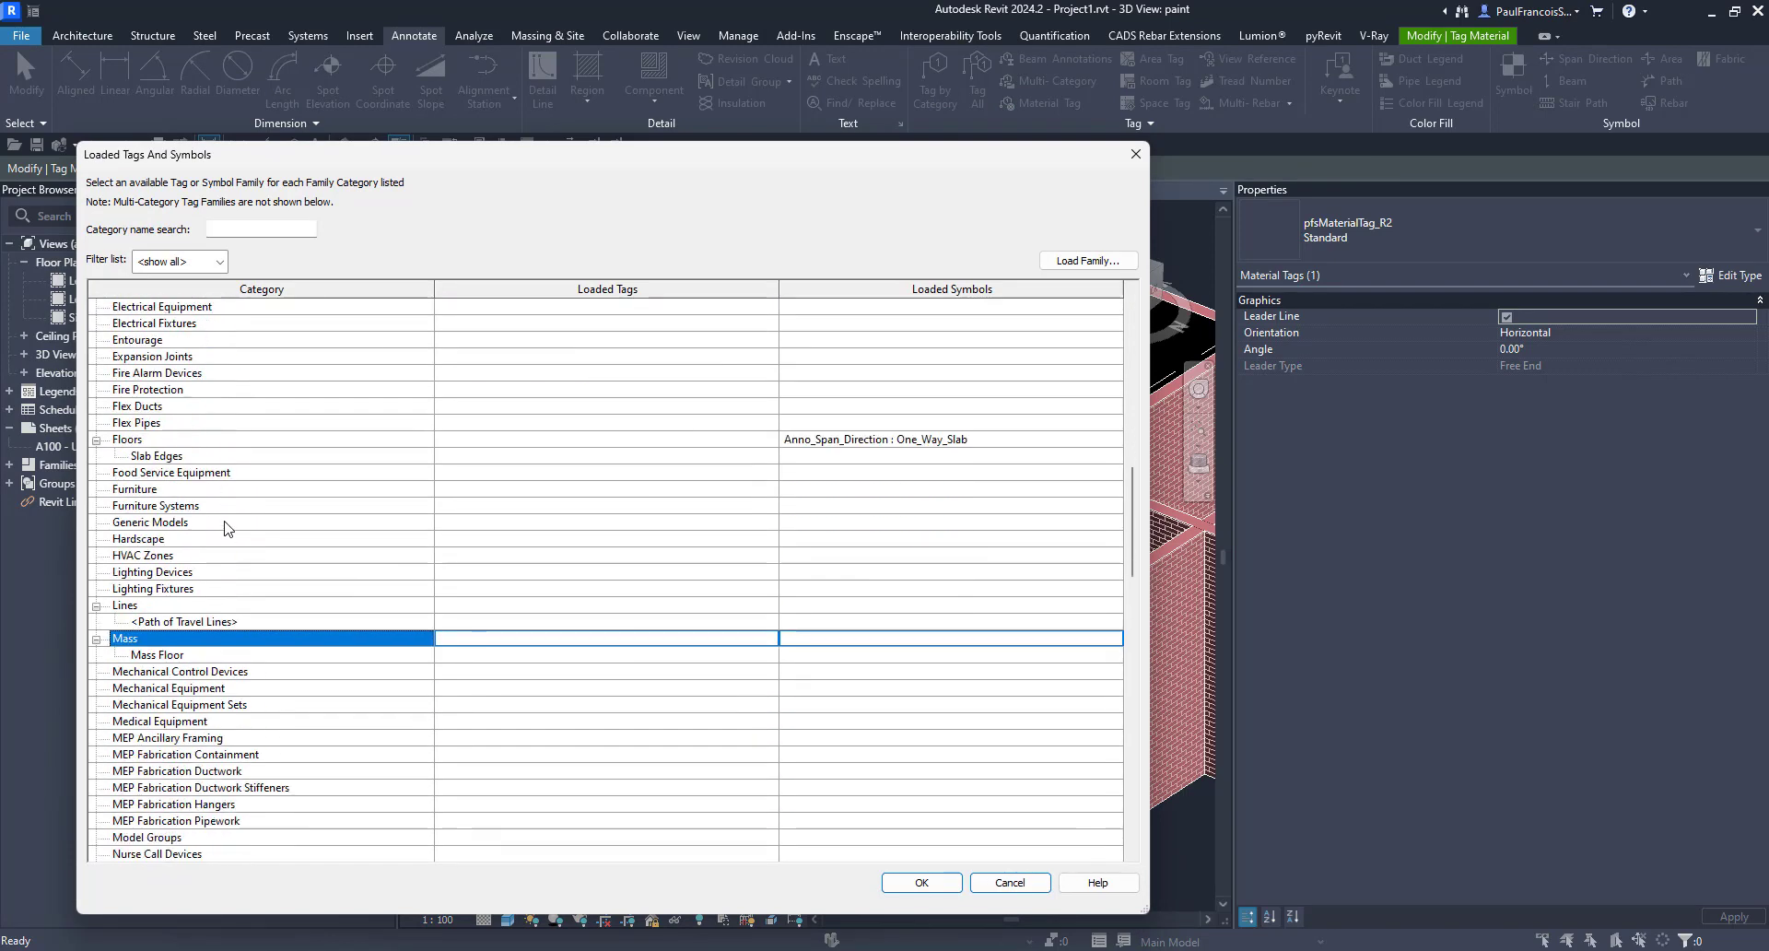
scroll(down, 3)
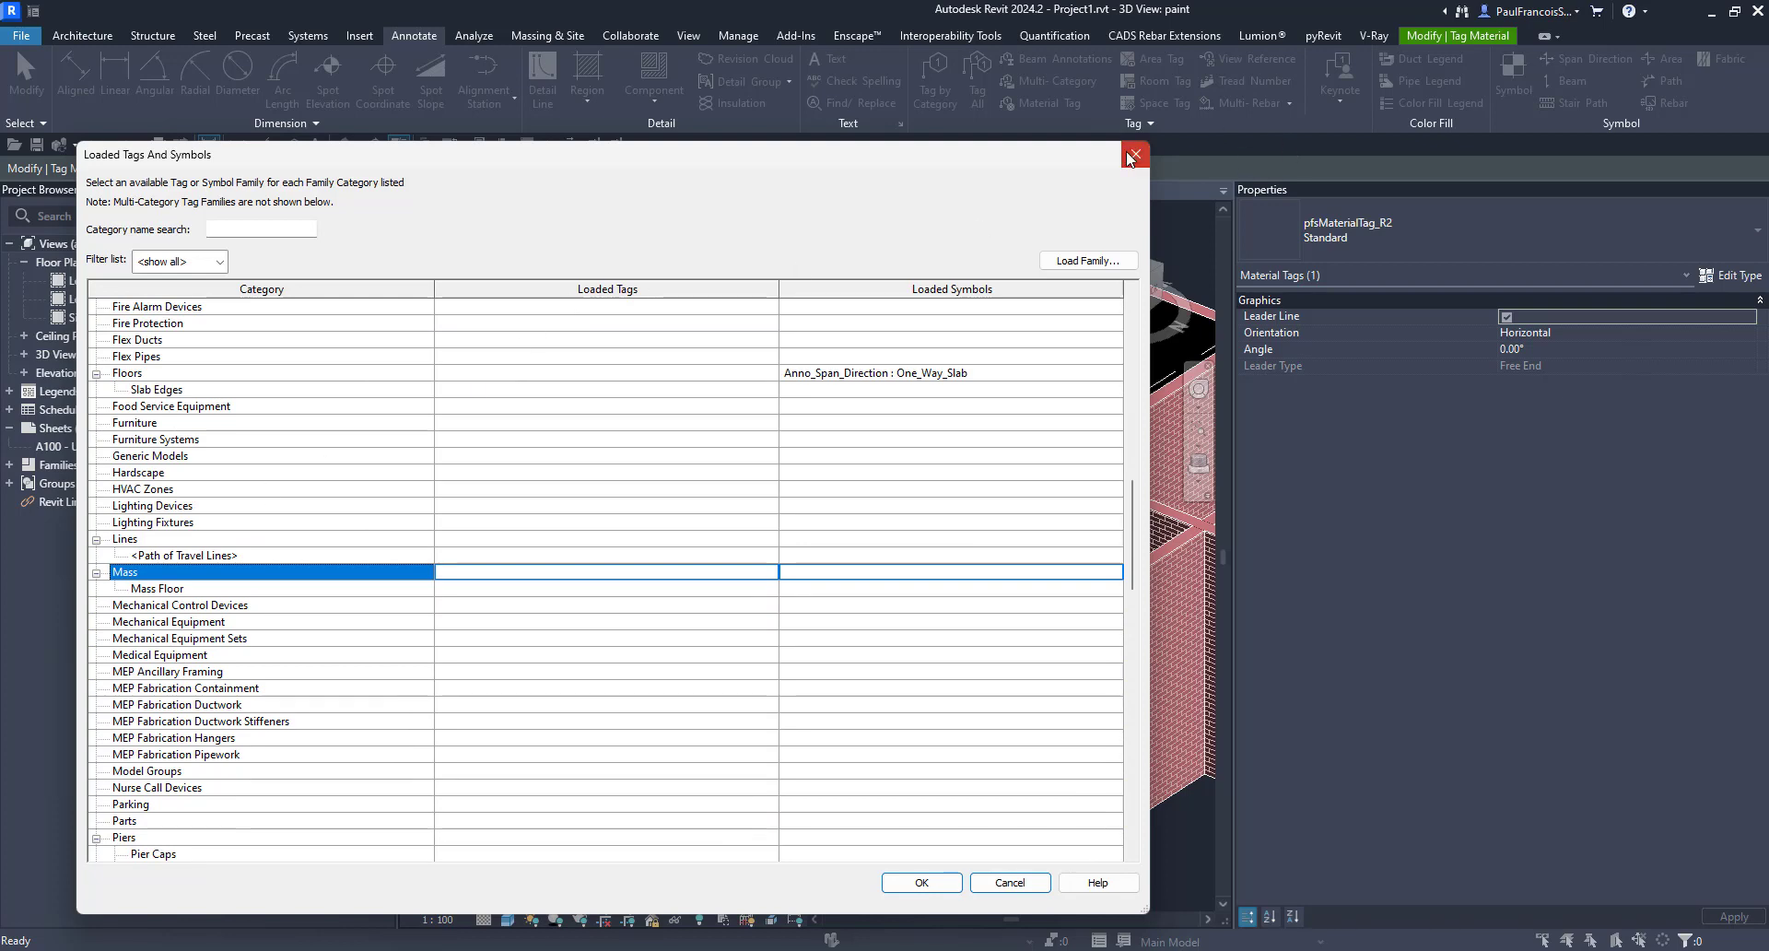
click(1134, 154)
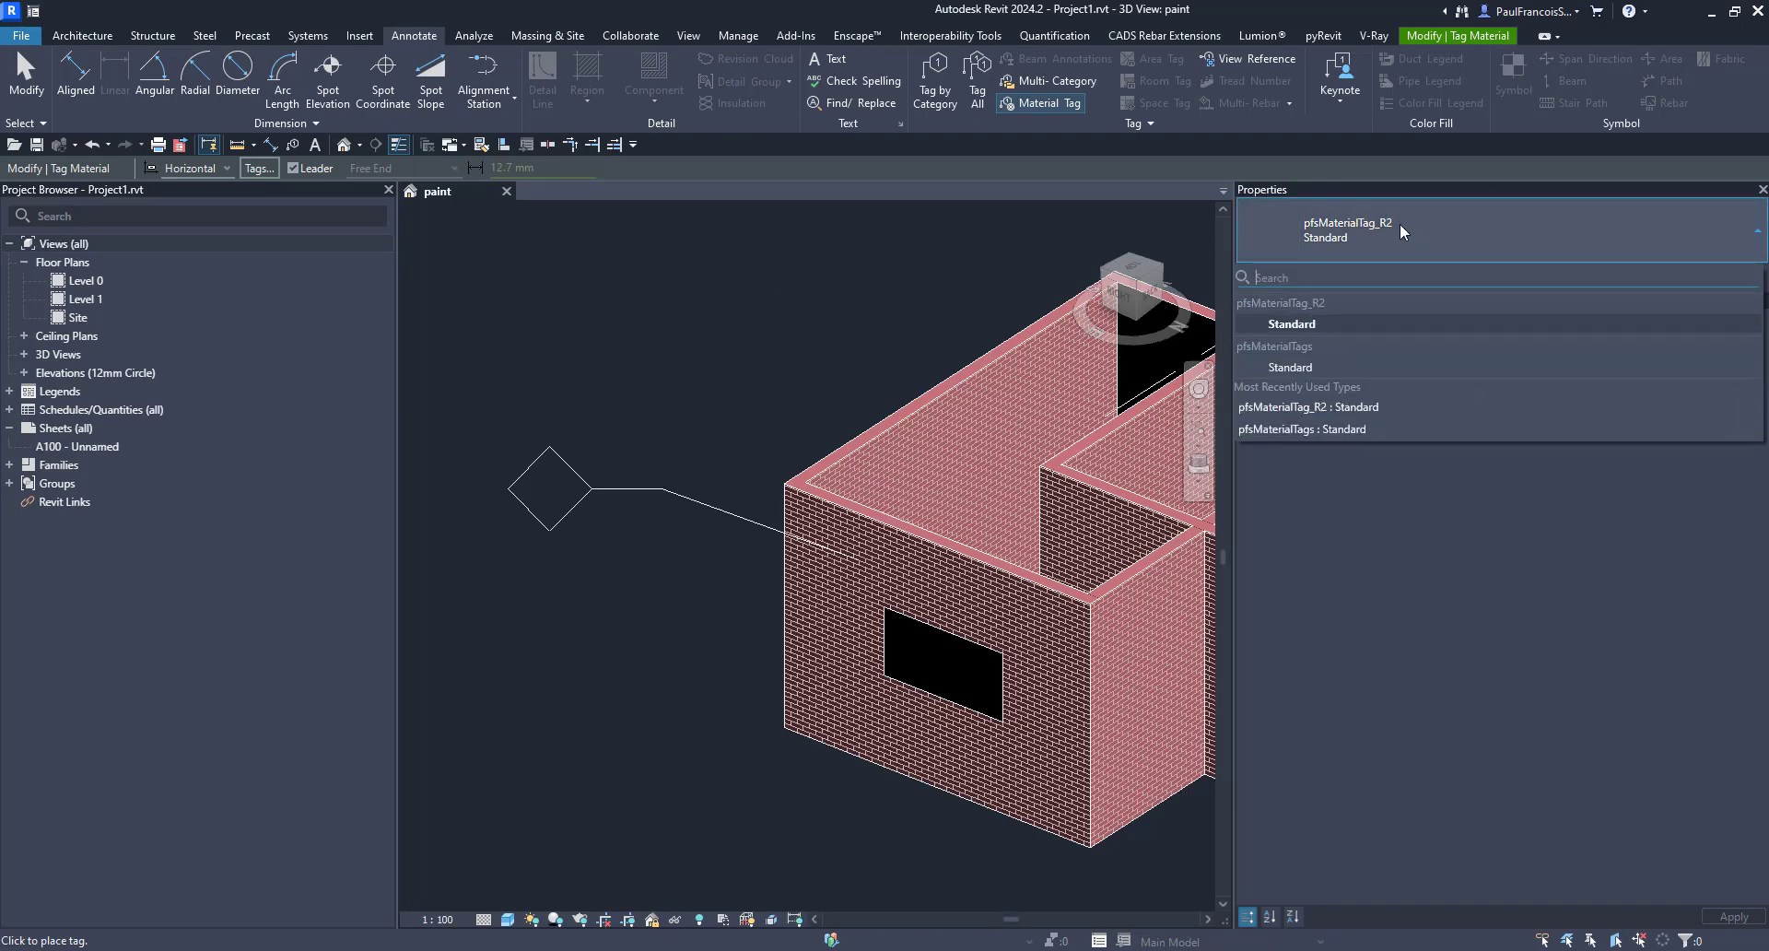
Place a pfsMaterialTag_R2 tag on the brick wall reading Copper / Copper, matte finish
click(869, 671)
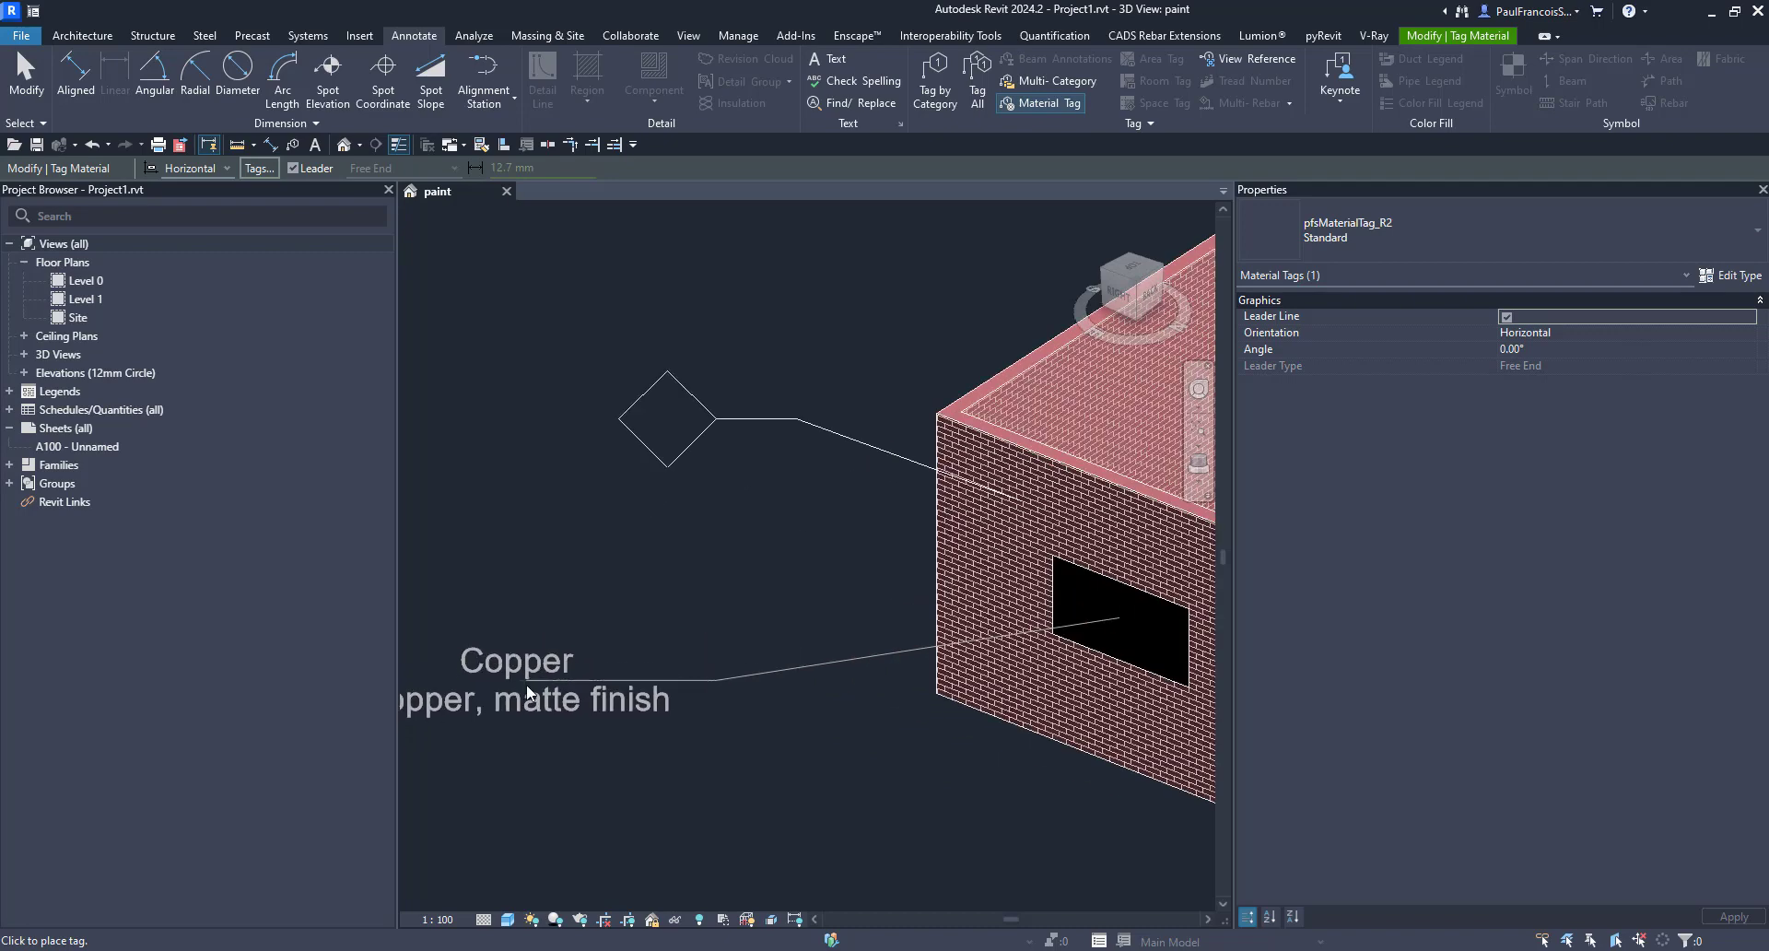
click(519, 661)
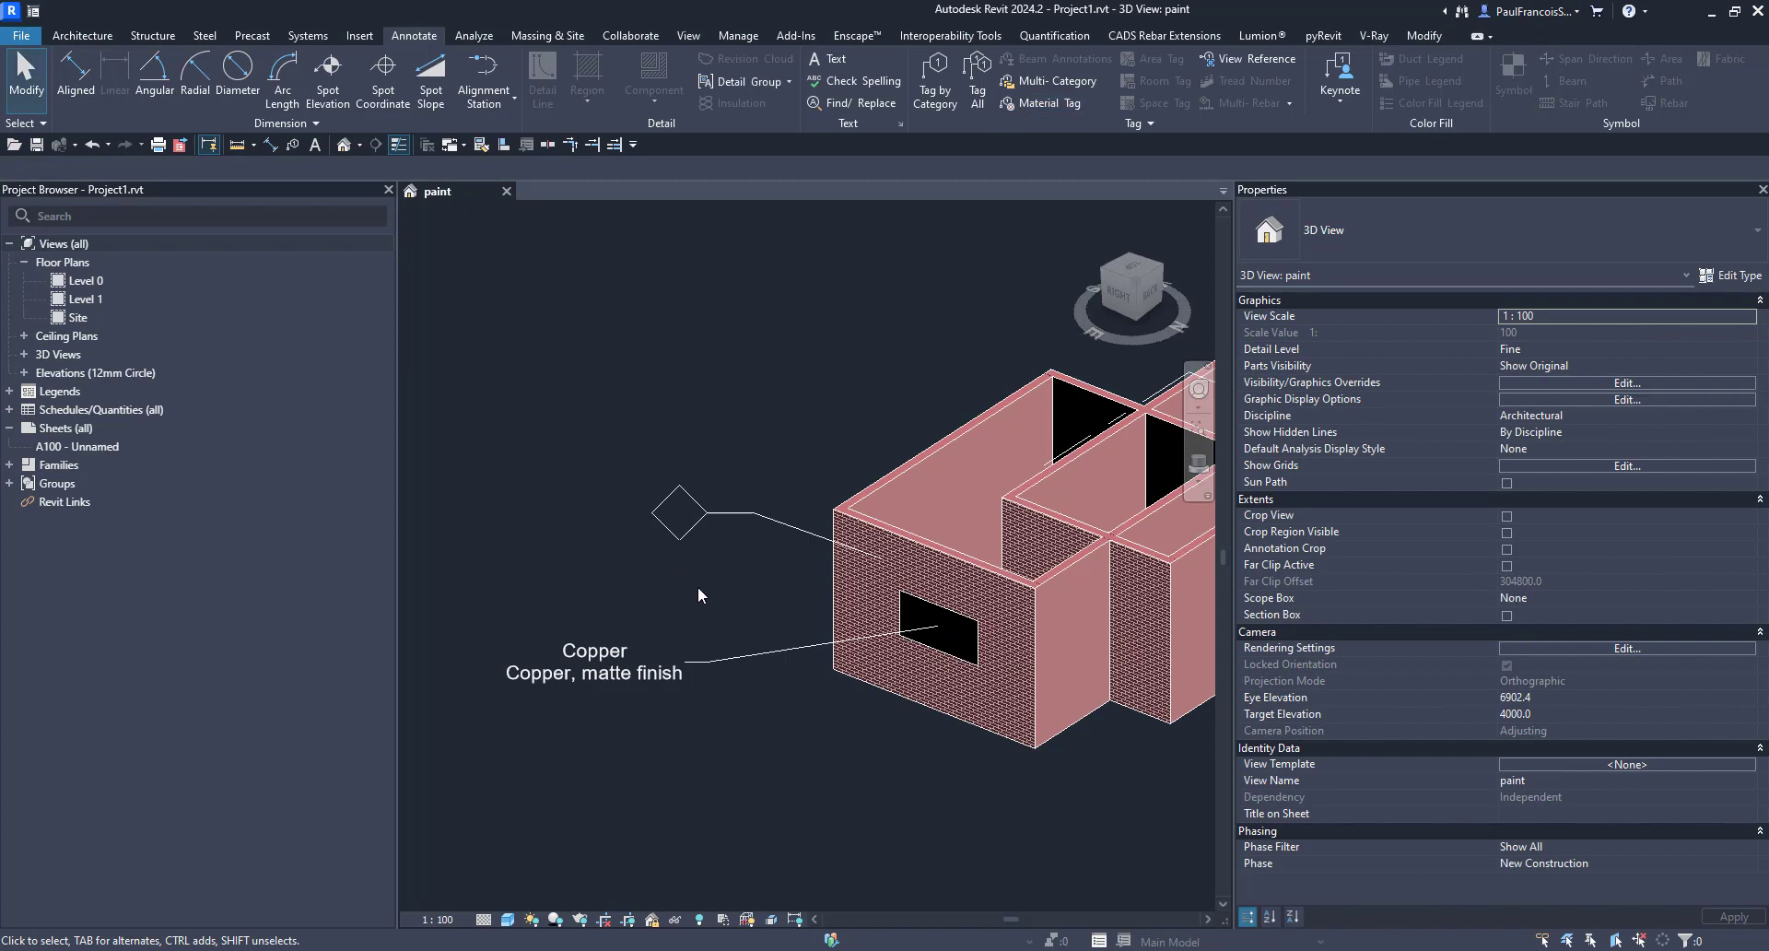
mouse_move(765, 489)
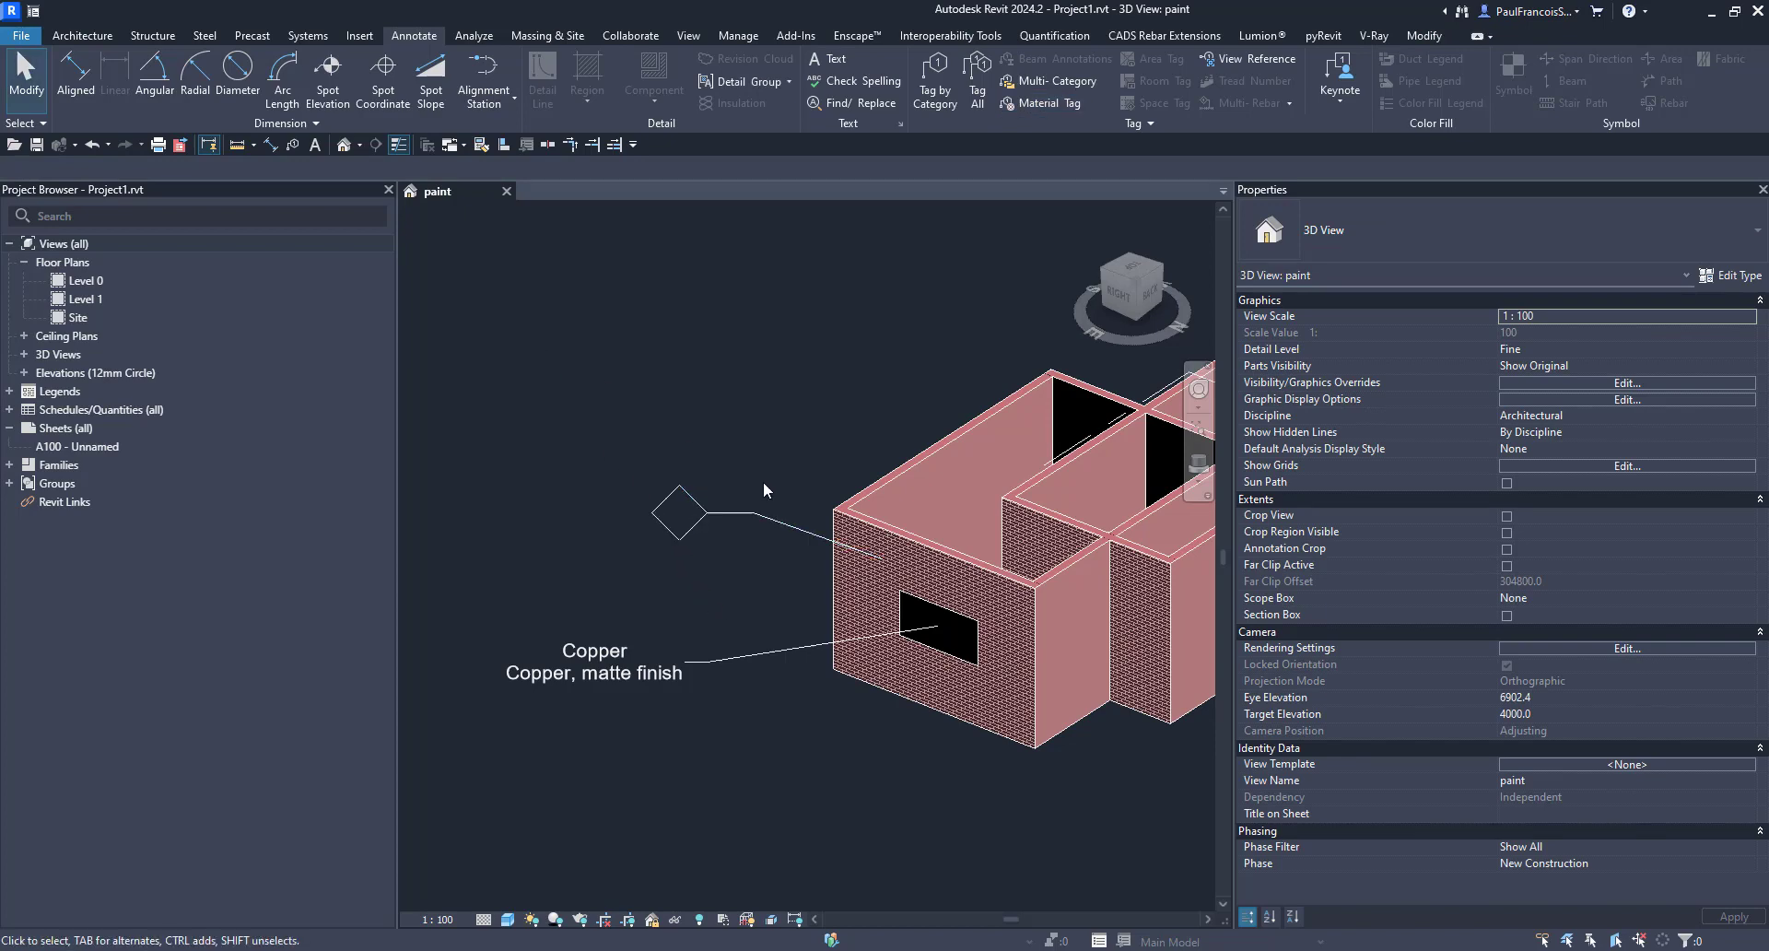
mouse_move(748, 483)
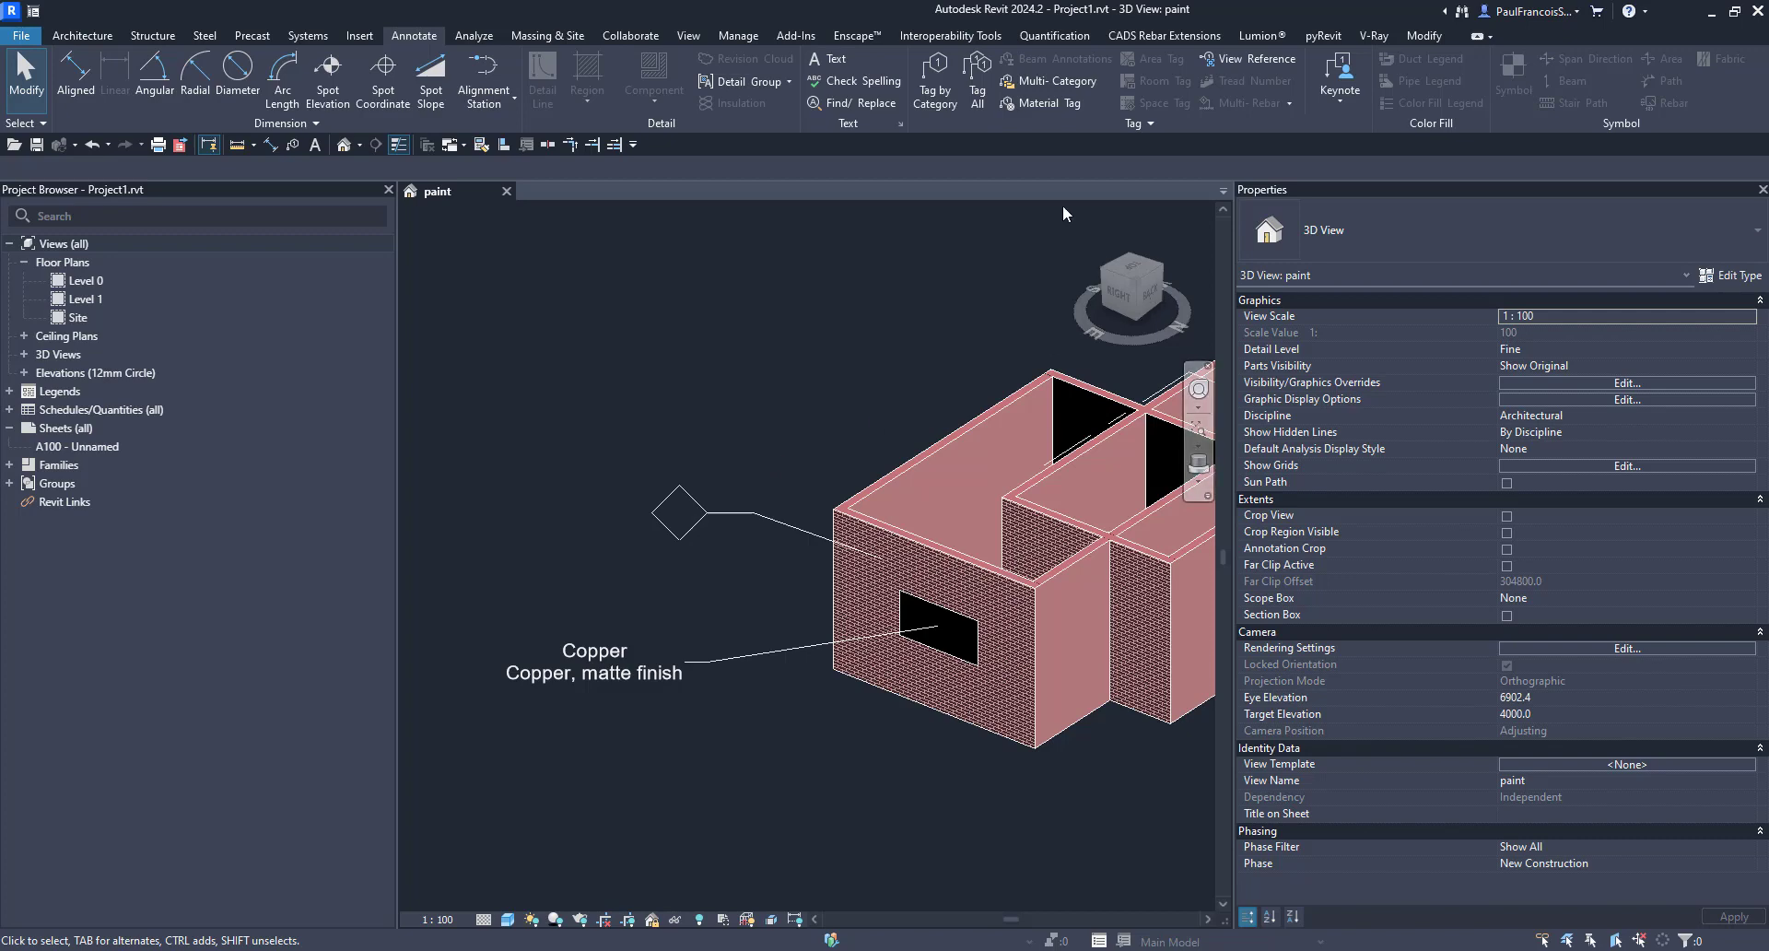
mouse_move(1341, 85)
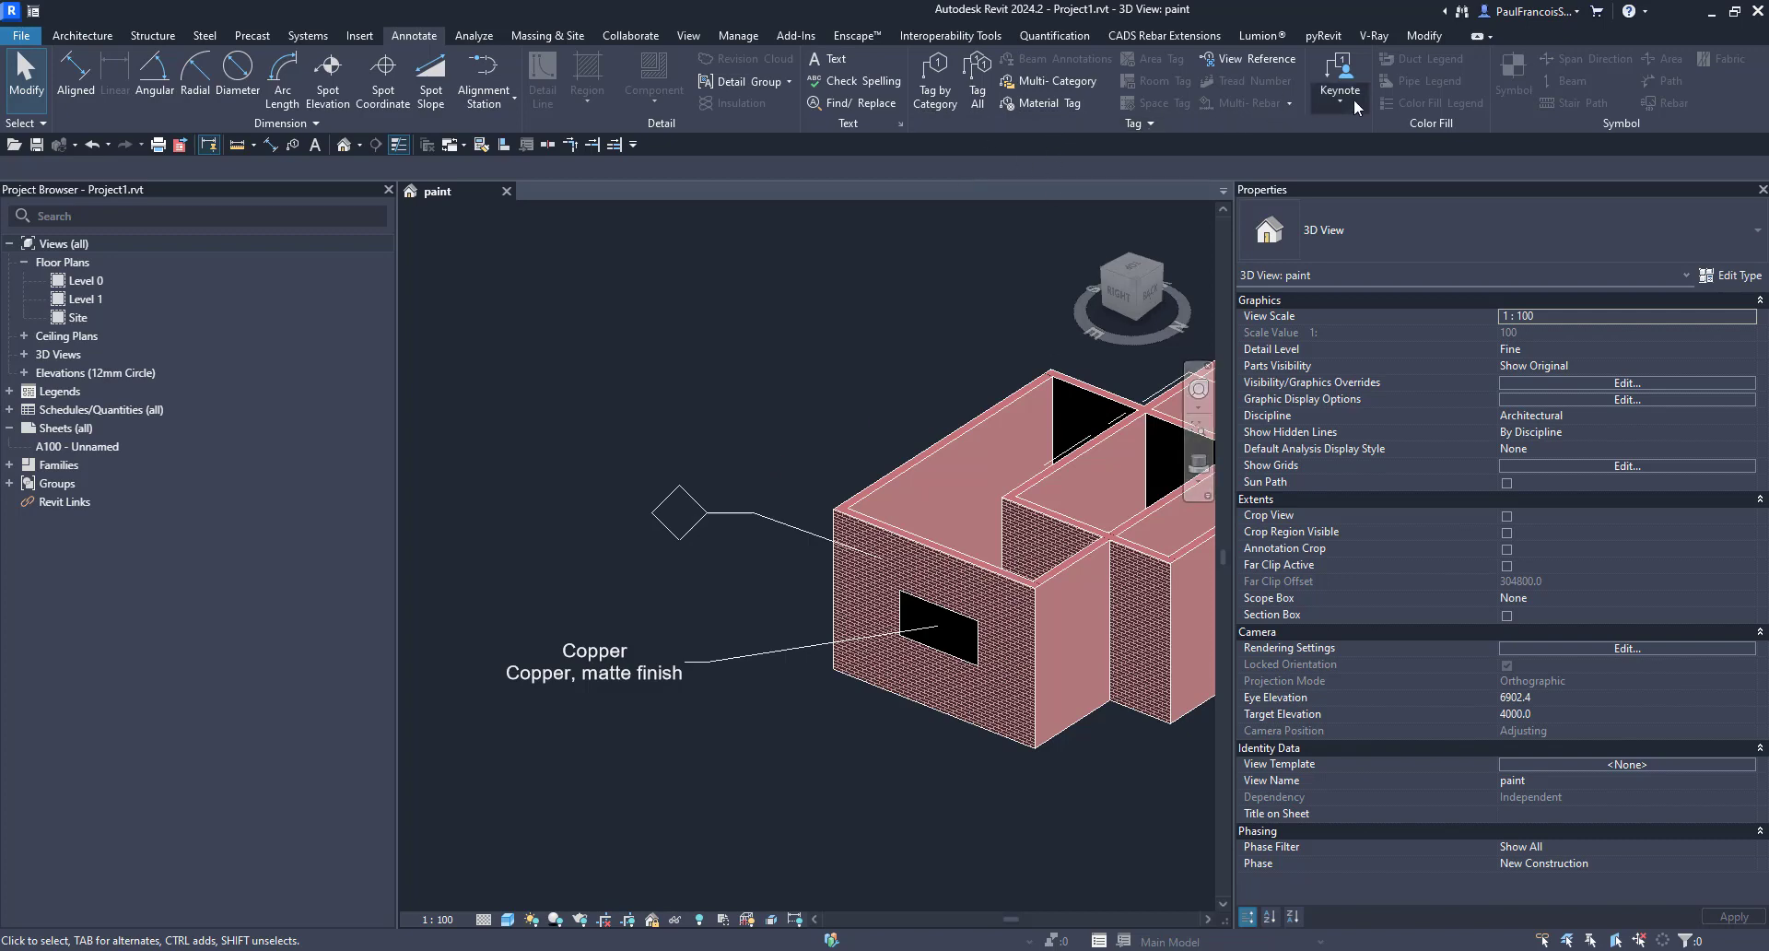
Start a Material Keynote on the wall, then cancel out of the Keynotes dialog
click(1339, 79)
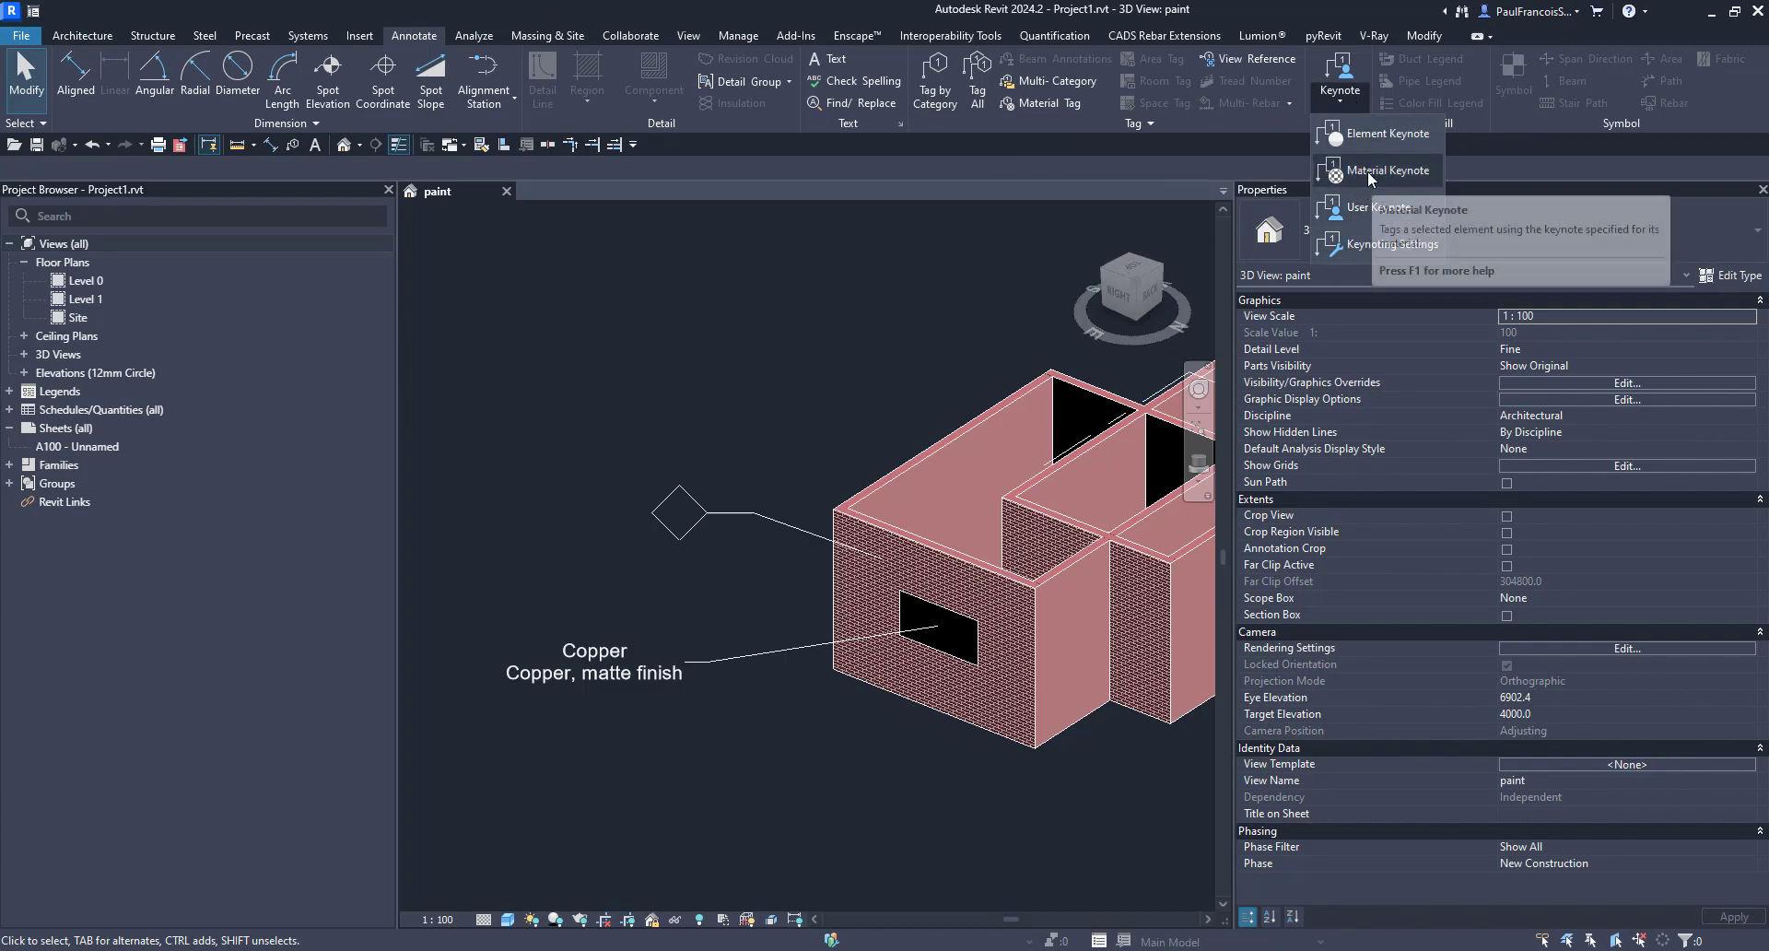
click(1378, 171)
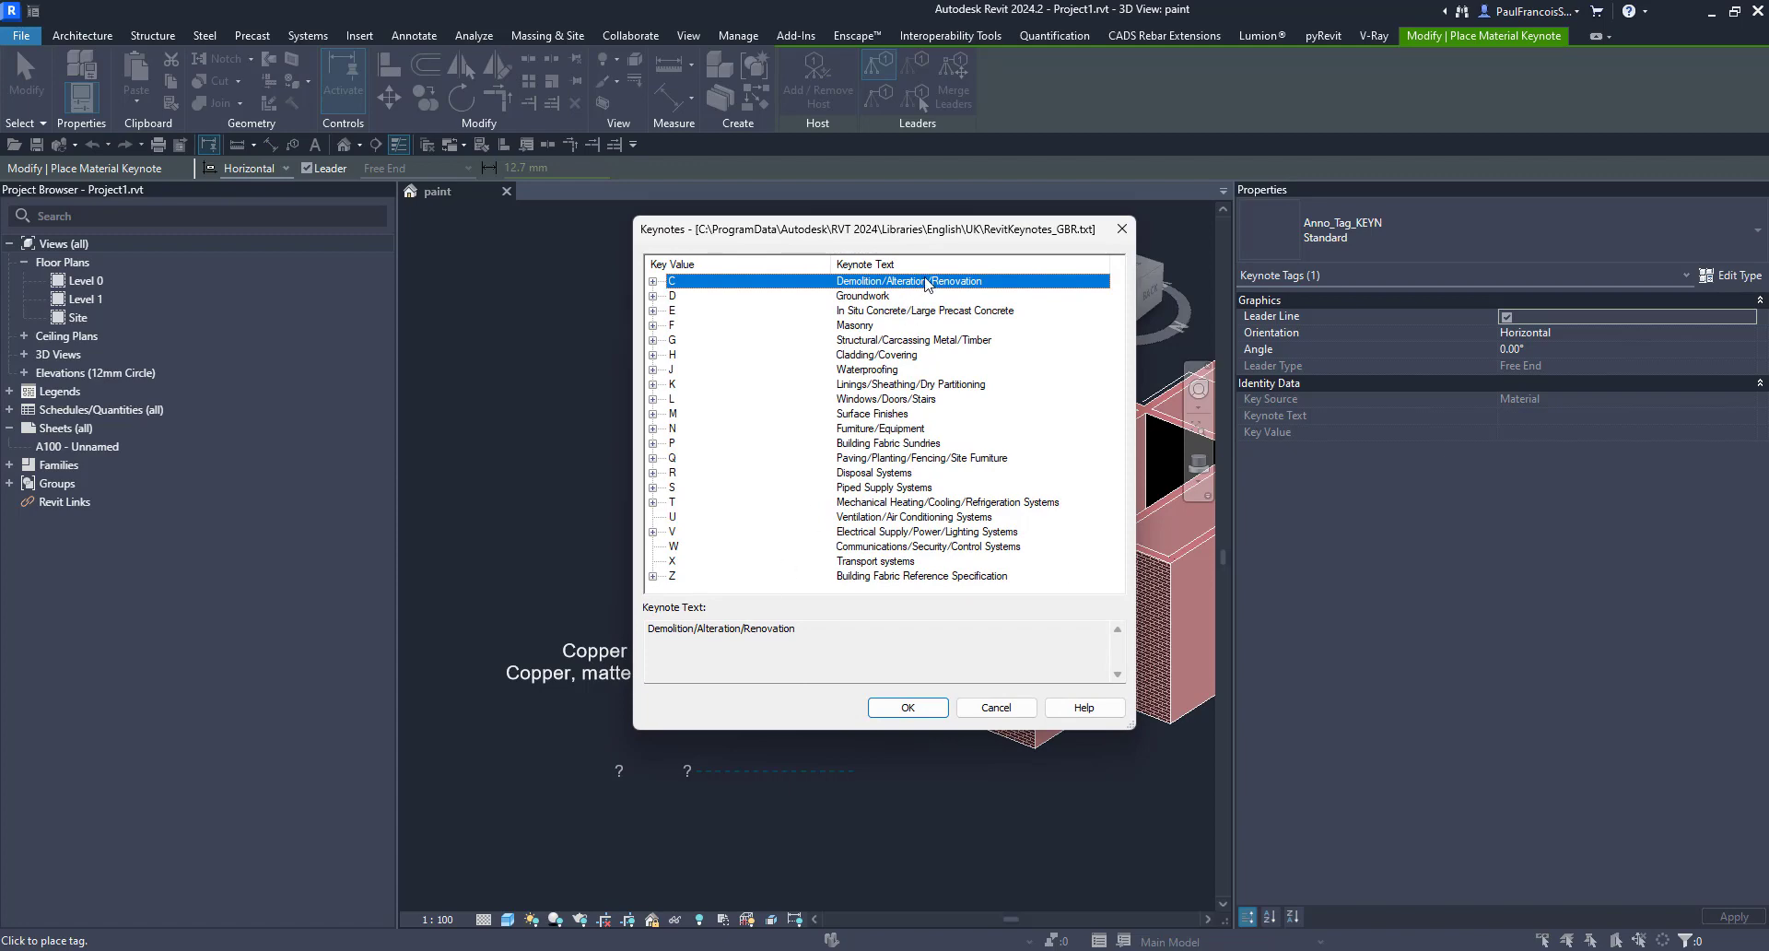
click(906, 708)
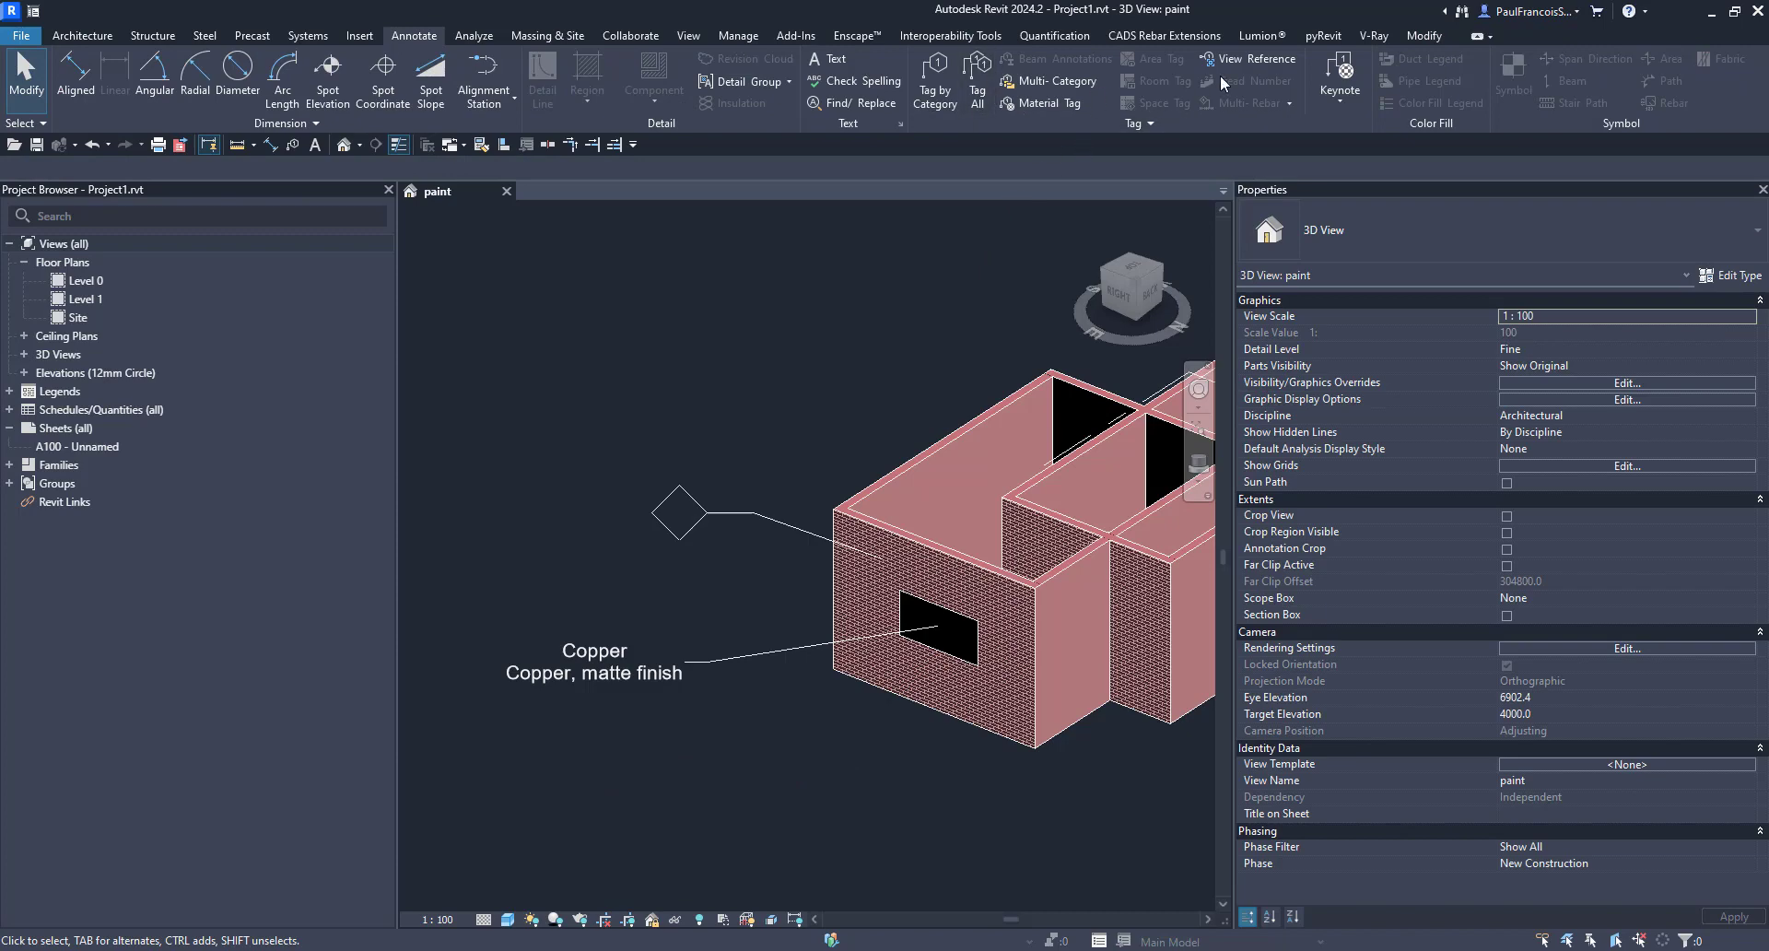
Tag the brick wall with a Material Keynote set to C, Demolition/Alteration/Renovation
click(1338, 81)
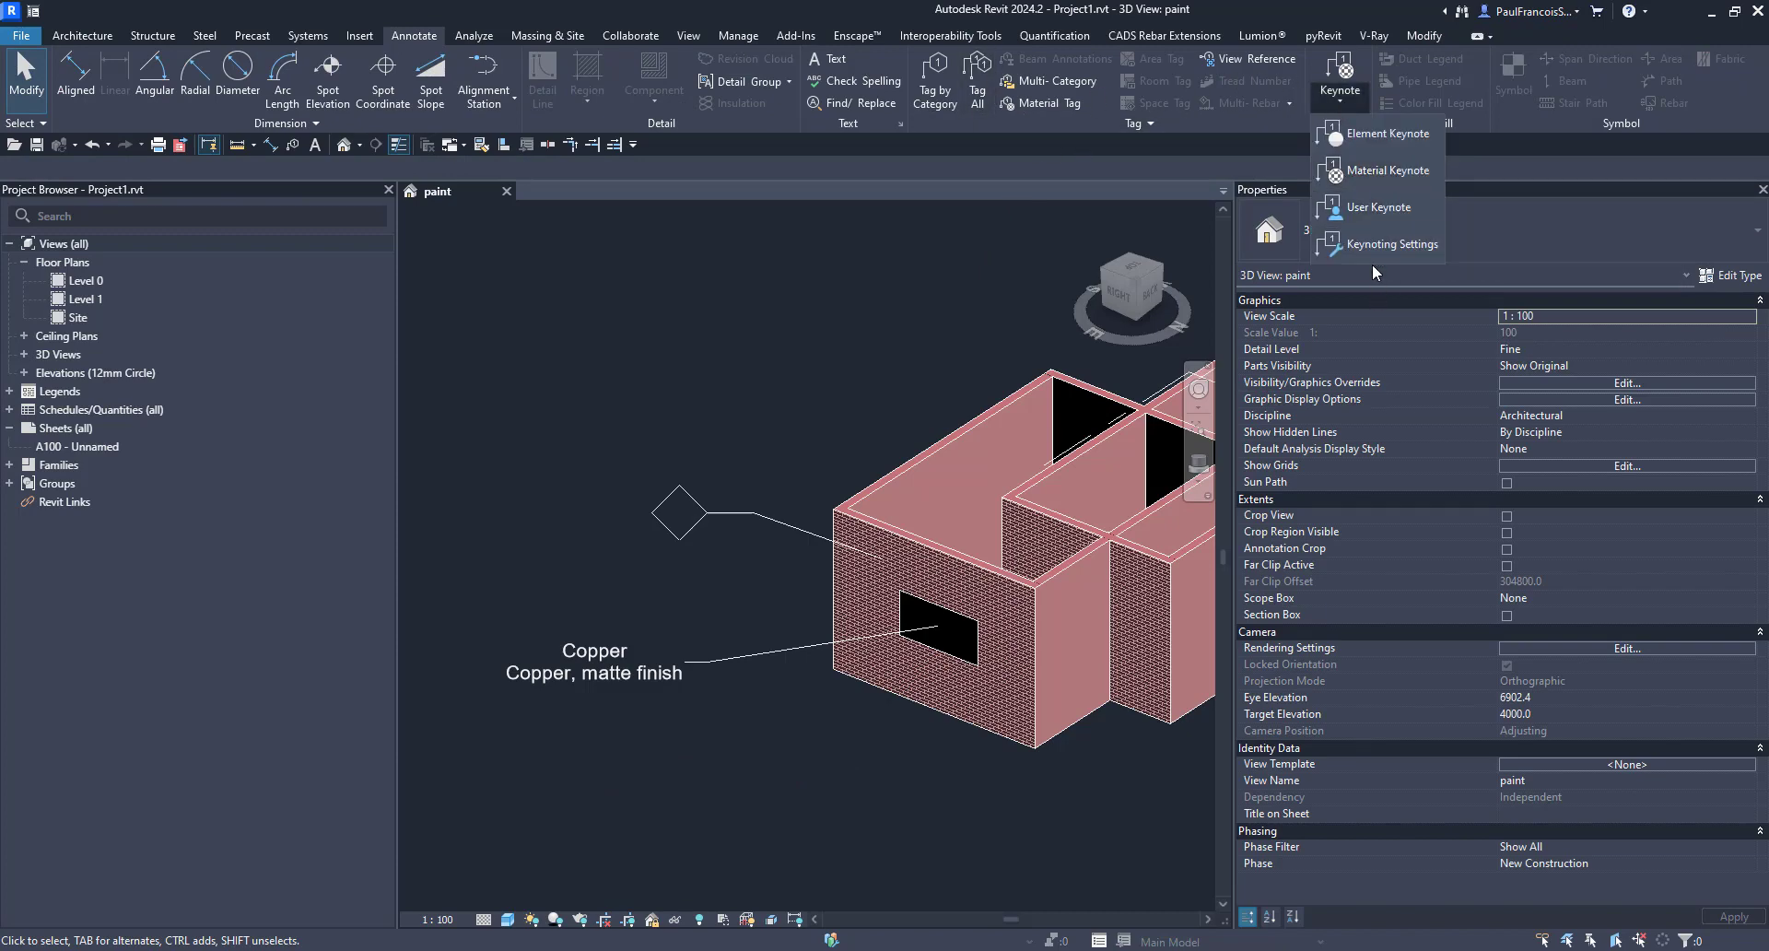
click(1382, 170)
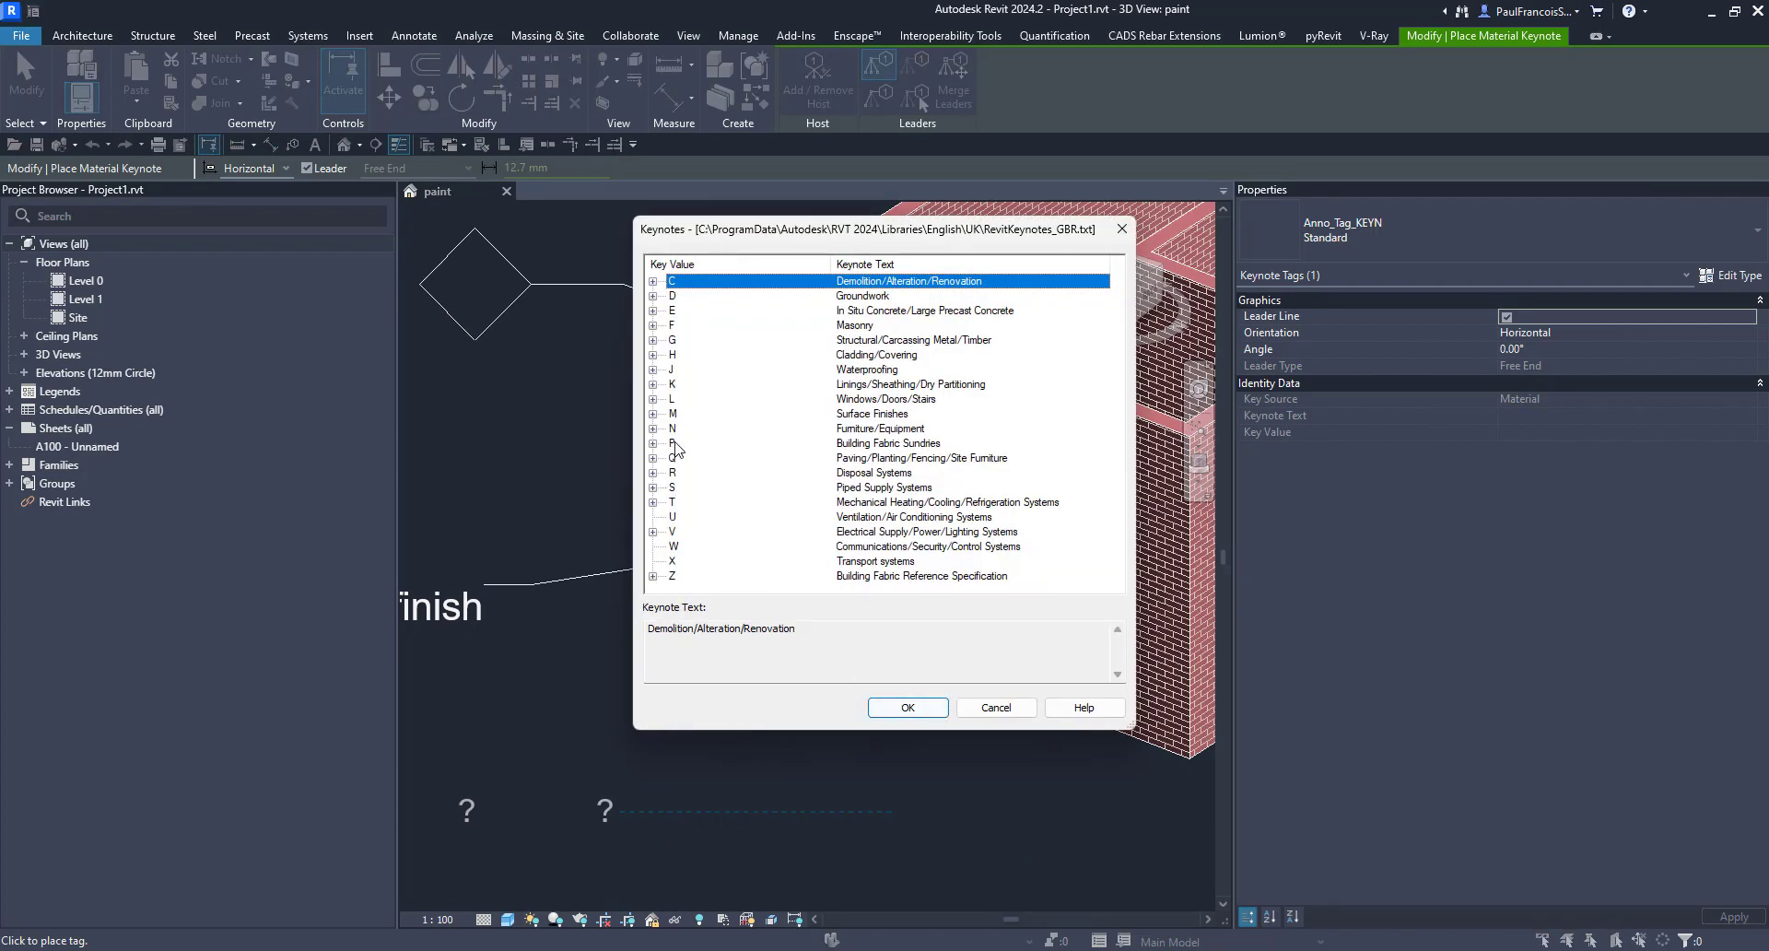
click(906, 708)
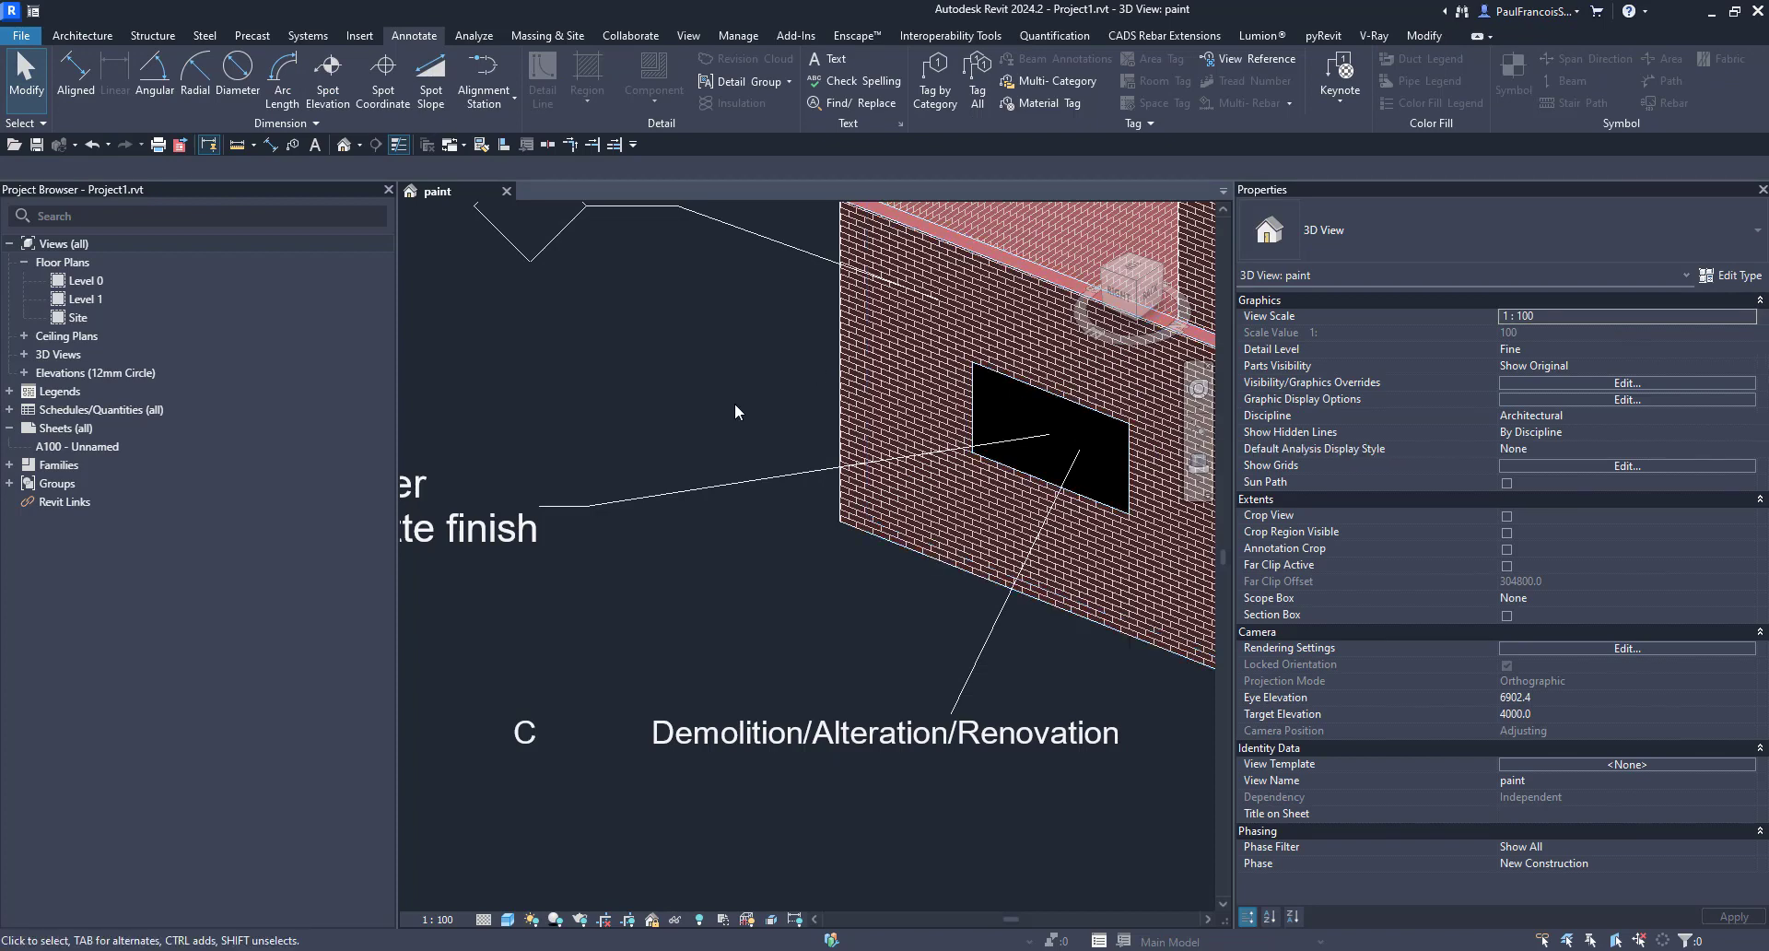
Check the new keynote tag, then open the East elevation from the Project Browser
click(738, 35)
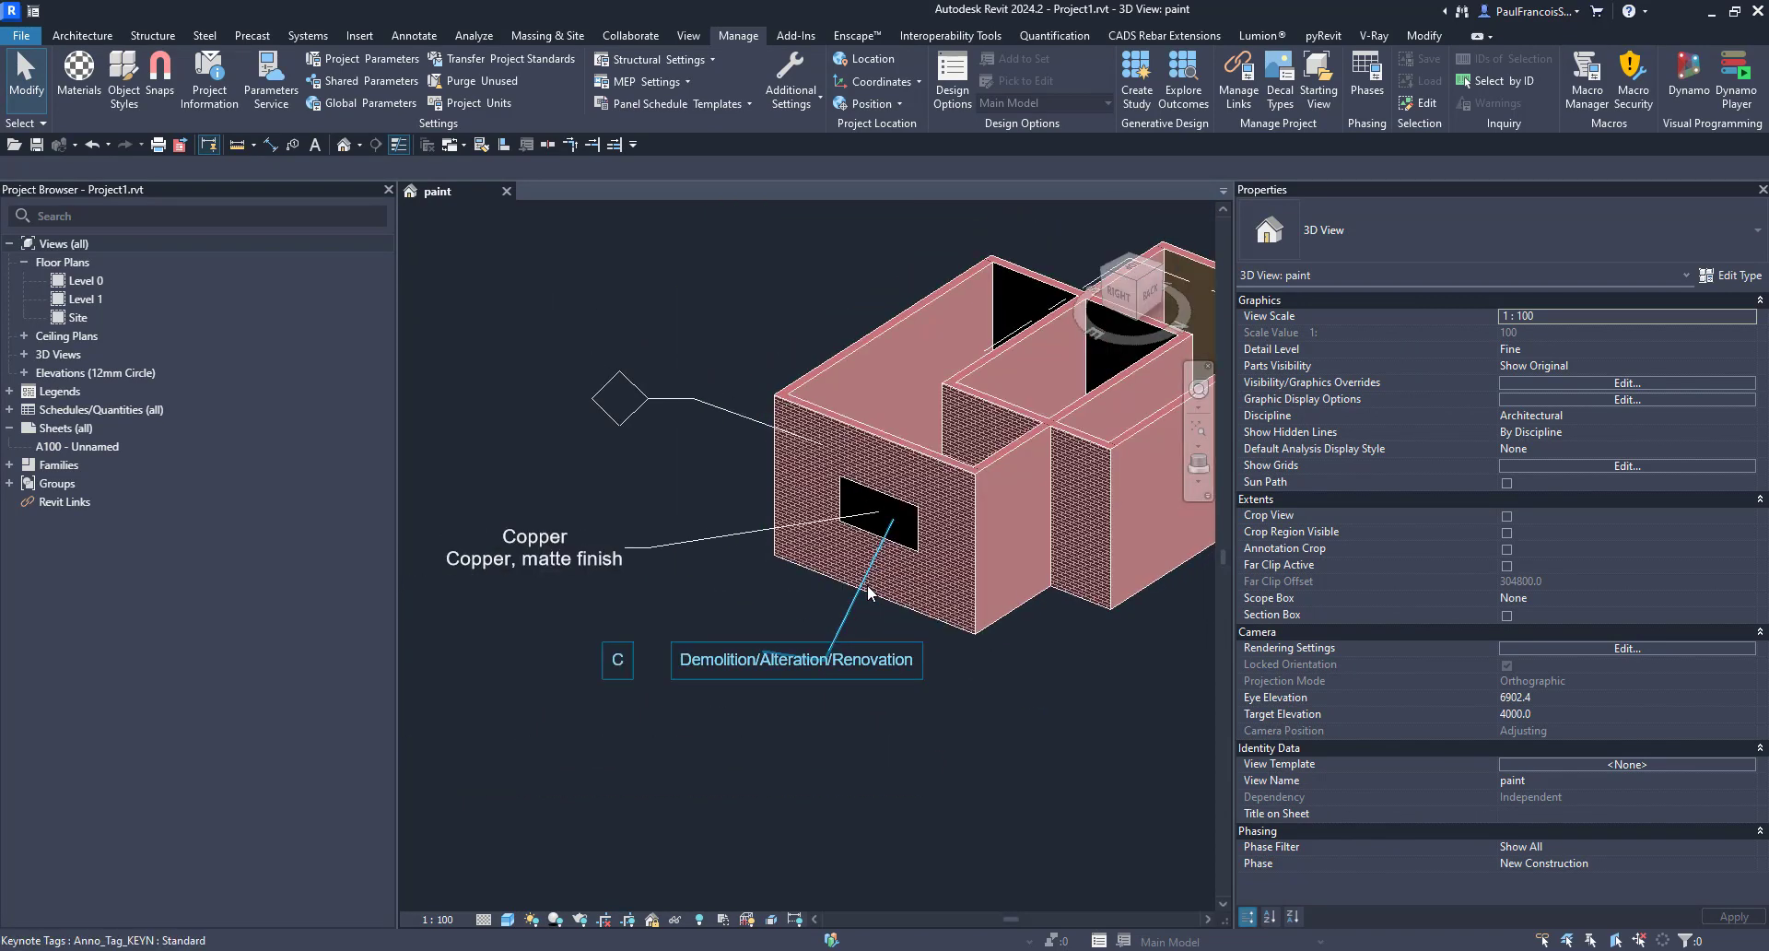
click(14, 373)
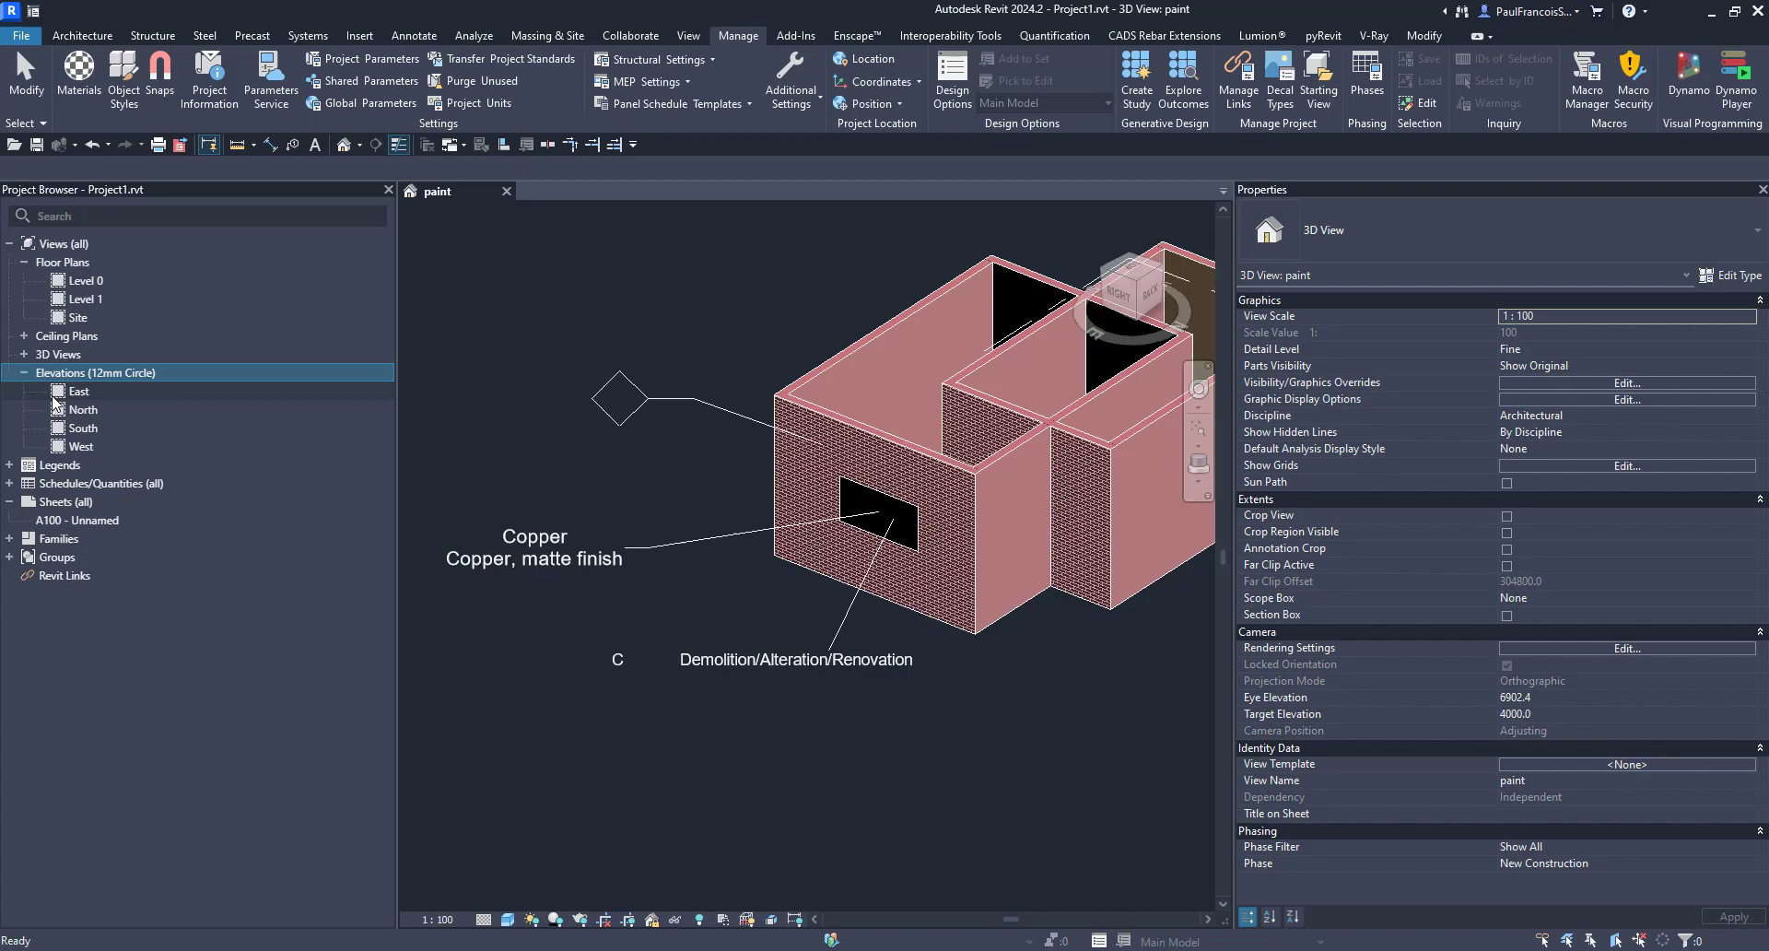
click(77, 391)
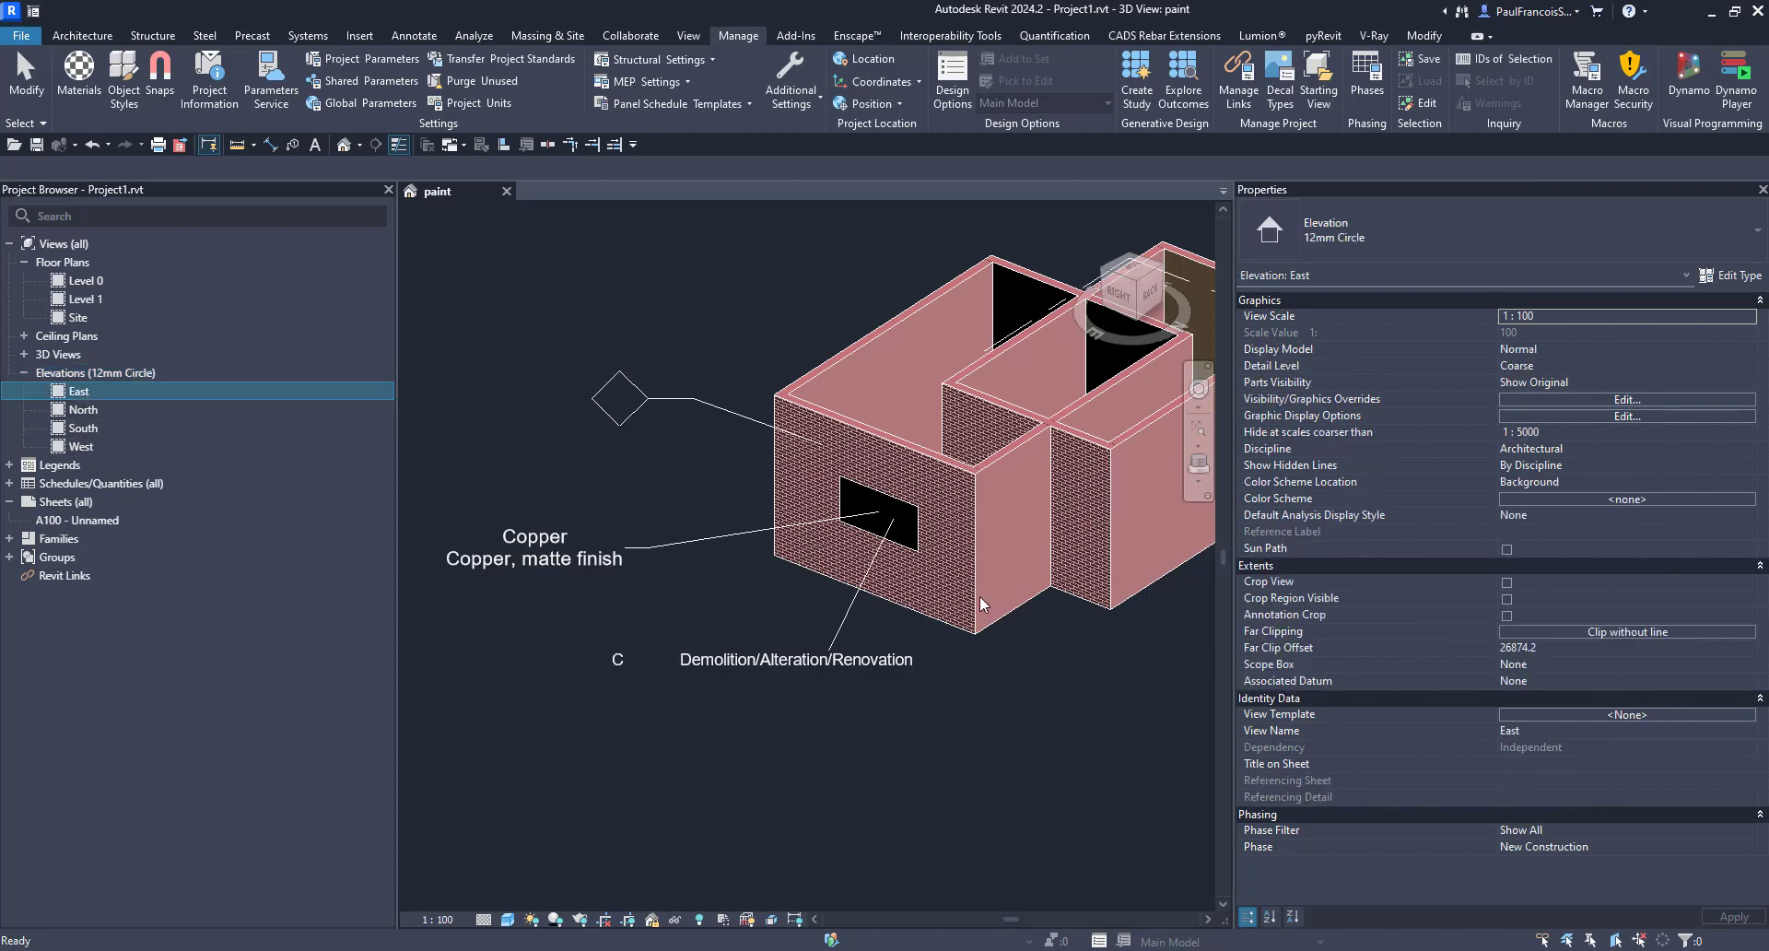
double_click(79, 390)
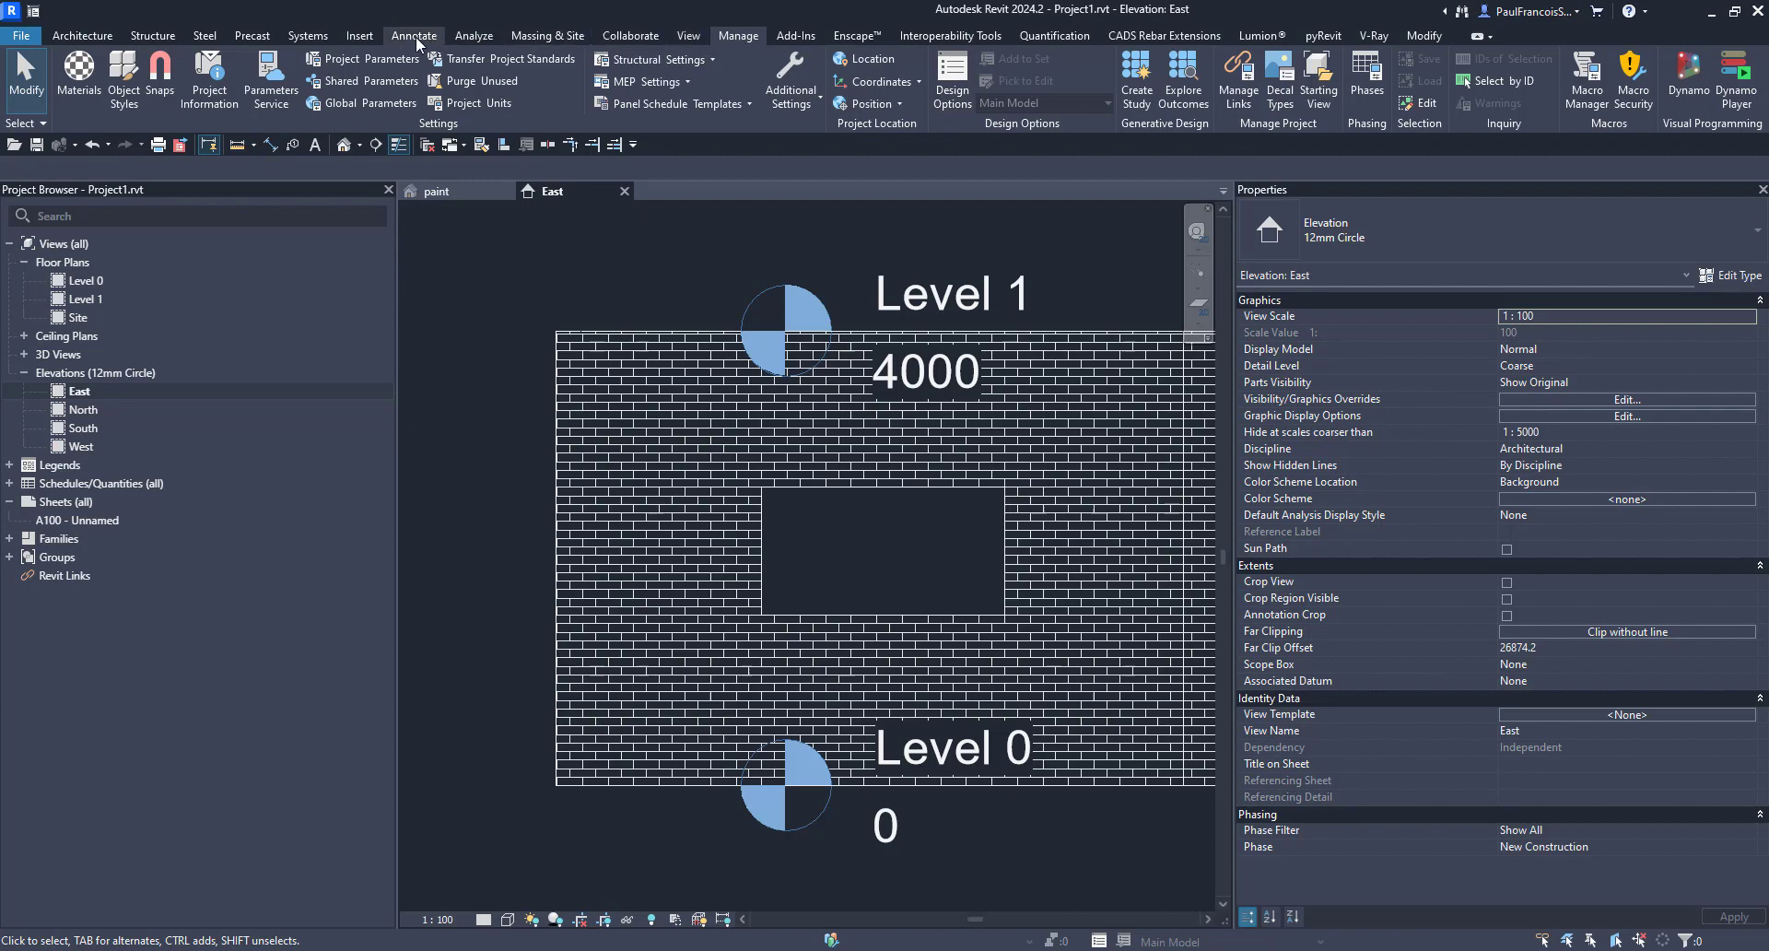
Place a Material Keynote on the East elevation wall and bring up the Copper material settings
click(1338, 80)
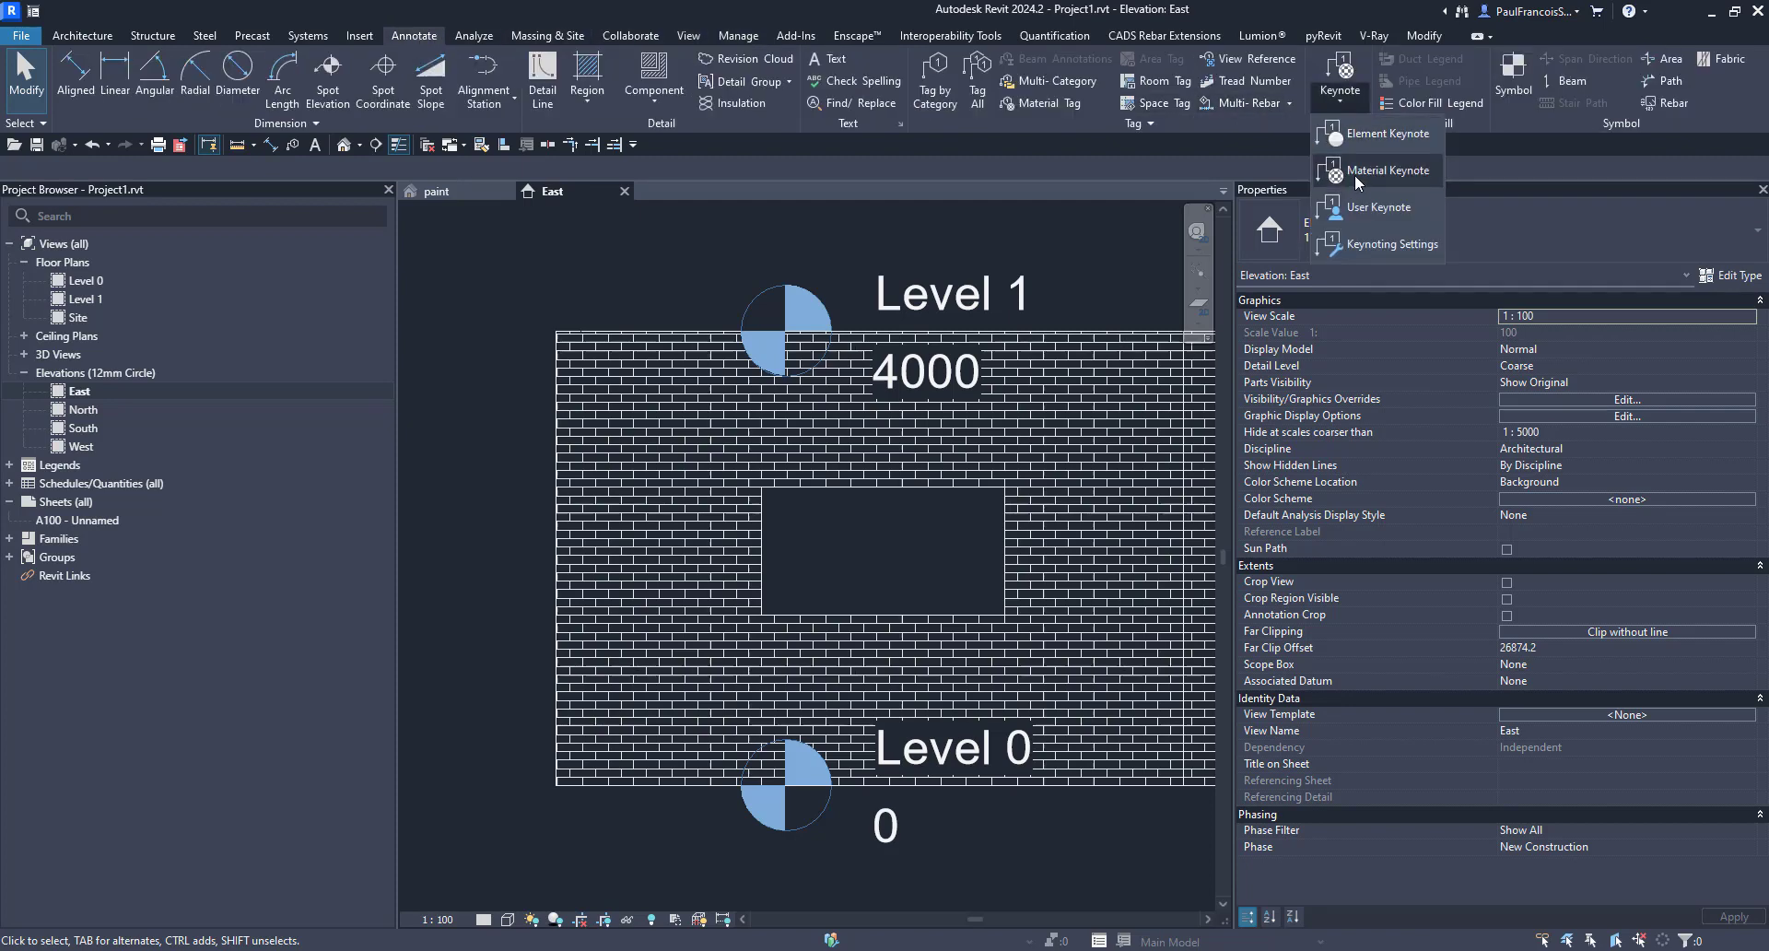
click(1380, 170)
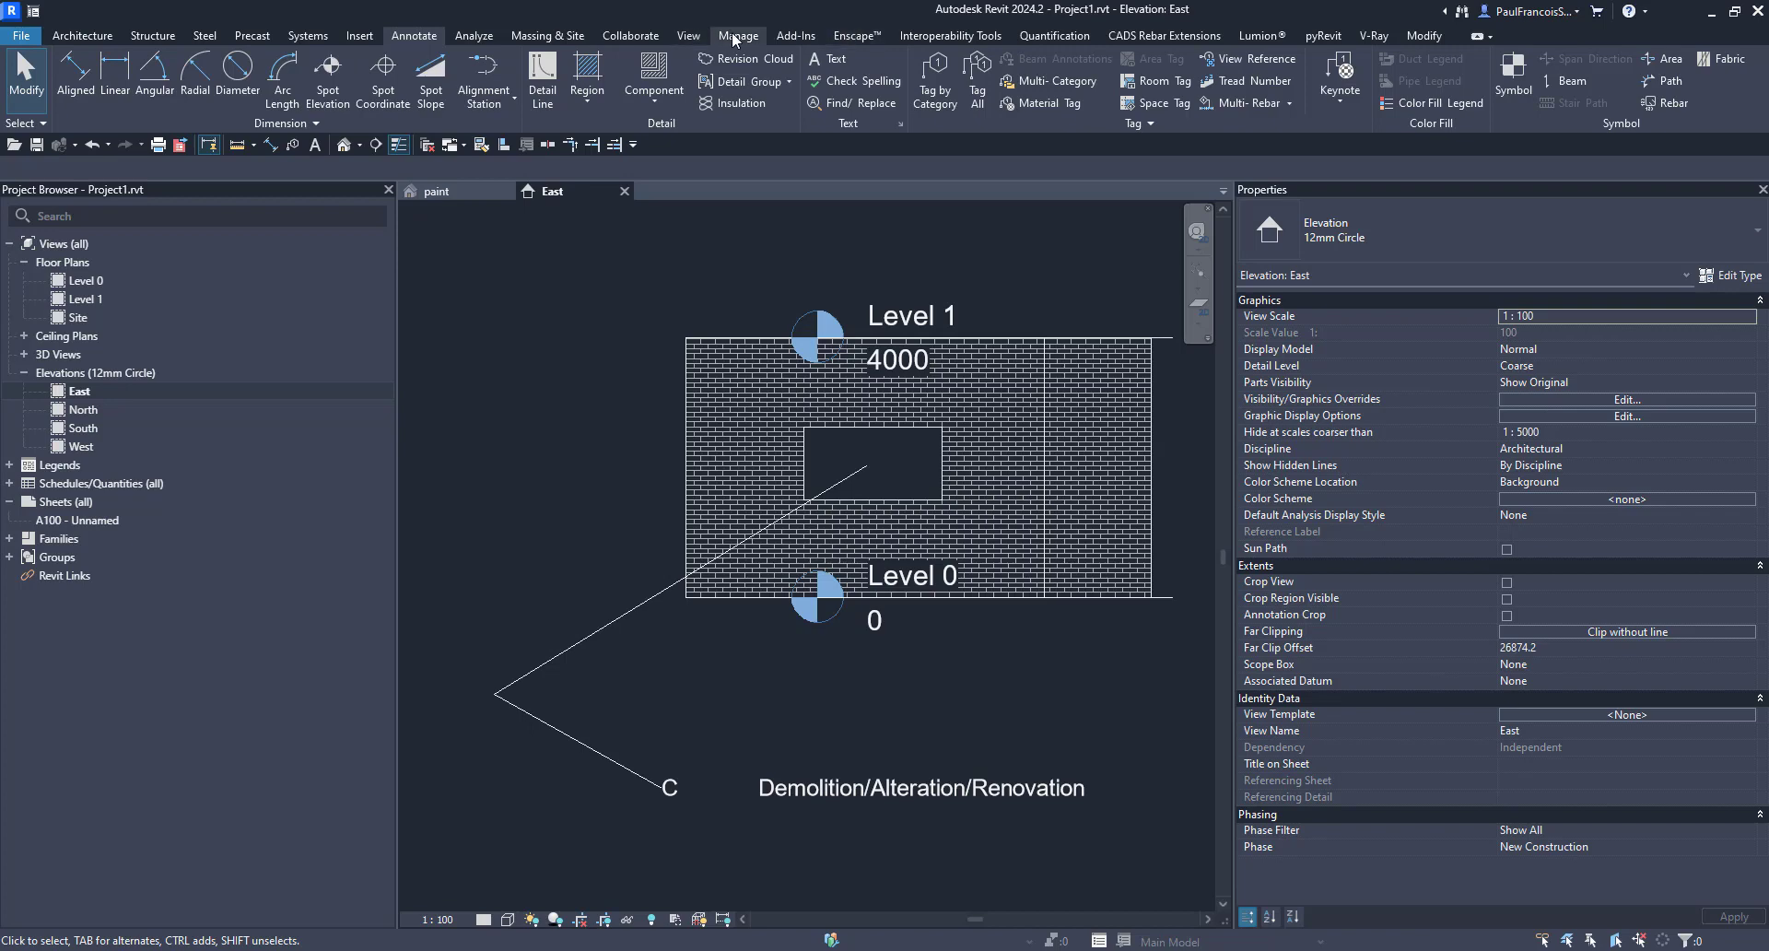
click(739, 35)
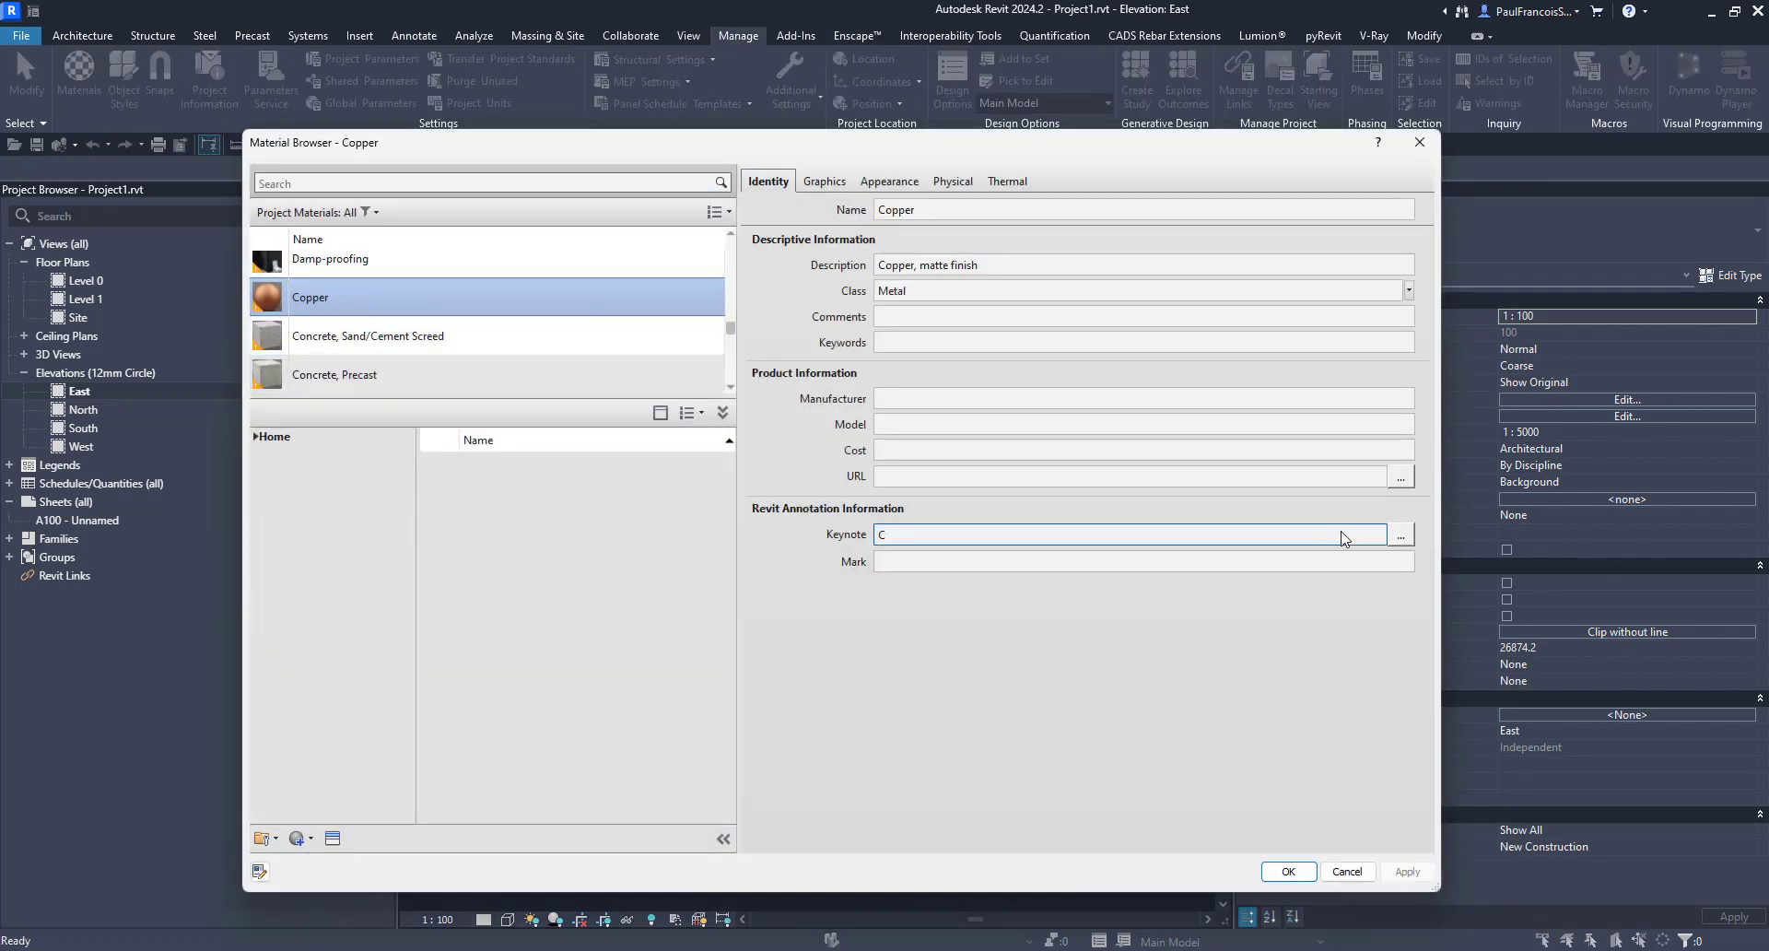
Set Copper's keynote to M60/130 Gloss paint under Coating materials and apply it
click(1402, 534)
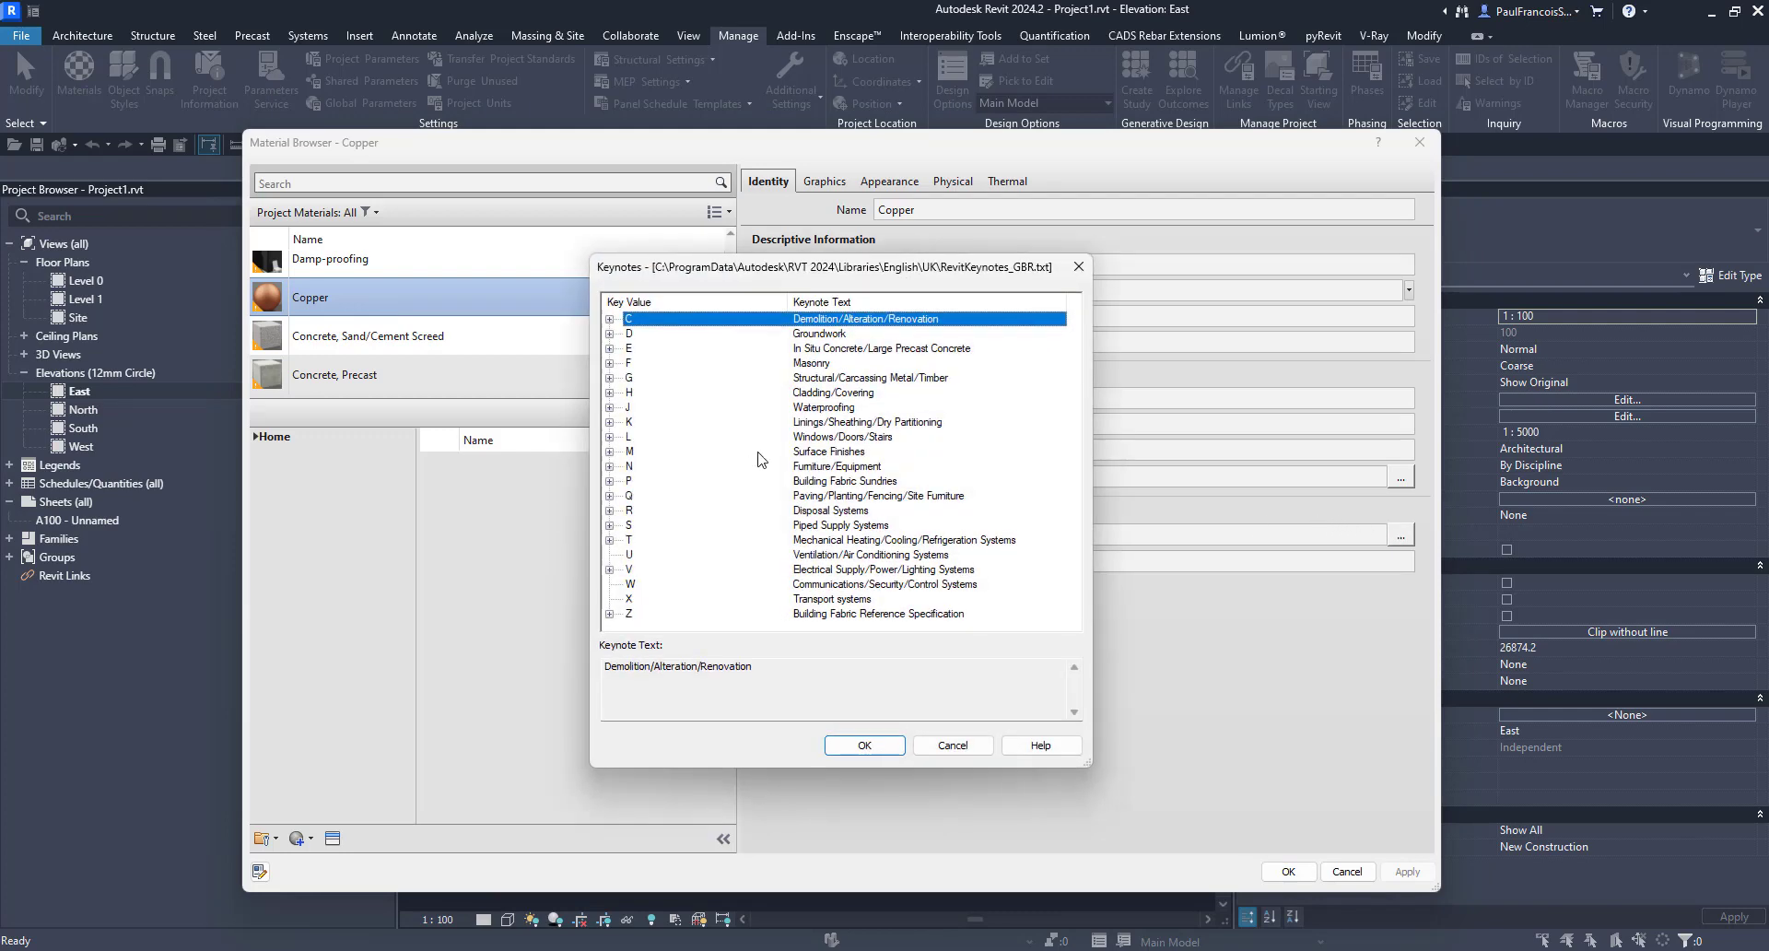
mouse_move(899, 472)
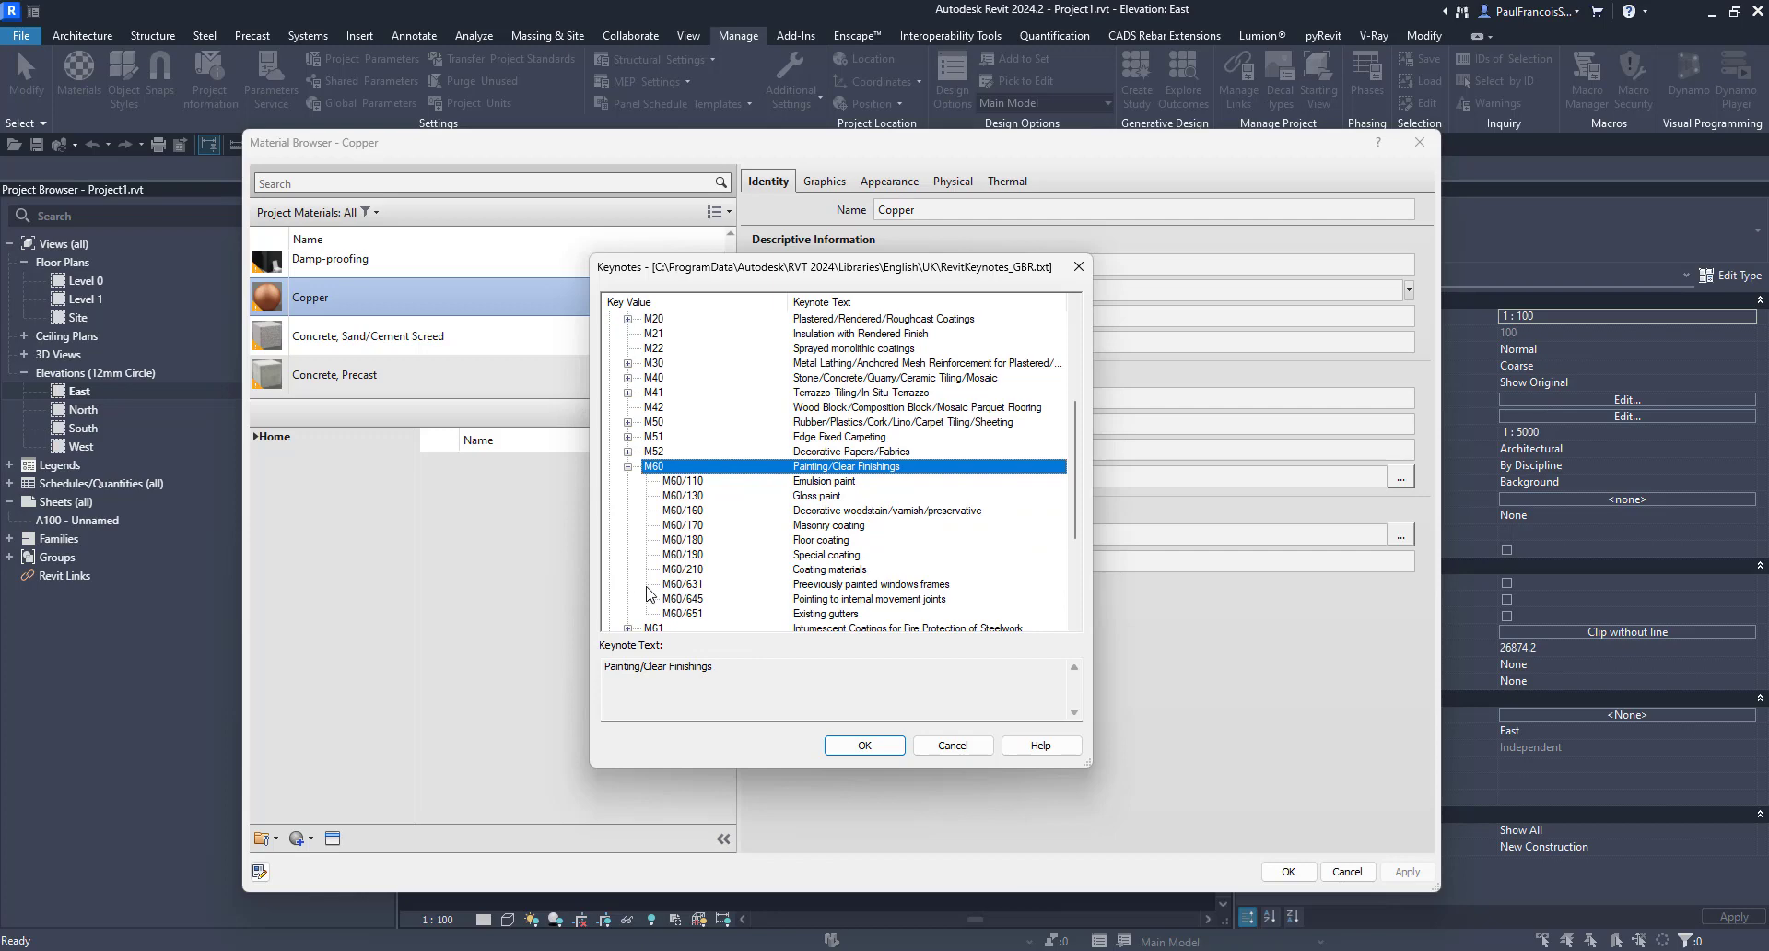
mouse_move(836, 577)
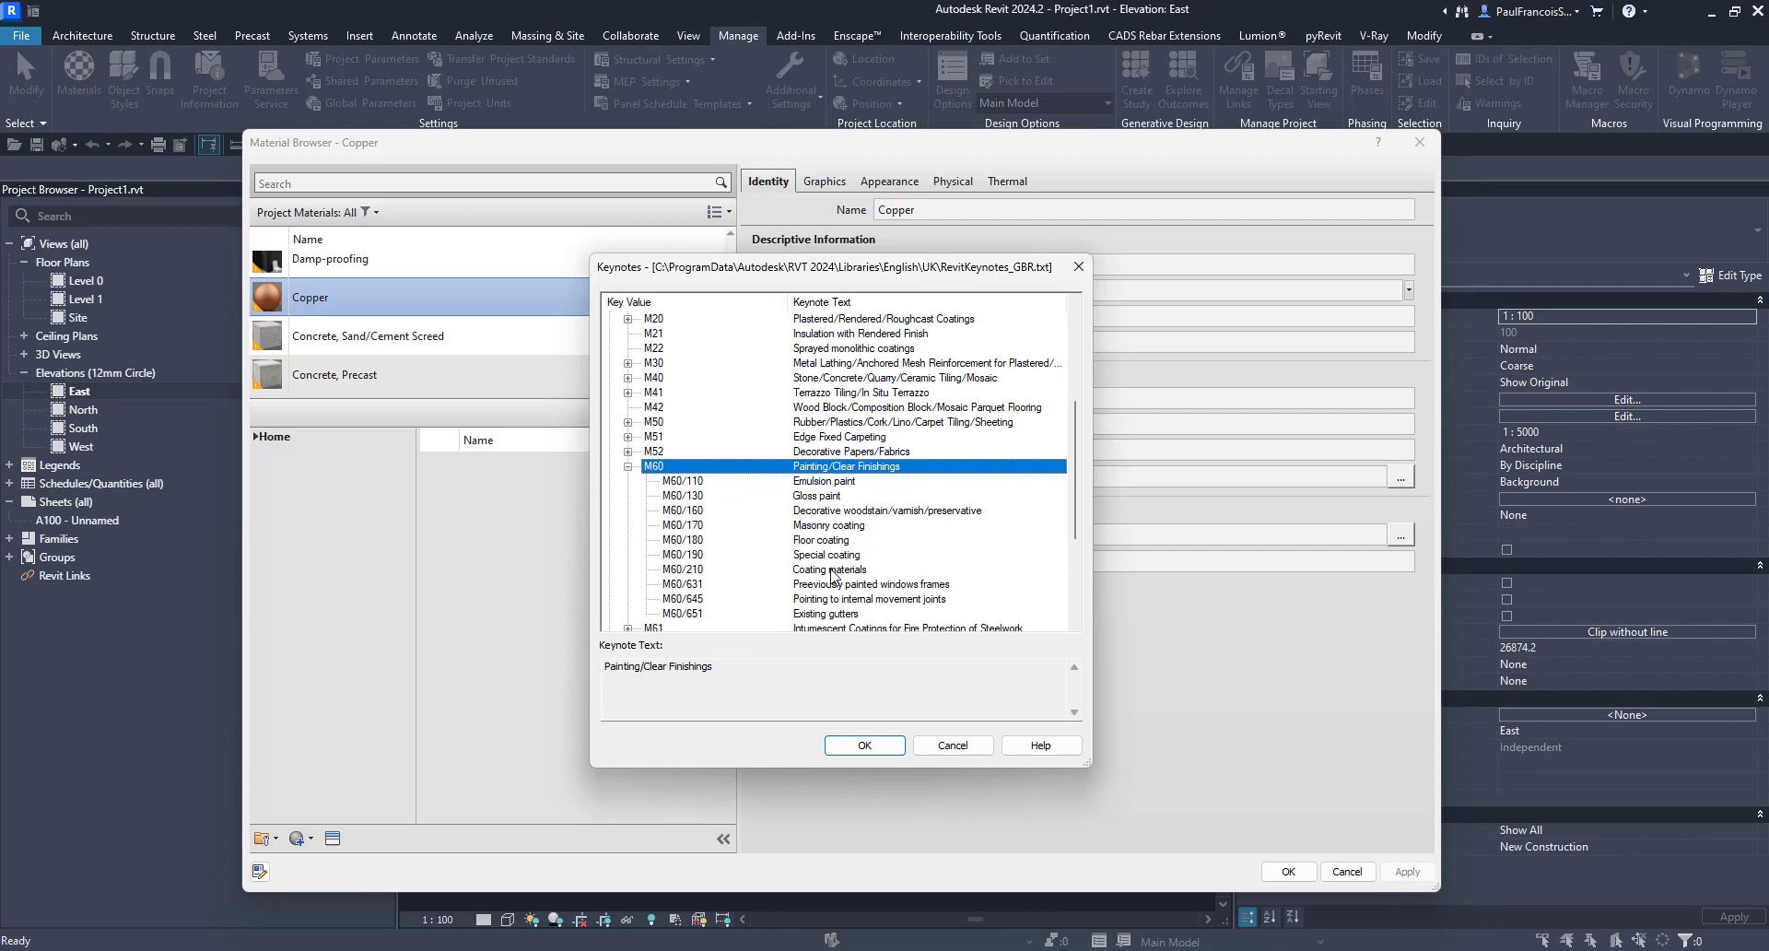
click(825, 569)
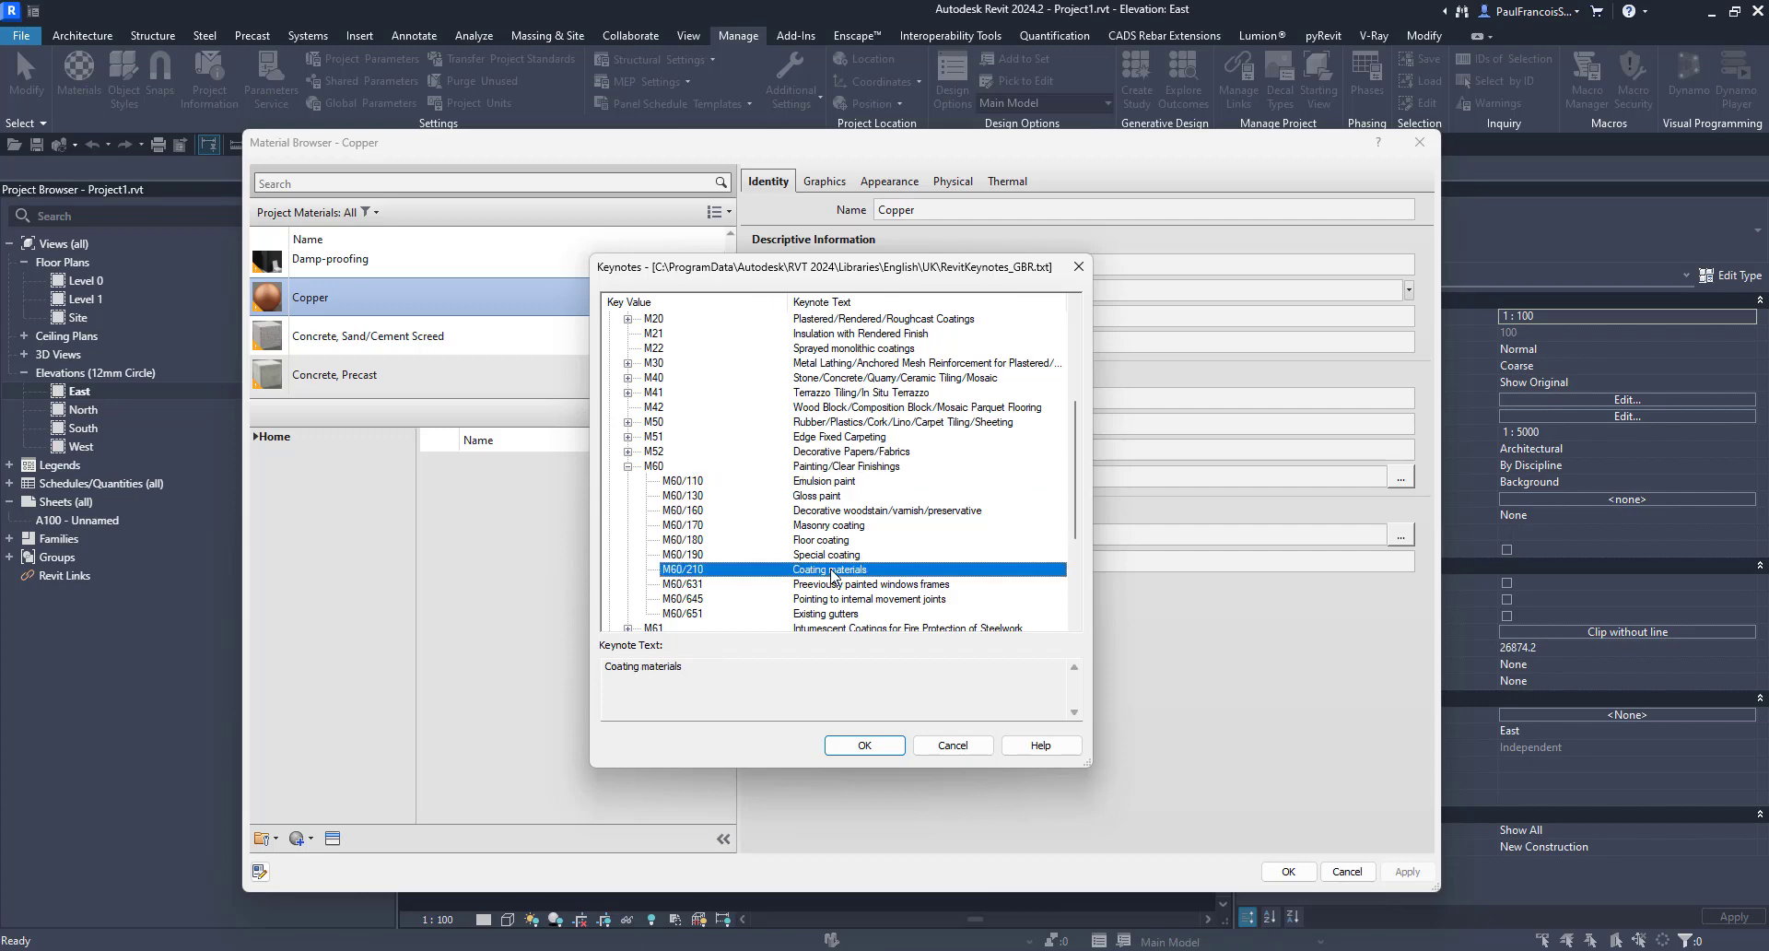
mouse_move(879, 517)
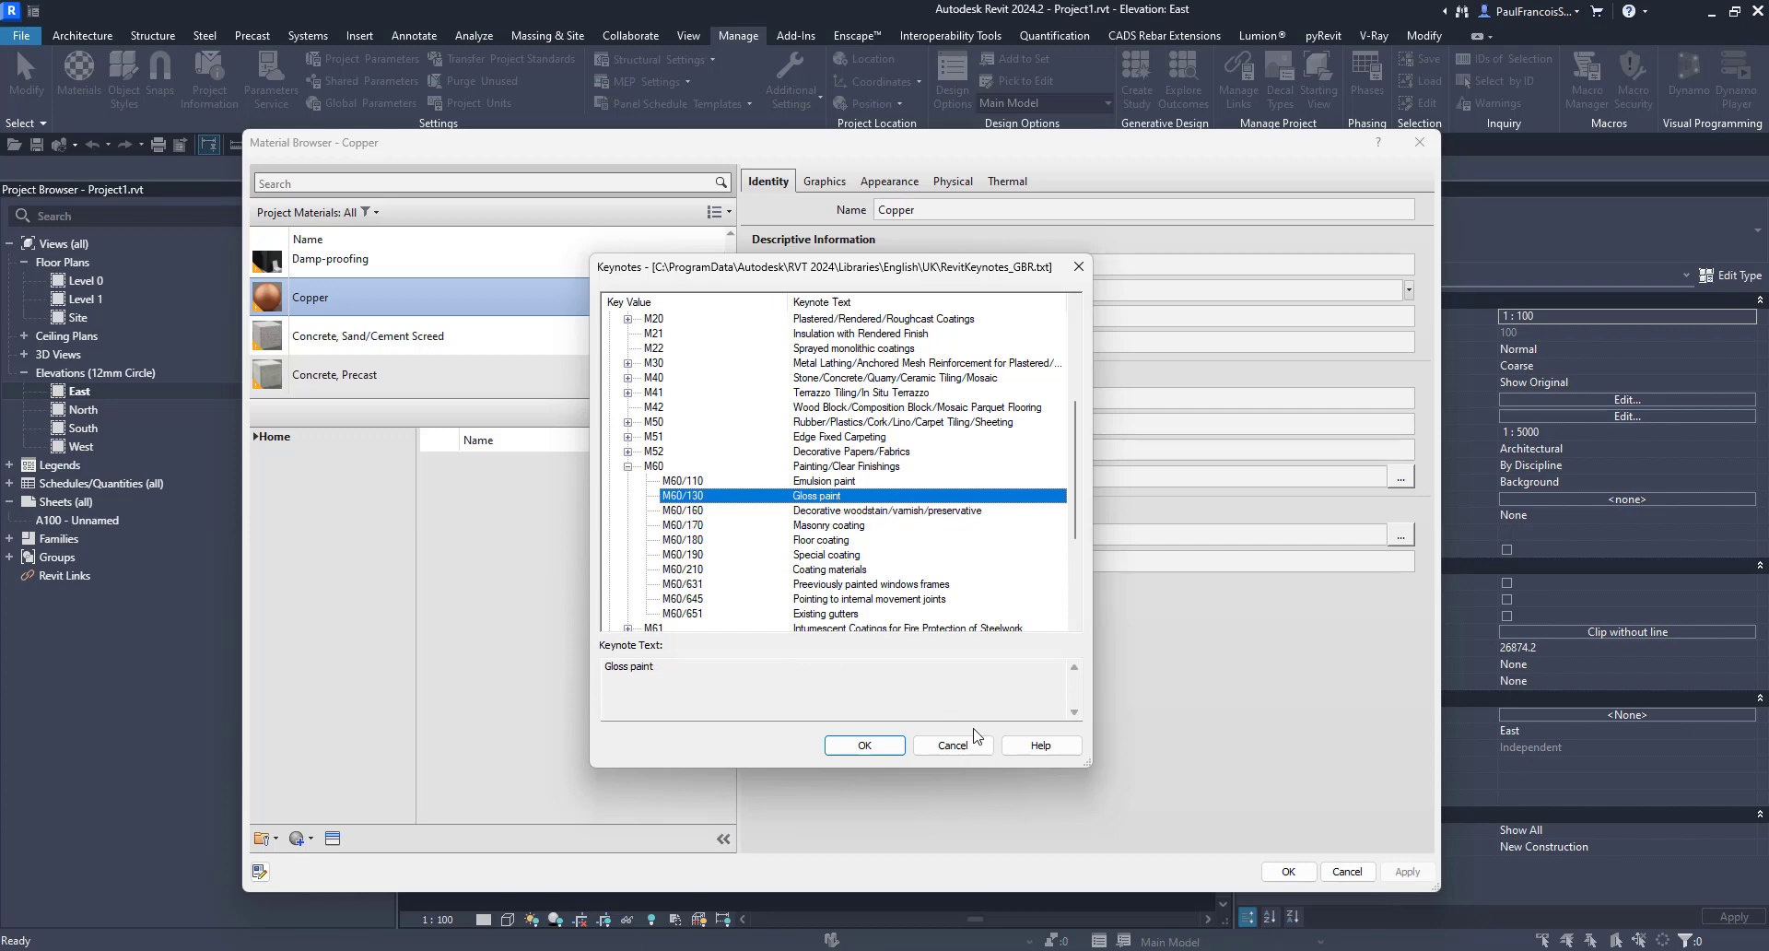
click(863, 745)
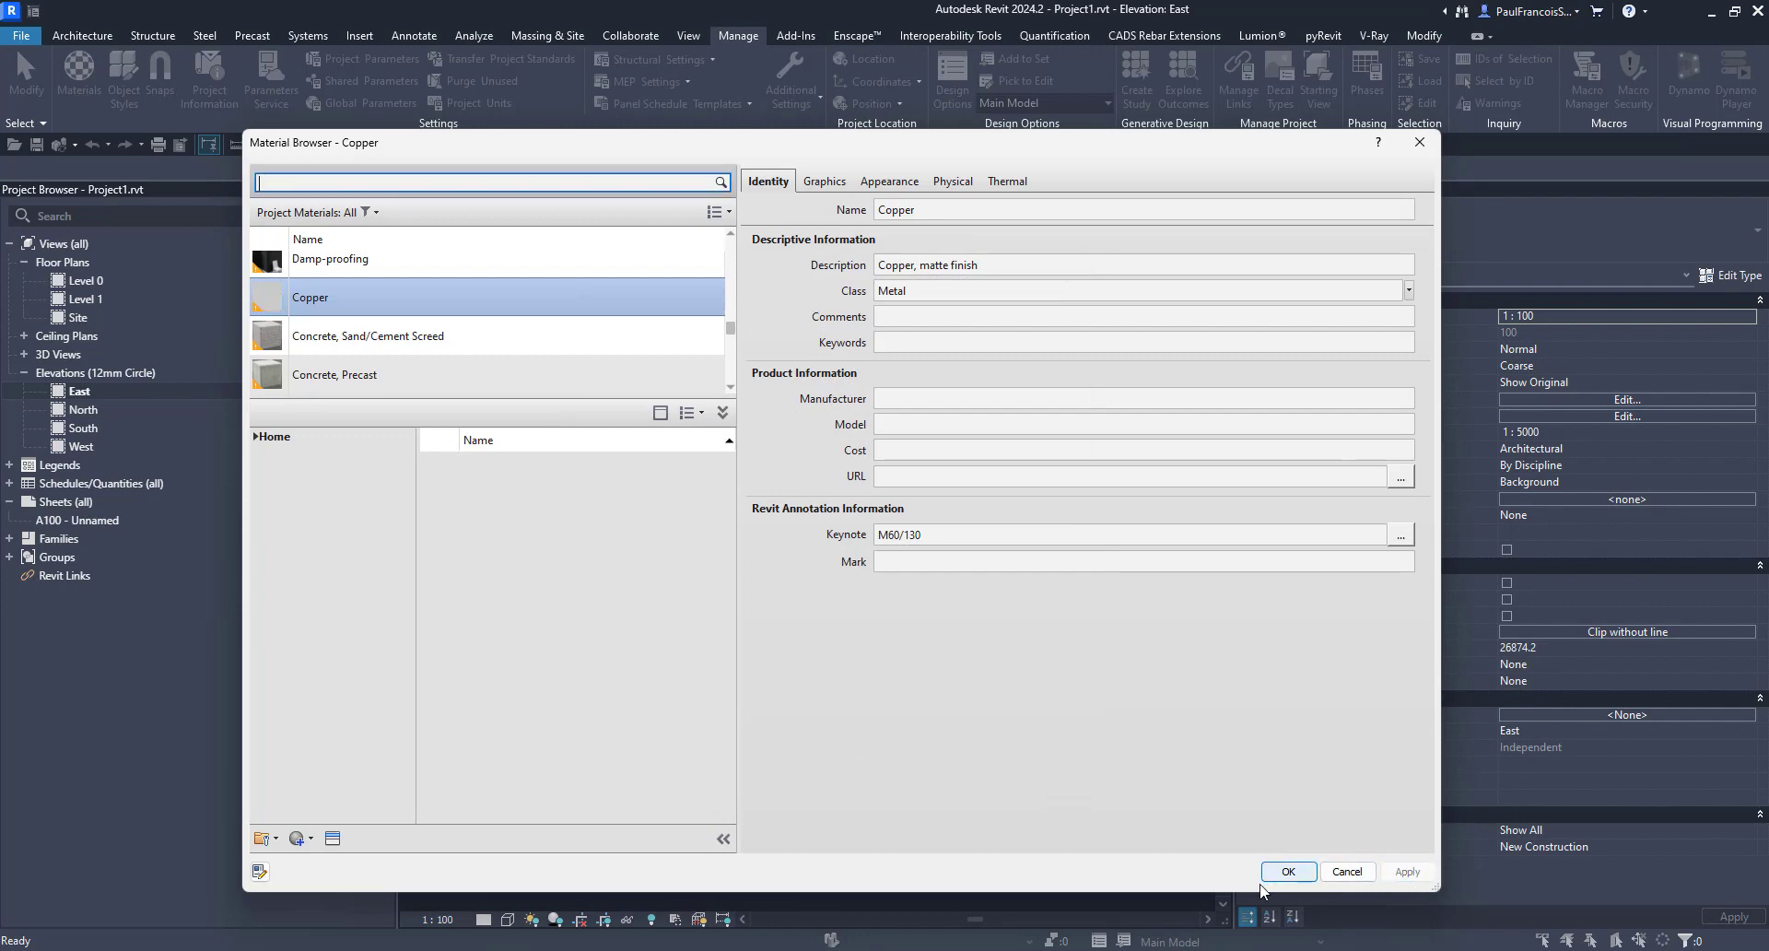
click(1286, 871)
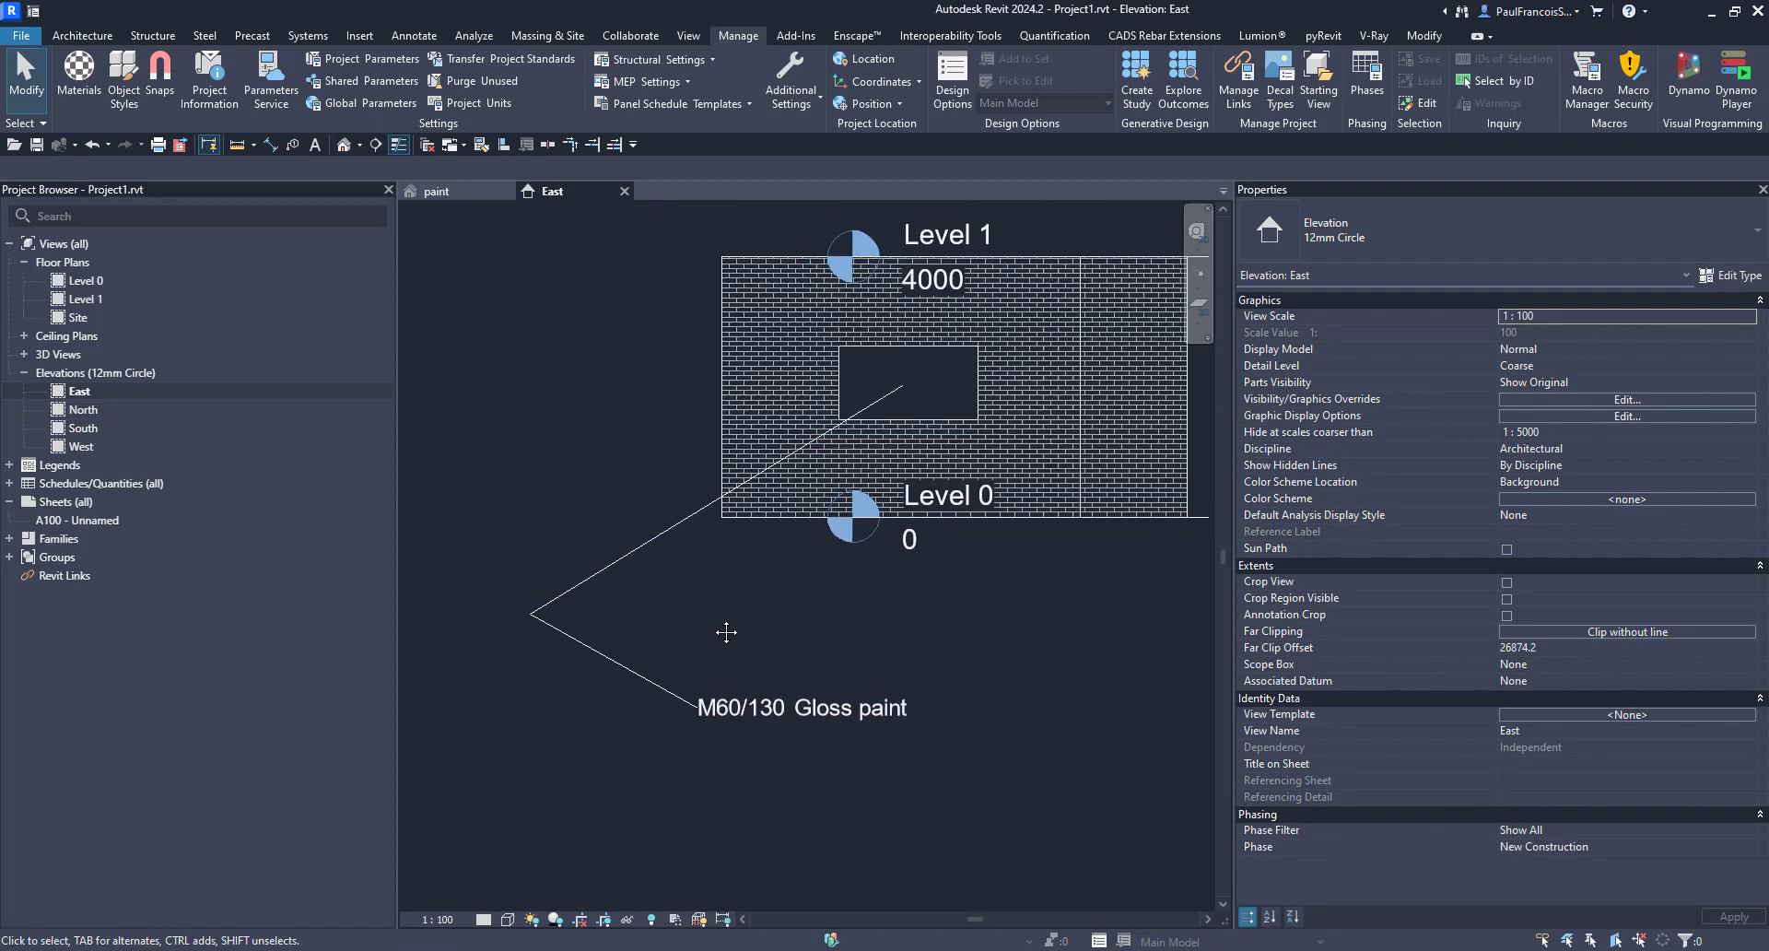
Return to the paint 3D view and select the M60/130 Gloss paint keynote tag
click(436, 191)
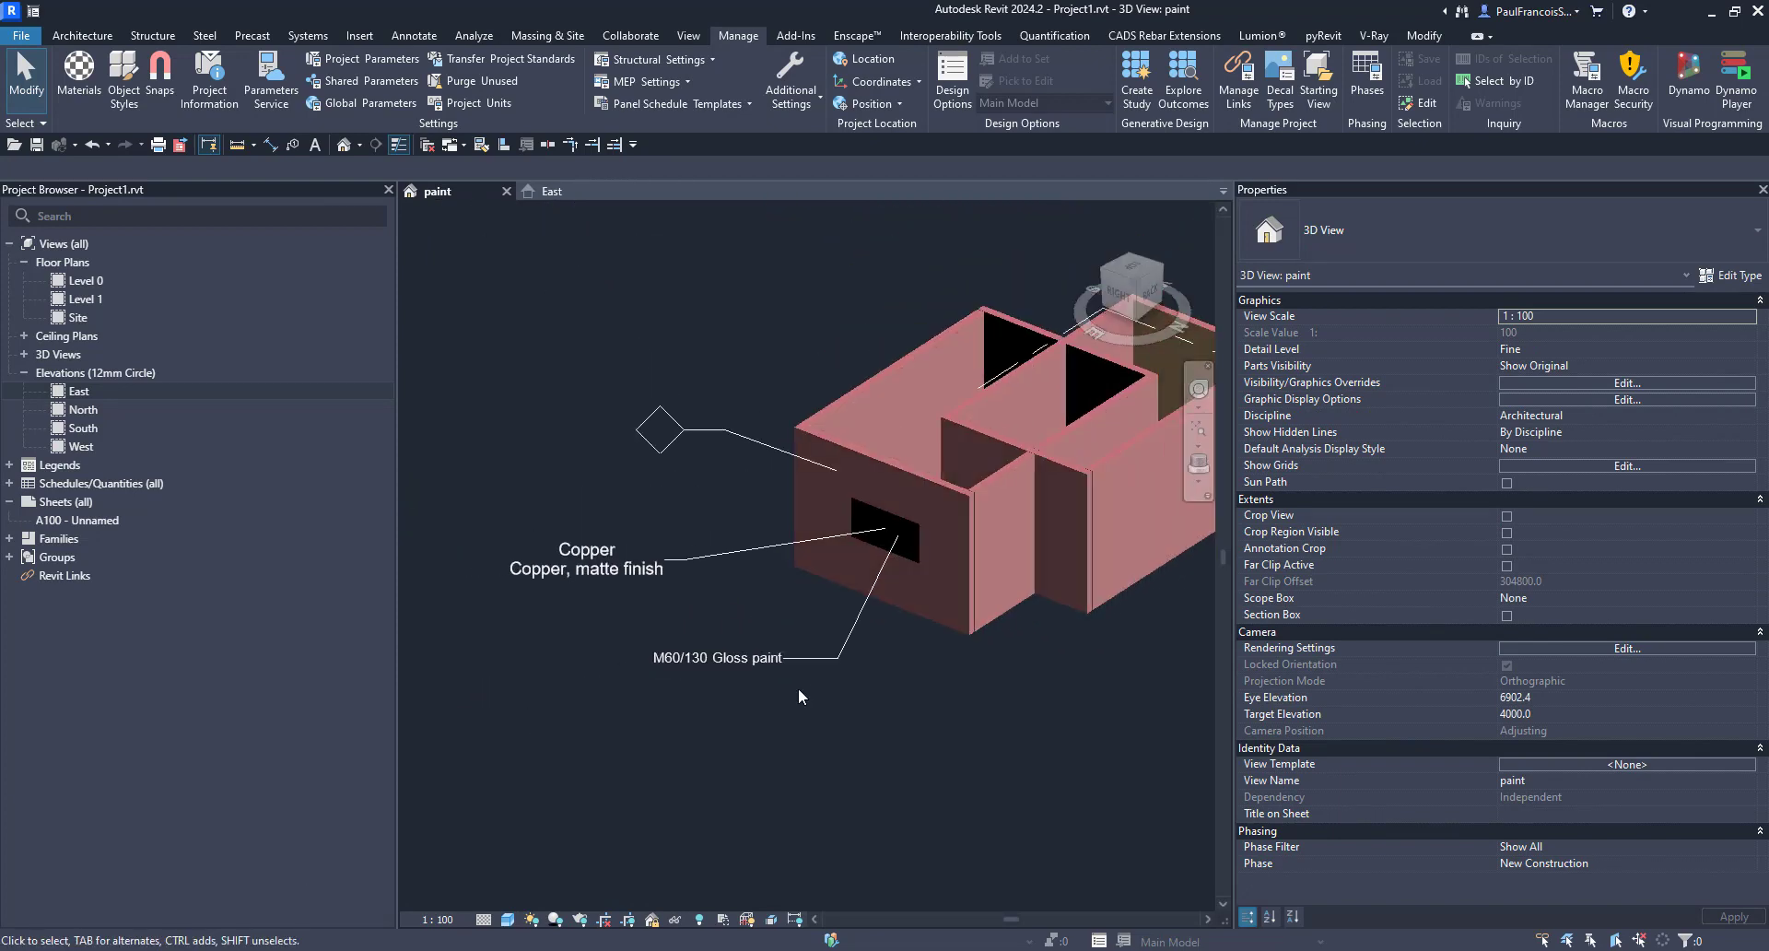
click(731, 658)
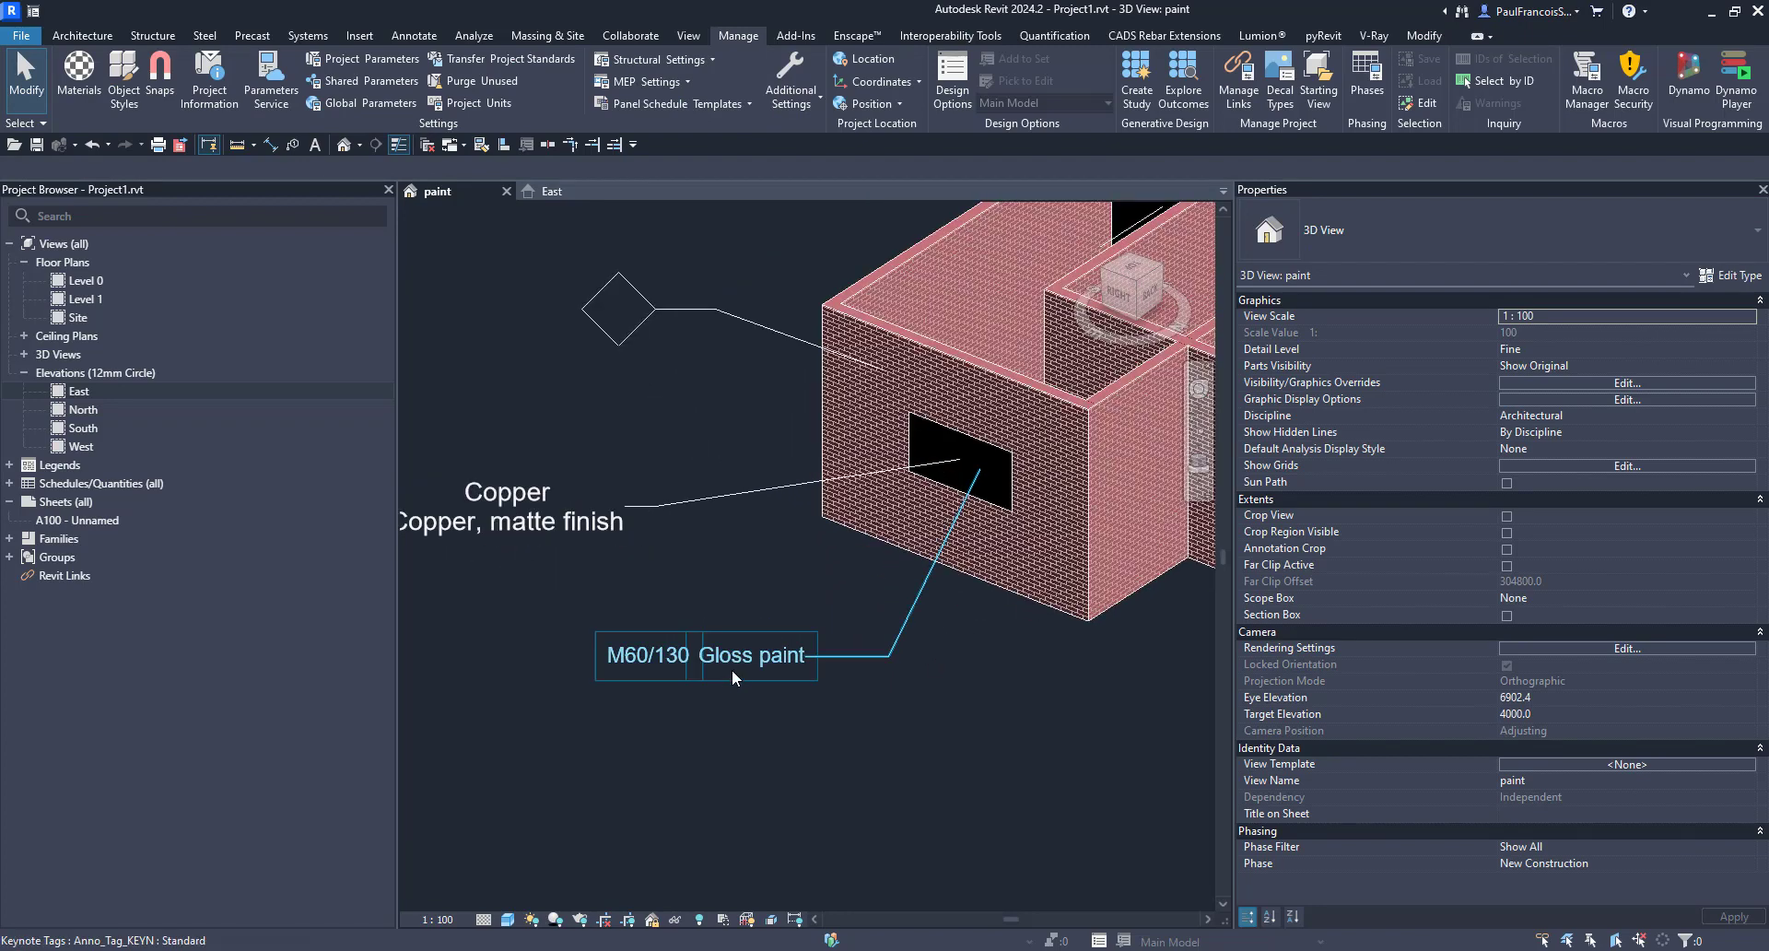
click(751, 655)
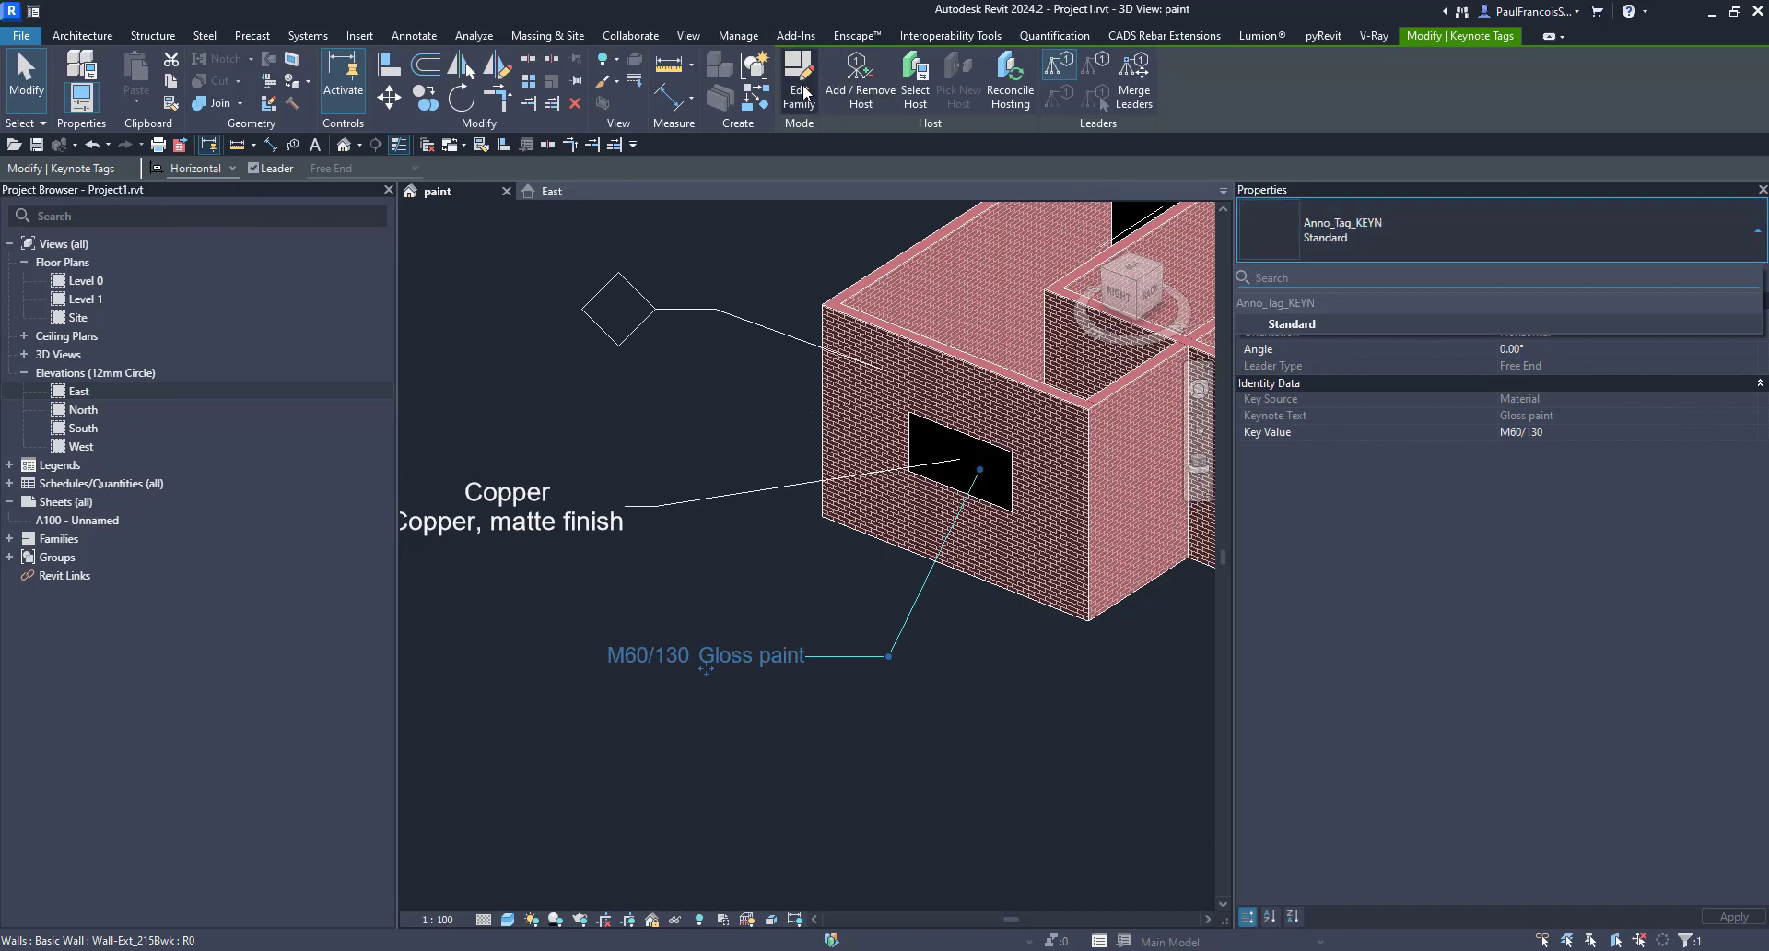
Edit the keynote tag family and add a Value type with Vis - Keynote Text unchecked
click(737, 35)
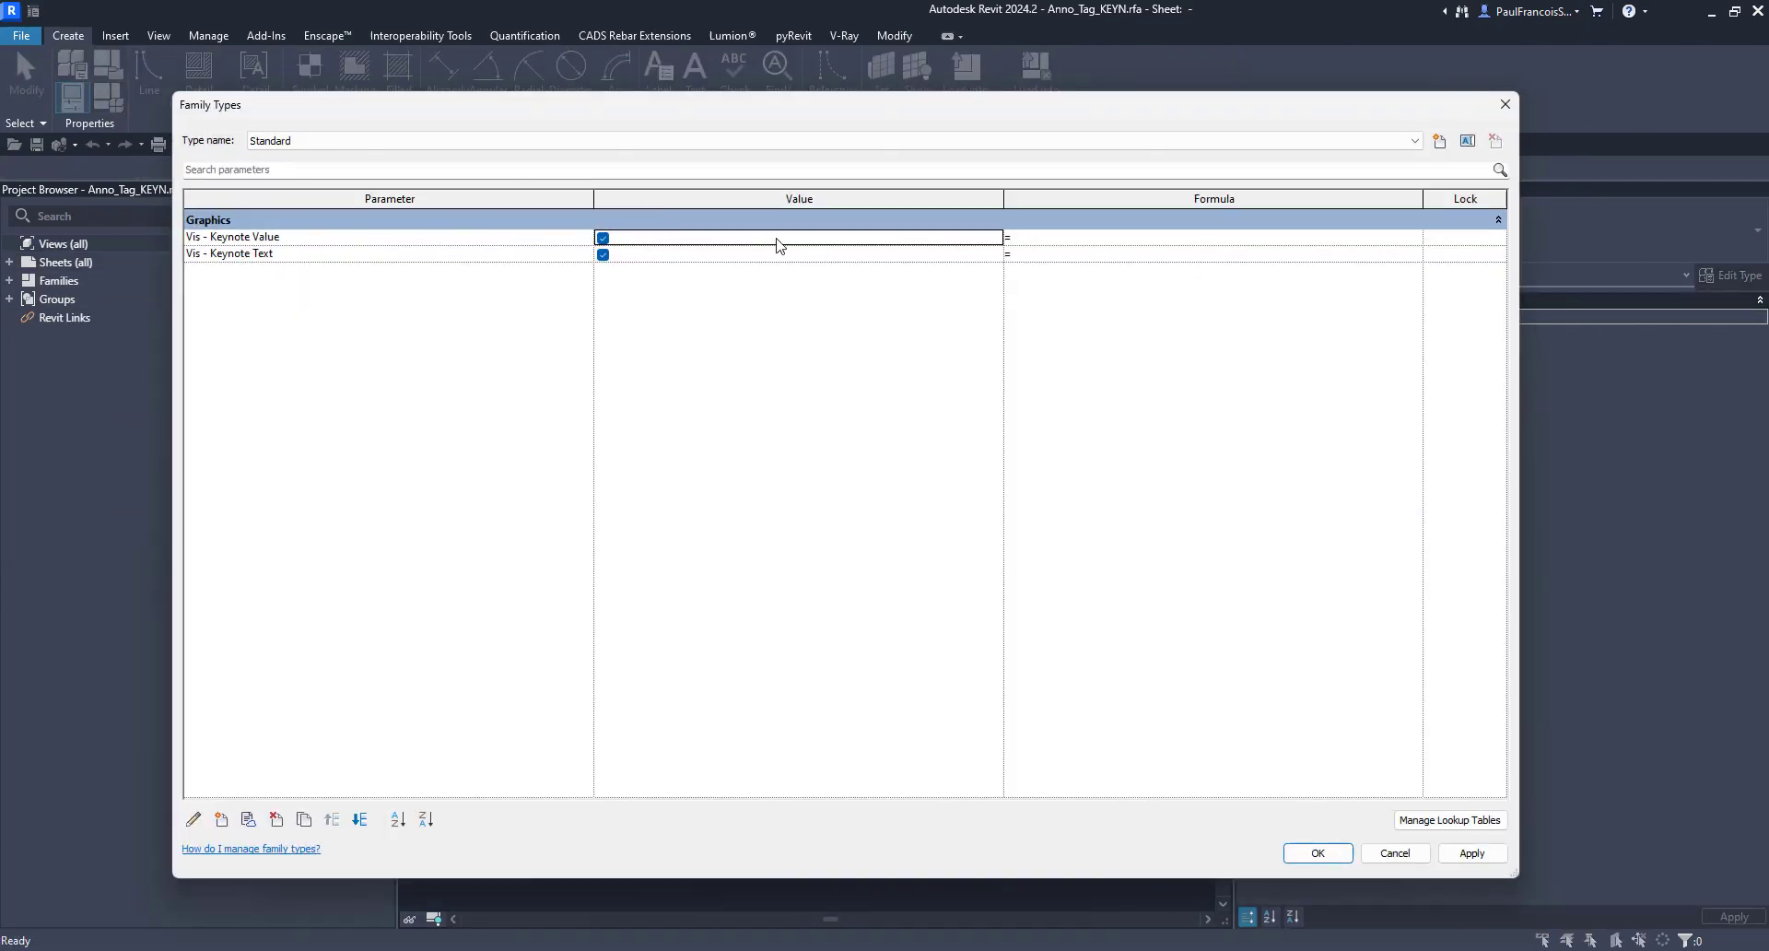
click(830, 140)
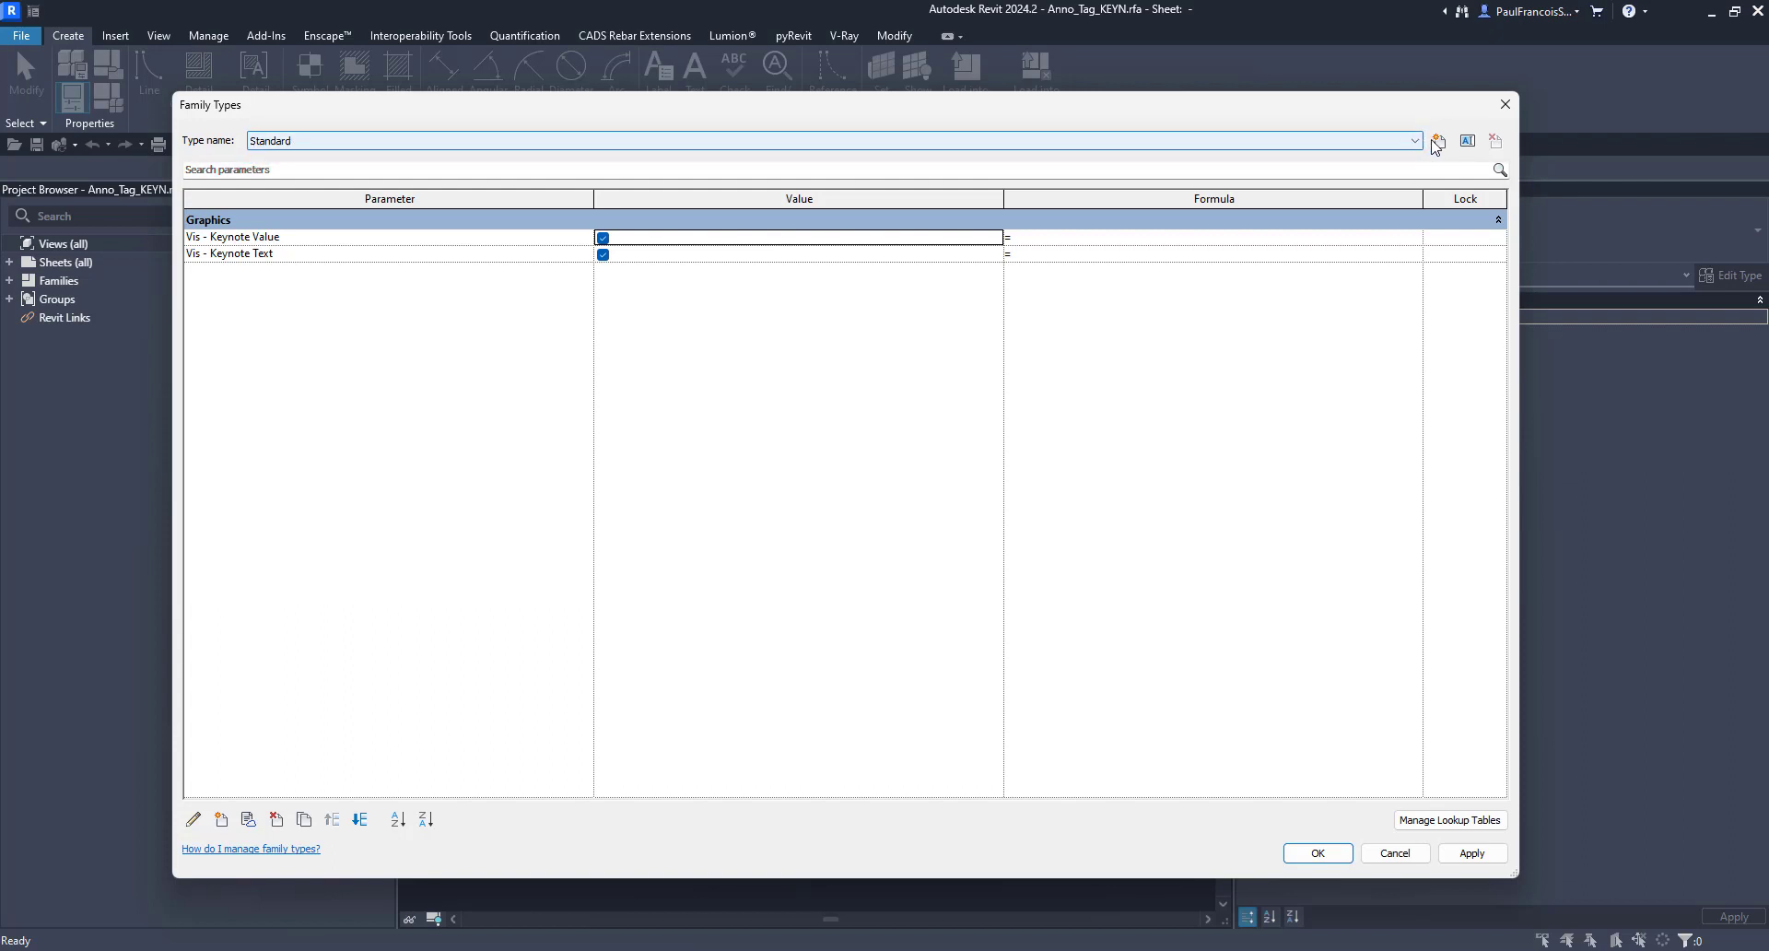
click(1439, 140)
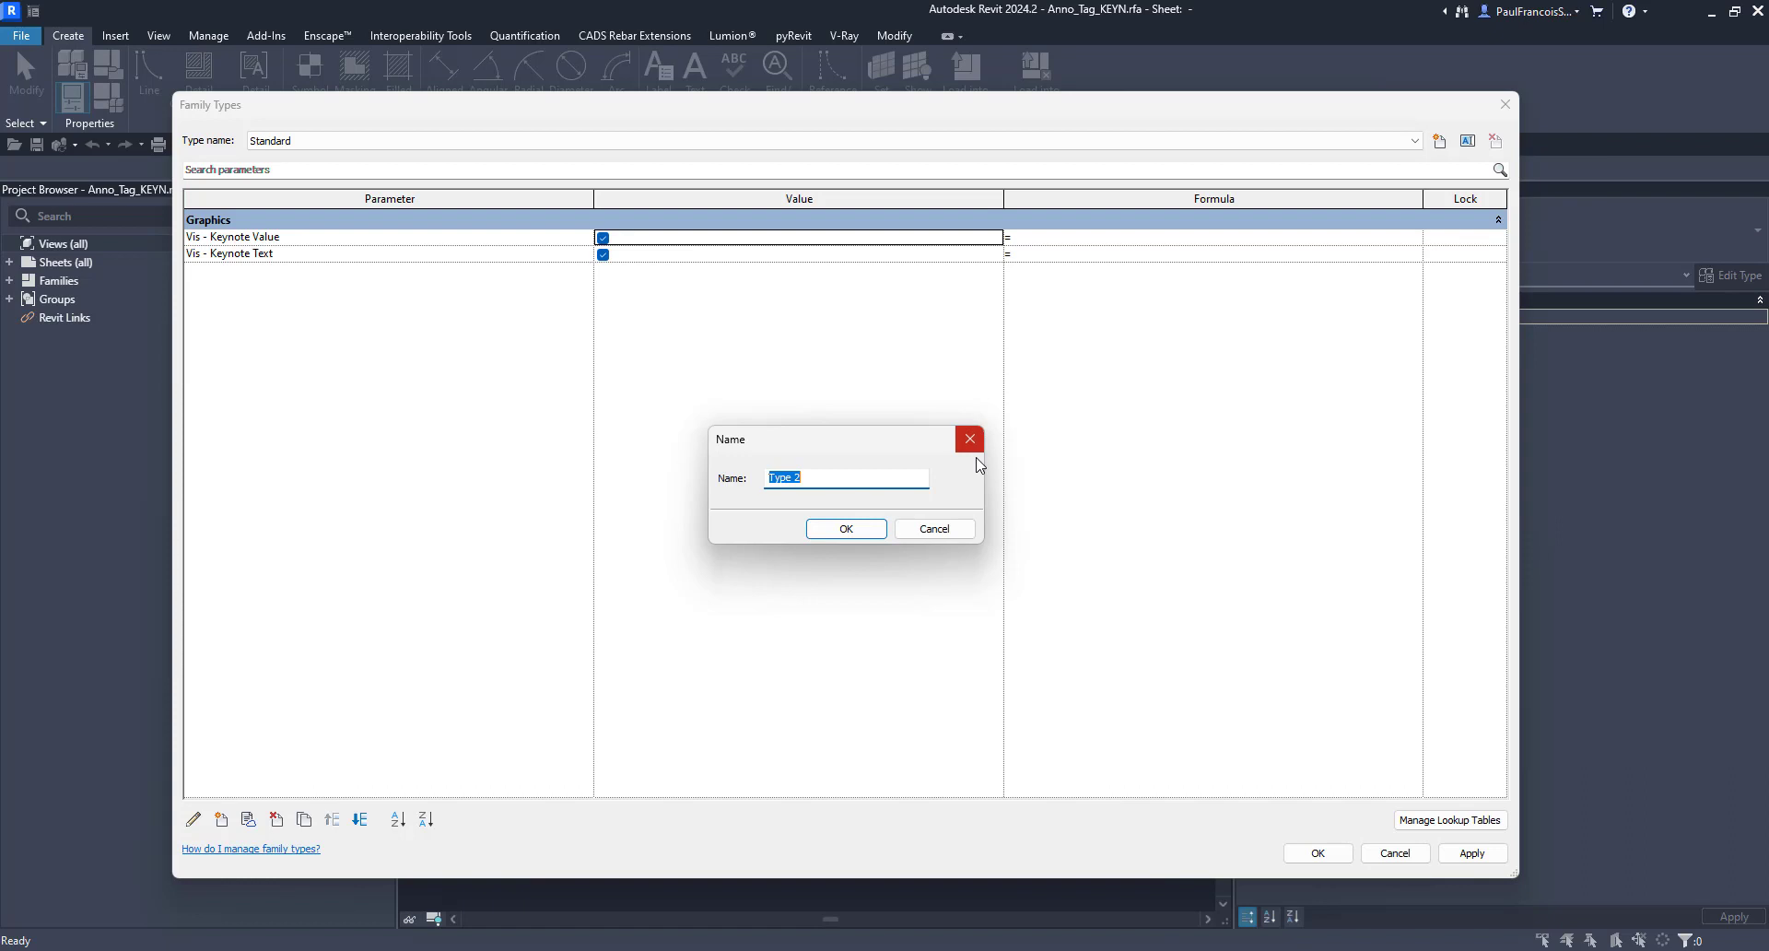
text(Value)
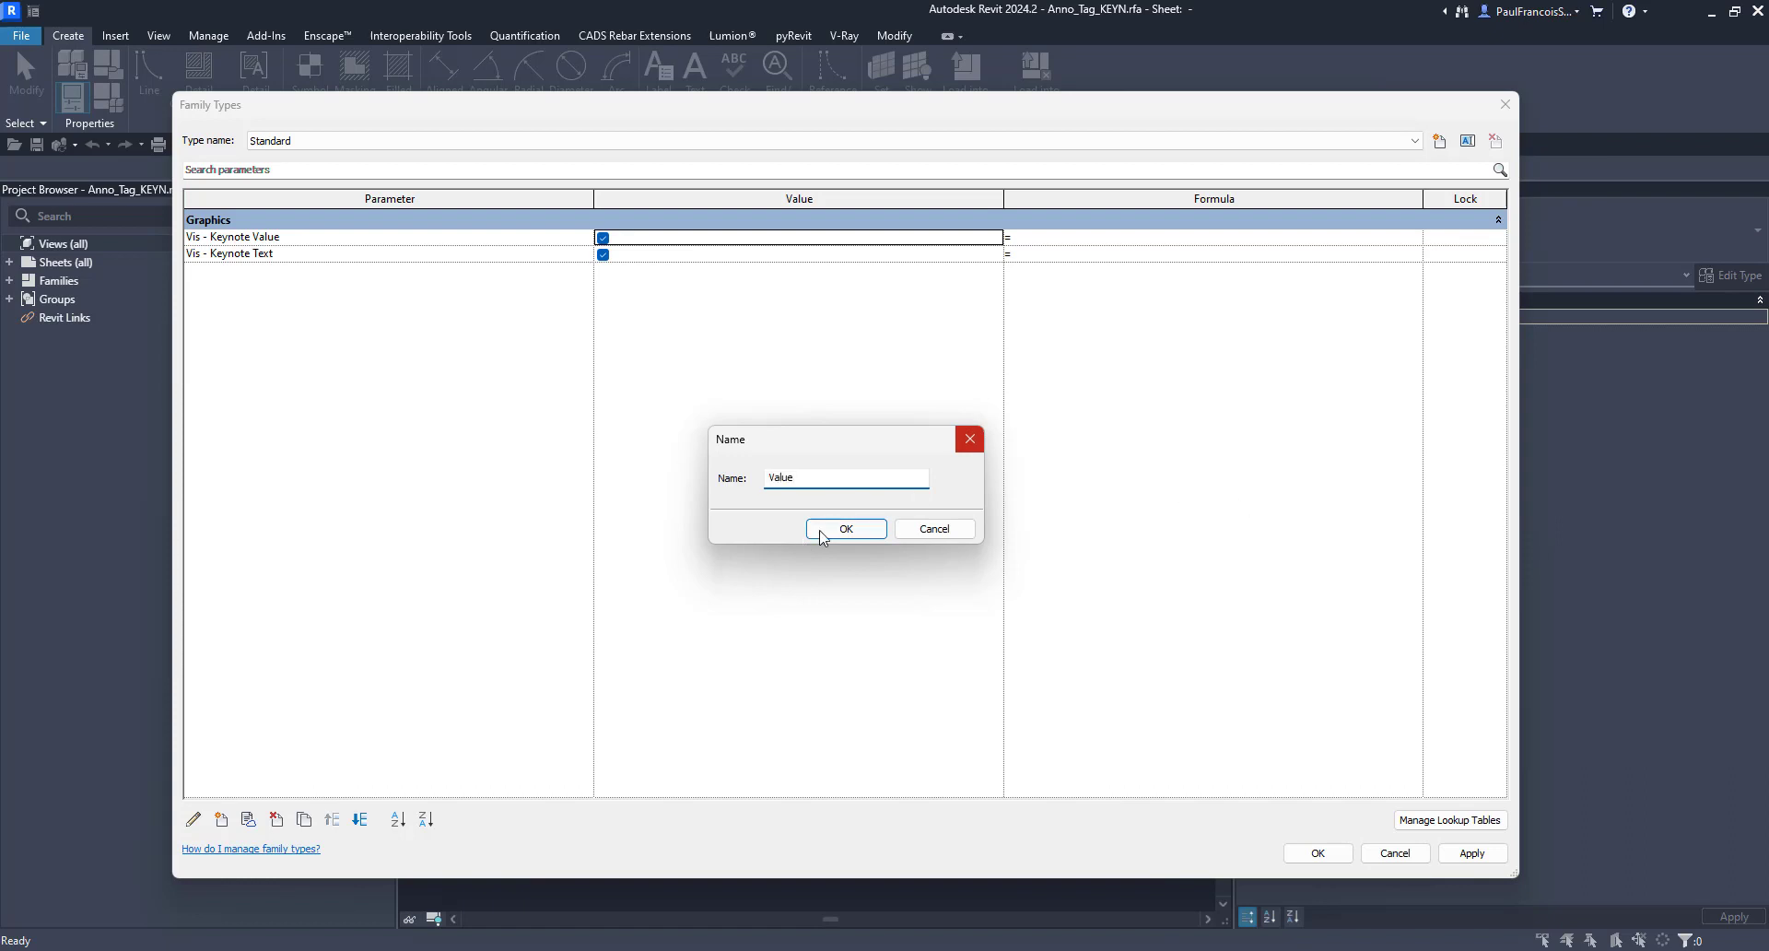
click(845, 529)
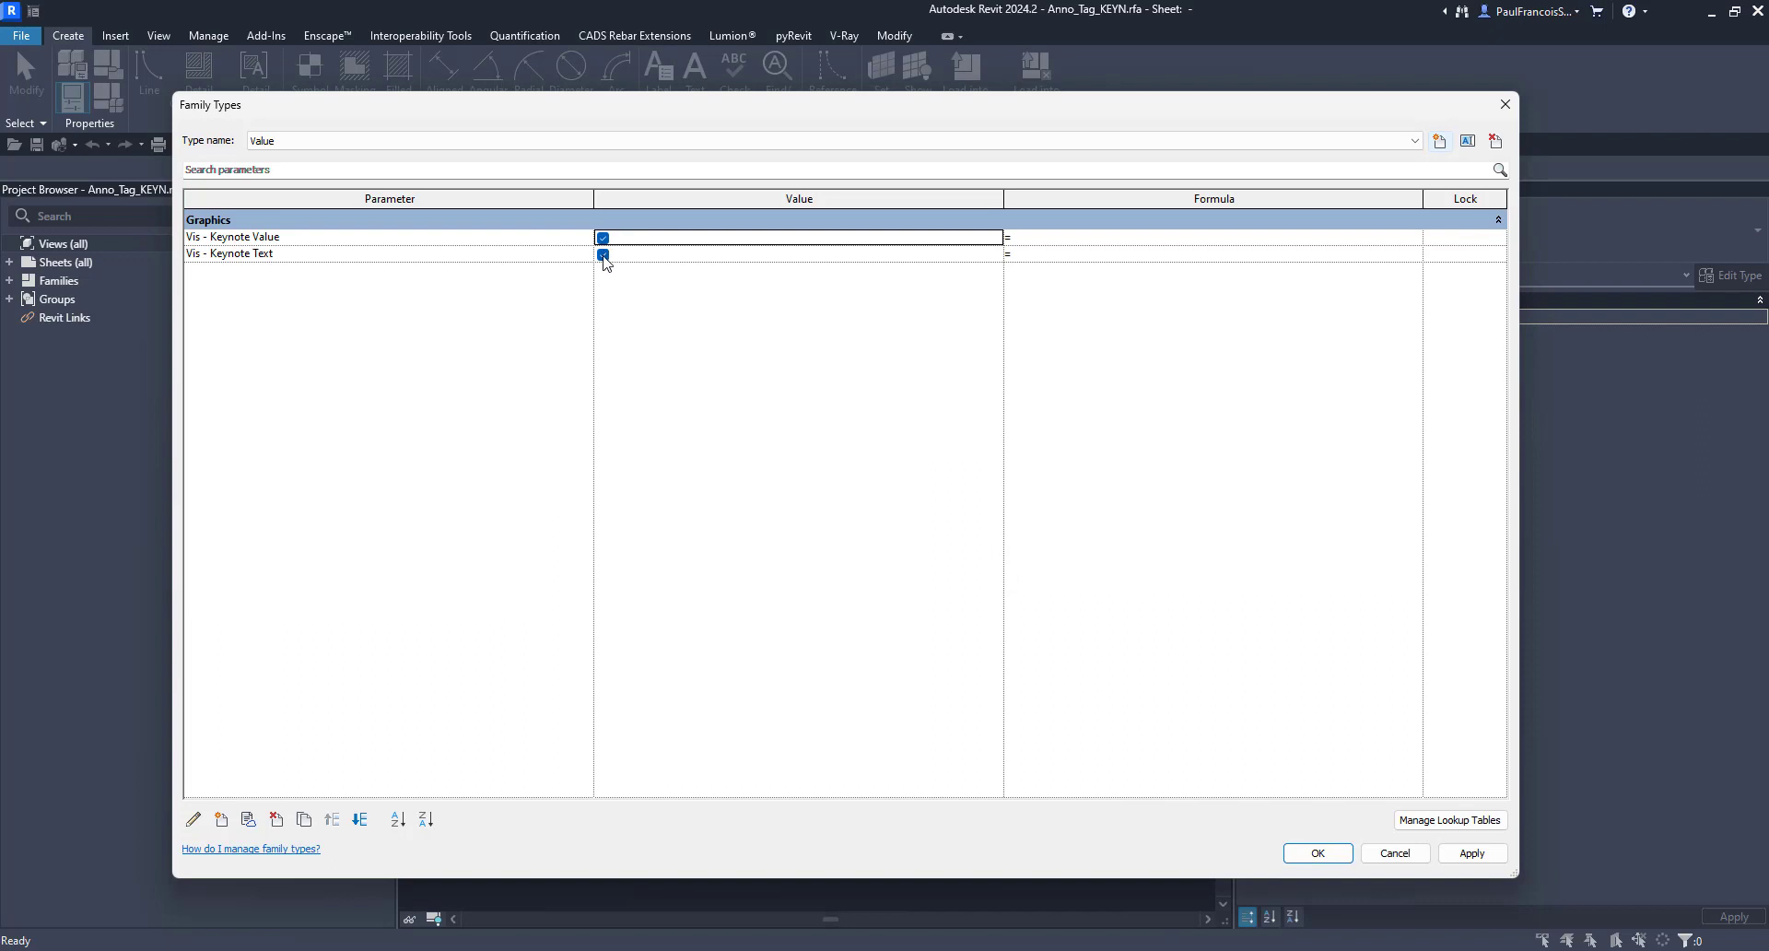
click(601, 253)
text(Te)
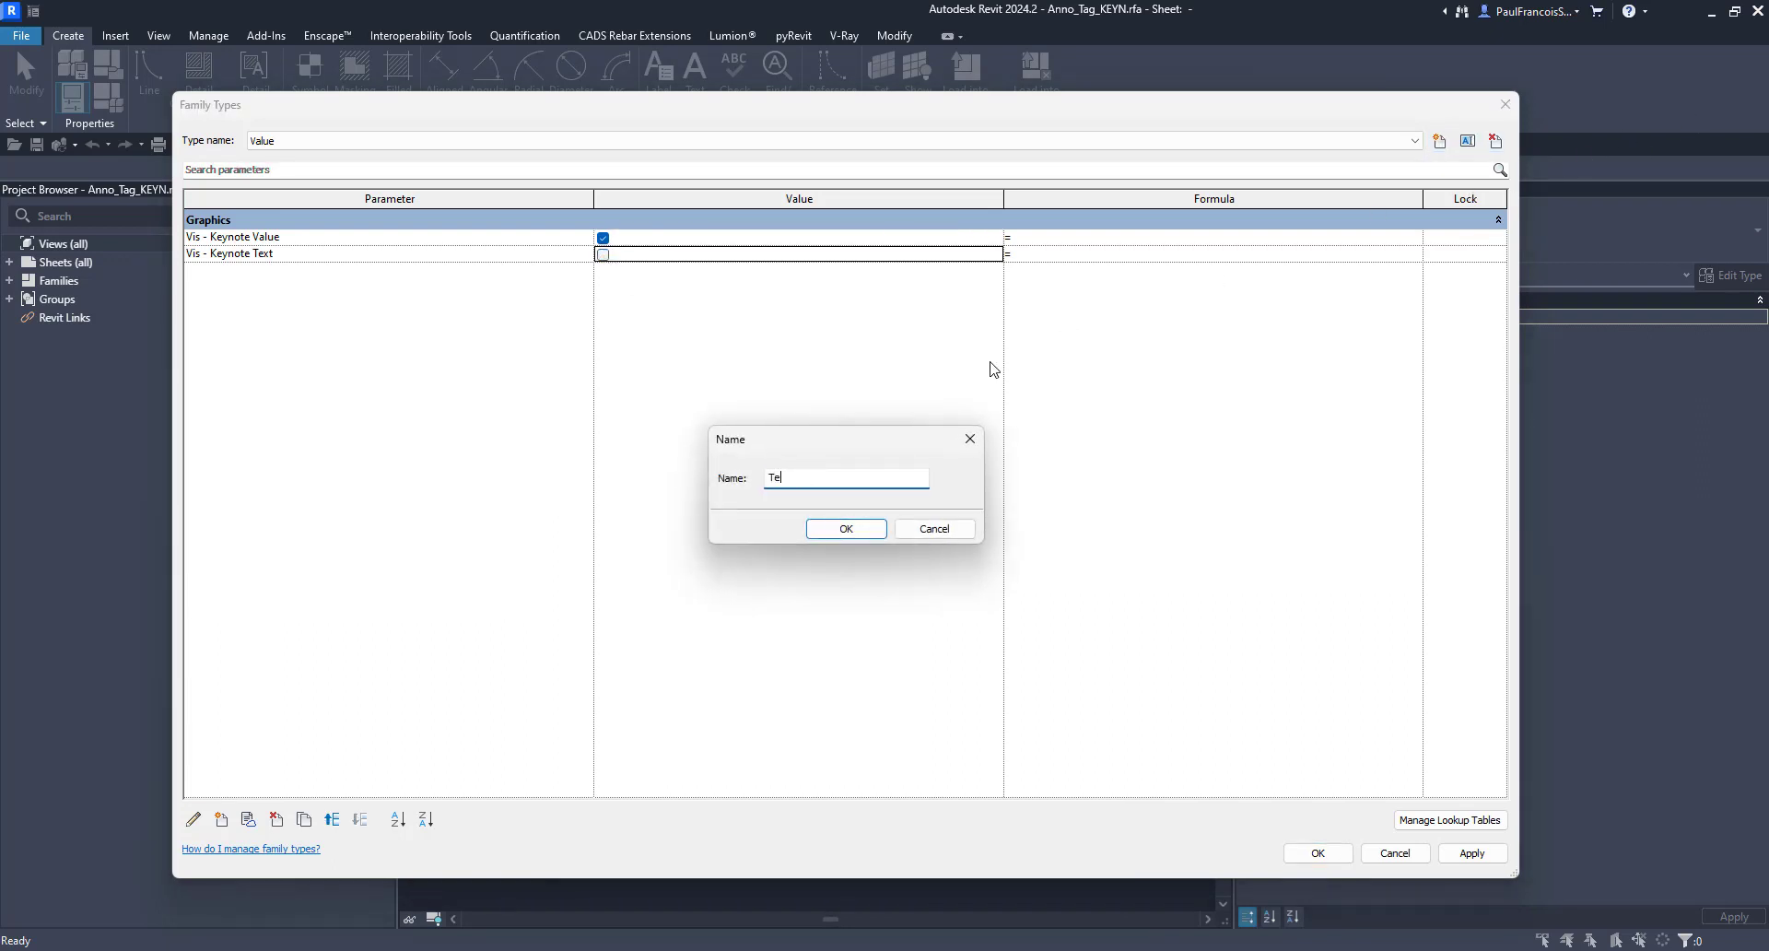
Add a Text type to the tag family and close Family Types
click(845, 528)
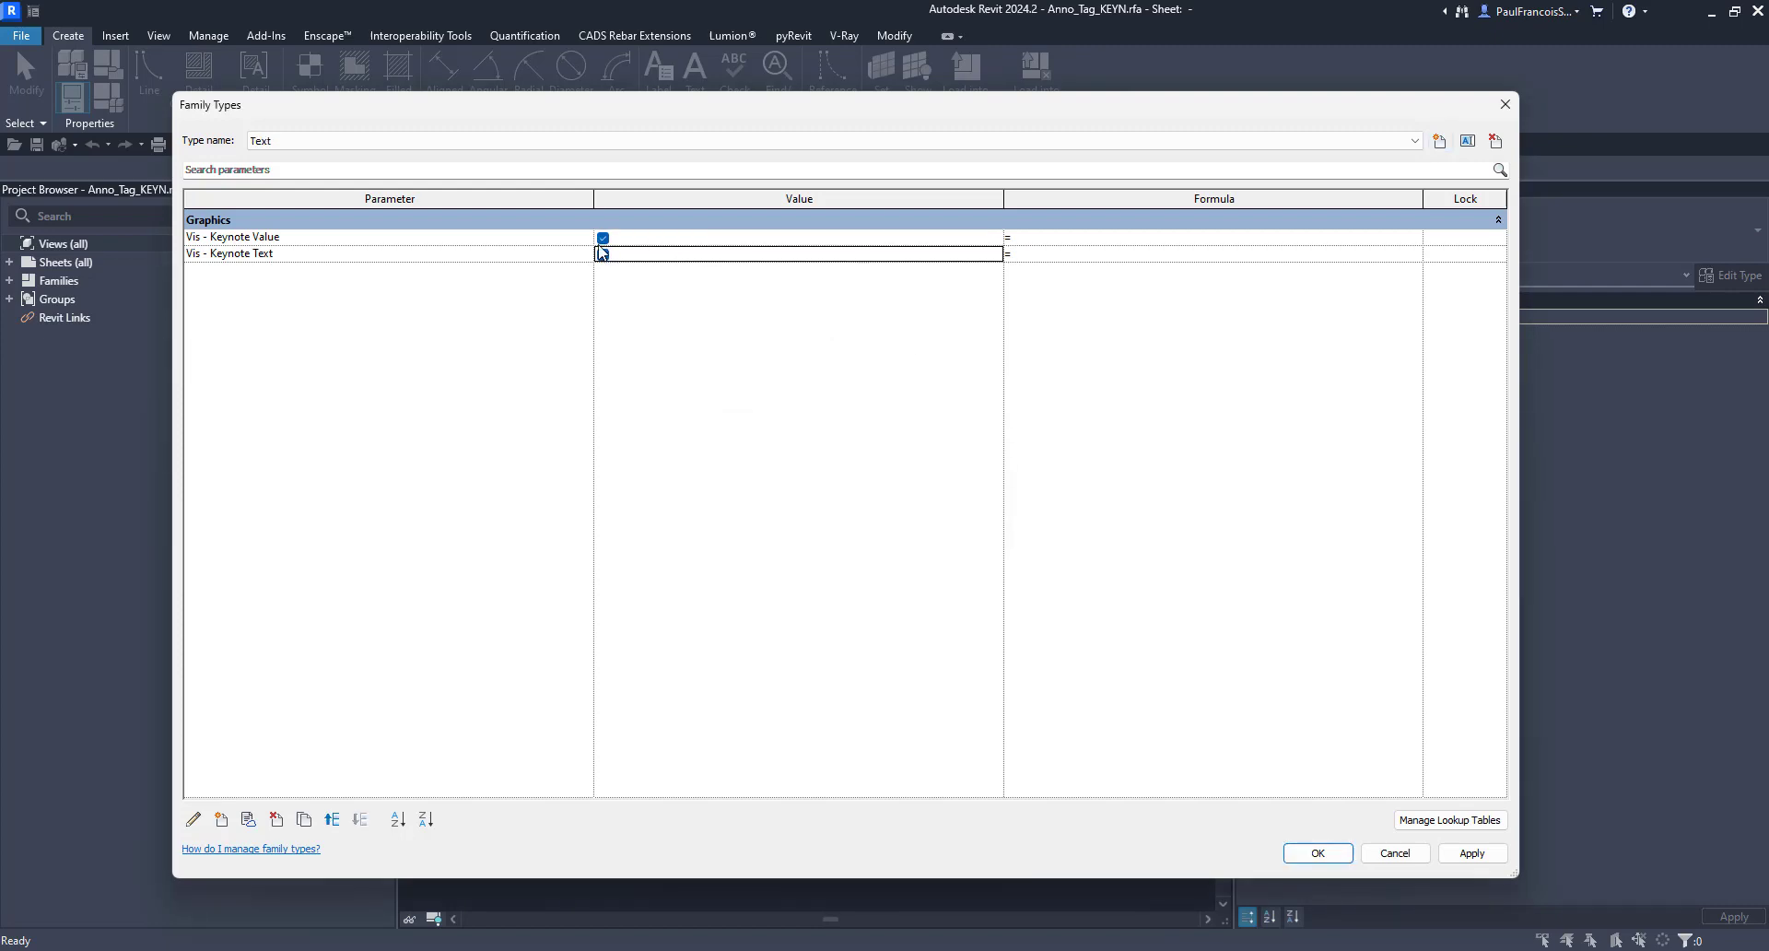
click(1316, 852)
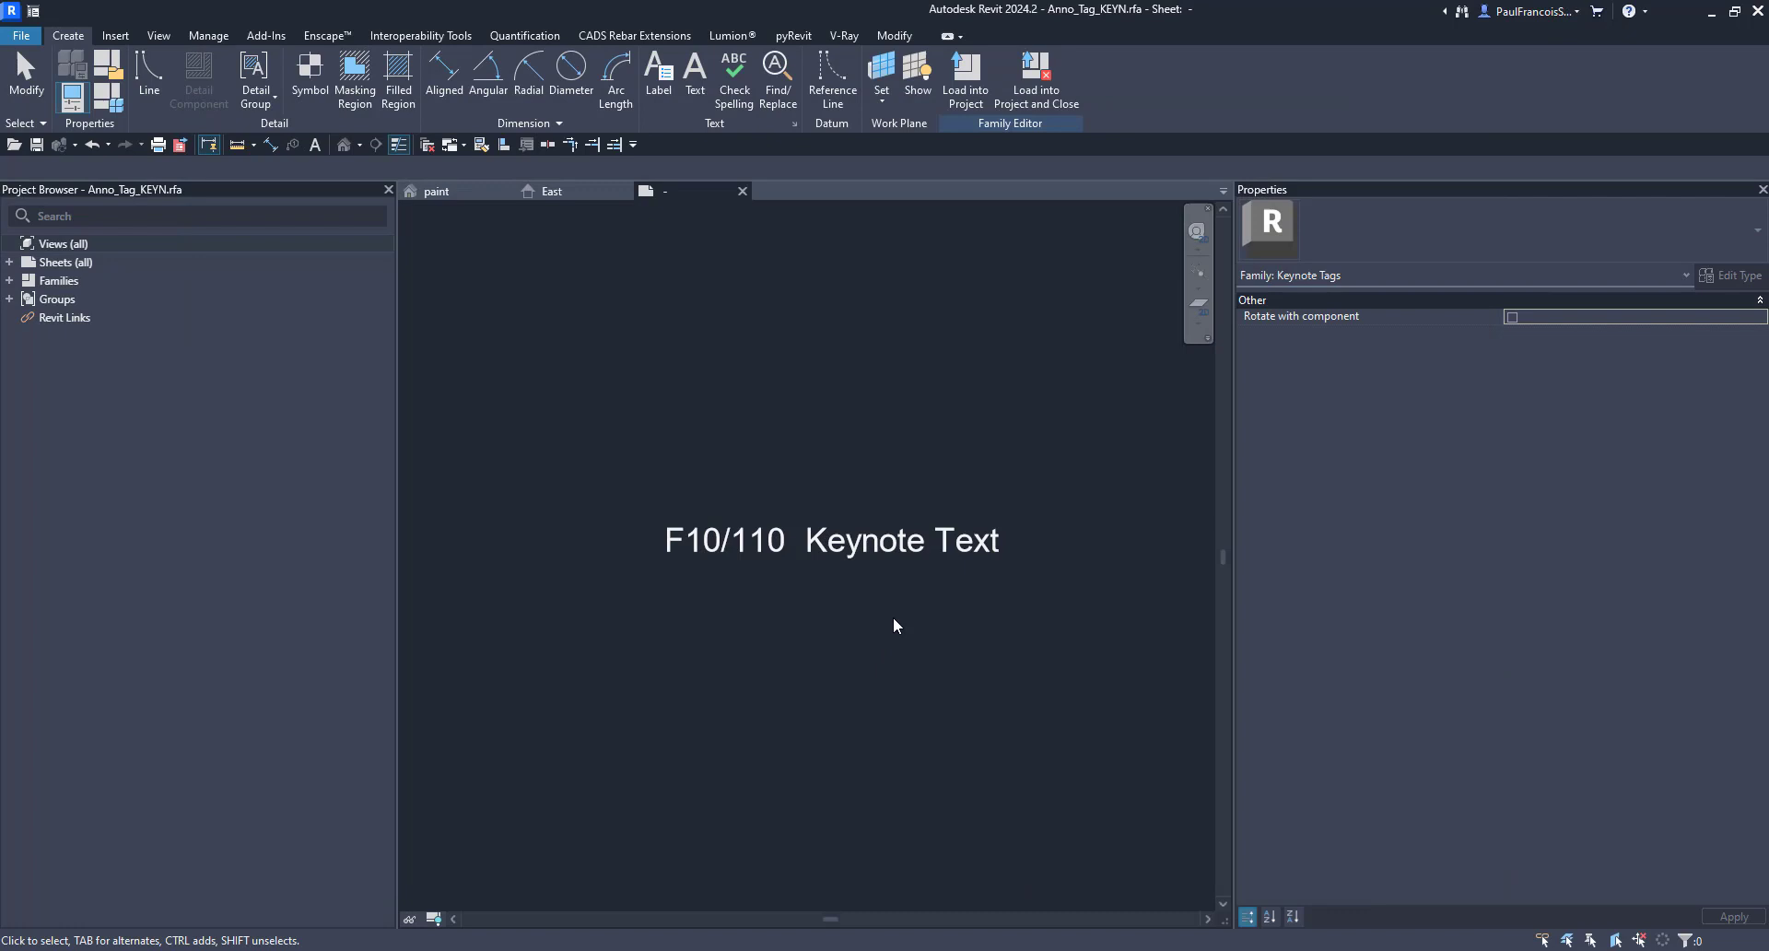
Tie the label's Visible to Vis - Keynote Text and reload the family, overwriting version and parameter values
click(899, 539)
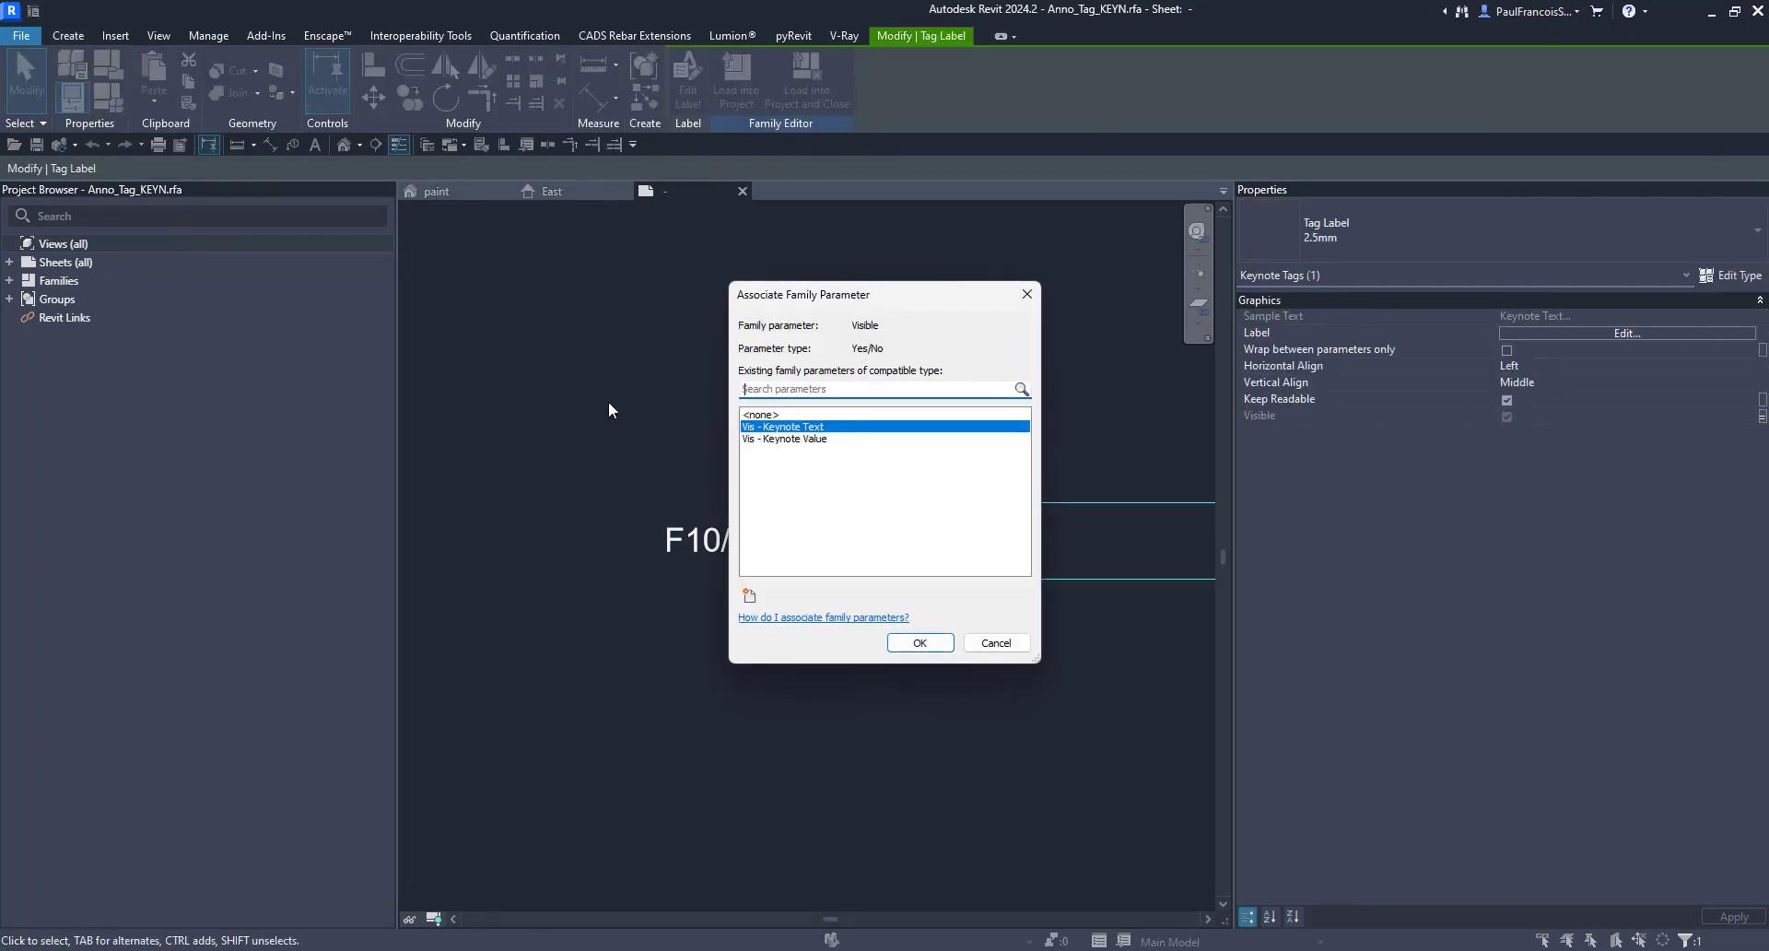
click(919, 644)
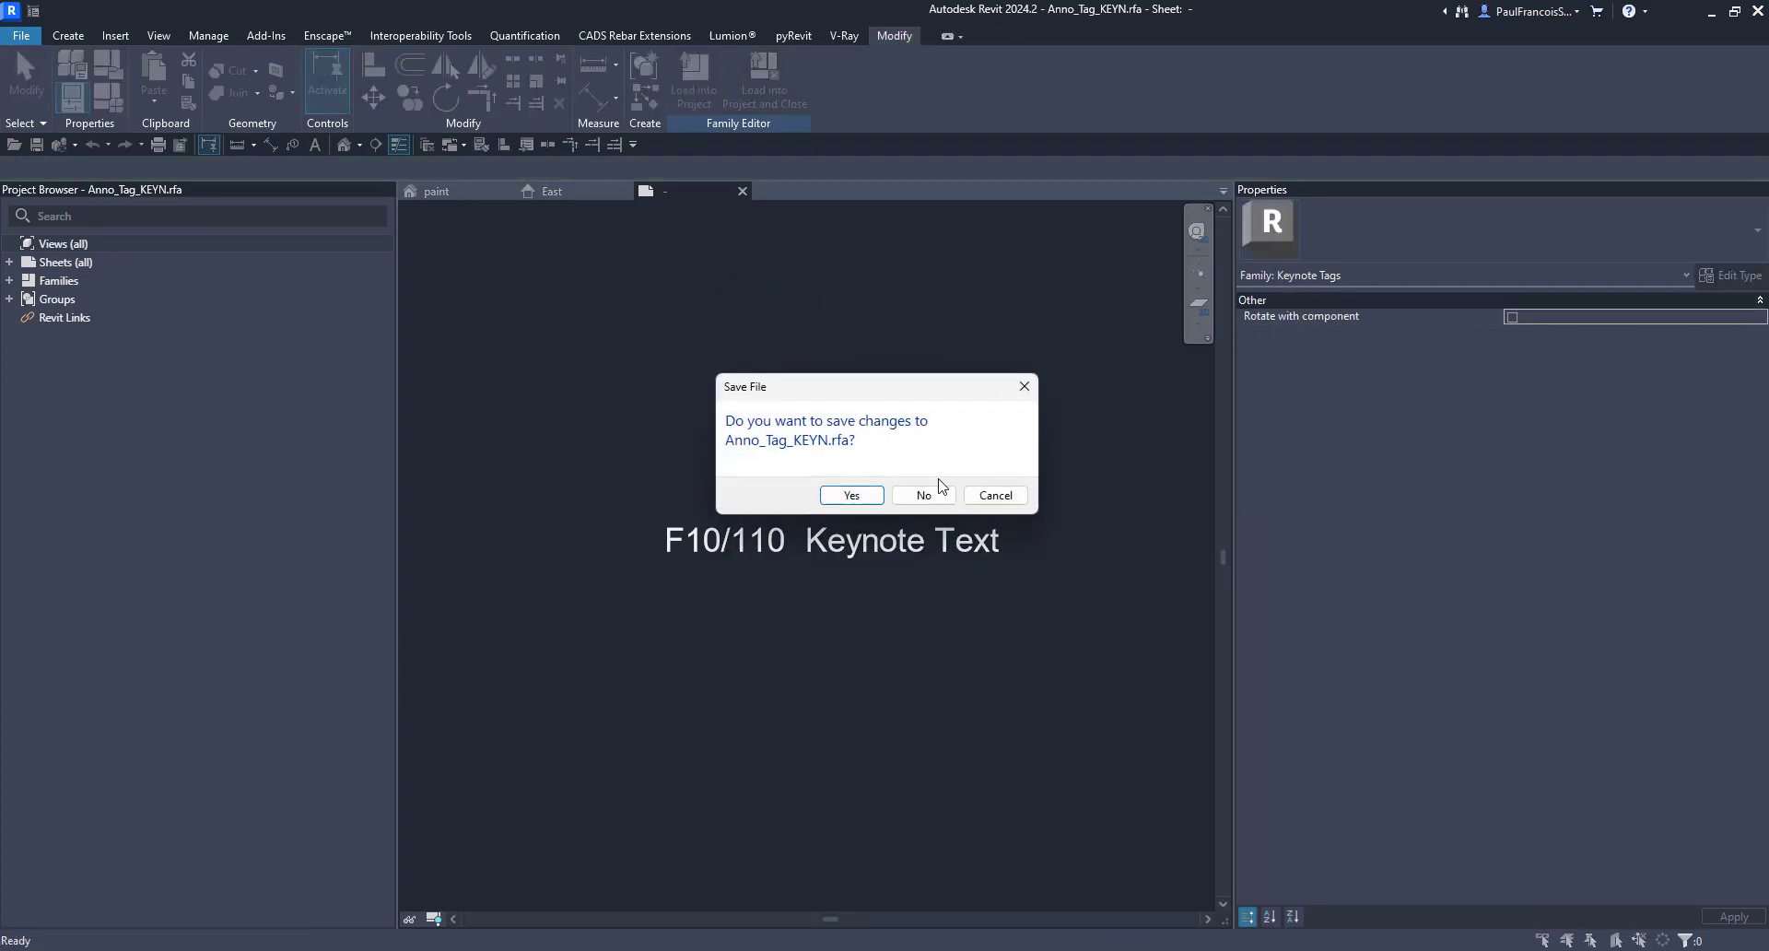
click(923, 495)
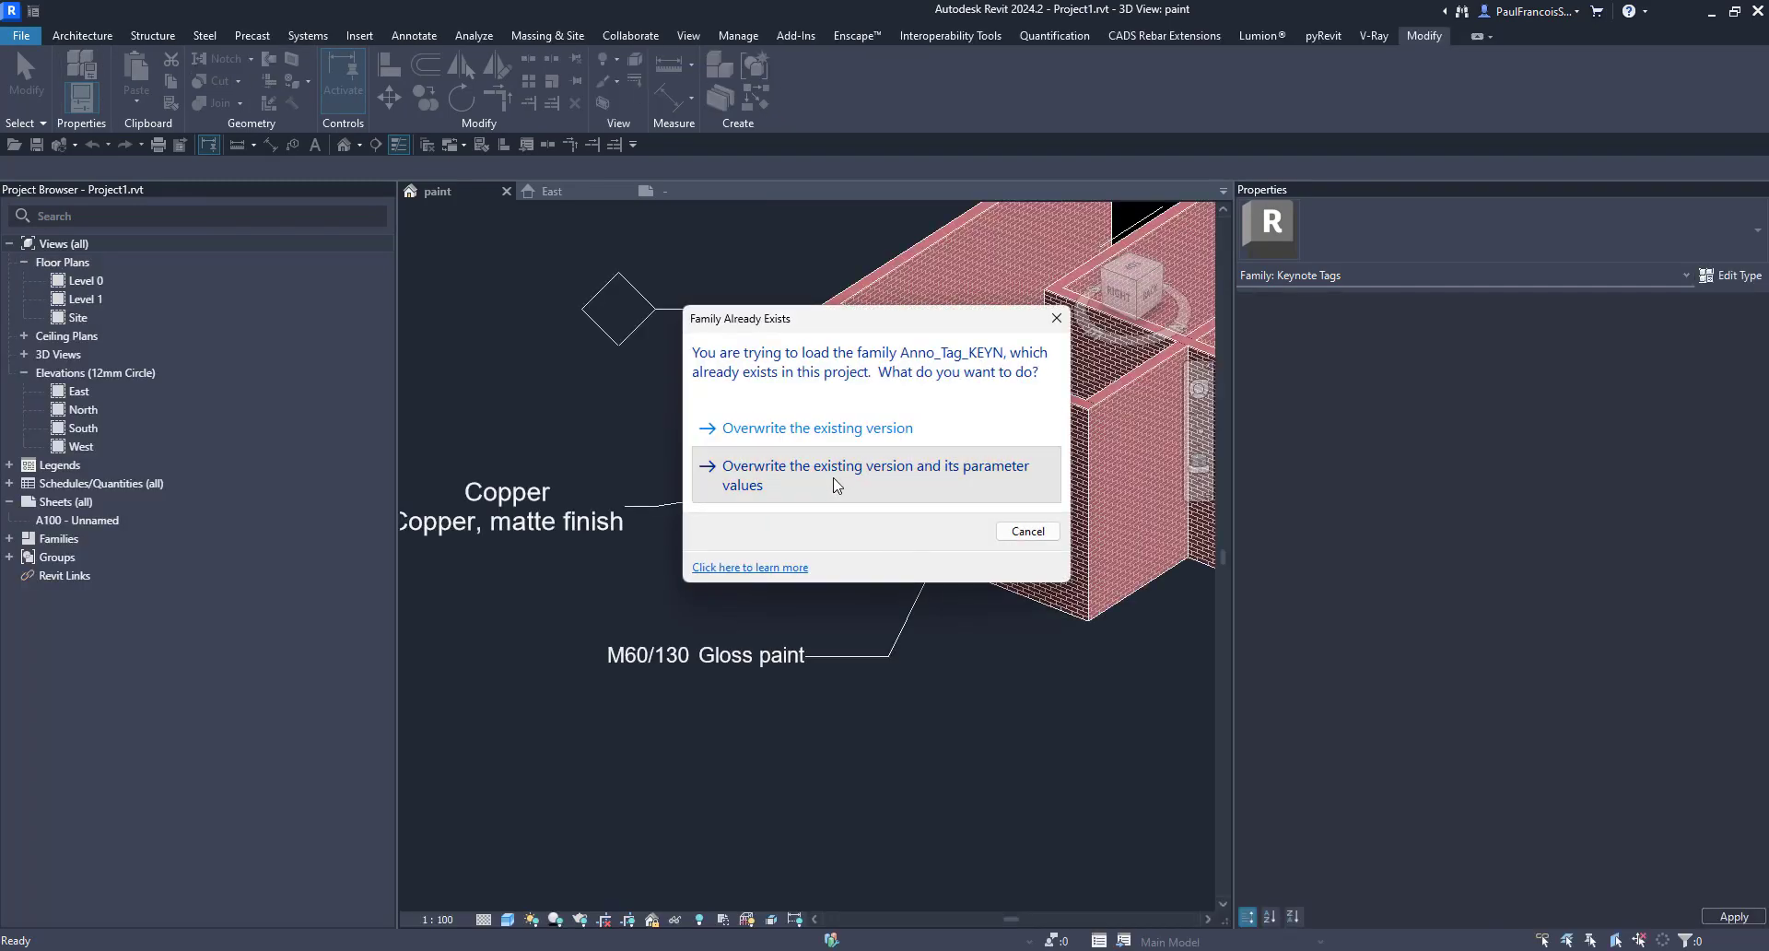
click(876, 475)
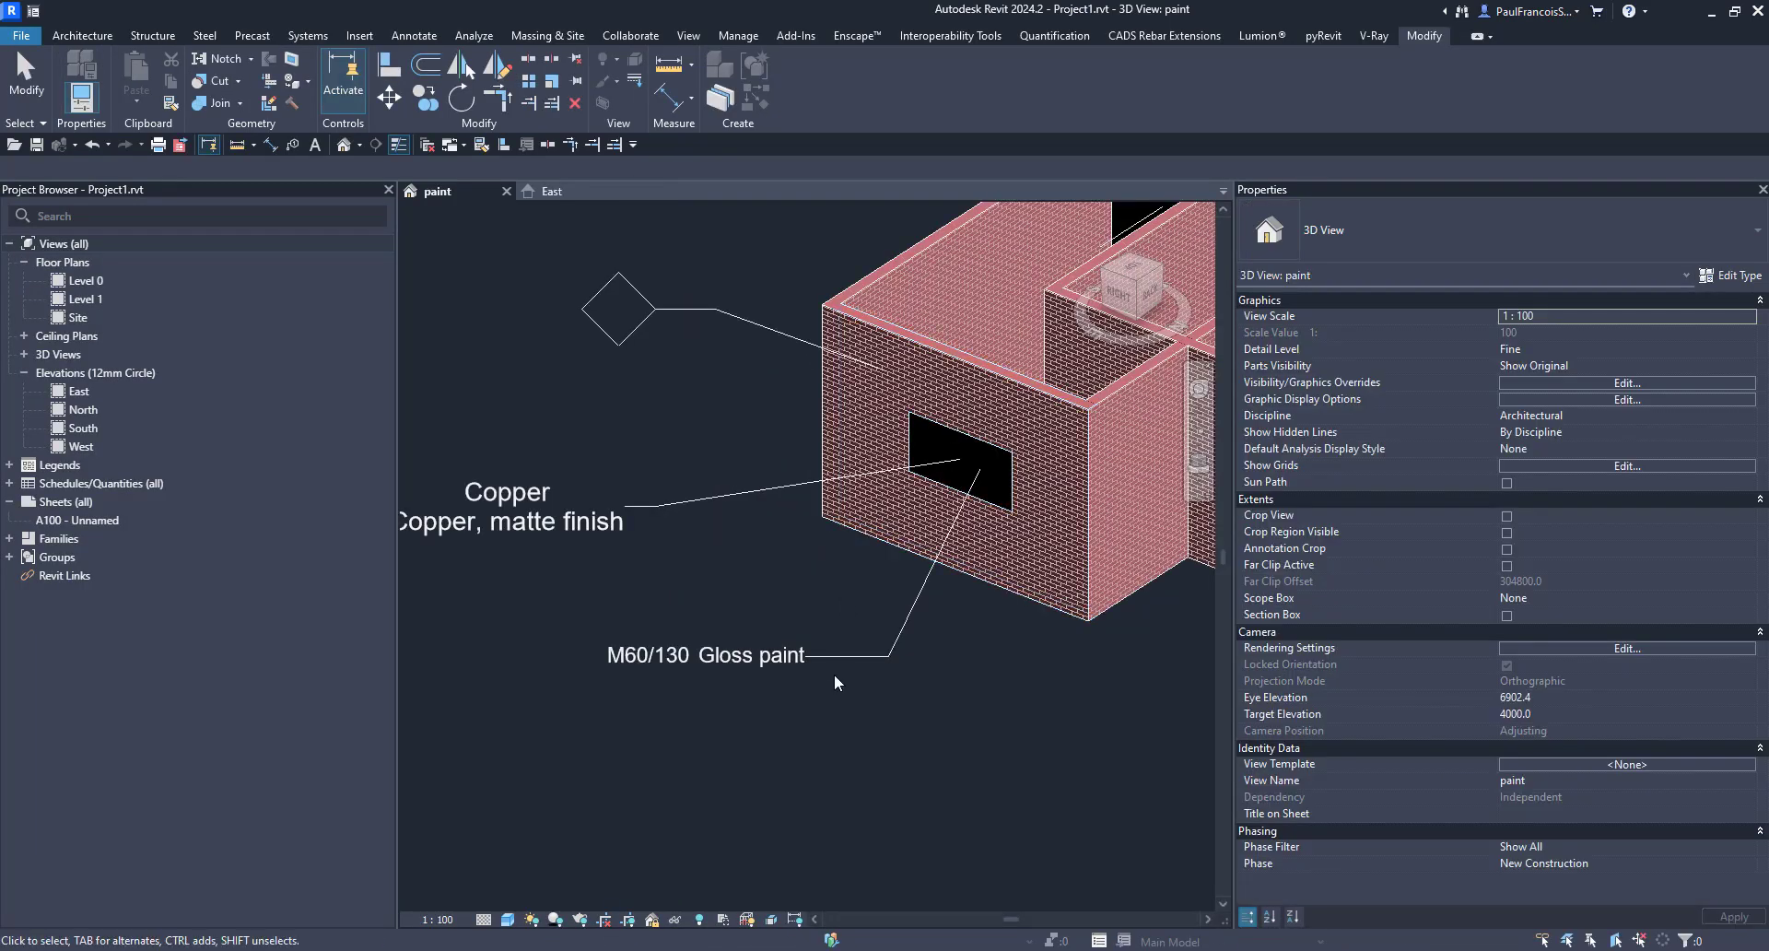
click(705, 655)
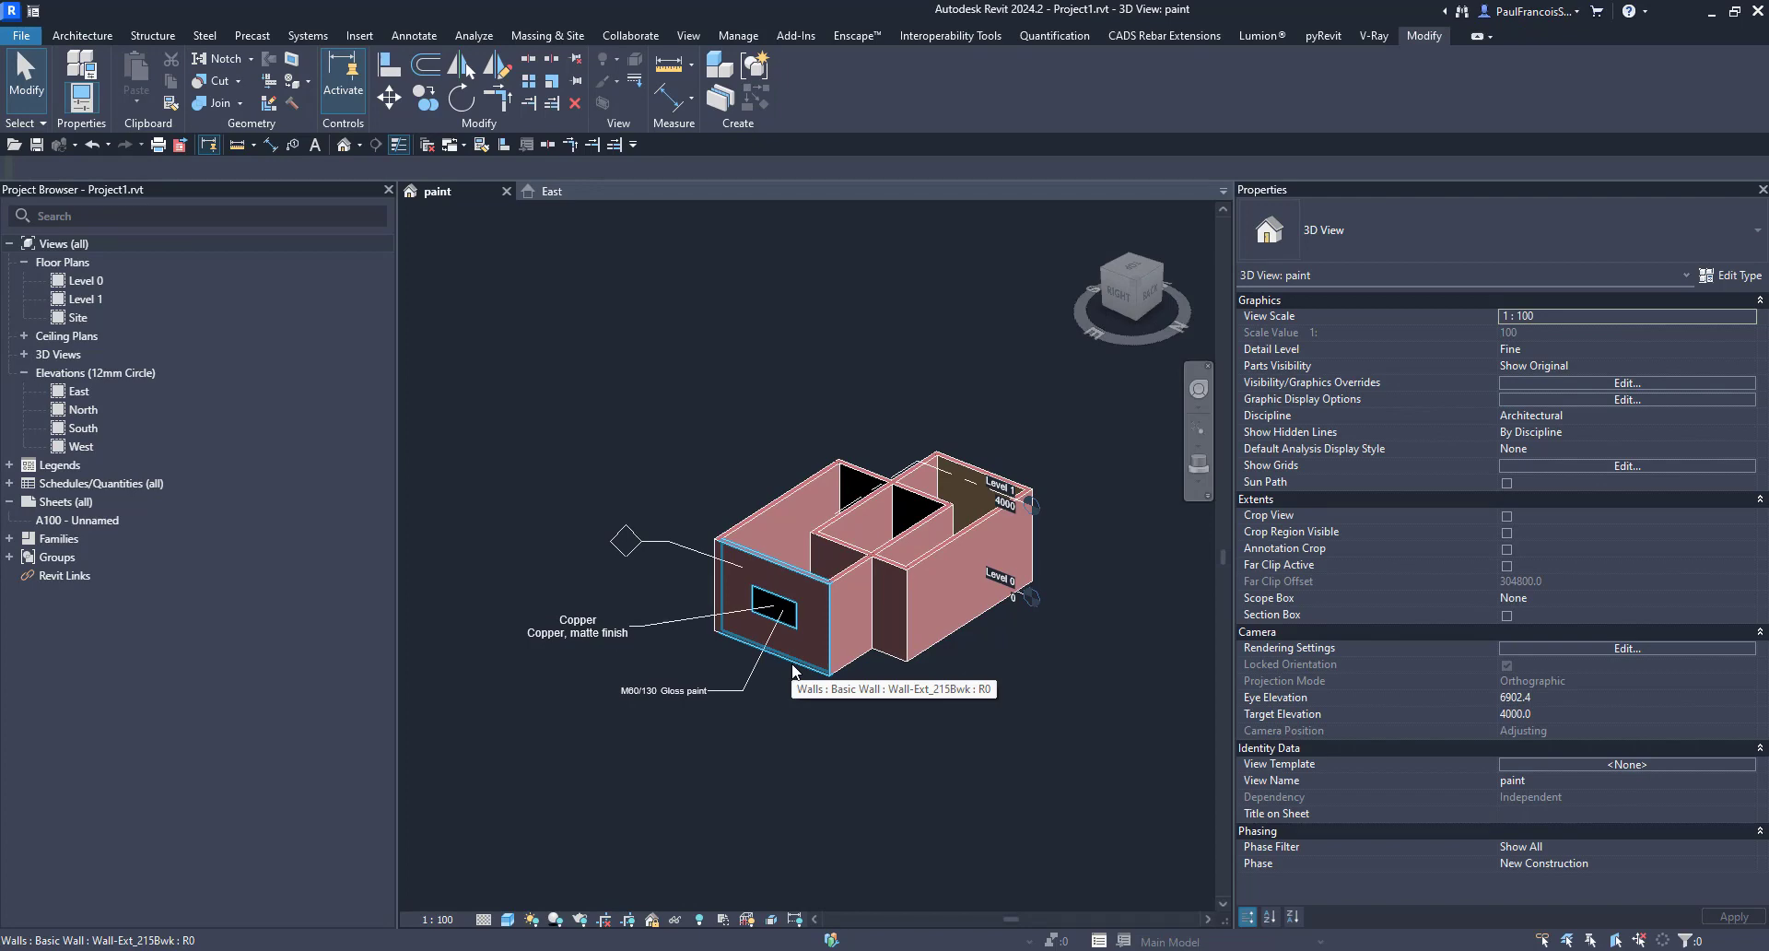
mouse_move(804, 665)
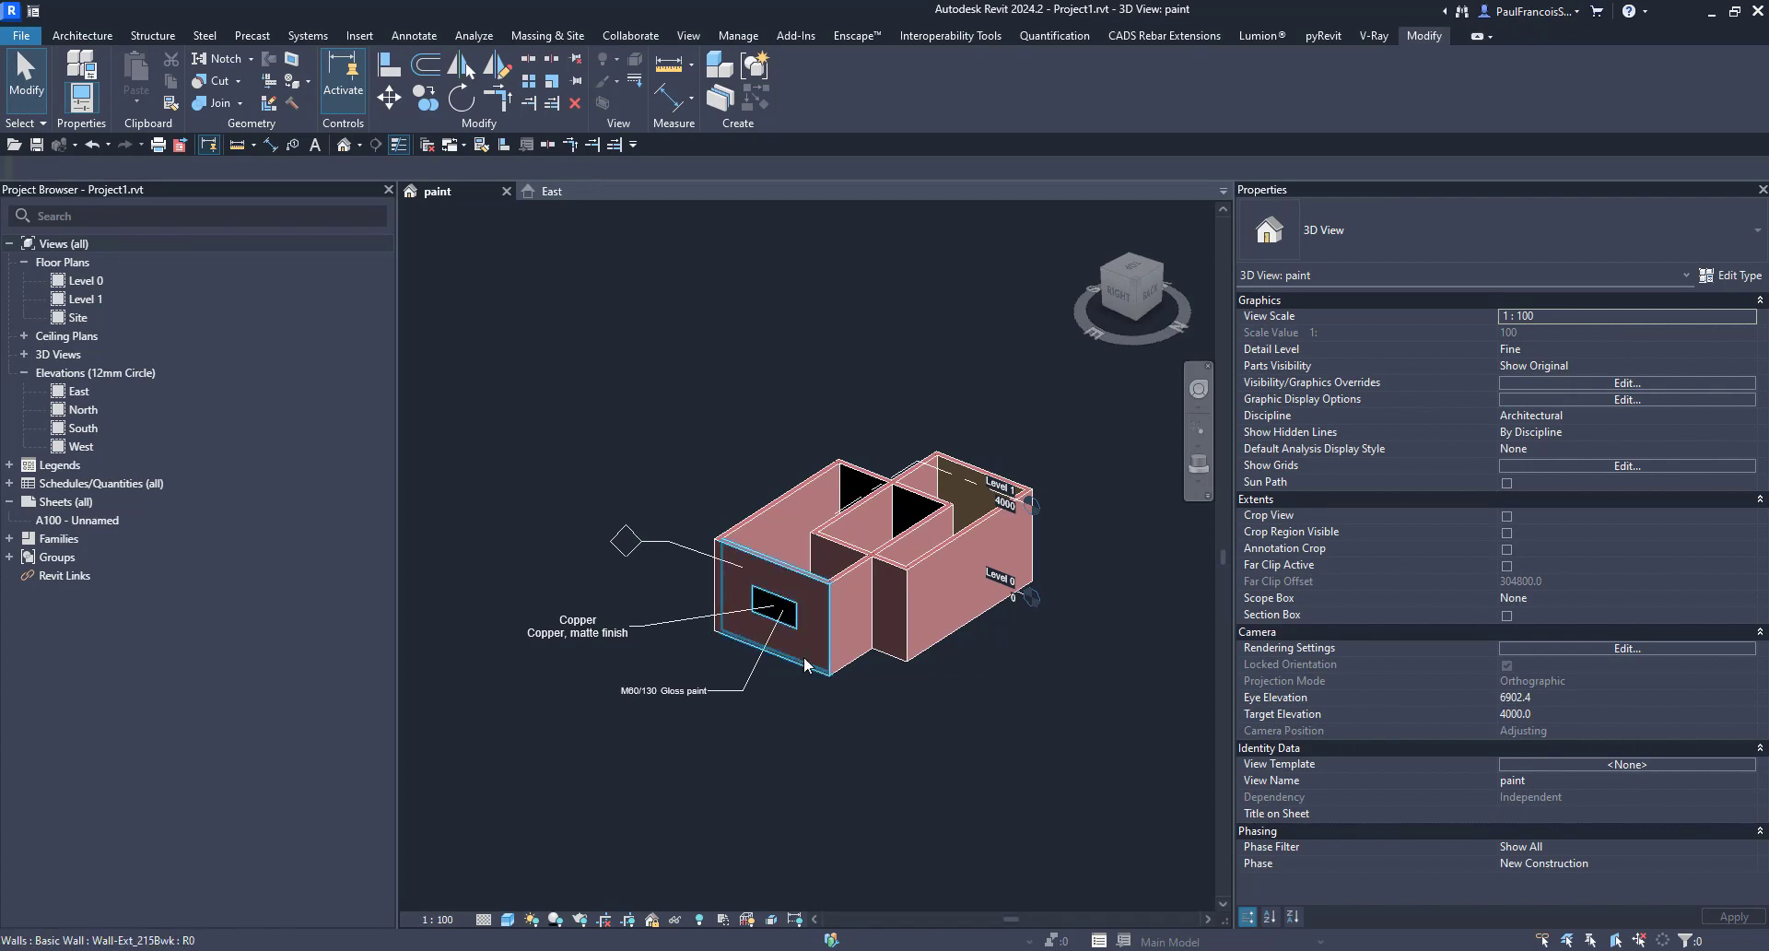
mouse_move(806, 663)
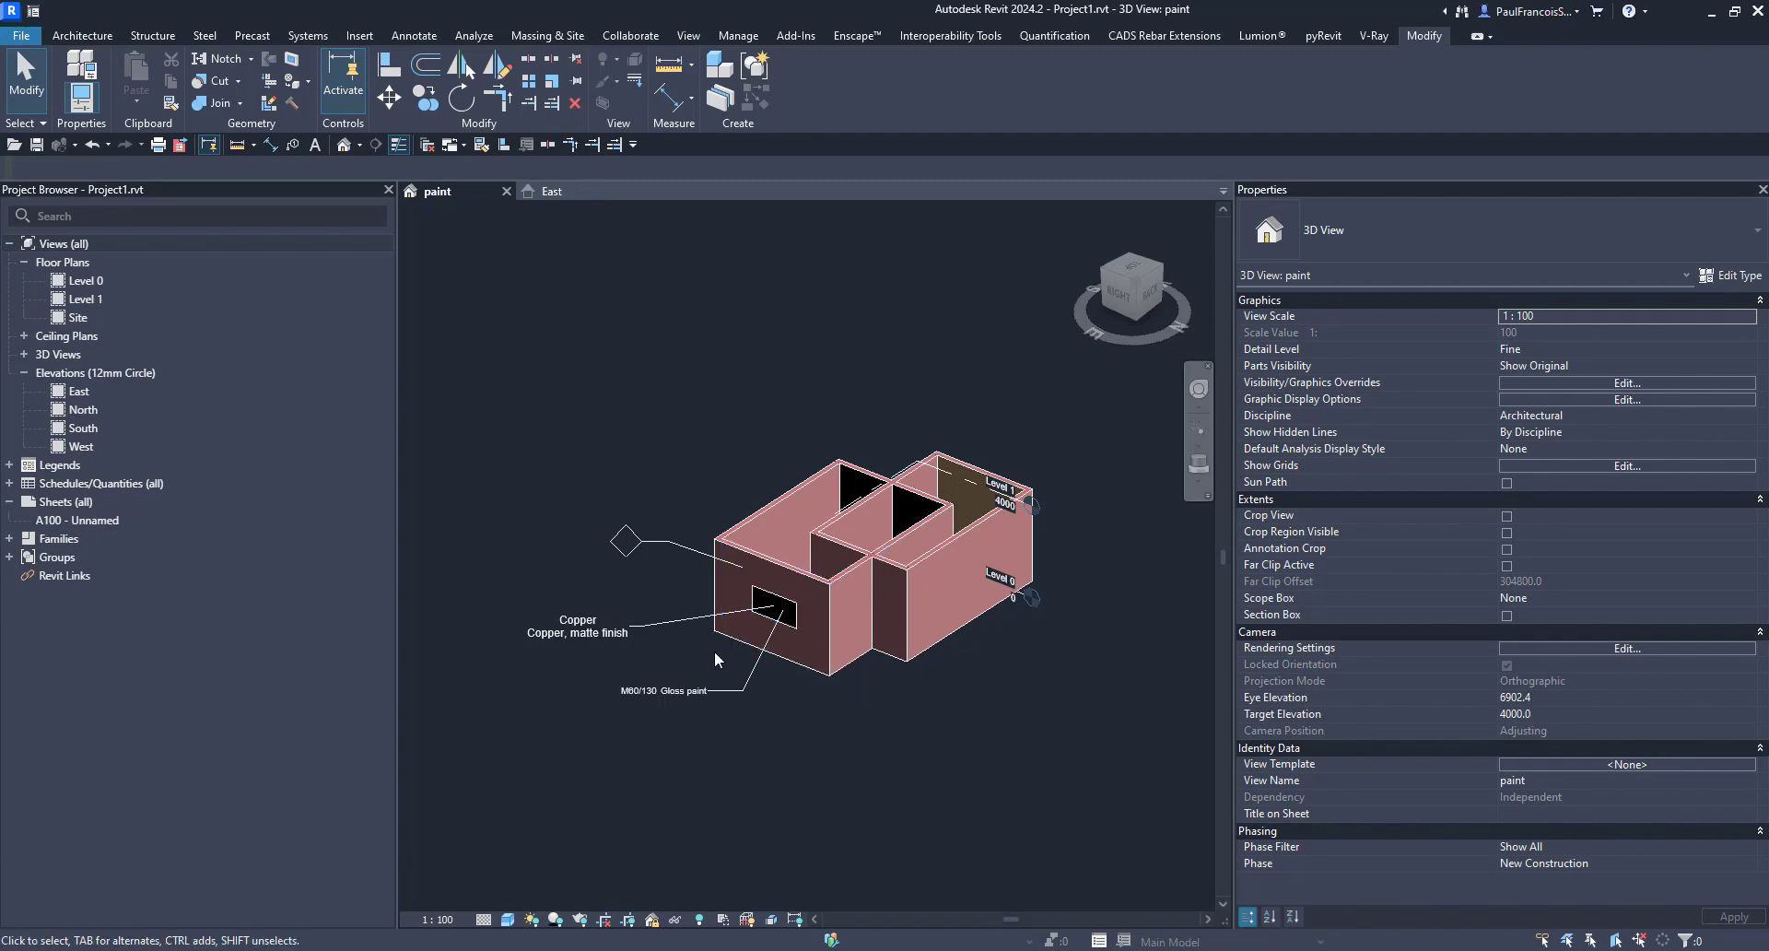
mouse_move(704, 659)
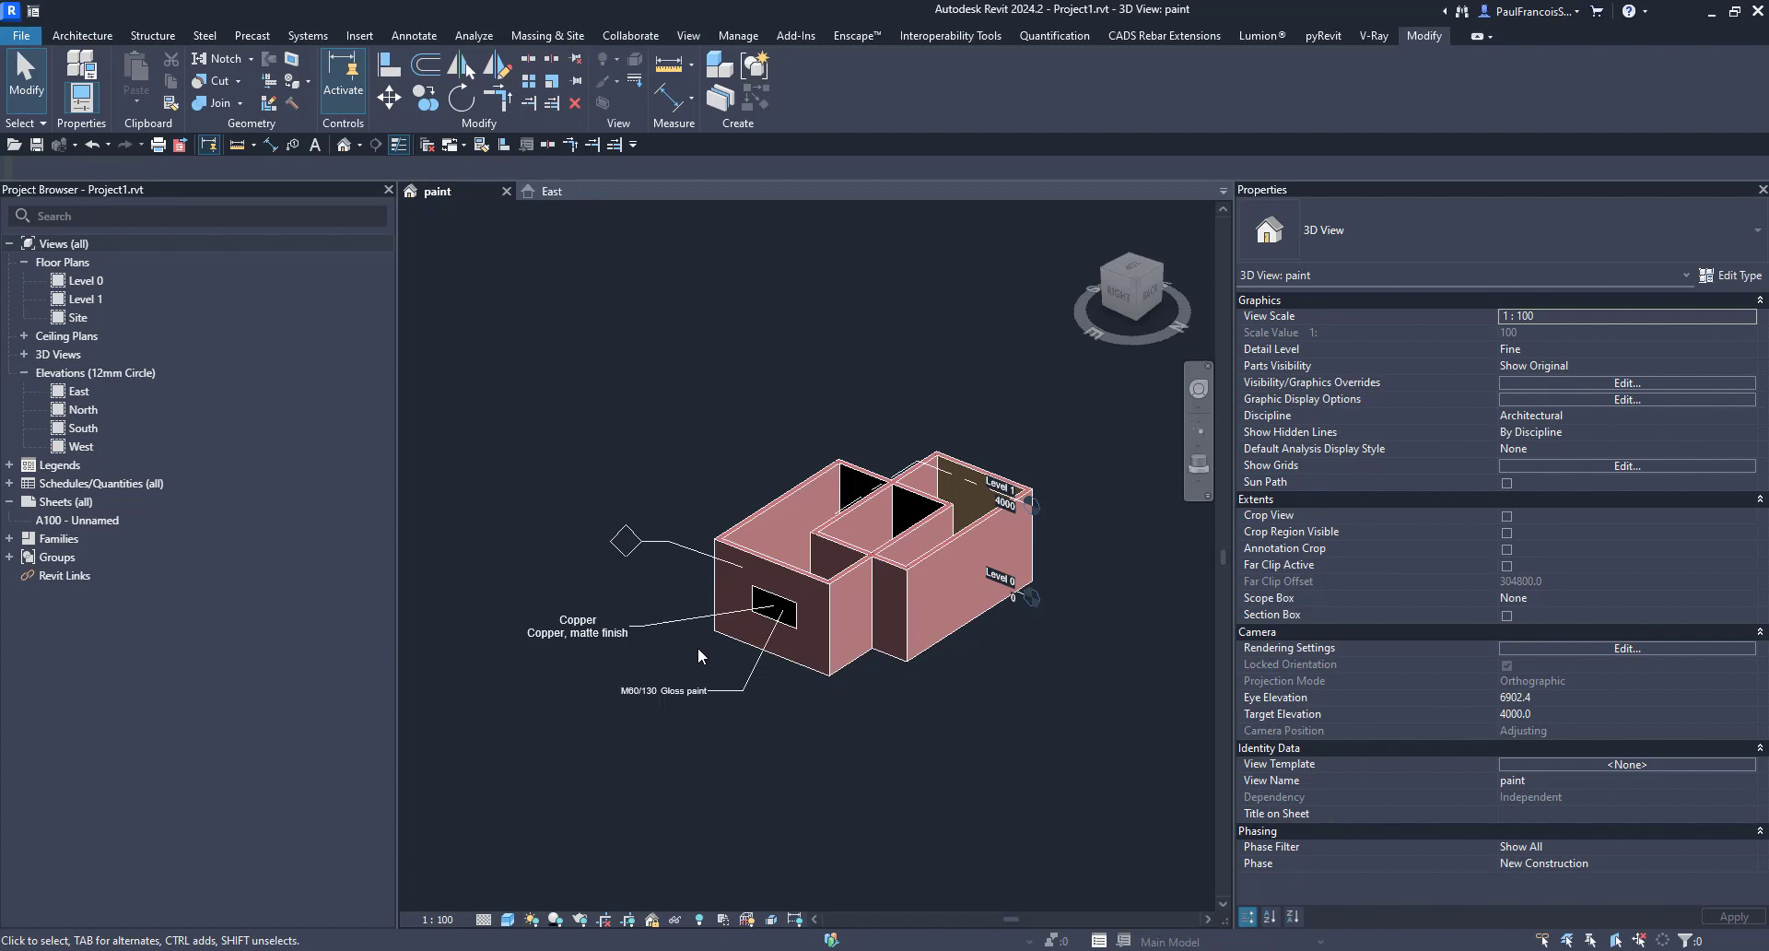
mouse_move(703, 656)
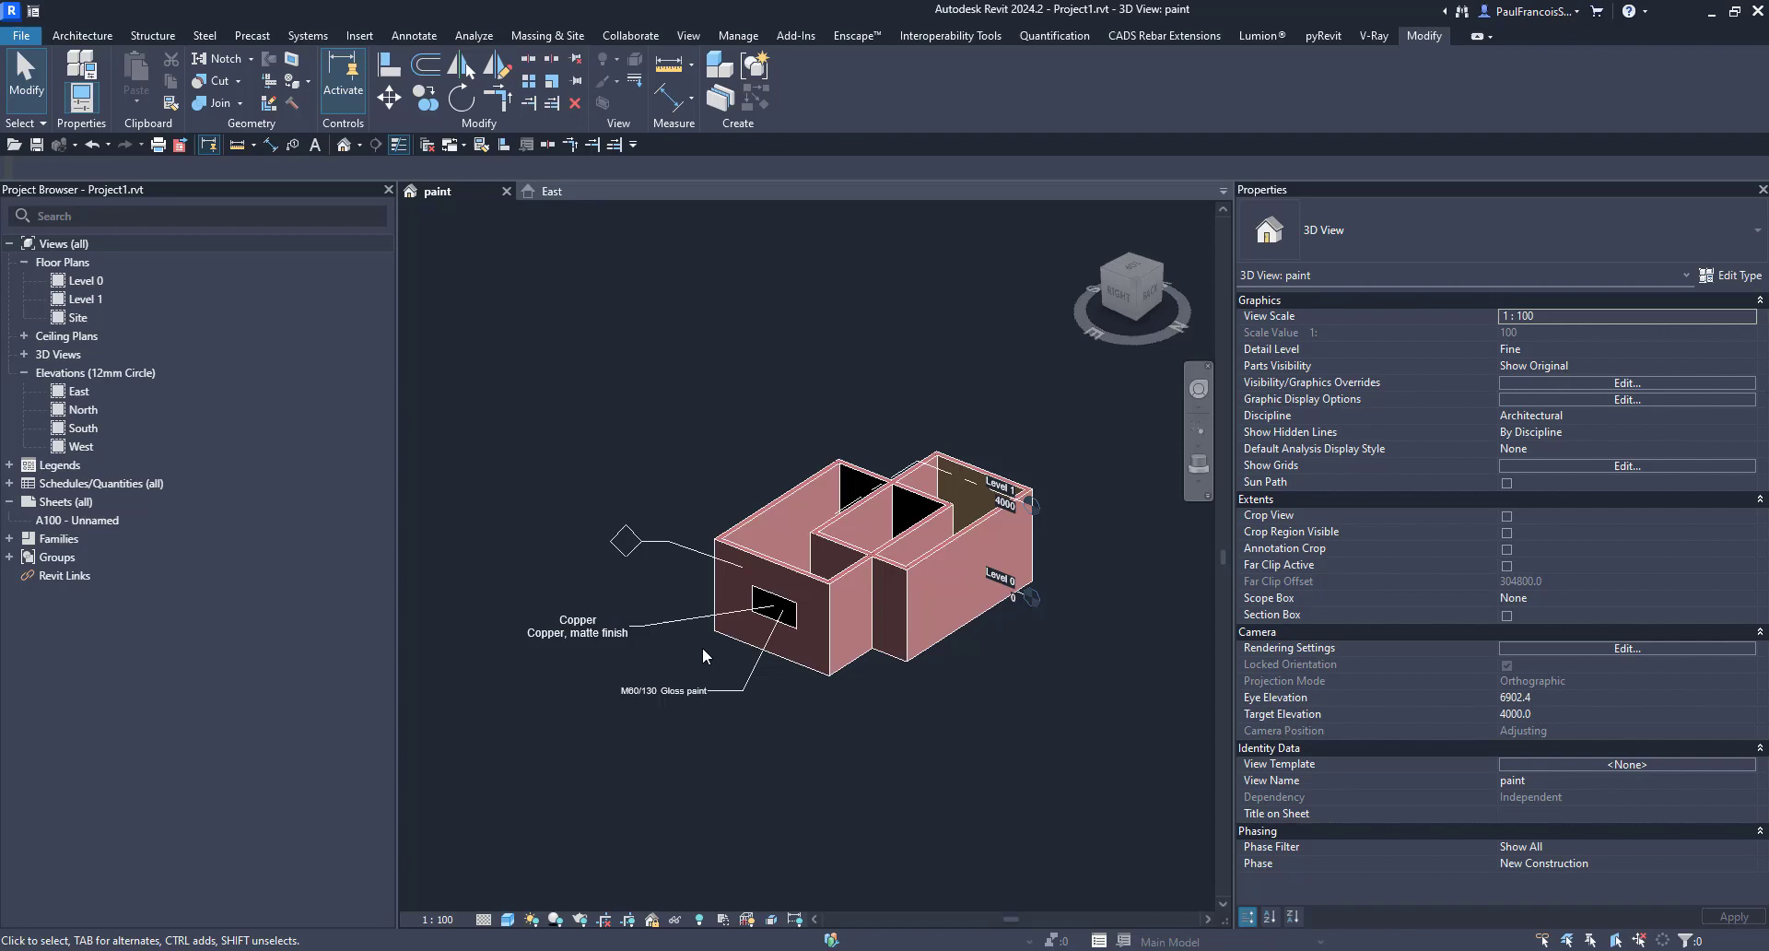
mouse_move(1009, 223)
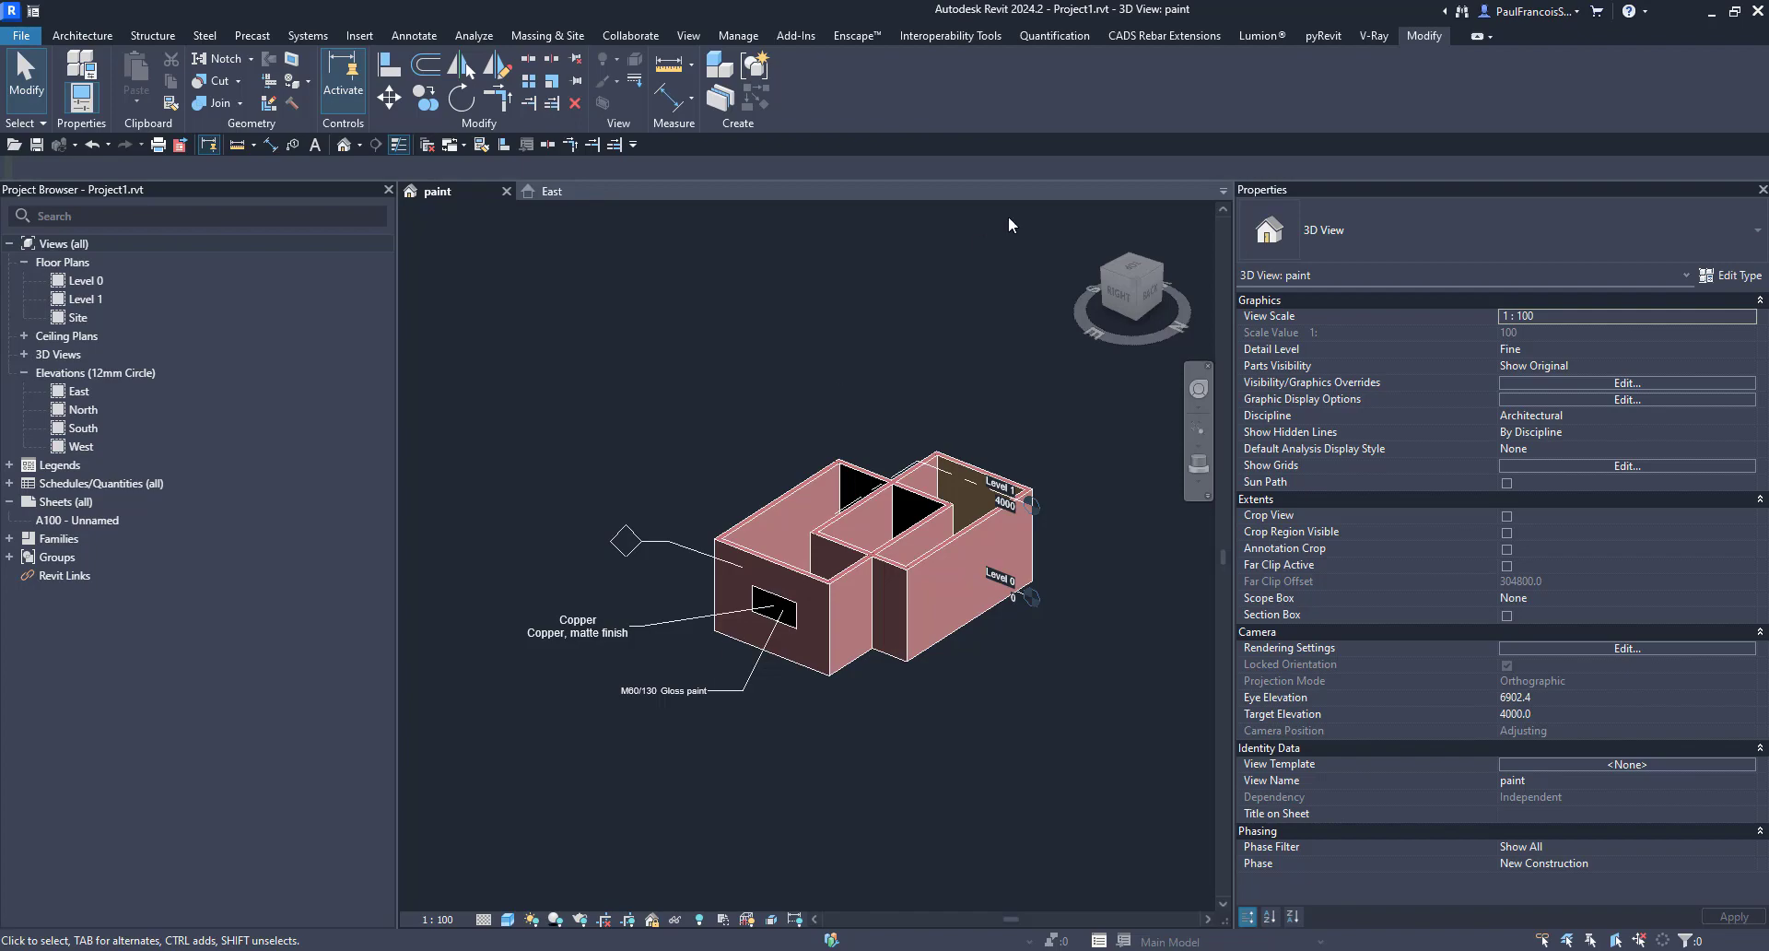